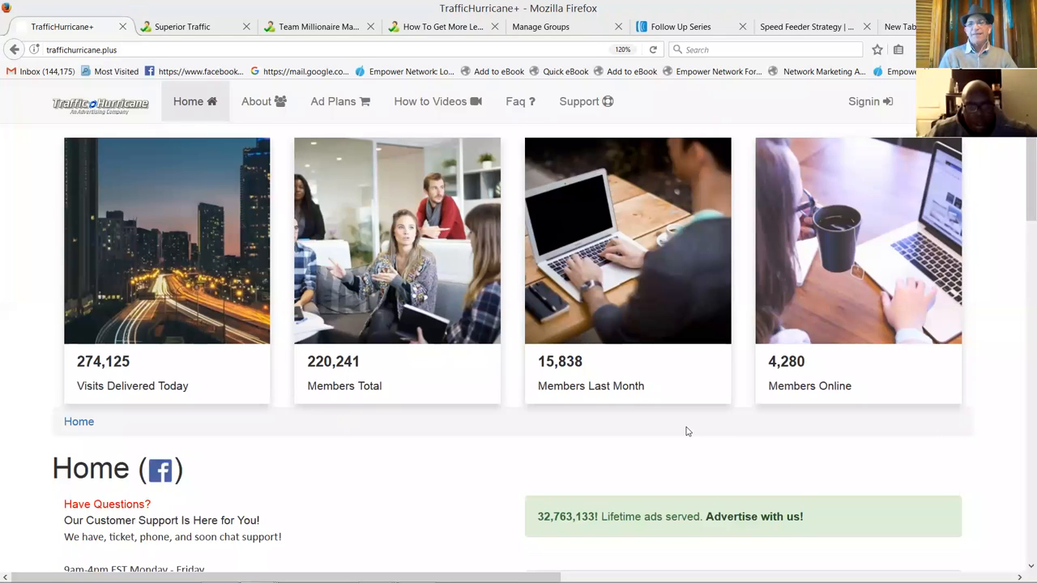
{"action": "mouse_move", "coordinate": [684, 448]}
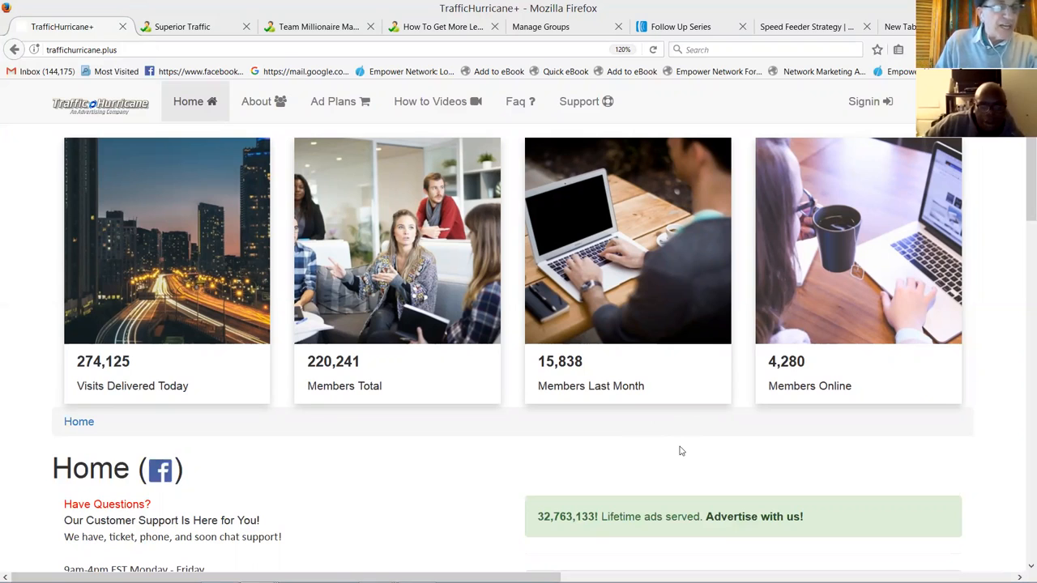
{"action": "mouse_move", "coordinate": [767, 370]}
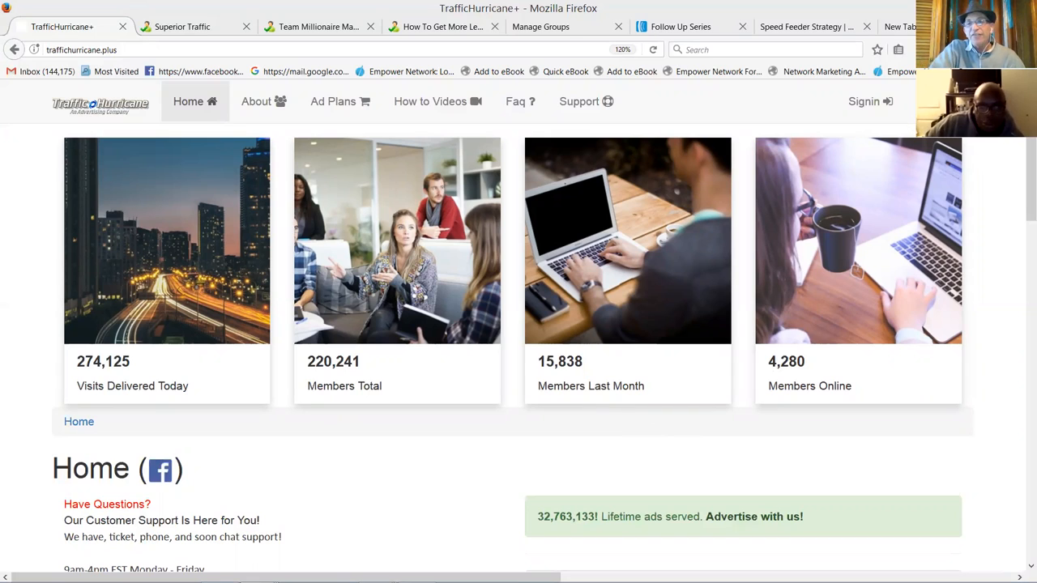
{"action": "mouse_move", "coordinate": [622, 66]}
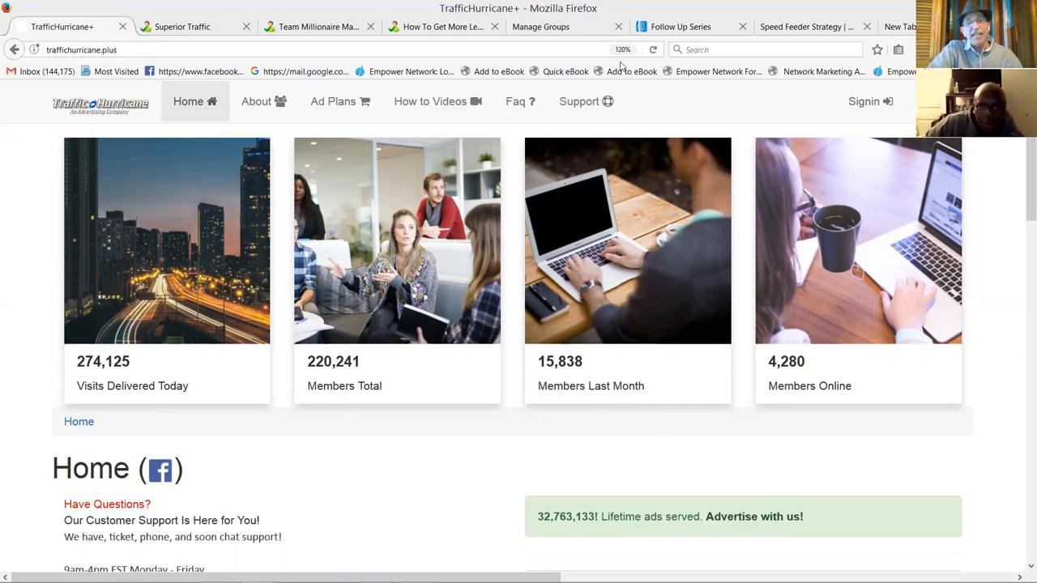
{"action": "mouse_move", "coordinate": [737, 102]}
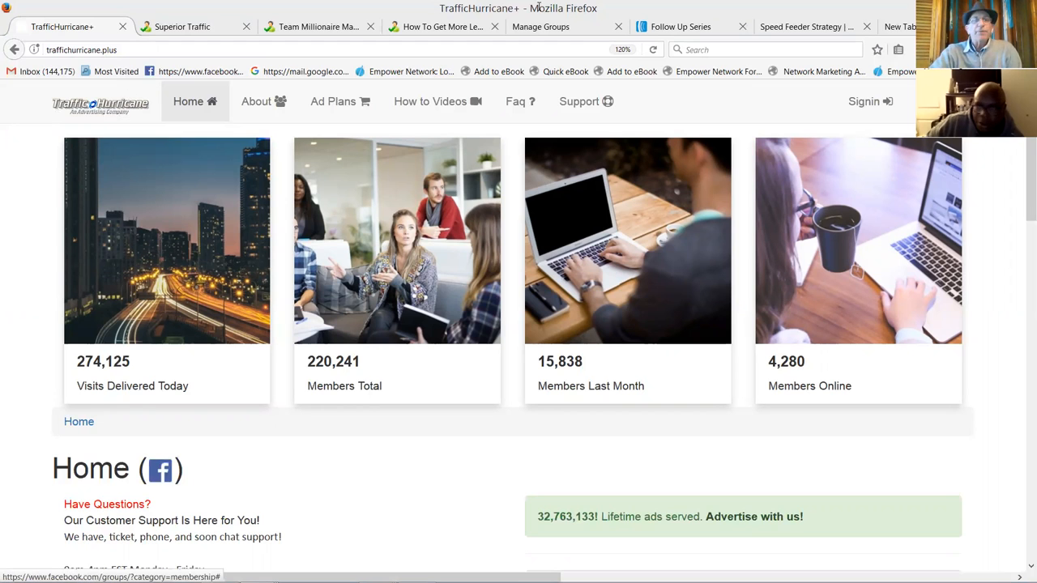
Step: Visit snbgdp.com in a new browser tab to load the MillionaireMakers.biz home page
{"action": "left_click", "coordinate": [901, 26]}
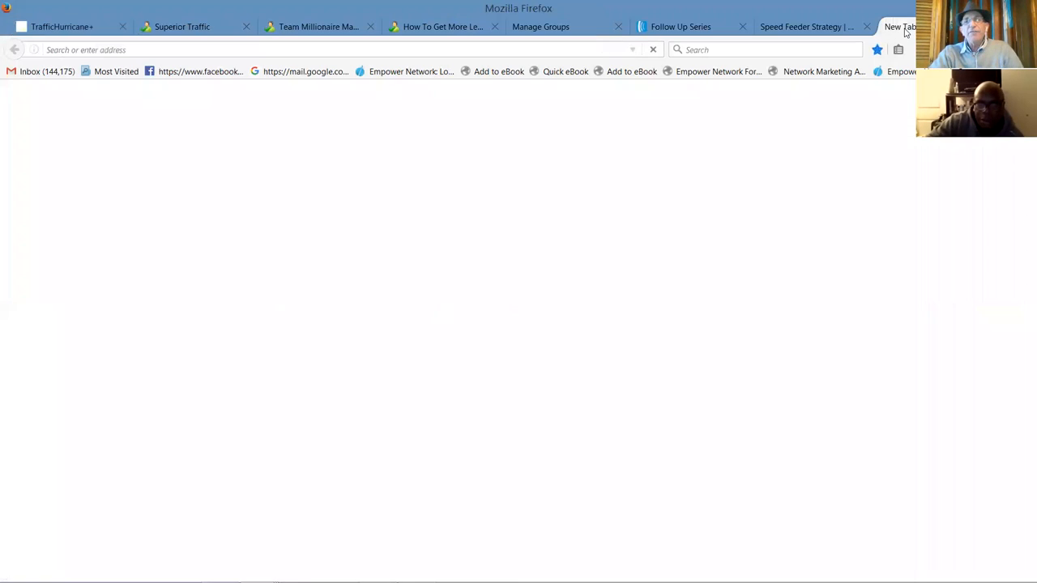
{"action": "left_click", "coordinate": [900, 26]}
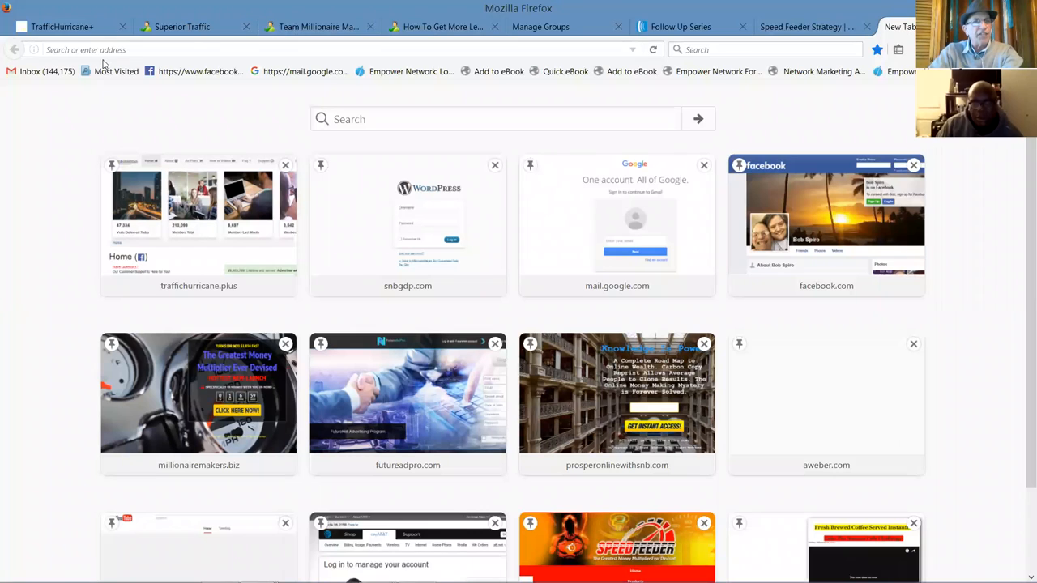
{"action": "left_click", "coordinate": [324, 49]}
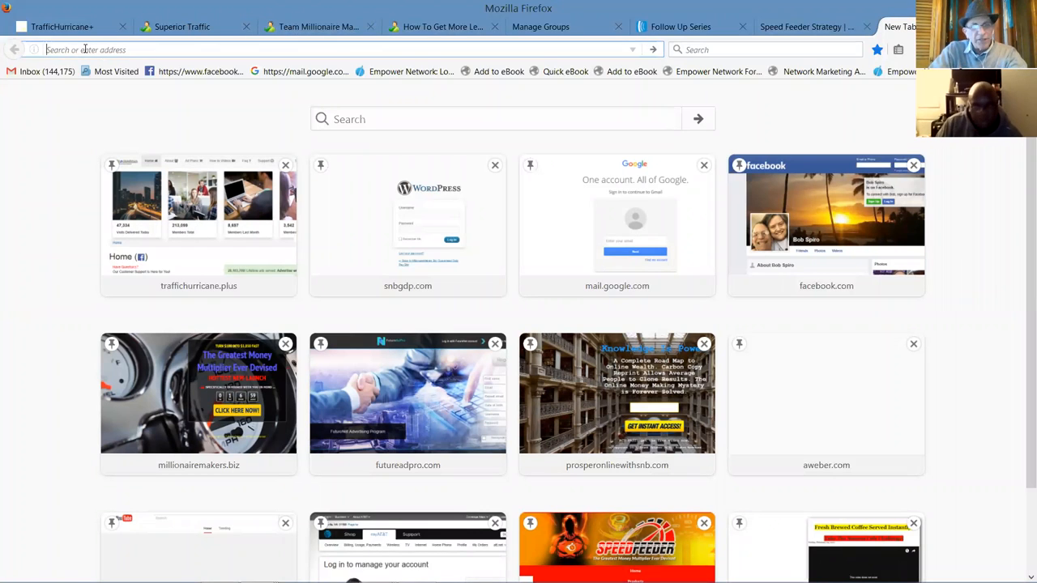
{"action": "type", "text": "snbgdp.com/"}
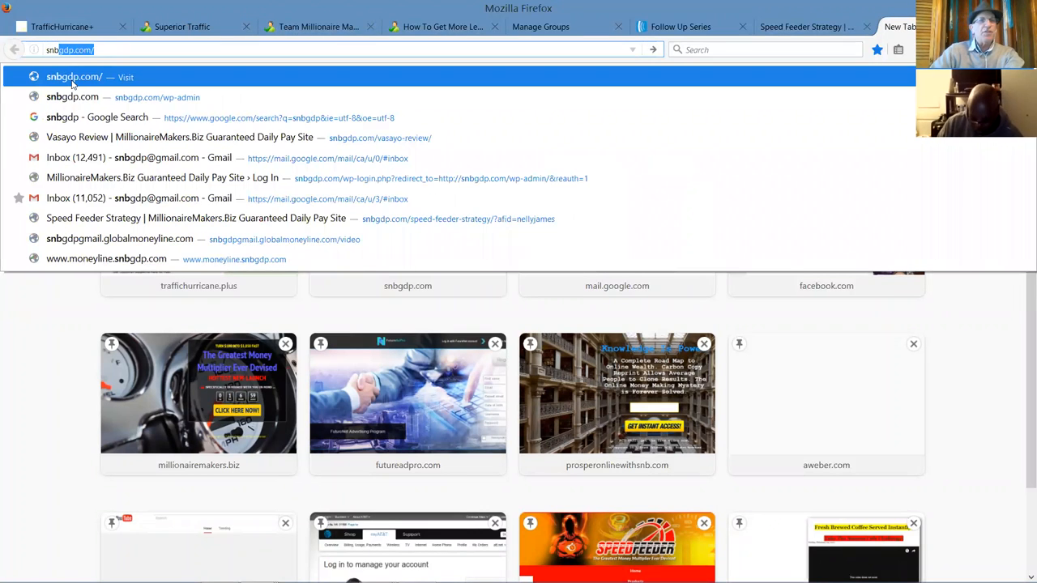
{"action": "left_click", "coordinate": [74, 77]}
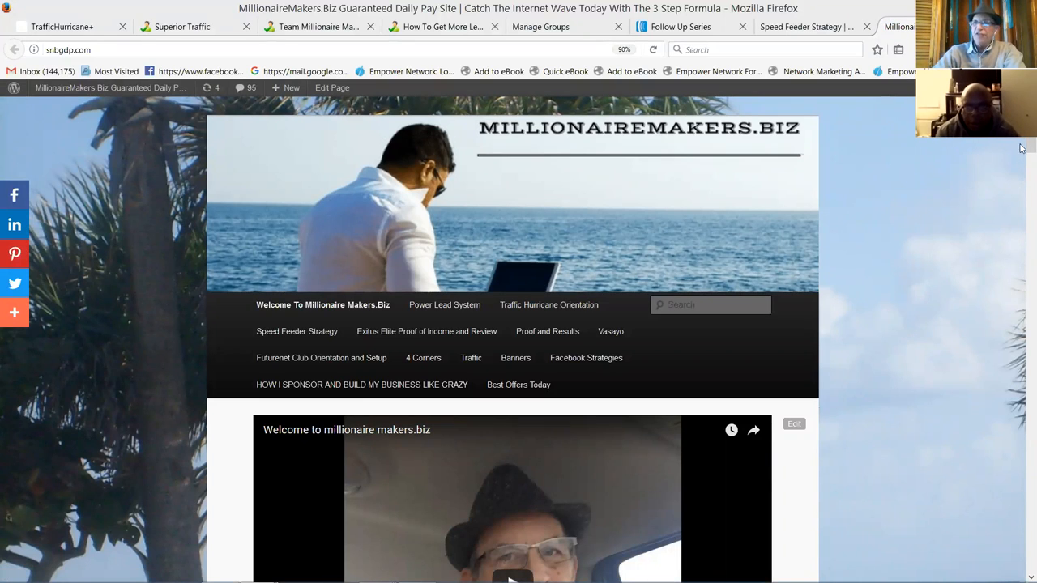
Step: Navigate to the Proof and Results page from the site menu
{"action": "scroll", "scroll_direction": "down", "scroll_amount": 3}
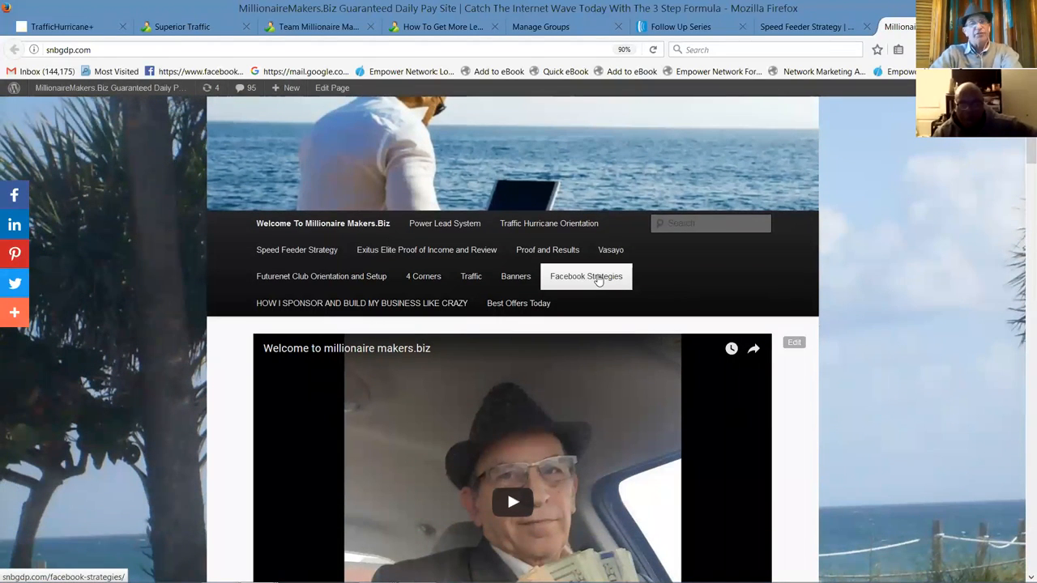
{"action": "mouse_move", "coordinate": [405, 292]}
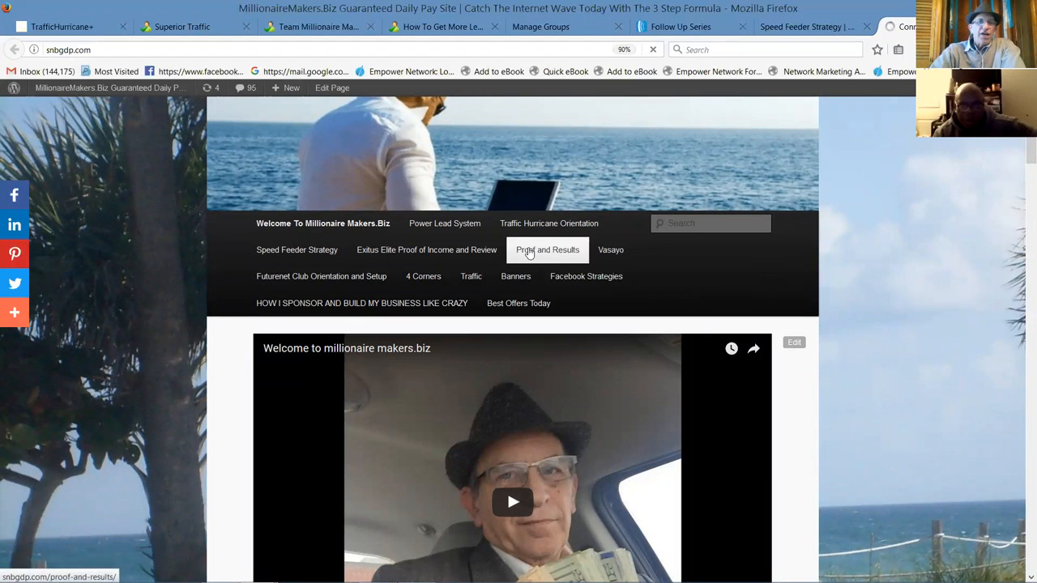
{"action": "left_click", "coordinate": [546, 249]}
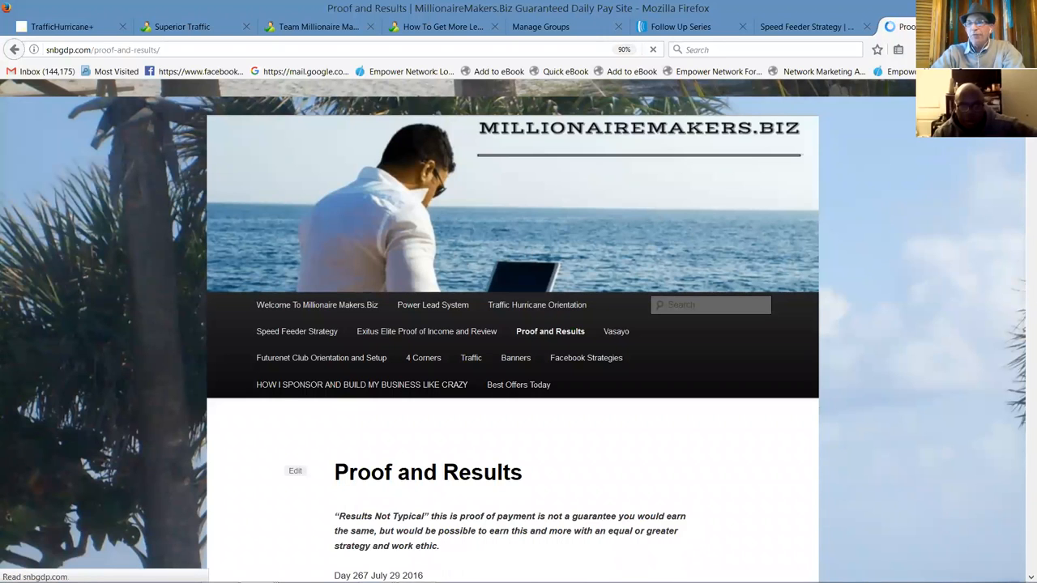
{"action": "scroll", "scroll_direction": "down", "scroll_amount": 3}
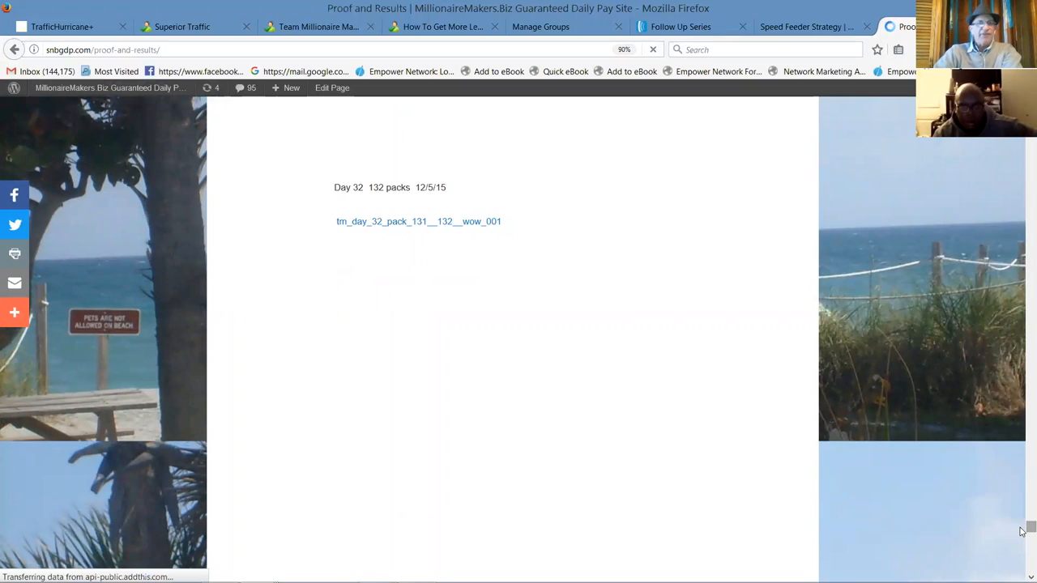
{"action": "mouse_move", "coordinate": [511, 224]}
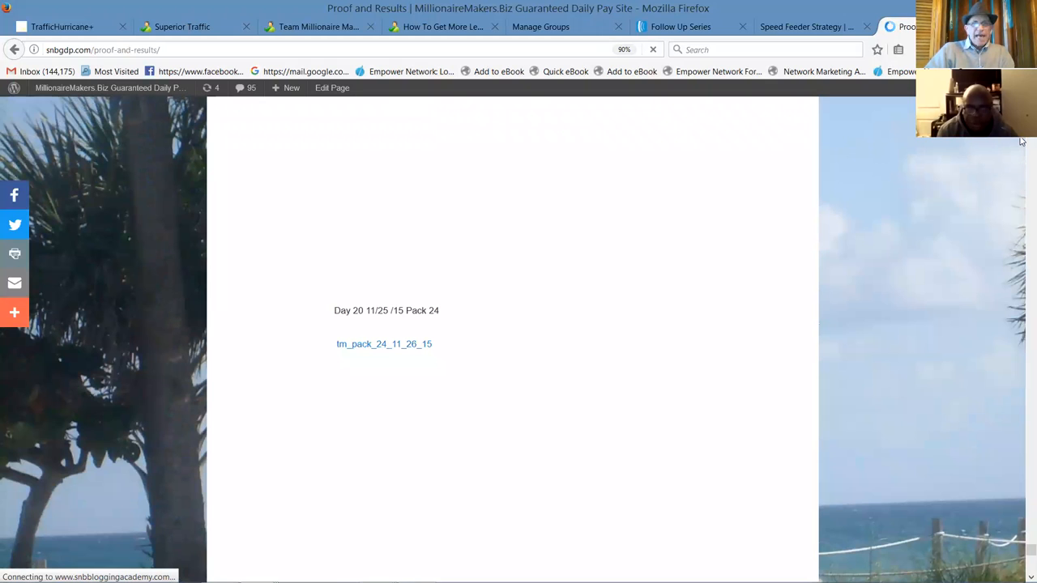
{"action": "mouse_move", "coordinate": [411, 324]}
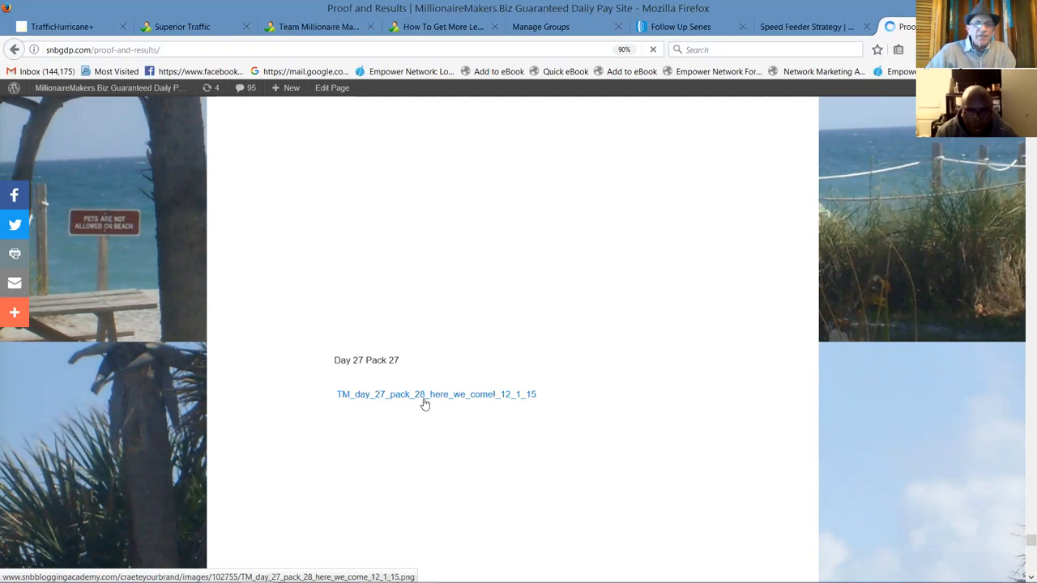
{"action": "left_click", "coordinate": [436, 394]}
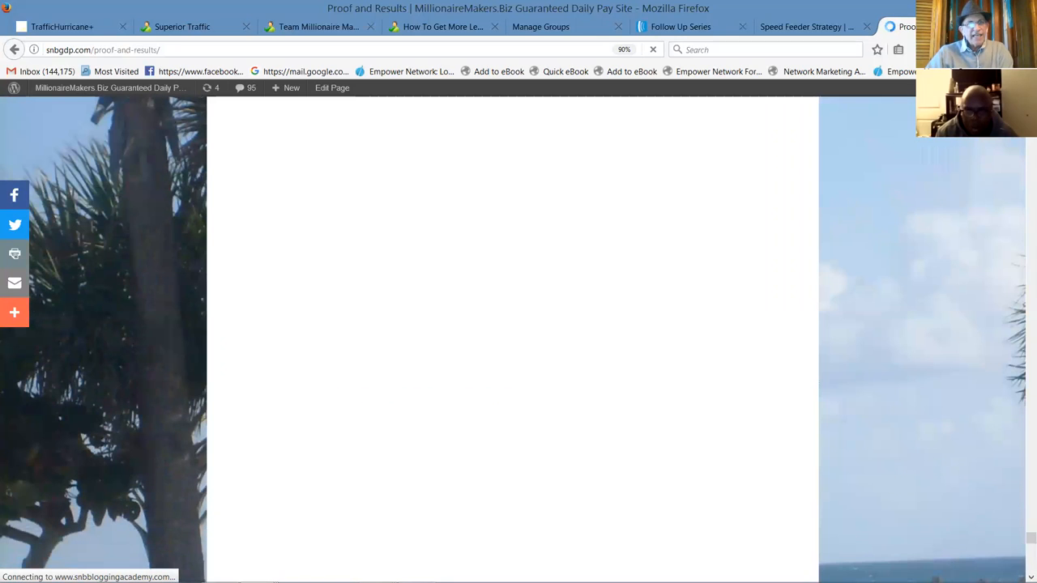
{"action": "mouse_move", "coordinate": [523, 123]}
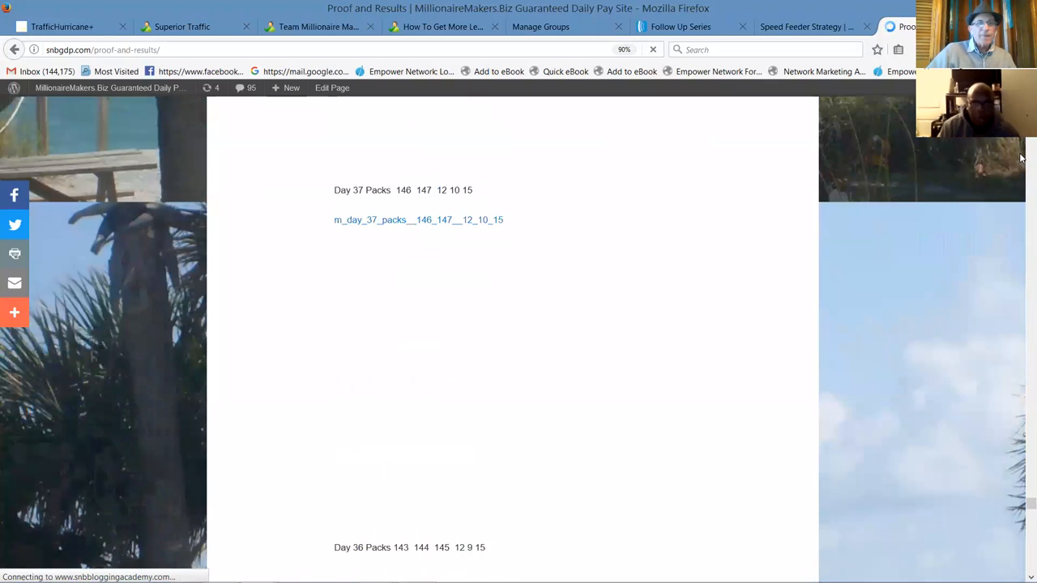
{"action": "scroll", "scroll_direction": "down", "scroll_amount": 3}
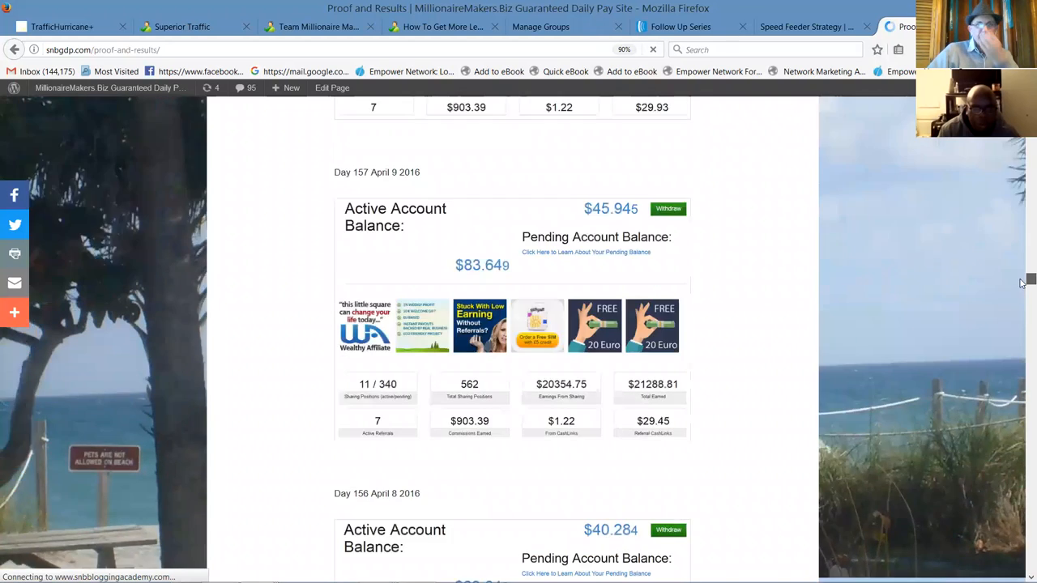
{"action": "scroll", "scroll_direction": "down", "scroll_amount": 3}
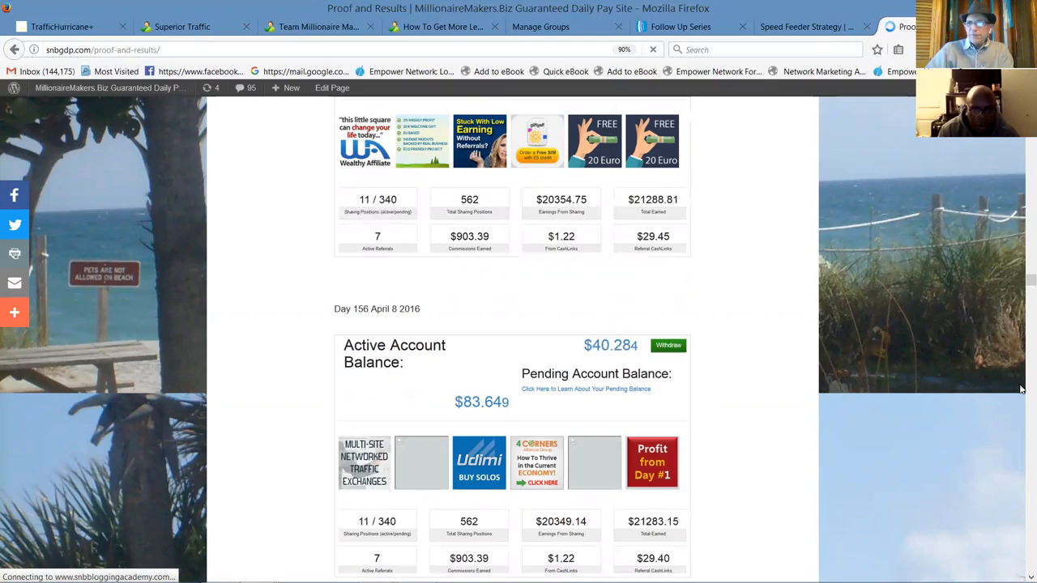
{"action": "scroll", "scroll_direction": "down", "scroll_amount": 3}
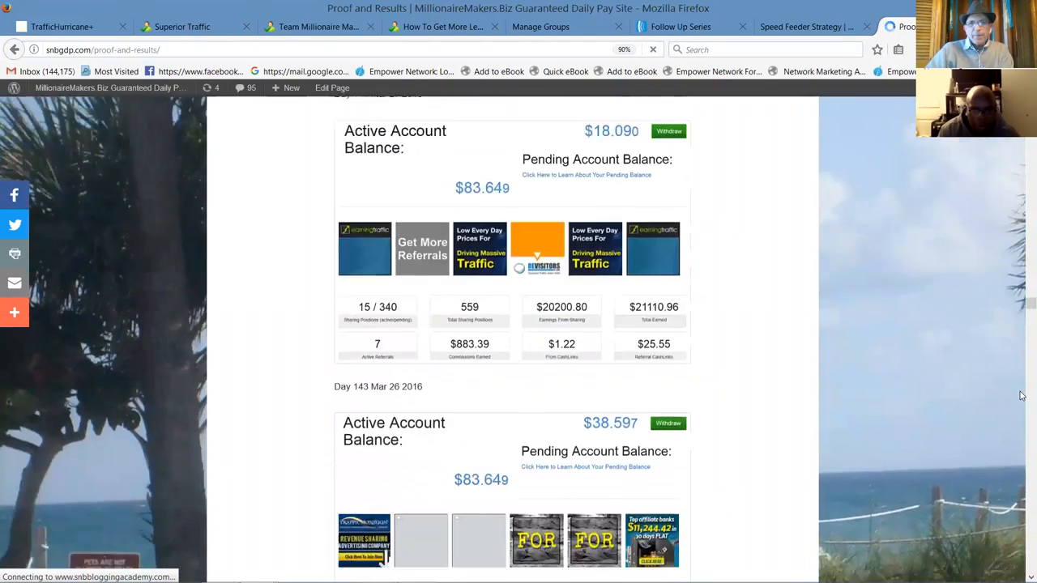
{"action": "scroll", "scroll_direction": "down", "scroll_amount": 3}
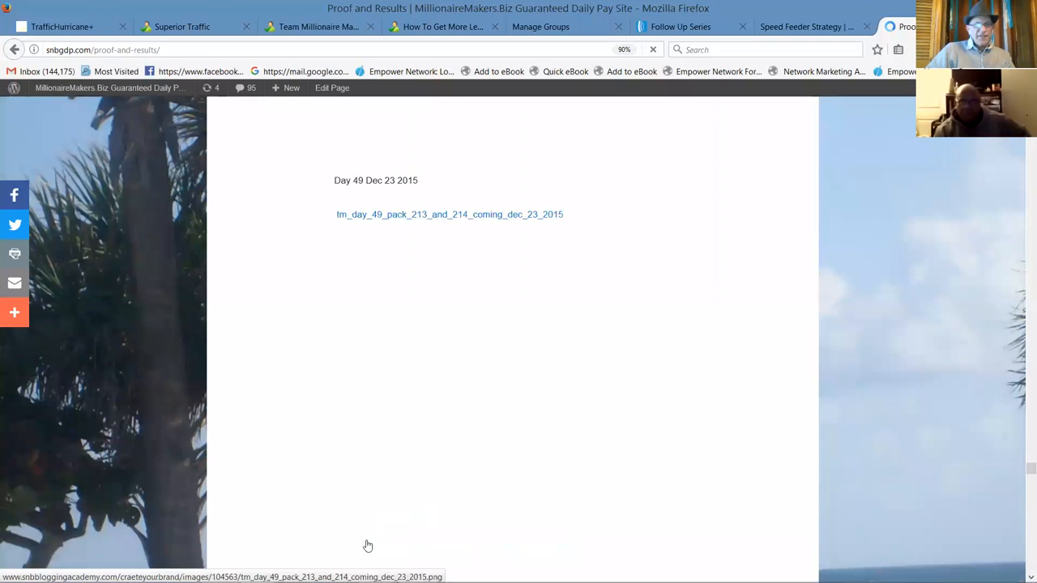
{"action": "scroll", "scroll_direction": "down", "scroll_amount": 3}
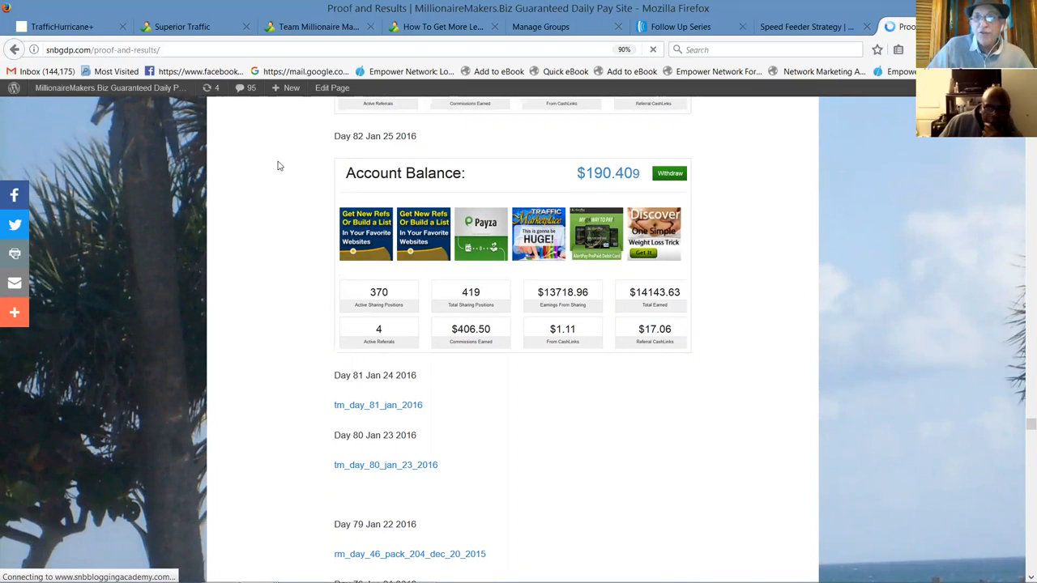
{"action": "mouse_move", "coordinate": [252, 172]}
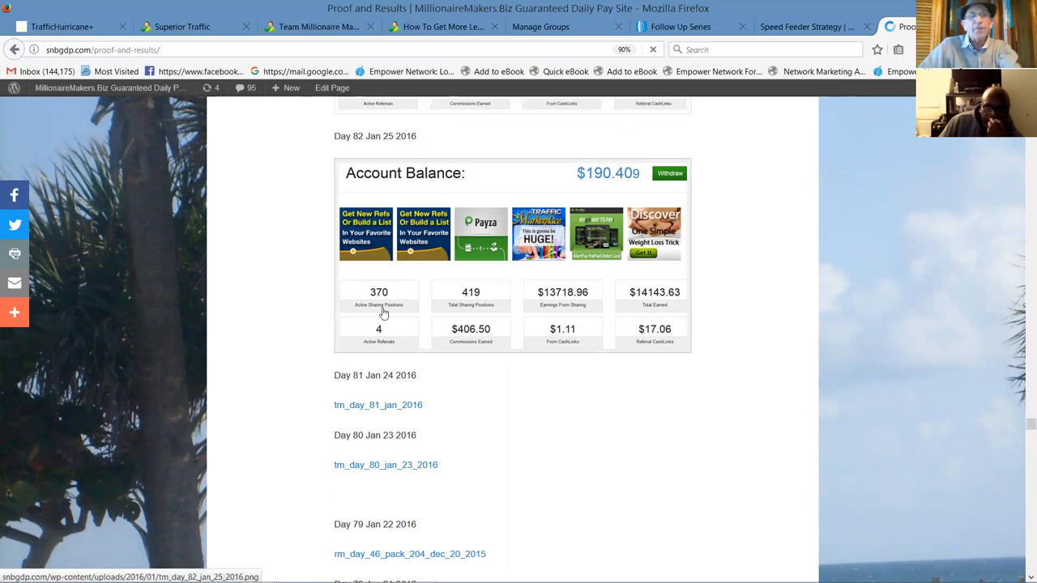
{"action": "mouse_move", "coordinate": [381, 295]}
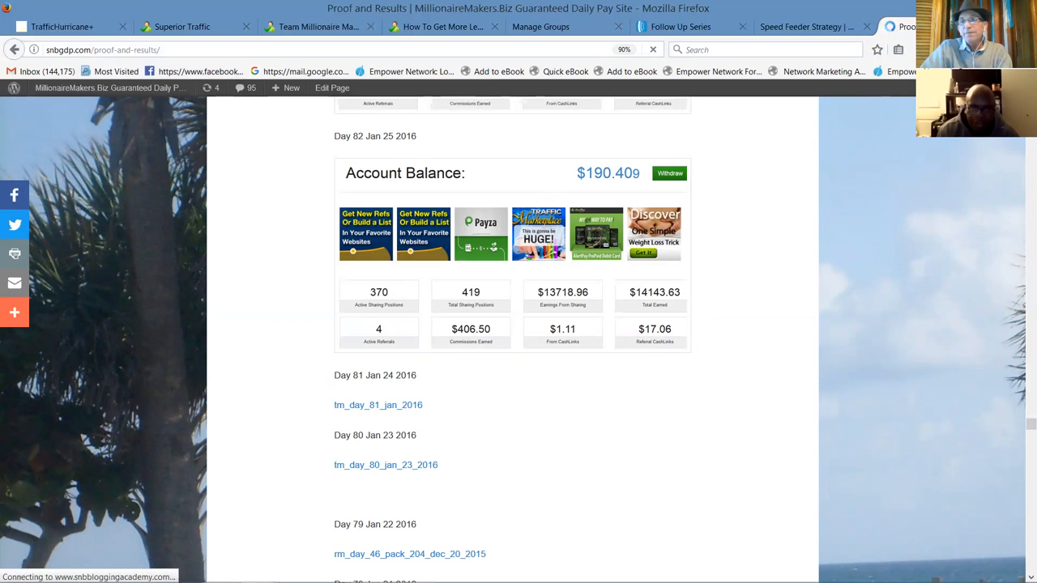
{"action": "scroll", "scroll_direction": "up", "scroll_amount": 3}
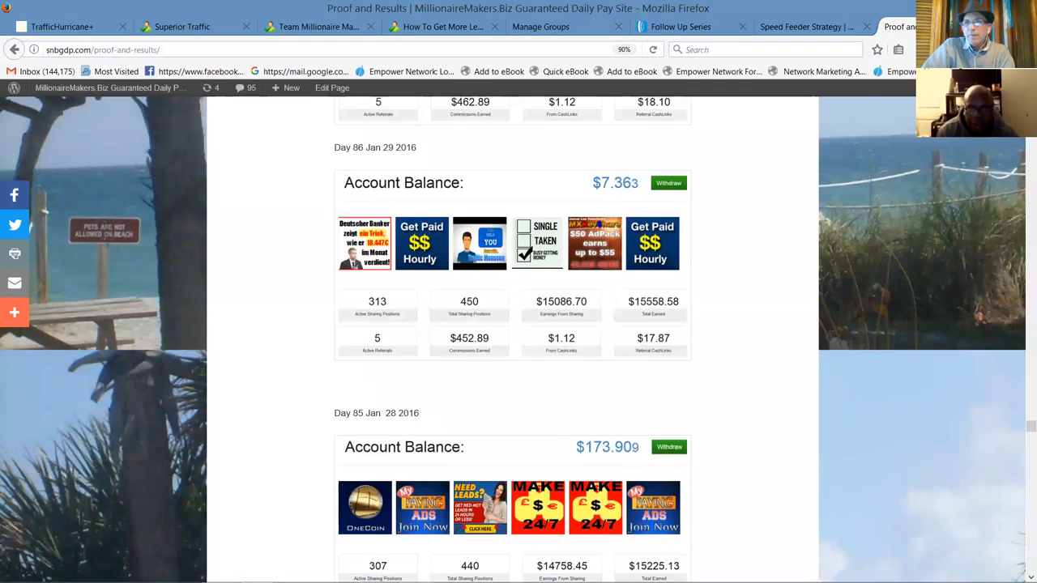
{"action": "scroll", "scroll_direction": "up", "scroll_amount": 3}
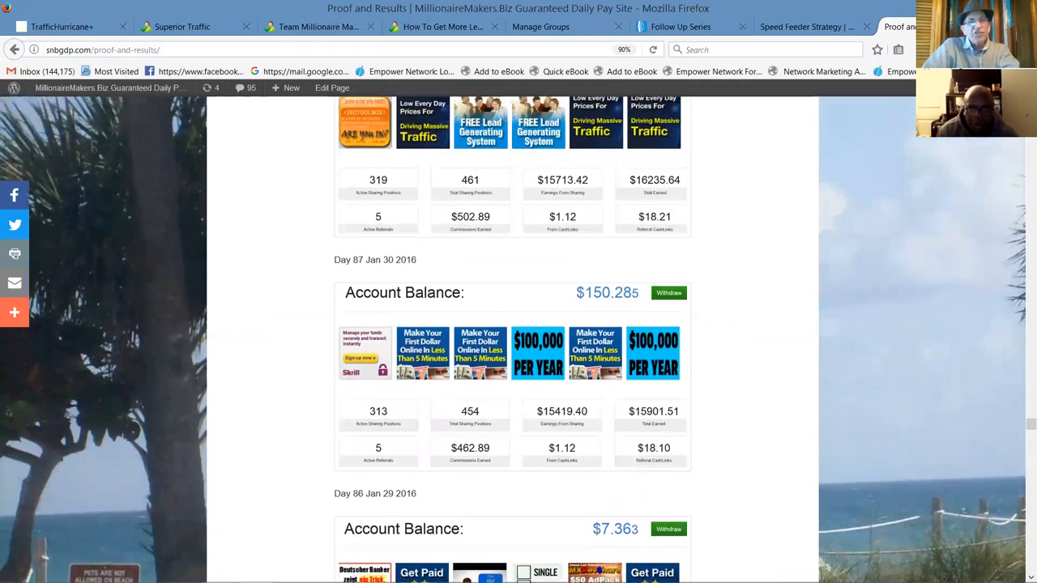
{"action": "scroll", "scroll_direction": "down", "scroll_amount": 3}
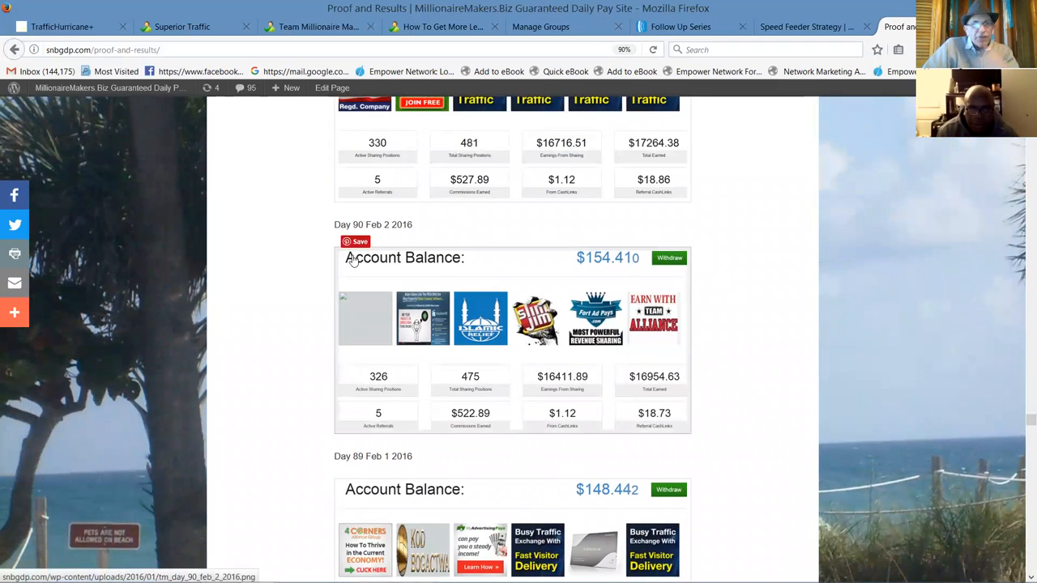
{"action": "mouse_move", "coordinate": [375, 387]}
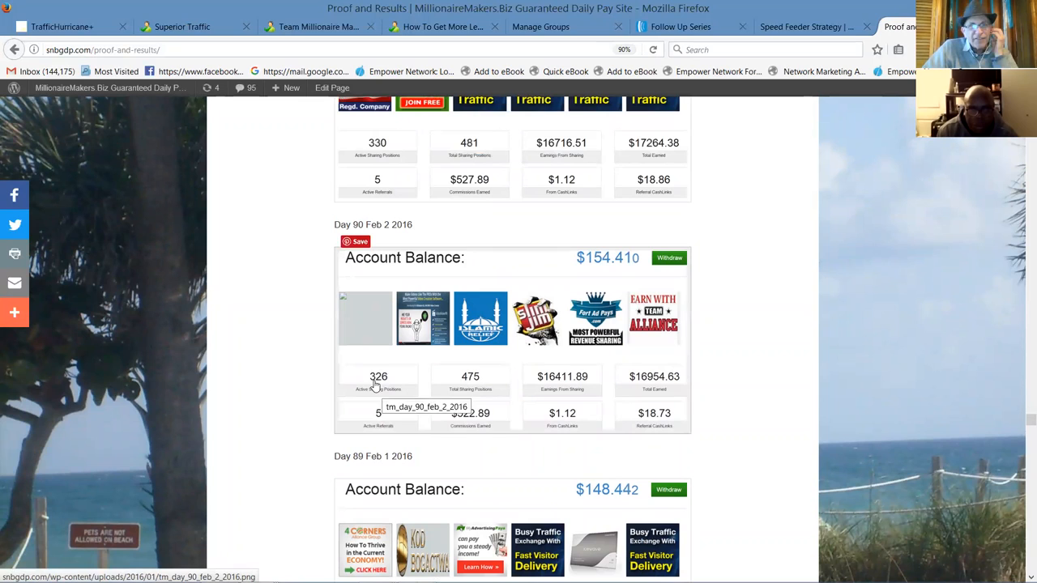
{"action": "mouse_move", "coordinate": [385, 387]}
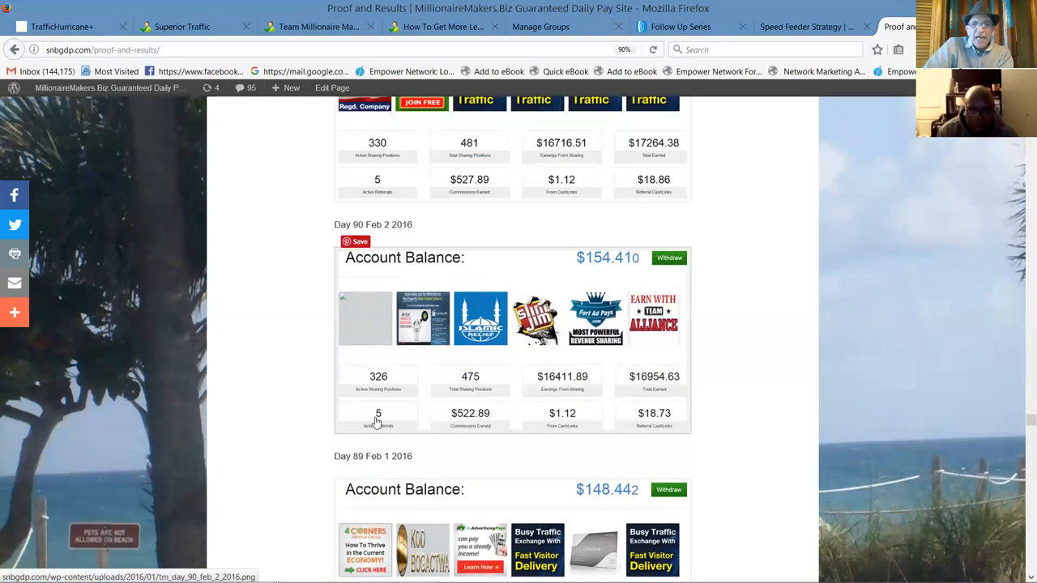
{"action": "mouse_move", "coordinate": [469, 422]}
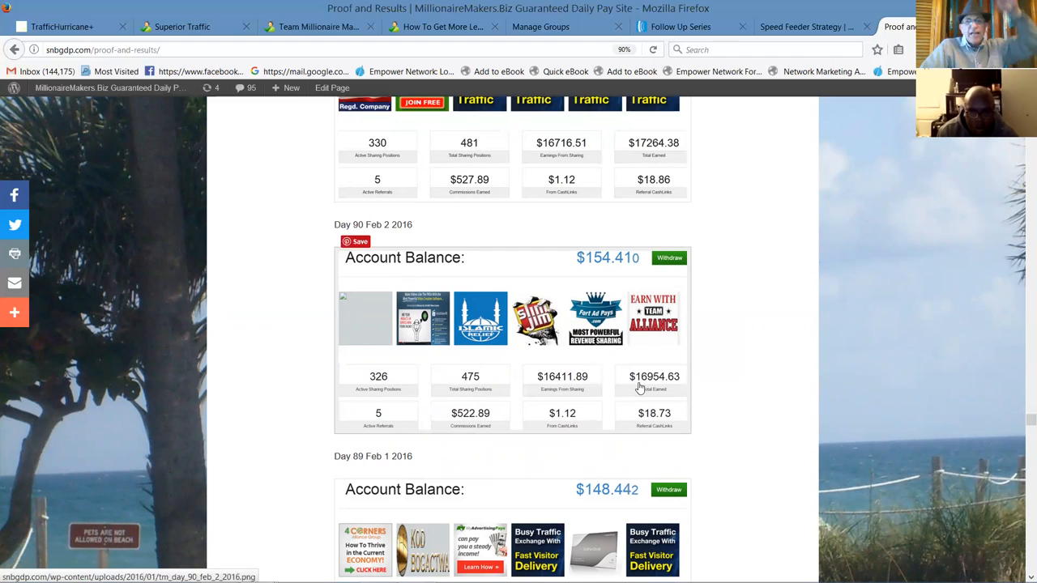
{"action": "mouse_move", "coordinate": [603, 397]}
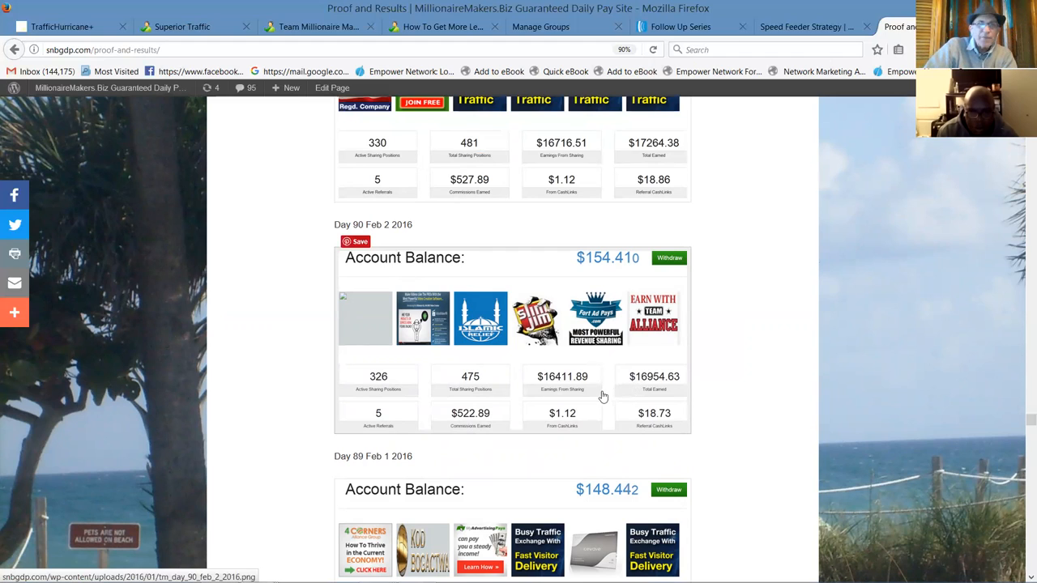
{"action": "mouse_move", "coordinate": [1021, 429]}
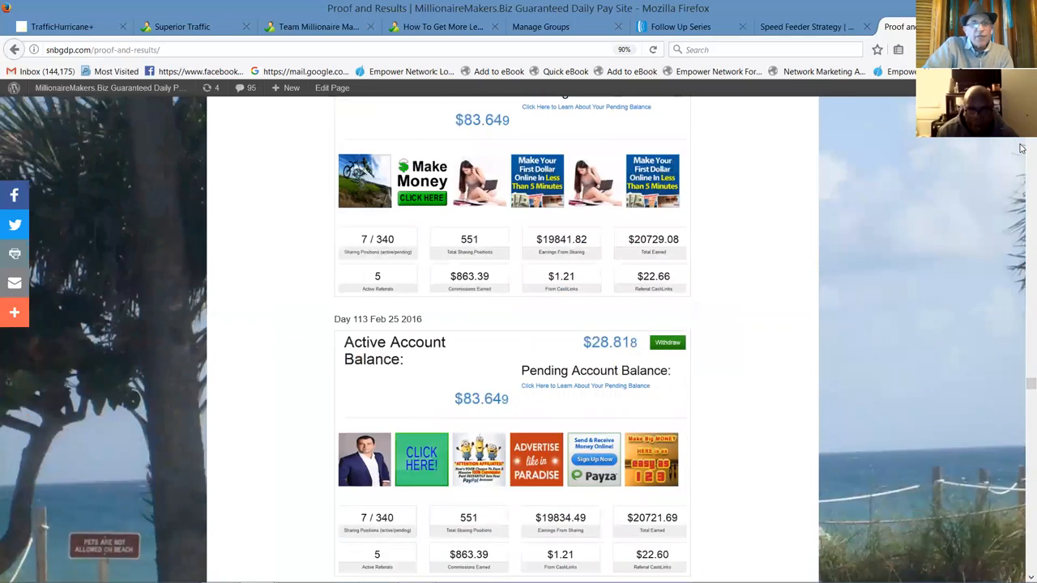
{"action": "scroll", "scroll_direction": "down", "scroll_amount": 3}
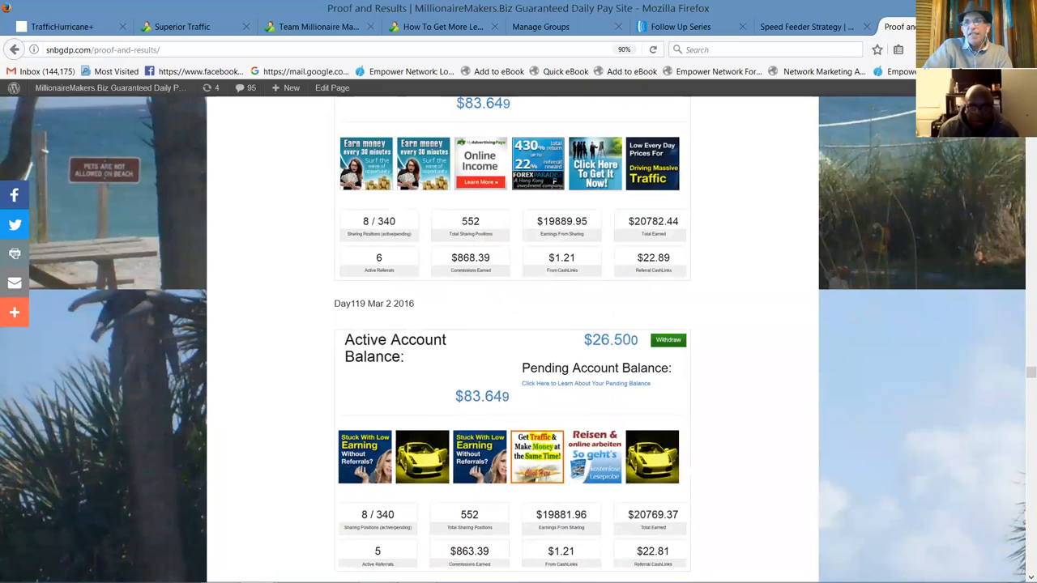
{"action": "scroll", "scroll_direction": "up", "scroll_amount": 3}
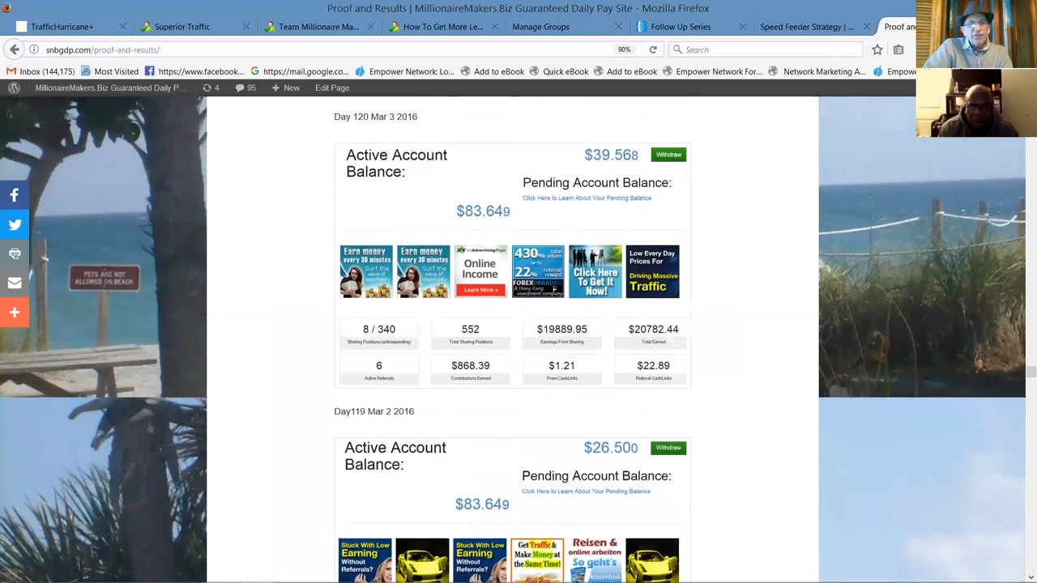
{"action": "scroll", "scroll_direction": "down", "scroll_amount": 3}
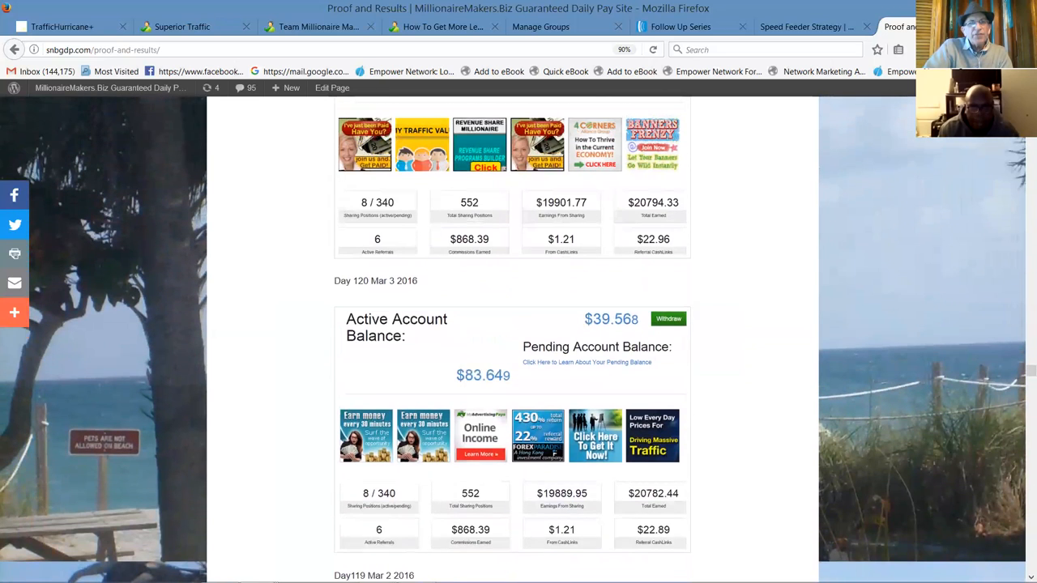
{"action": "scroll", "scroll_direction": "up", "scroll_amount": 3}
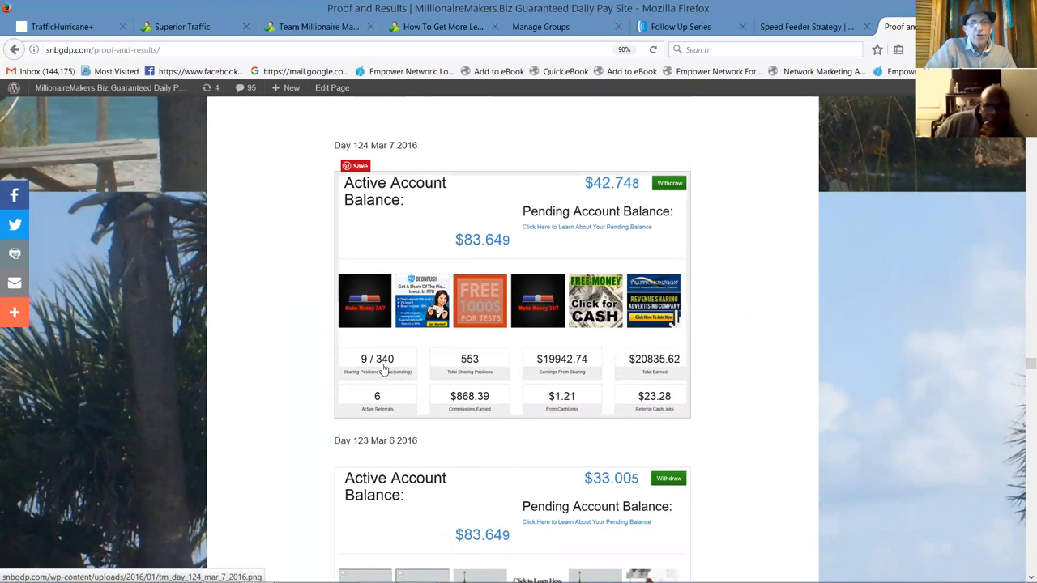
{"action": "mouse_move", "coordinate": [665, 370]}
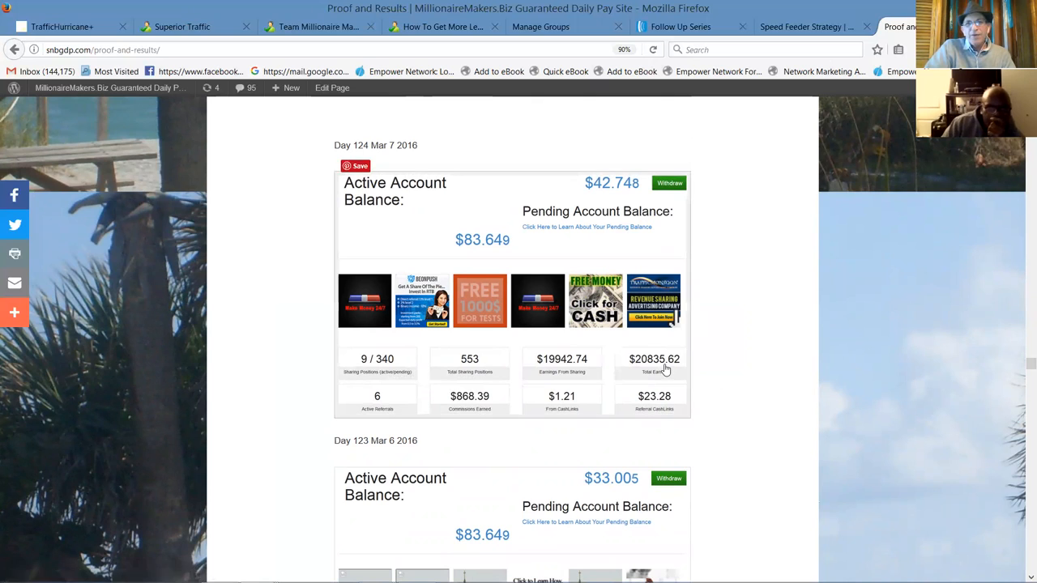
{"action": "mouse_move", "coordinate": [632, 371]}
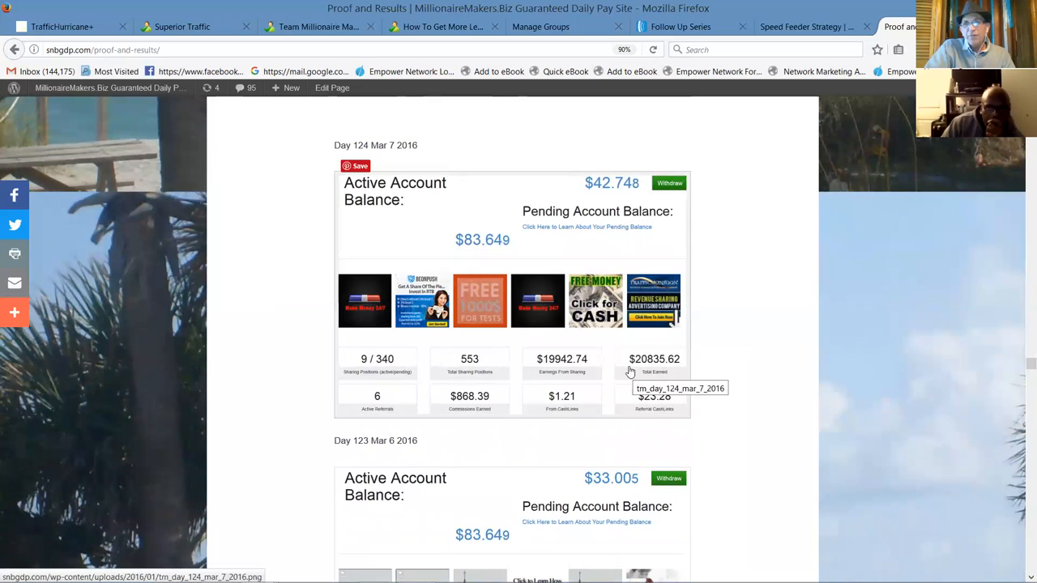
{"action": "mouse_move", "coordinate": [1021, 369]}
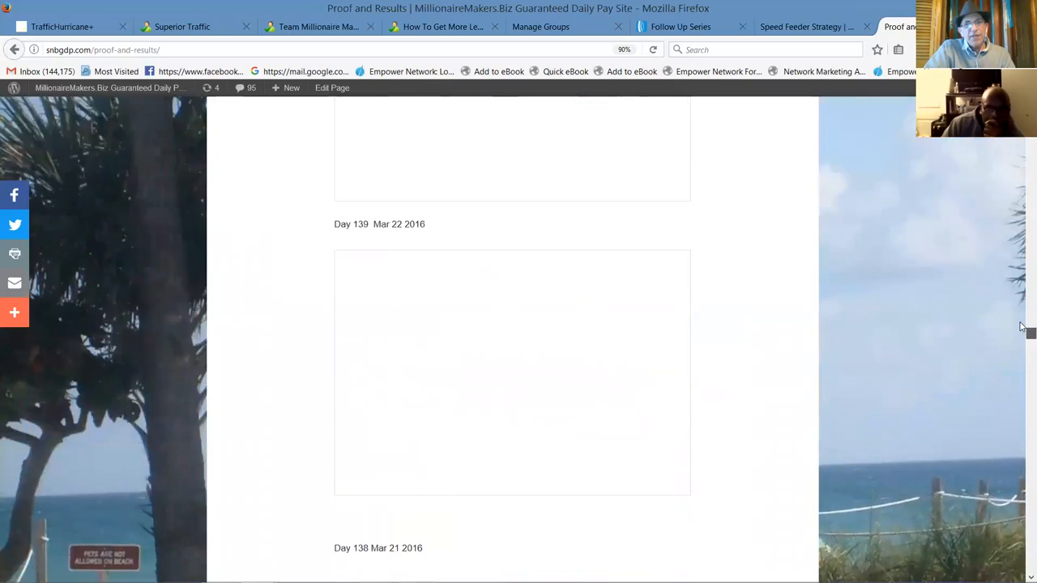
{"action": "scroll", "scroll_direction": "down", "scroll_amount": 3}
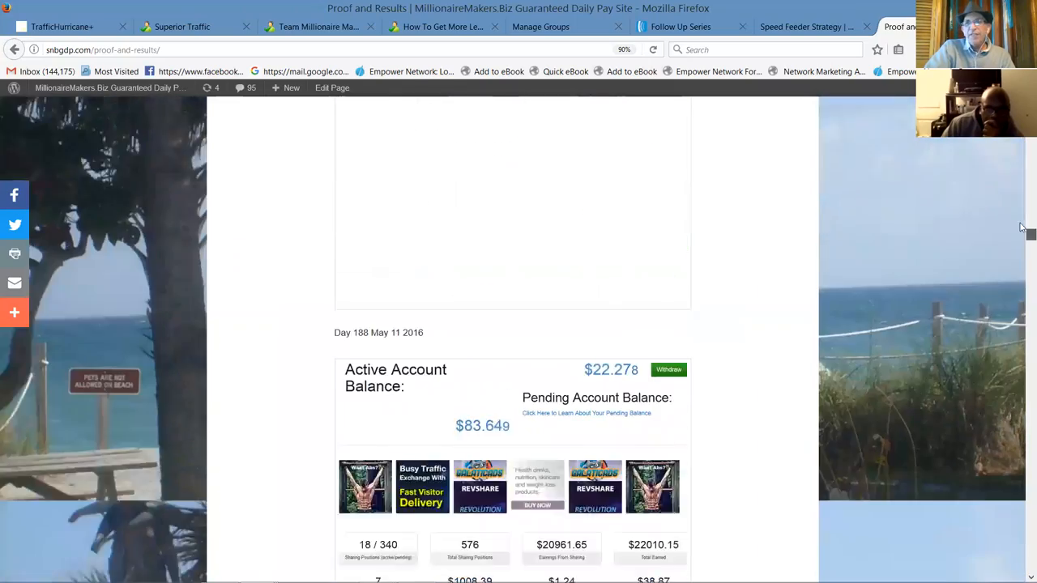
{"action": "scroll", "scroll_direction": "down", "scroll_amount": 3}
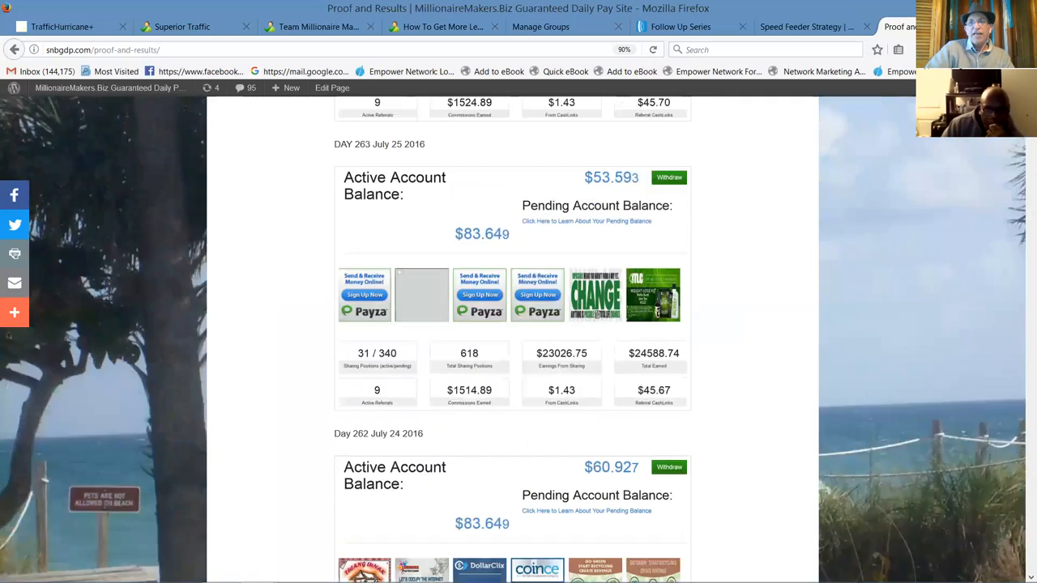
{"action": "scroll", "scroll_direction": "down", "scroll_amount": 3}
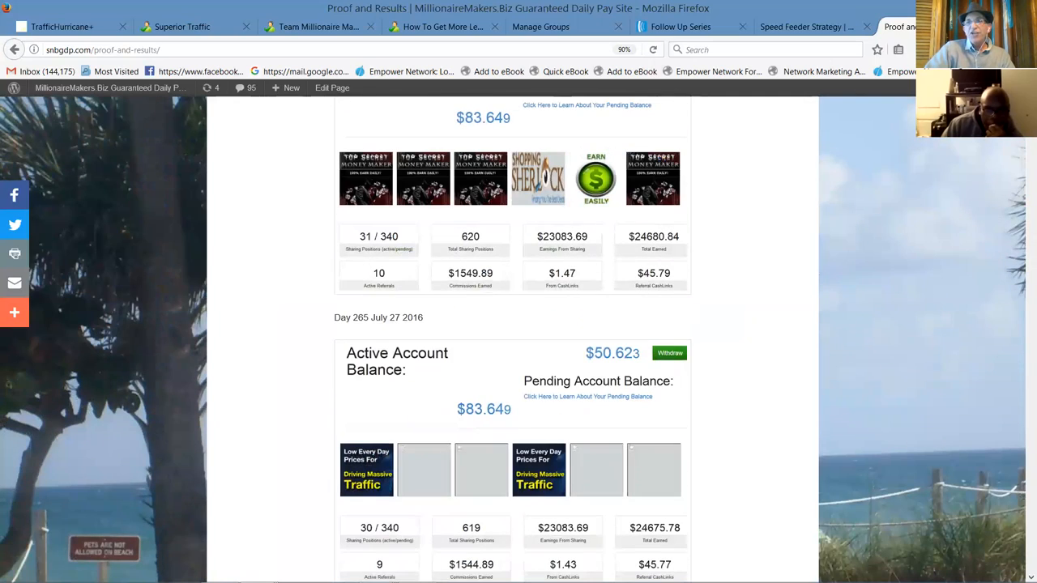
{"action": "scroll", "scroll_direction": "up", "scroll_amount": 3}
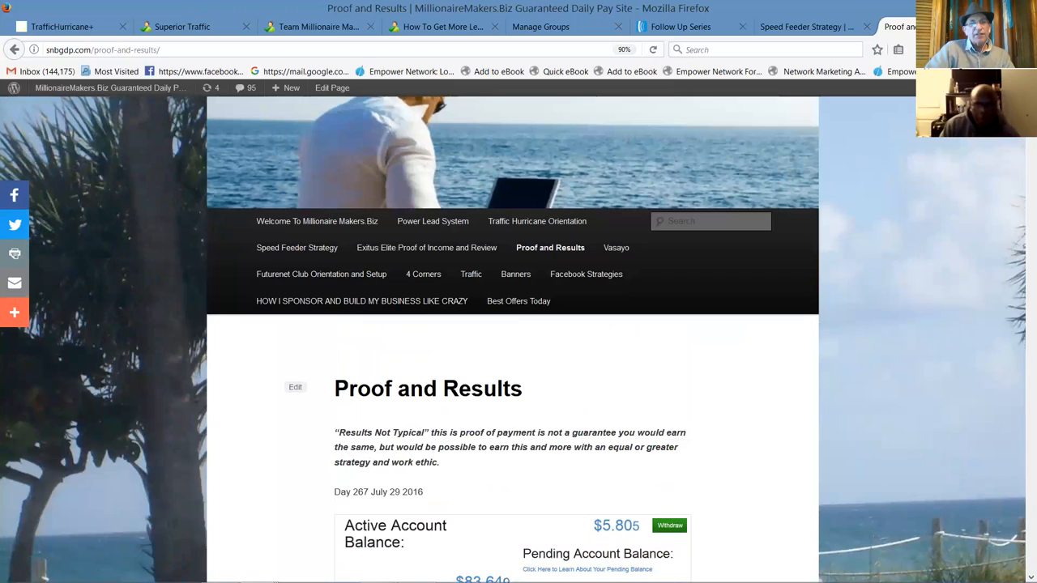
{"action": "scroll", "scroll_direction": "down", "scroll_amount": 3}
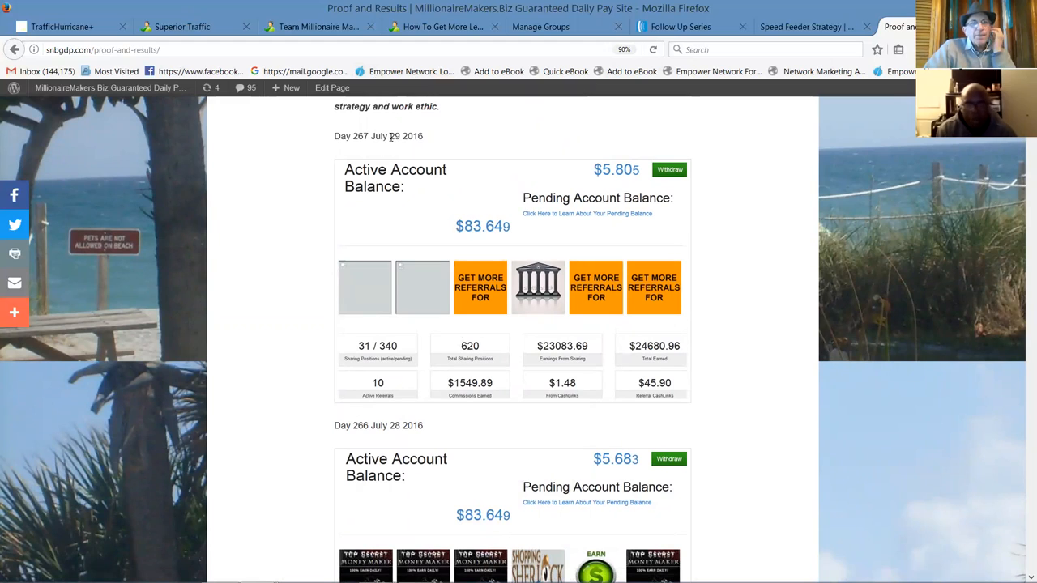
{"action": "mouse_move", "coordinate": [549, 144]}
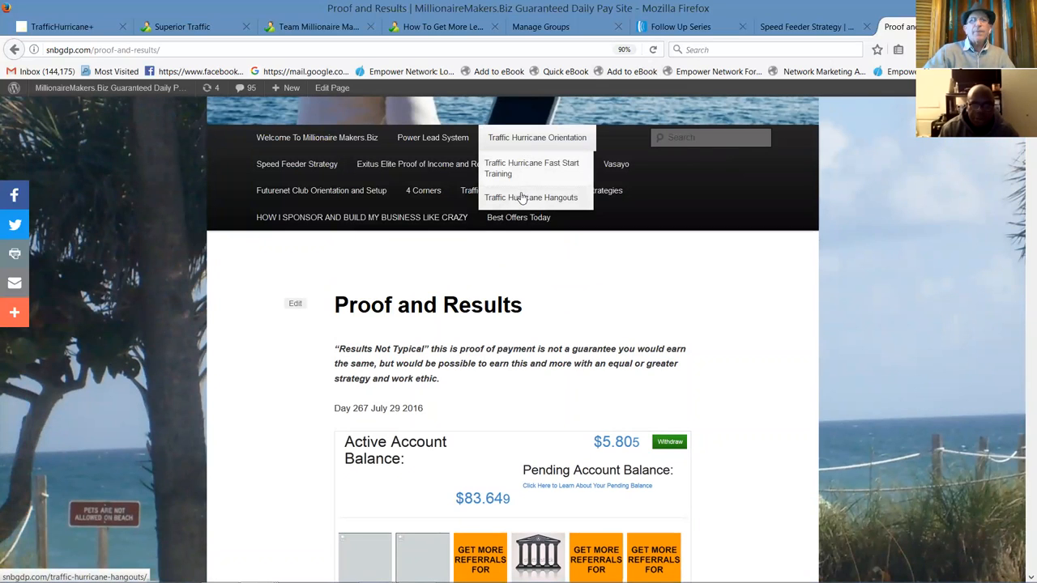
{"action": "mouse_move", "coordinate": [508, 138]}
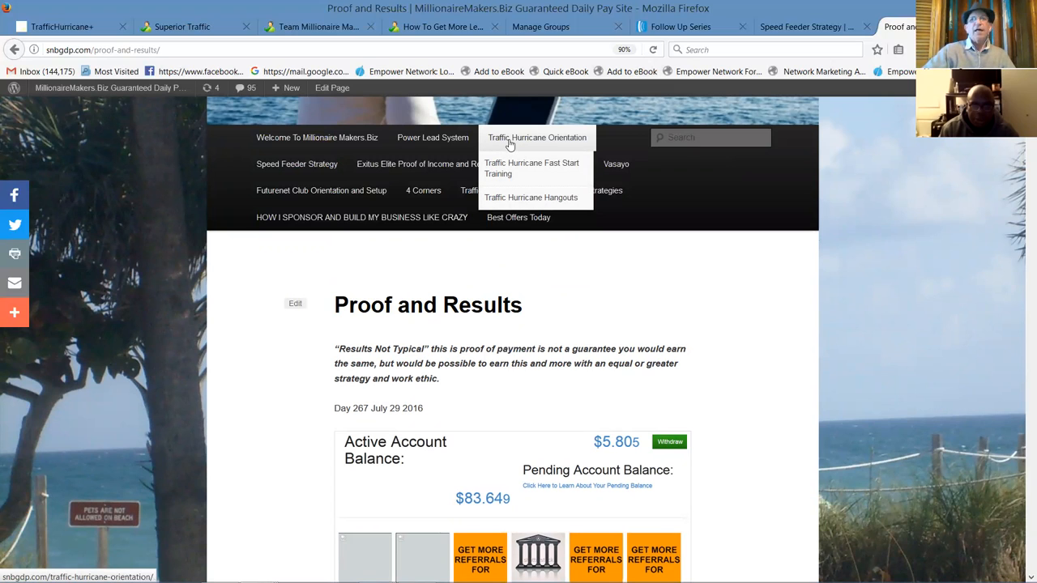
Step: Go to the Traffic Hurricane Orientation page and scroll through its video, banner and join offer
{"action": "left_click", "coordinate": [536, 137]}
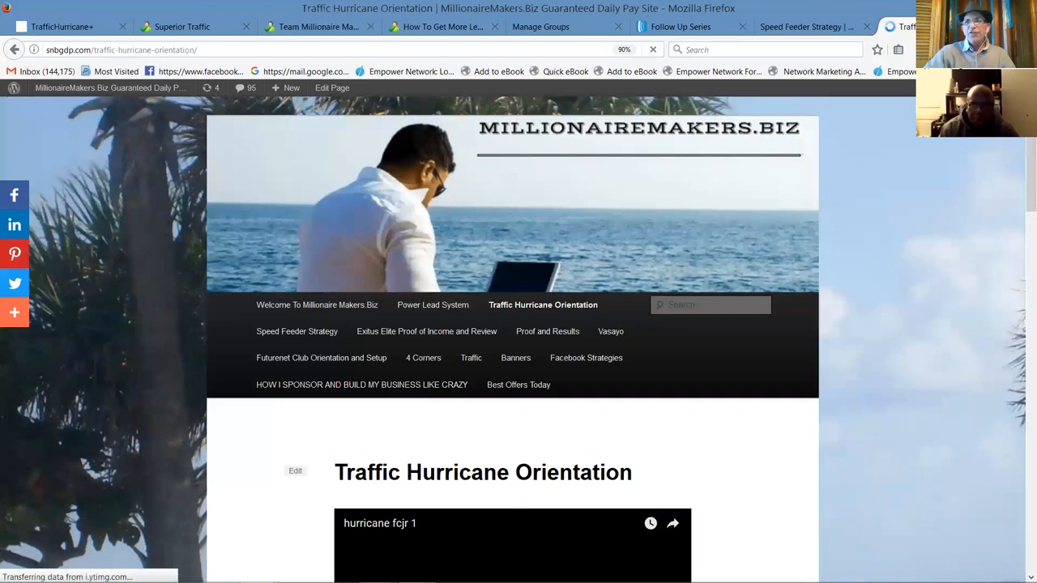
{"action": "scroll", "scroll_direction": "down", "scroll_amount": 3}
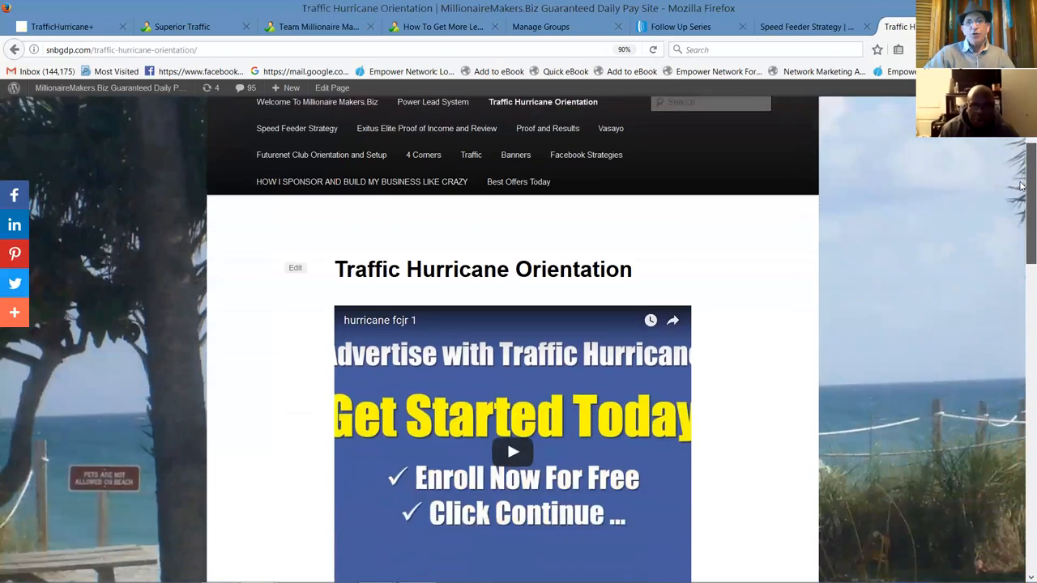
{"action": "scroll", "scroll_direction": "down", "scroll_amount": 3}
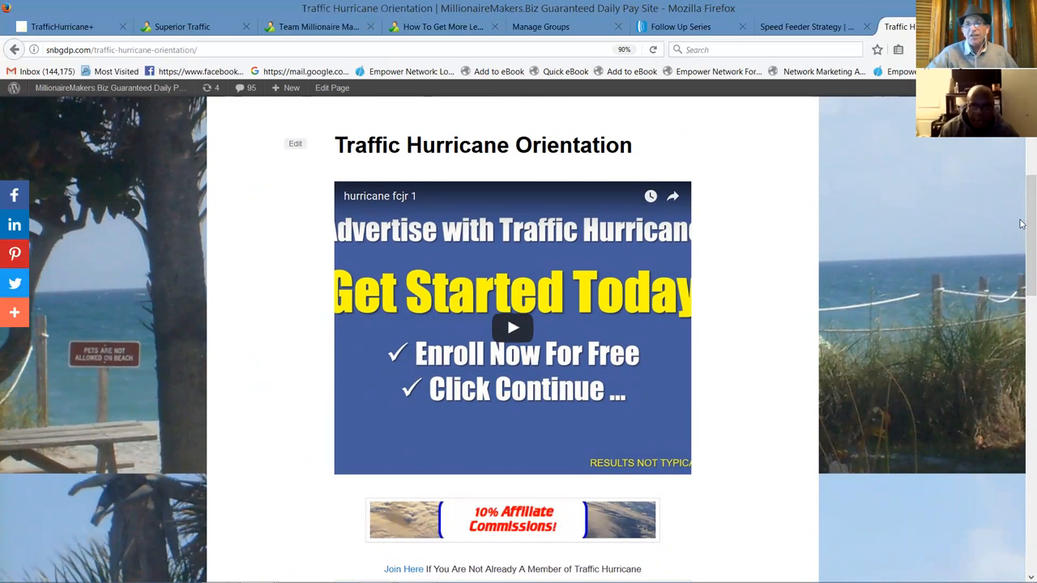
{"action": "scroll", "scroll_direction": "down", "scroll_amount": 3}
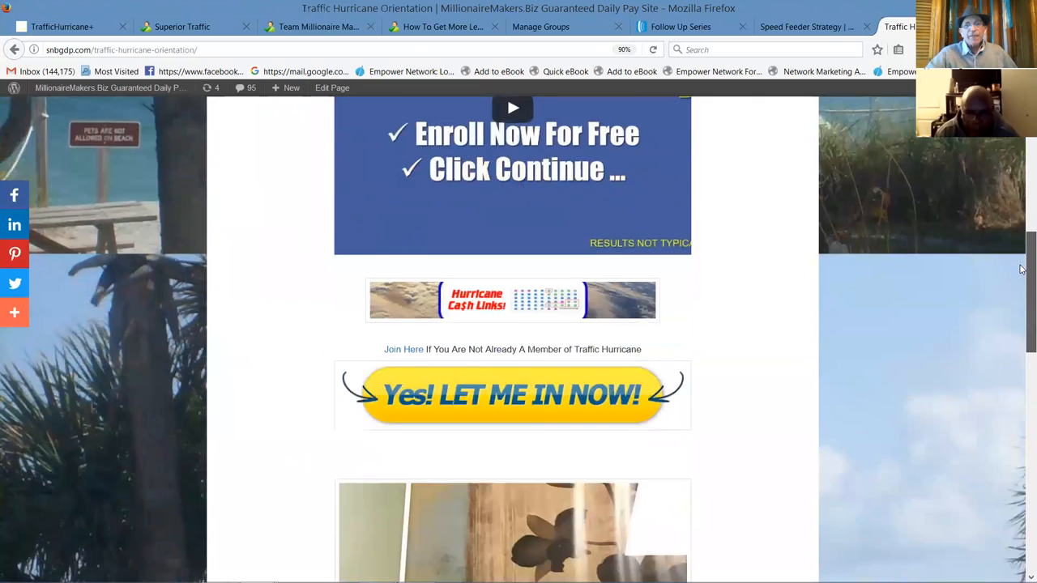
{"action": "scroll", "scroll_direction": "down", "scroll_amount": 3}
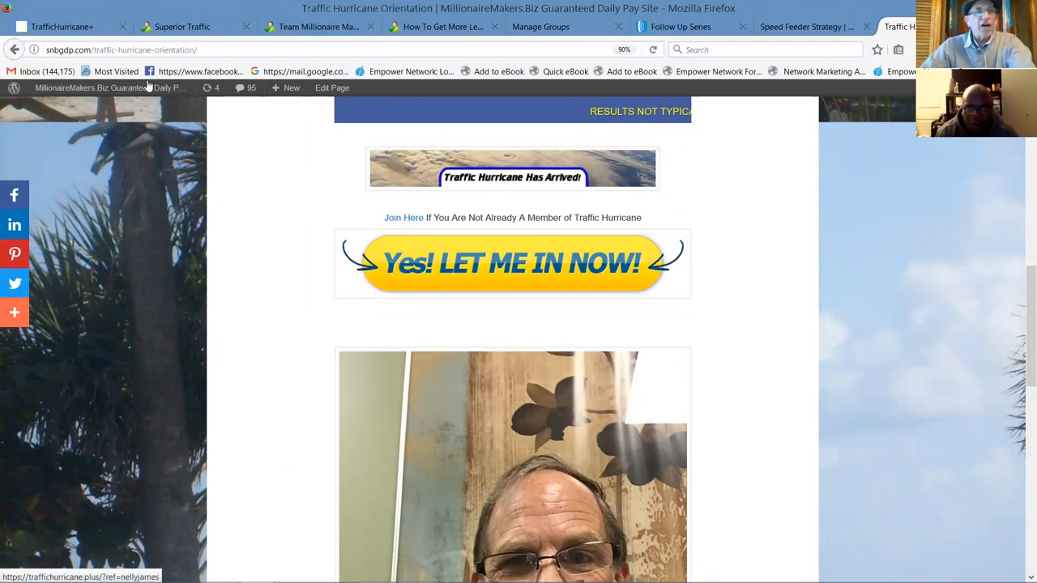
Step: Reload the orientation page with ?afid=getmoreleads appended to its address
{"action": "left_click", "coordinate": [122, 49]}
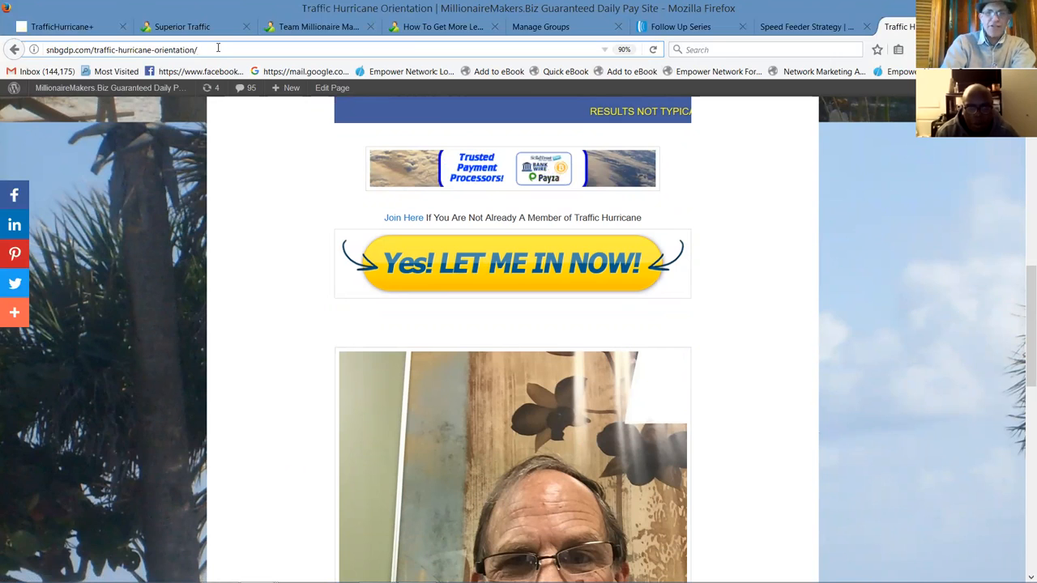
{"action": "type", "text": "?afid=getmoreleads"}
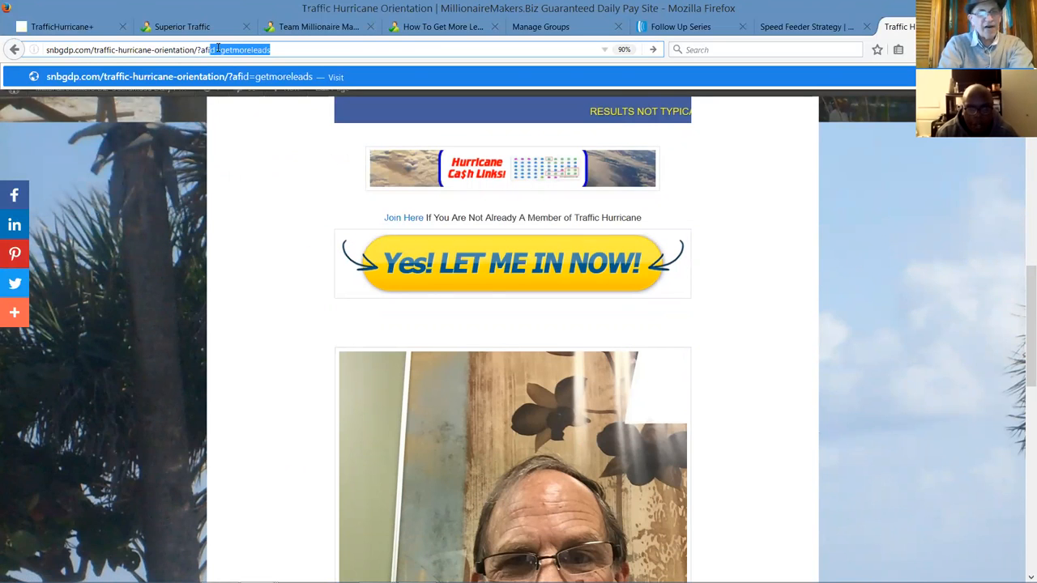
{"action": "type", "text": "nellyjam"}
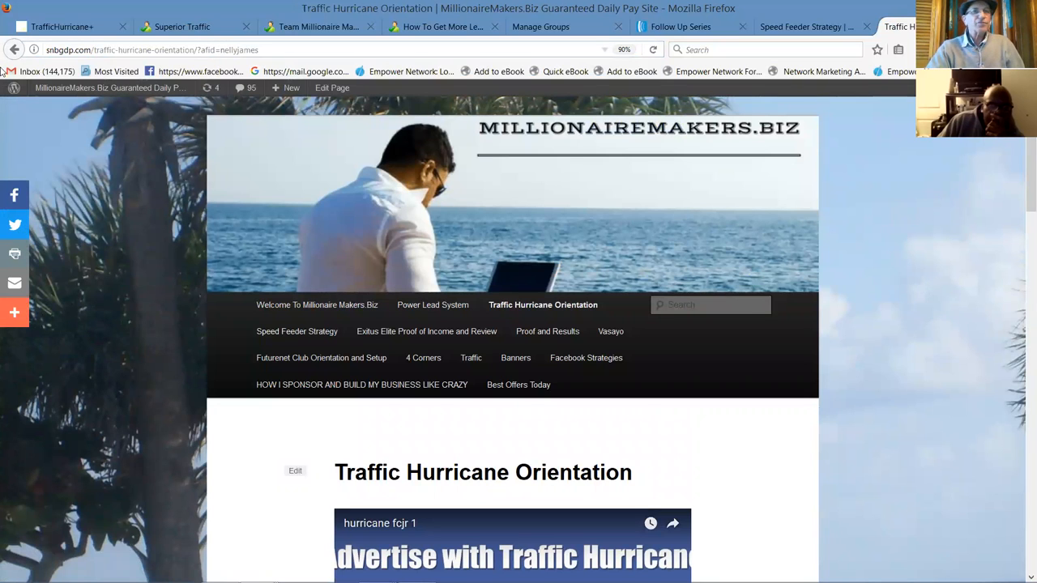
Step: Briefly play and pause the orientation video while scrolling down the page
{"action": "scroll", "scroll_direction": "down", "scroll_amount": 3}
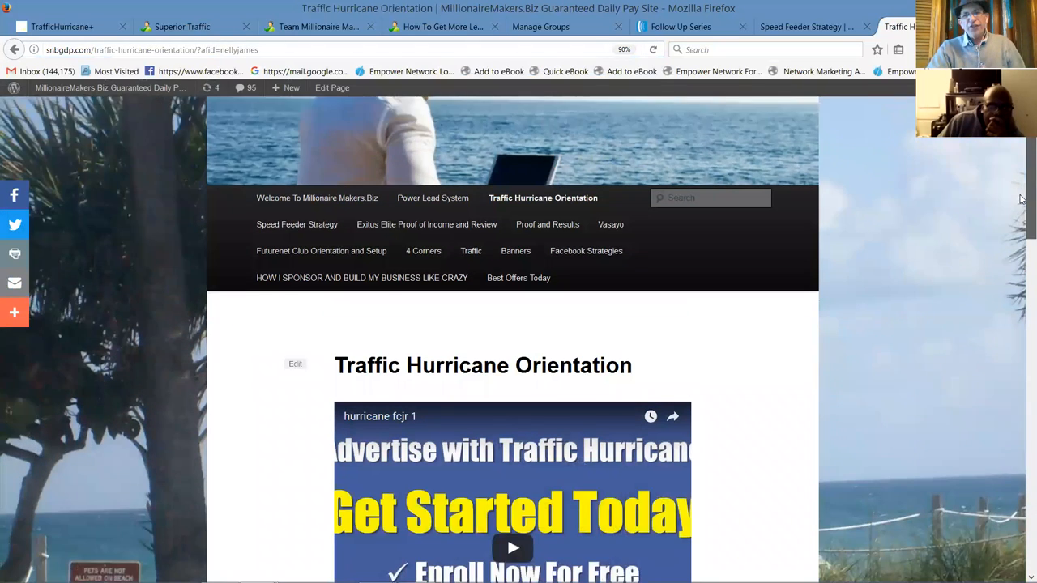
{"action": "scroll", "scroll_direction": "down", "scroll_amount": 3}
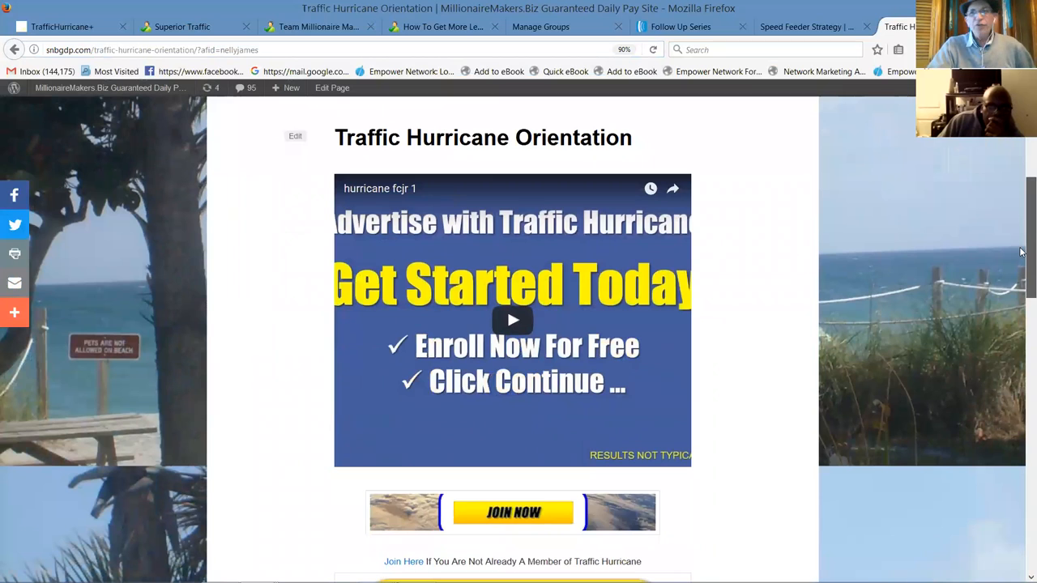
{"action": "scroll", "scroll_direction": "down", "scroll_amount": 3}
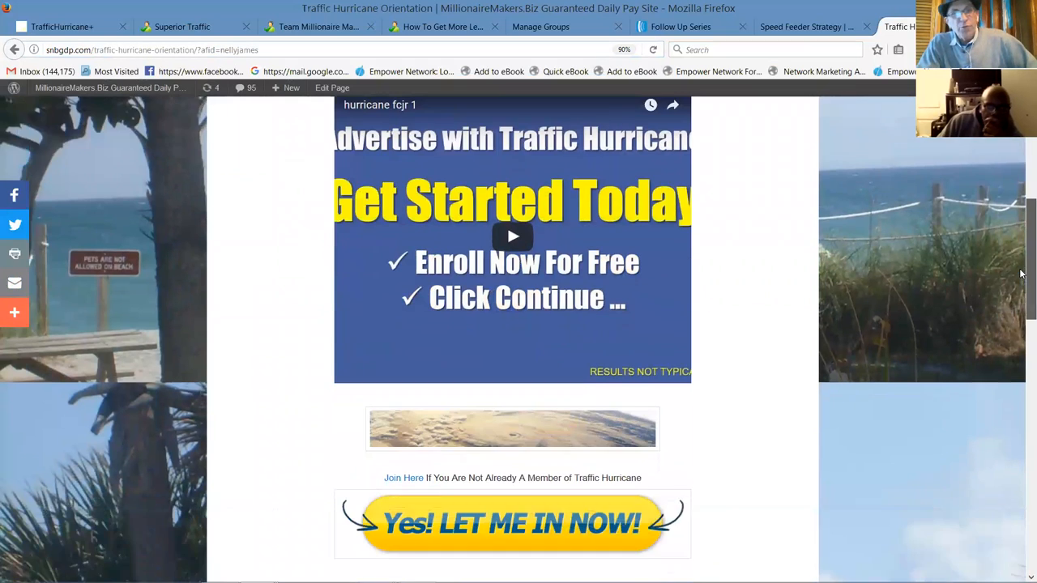
{"action": "scroll", "scroll_direction": "down", "scroll_amount": 3}
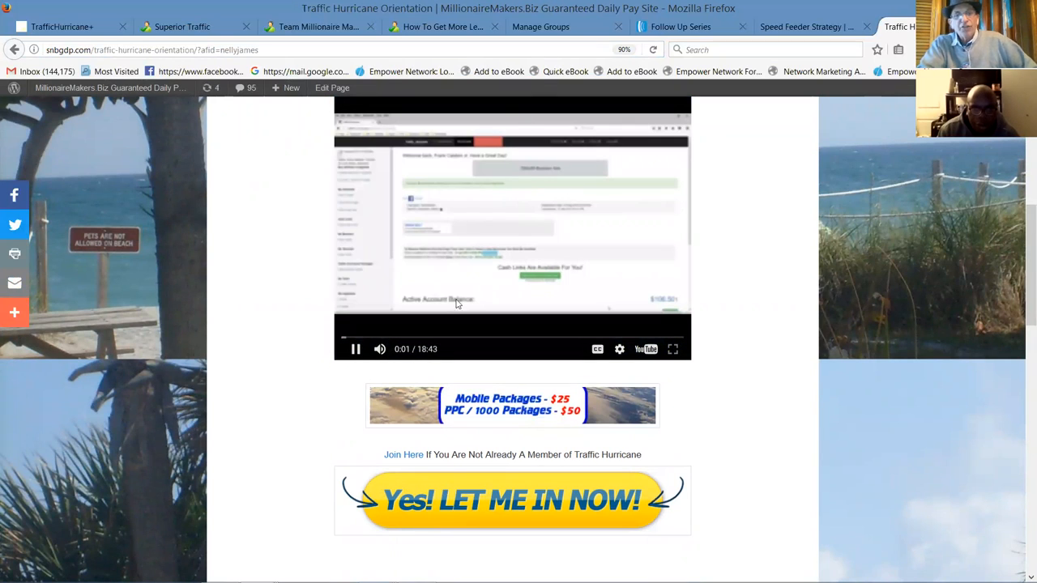
{"action": "left_click", "coordinate": [355, 349]}
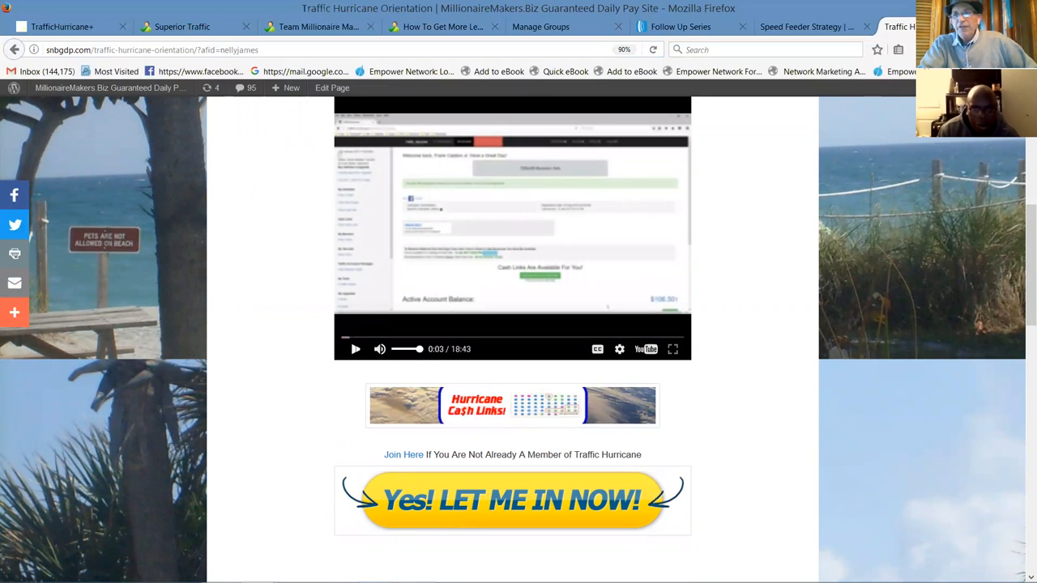
{"action": "scroll", "scroll_direction": "down", "scroll_amount": 3}
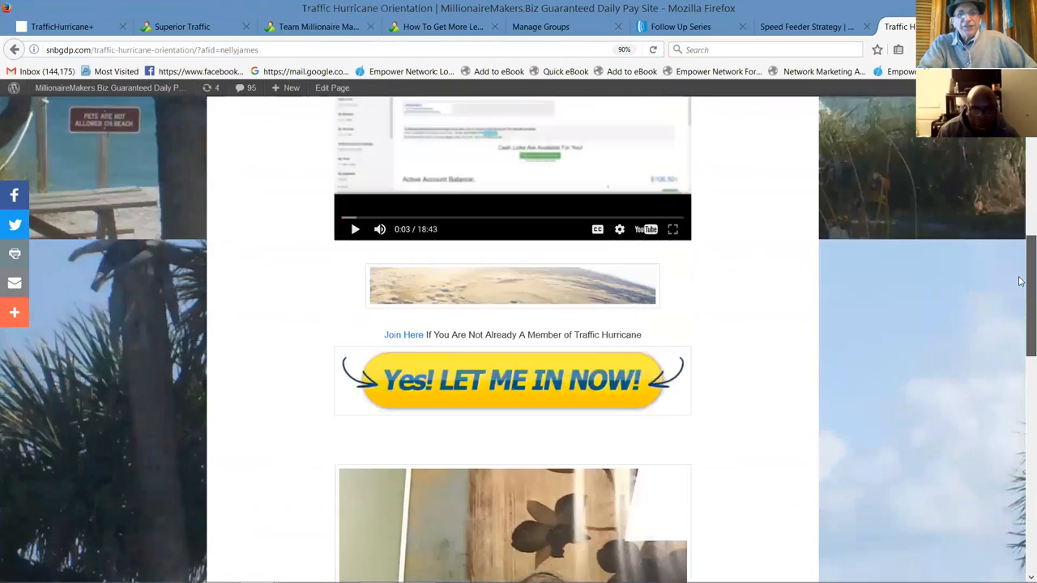
{"action": "scroll", "scroll_direction": "down", "scroll_amount": 3}
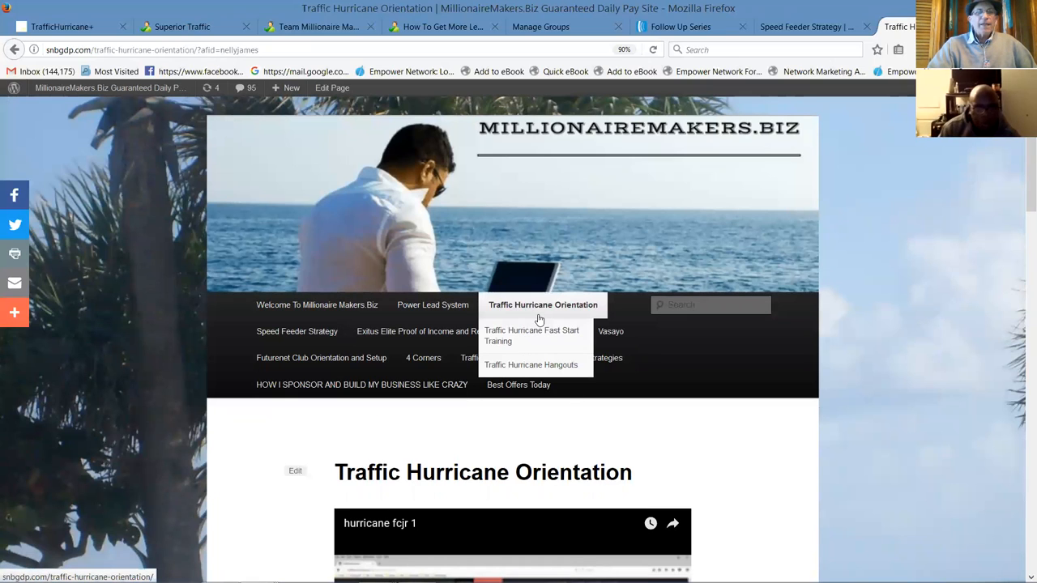
Step: Go to the Traffic Hurricane Fast Start Training page and scroll through its daily earnings results
{"action": "left_click", "coordinate": [532, 335]}
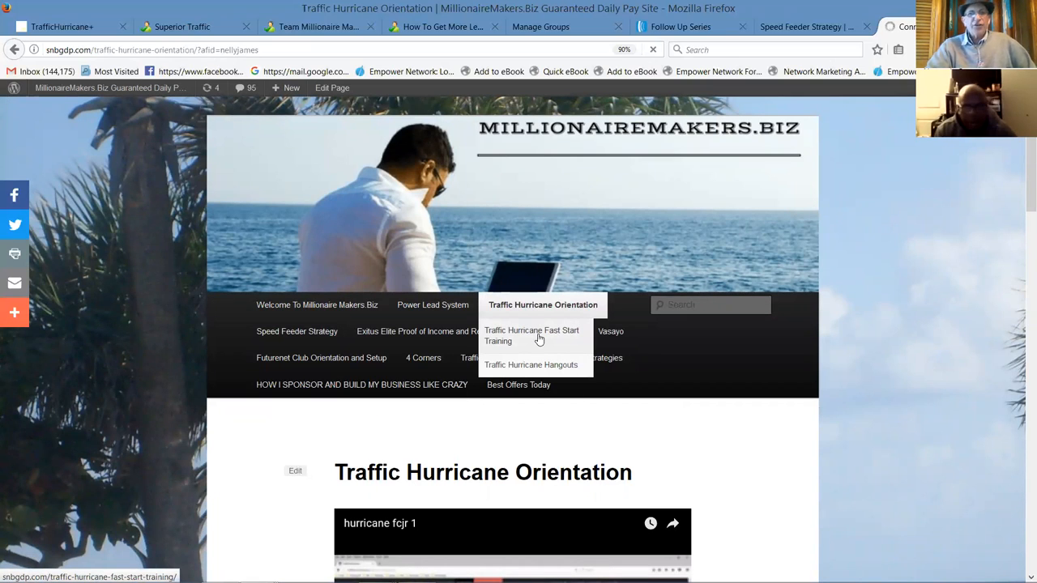
{"action": "left_click", "coordinate": [532, 336]}
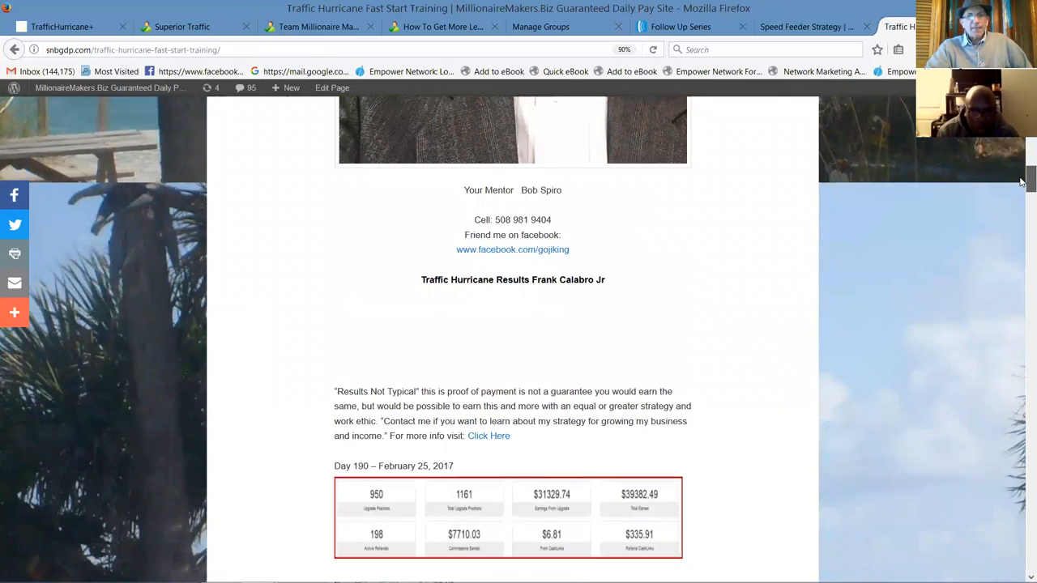
{"action": "scroll", "scroll_direction": "down", "scroll_amount": 3}
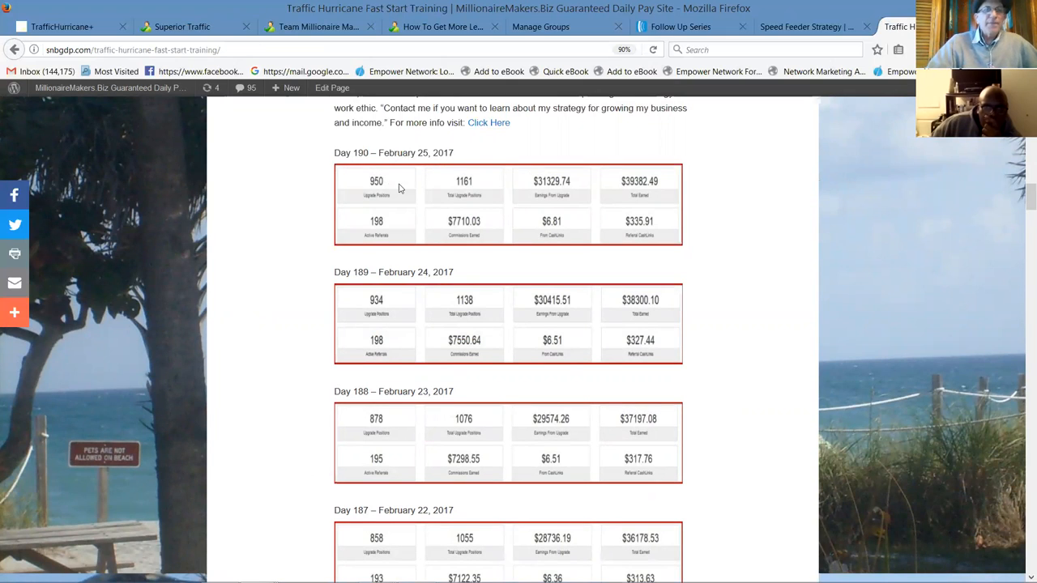
{"action": "mouse_move", "coordinate": [642, 194]}
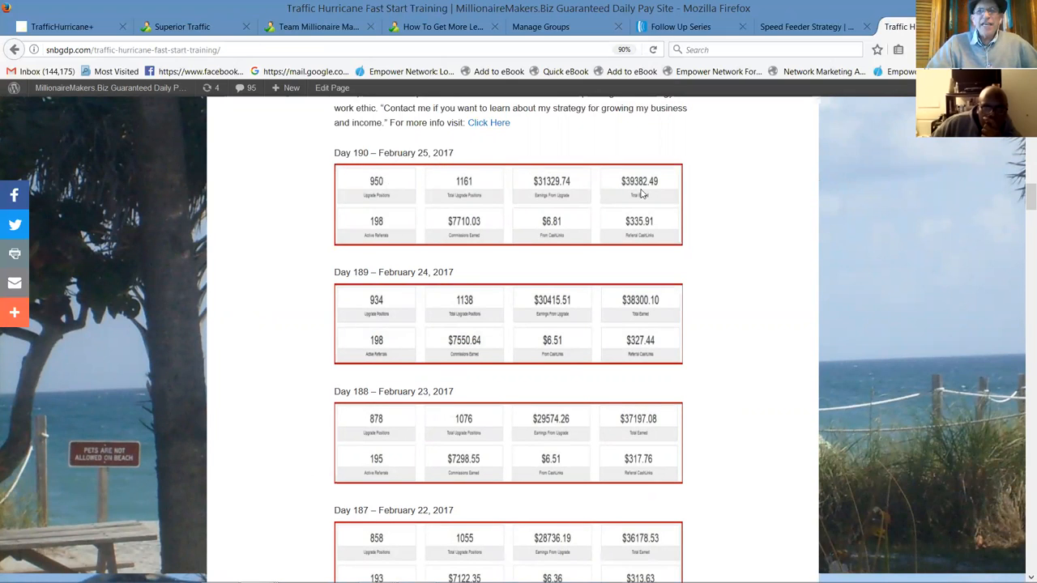
{"action": "mouse_move", "coordinate": [630, 527]}
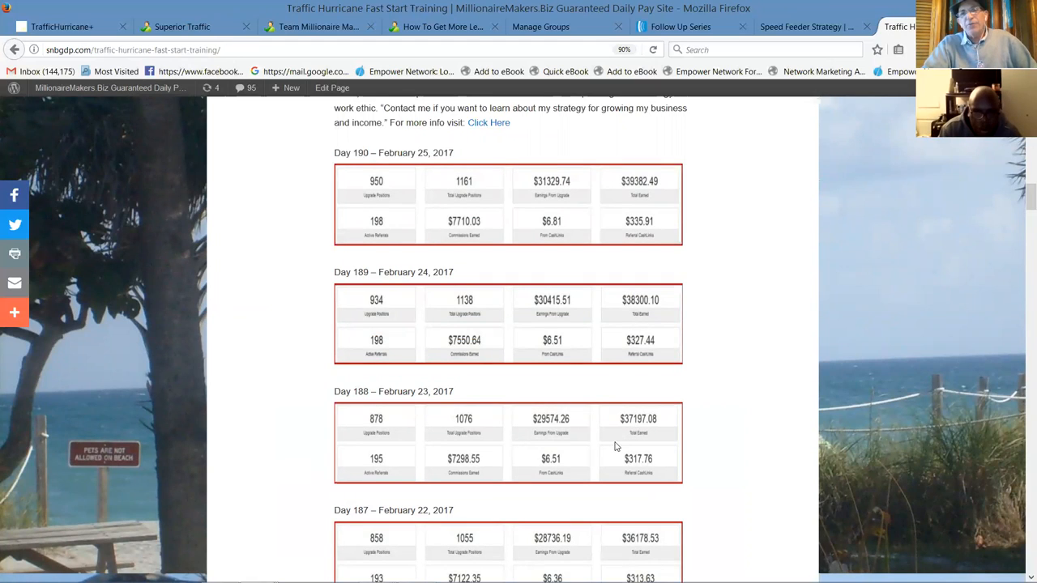
{"action": "mouse_move", "coordinate": [387, 422]}
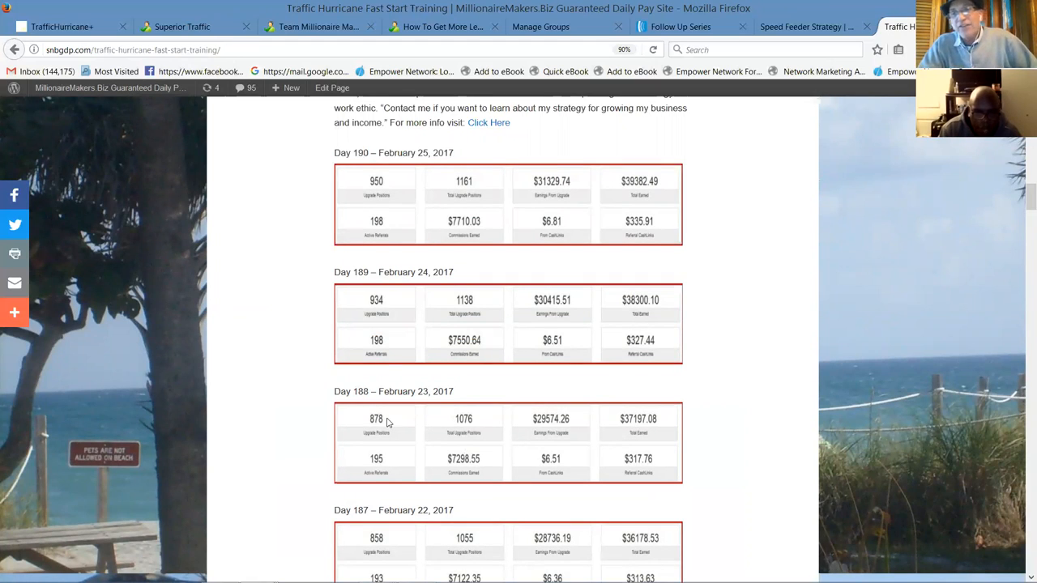
{"action": "mouse_move", "coordinate": [383, 478]}
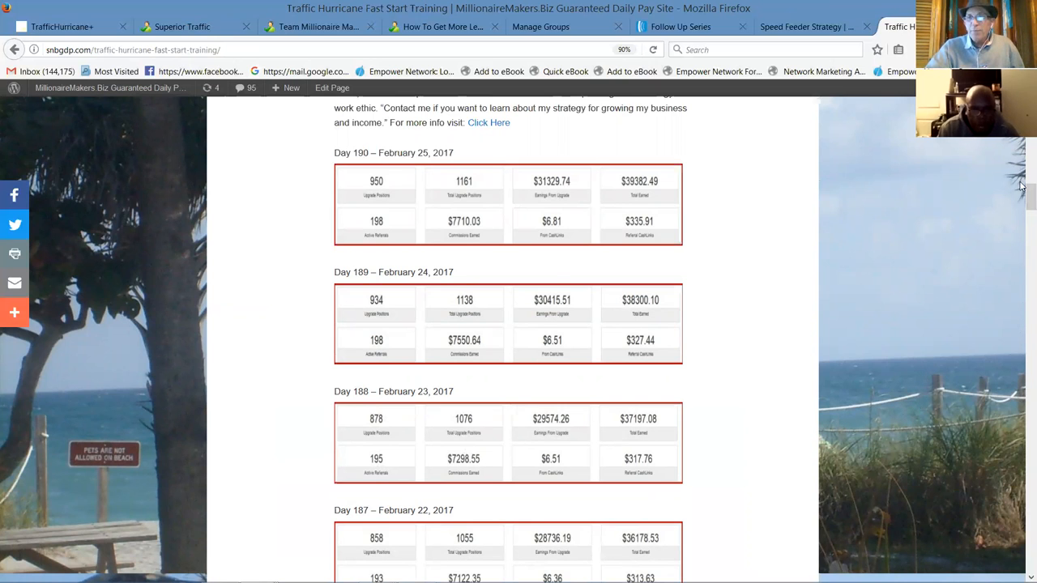
{"action": "scroll", "scroll_direction": "down", "scroll_amount": 3}
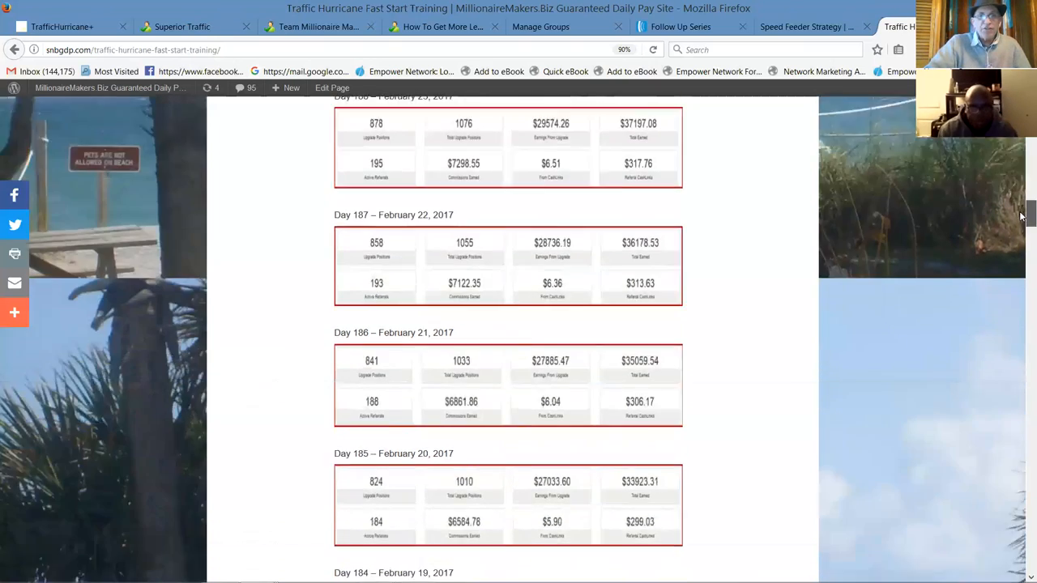
{"action": "scroll", "scroll_direction": "down", "scroll_amount": 3}
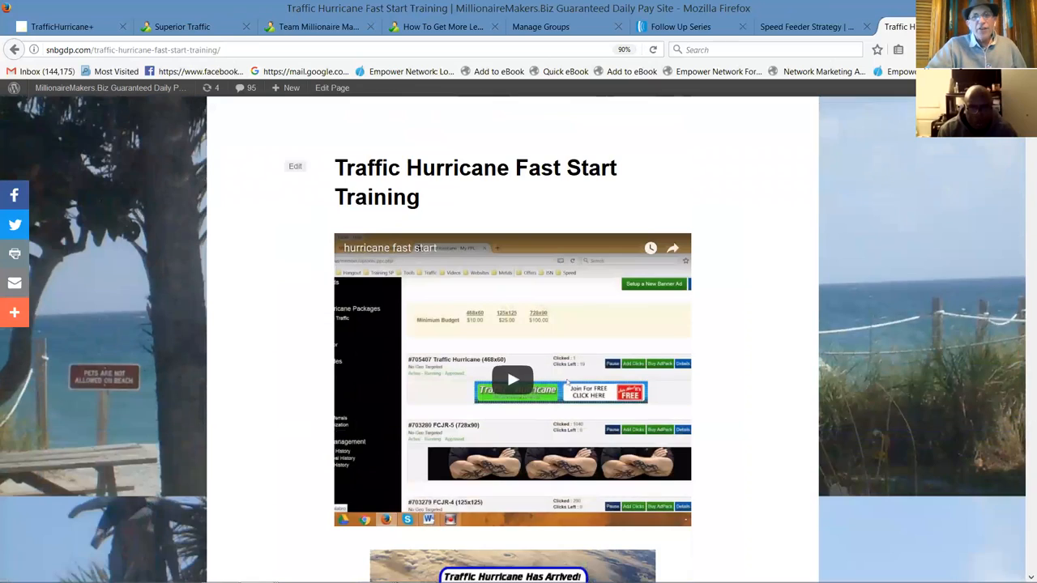
{"action": "scroll", "scroll_direction": "down", "scroll_amount": 3}
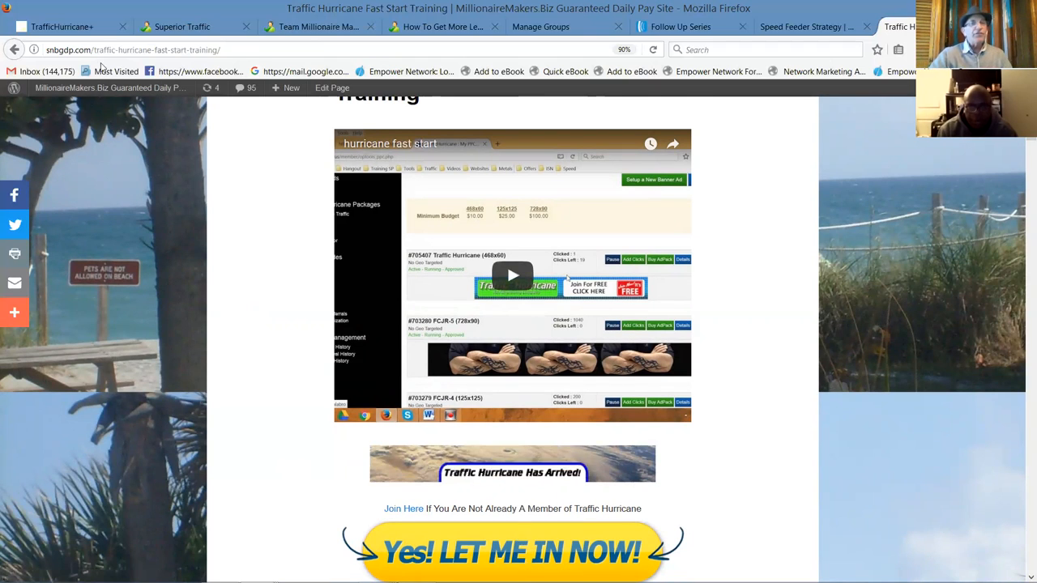
Step: Reload the Fast Start Training page with the afid=nellyjames affiliate id appended to its URL
{"action": "left_click", "coordinate": [247, 49]}
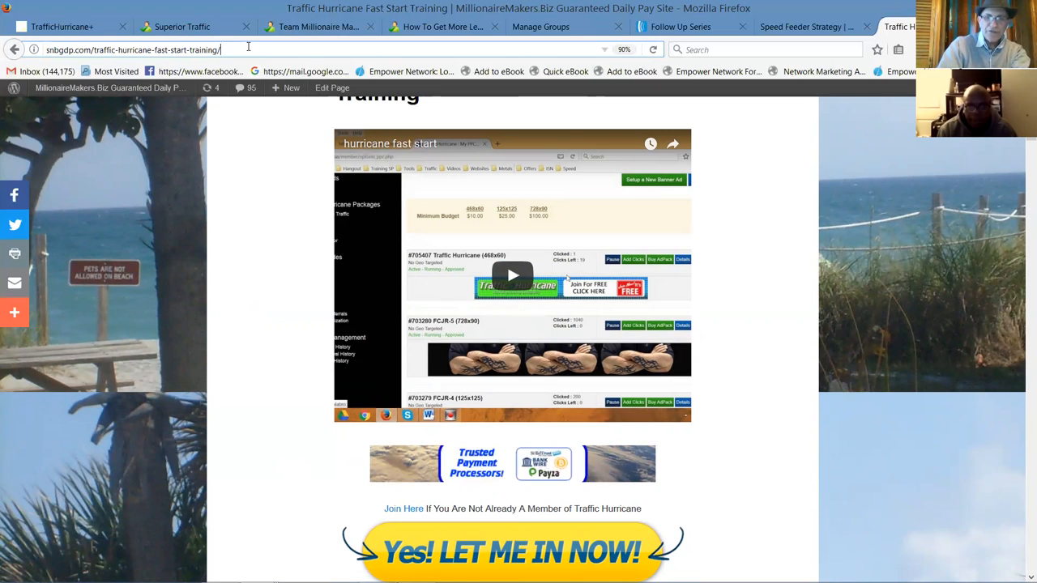
{"action": "type", "text": "?afid="}
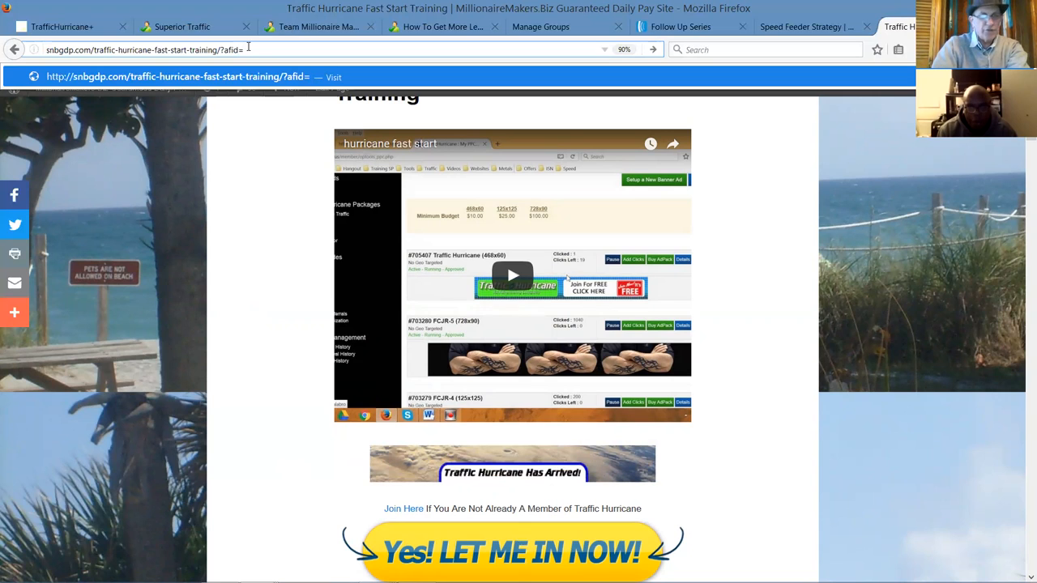
{"action": "type", "text": "nellyjames"}
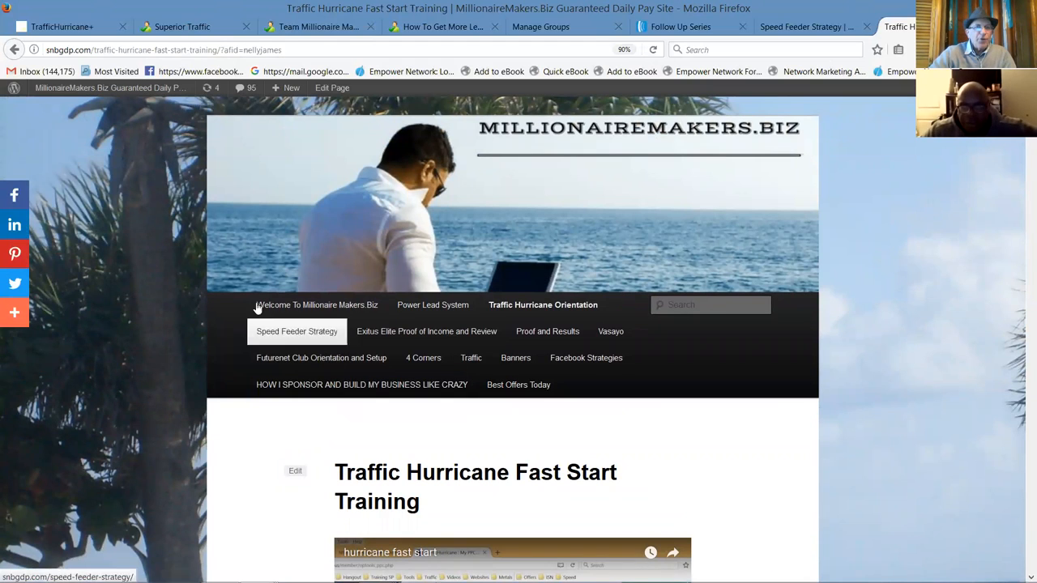
Step: Open Speed Feeder Strategy in a new tab and add afid=nellyjames to its address
{"action": "right_click", "coordinate": [296, 331]}
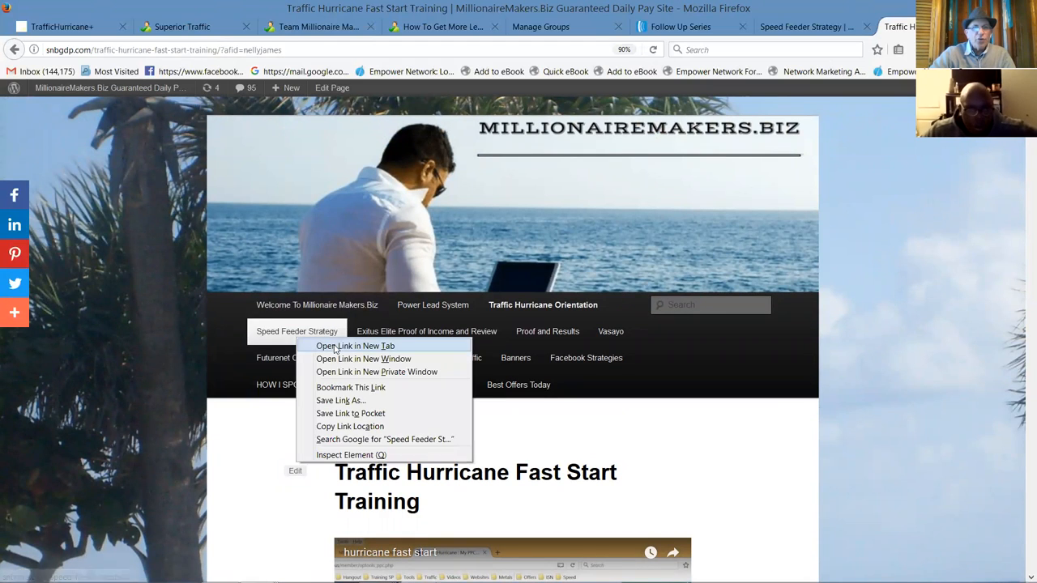
{"action": "left_click", "coordinate": [355, 345]}
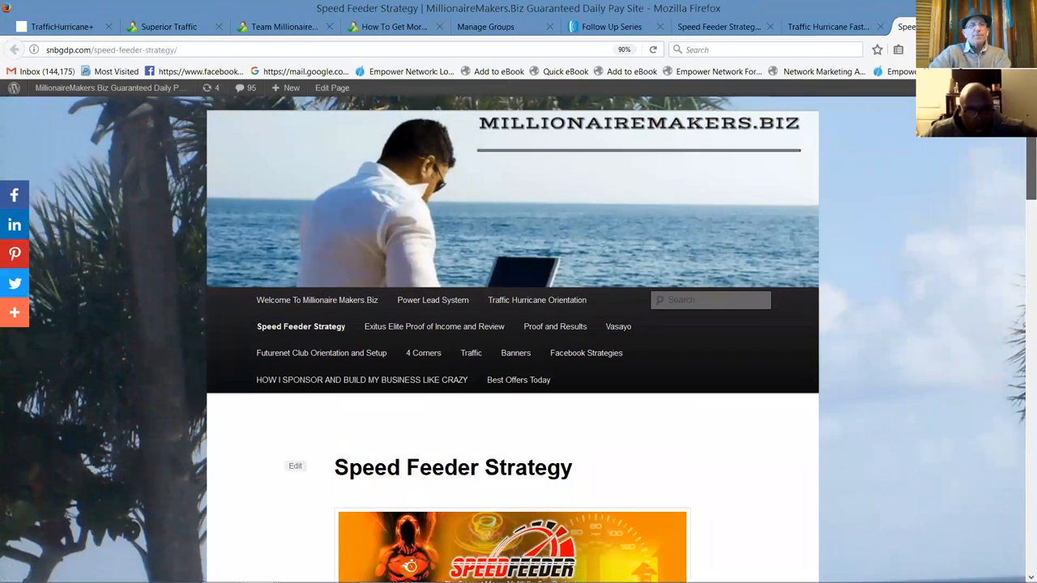
{"action": "scroll", "scroll_direction": "down", "scroll_amount": 3}
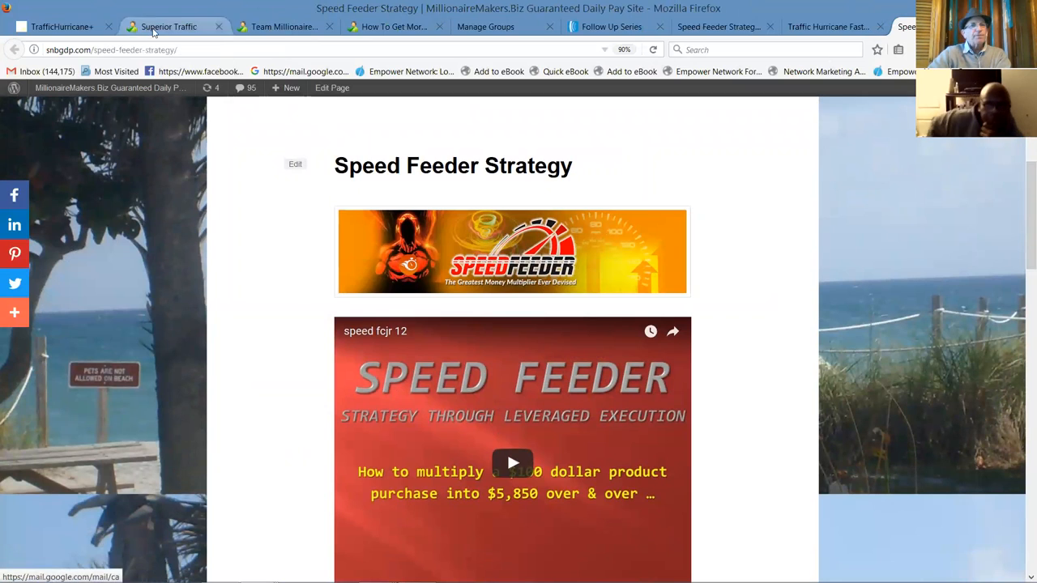
{"action": "left_click", "coordinate": [111, 49]}
{"action": "type", "text": "?afid=nellyjames"}
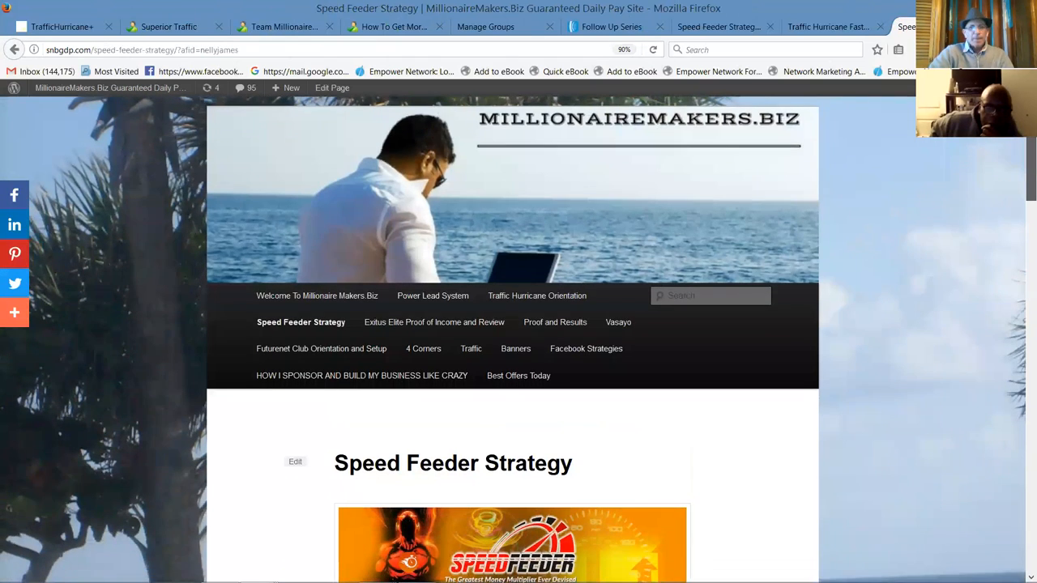
Step: Scroll through the Speed Feeder Strategy page and back up
{"action": "scroll", "scroll_direction": "down", "scroll_amount": 3}
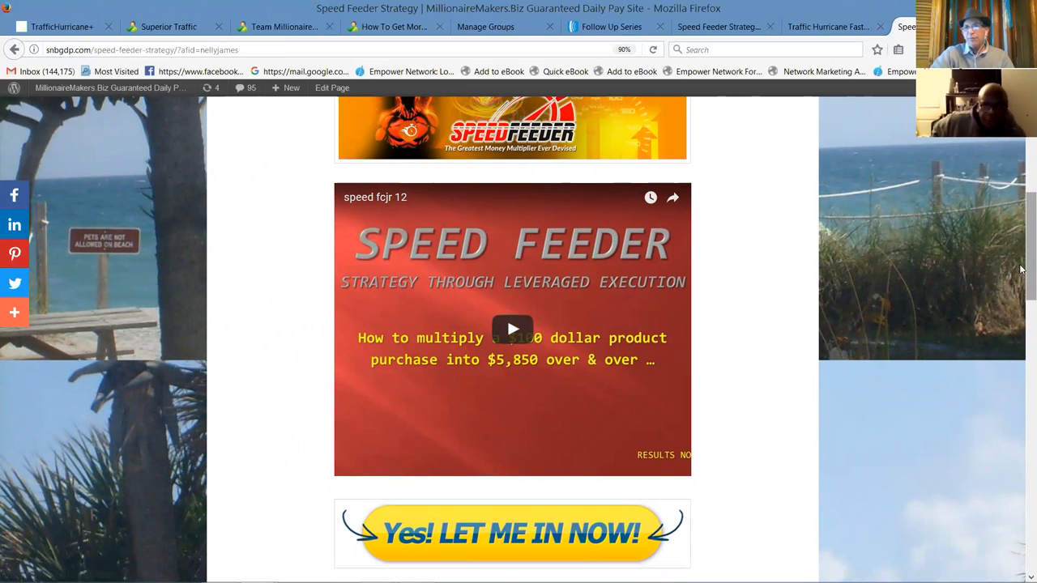
{"action": "scroll", "scroll_direction": "down", "scroll_amount": 3}
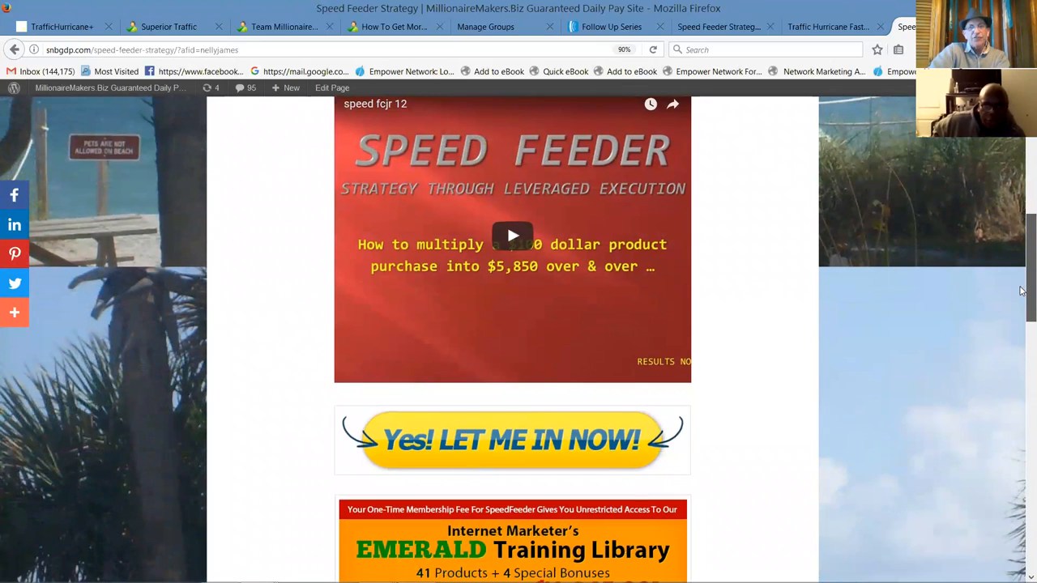
{"action": "scroll", "scroll_direction": "down", "scroll_amount": 3}
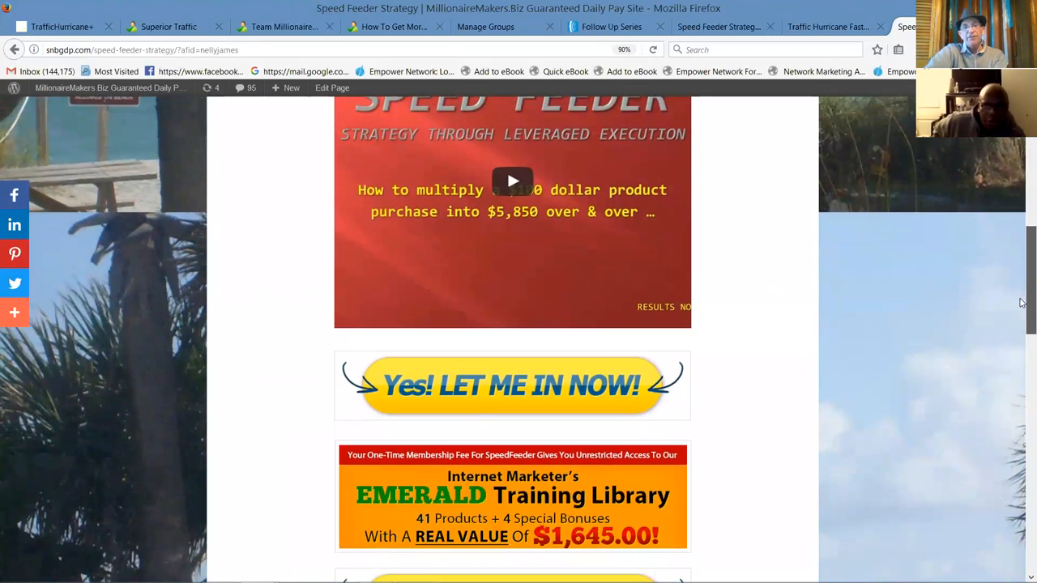
{"action": "scroll", "scroll_direction": "down", "scroll_amount": 3}
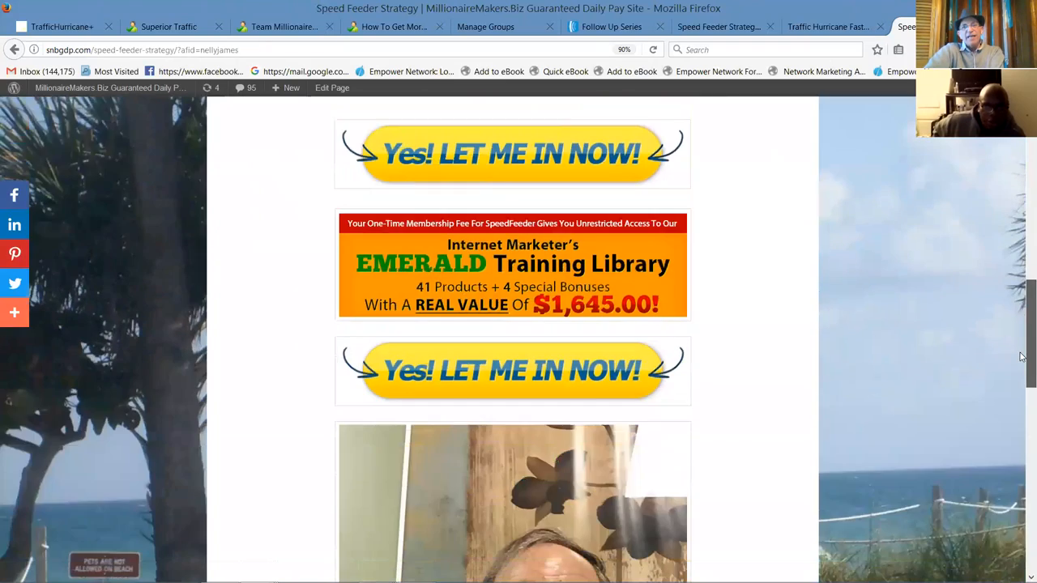
{"action": "scroll", "scroll_direction": "up", "scroll_amount": 3}
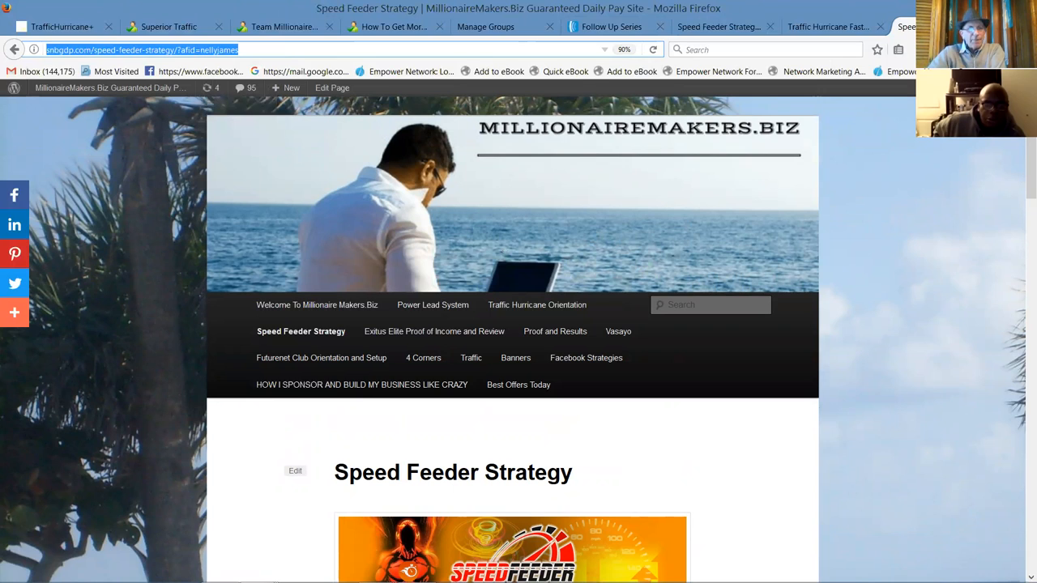
{"action": "scroll", "scroll_direction": "down", "scroll_amount": 3}
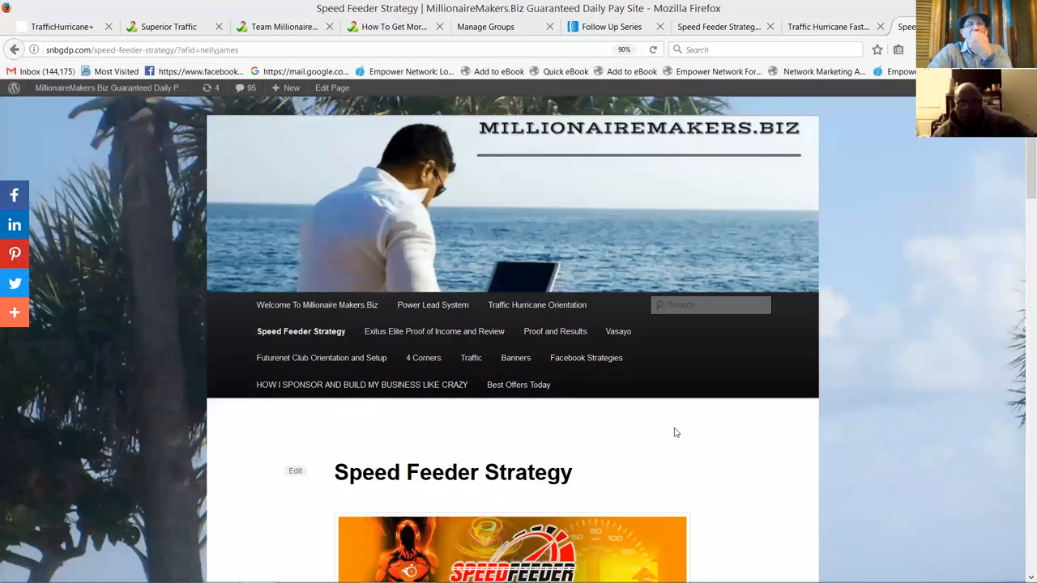
{"action": "mouse_move", "coordinate": [953, 190]}
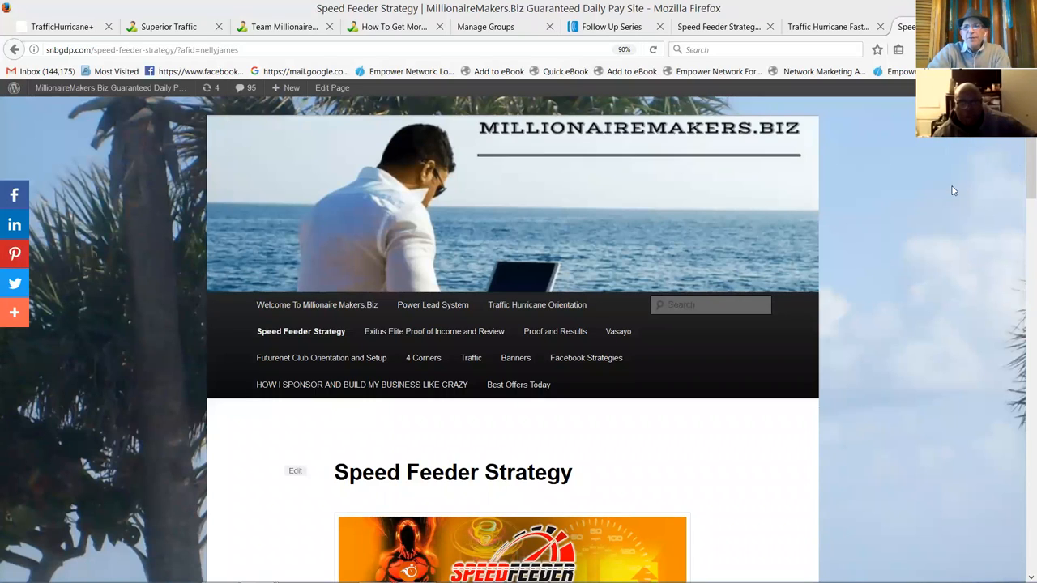
{"action": "mouse_move", "coordinate": [836, 166]}
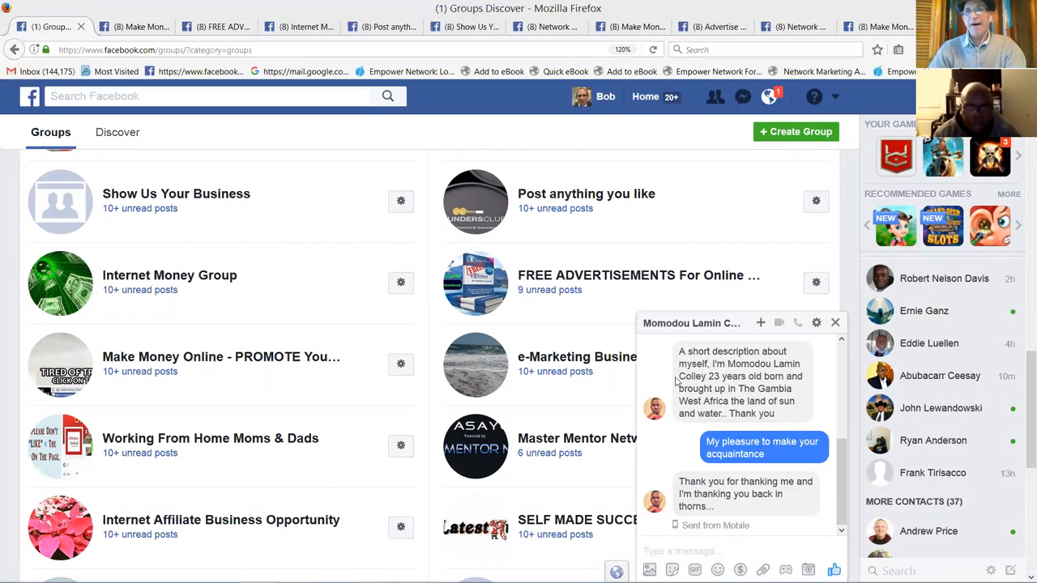
{"action": "mouse_move", "coordinate": [657, 382]}
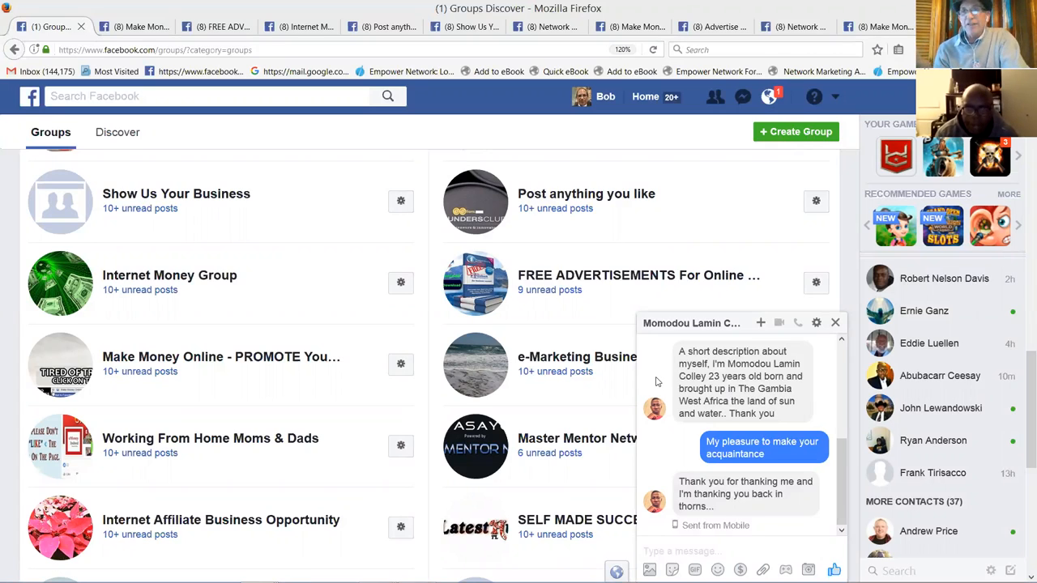
{"action": "mouse_move", "coordinate": [652, 384]}
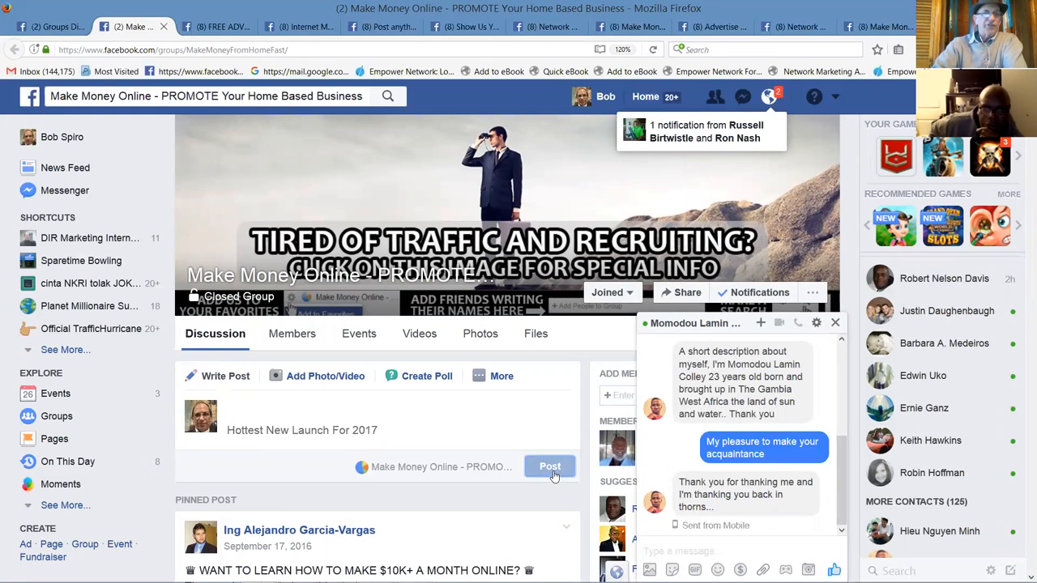
Step: Post the Speed Feeder link in Make Money Online, then in FREE ADVERTISEMENTS, and move to Internet Money Group
{"action": "left_click", "coordinate": [550, 465]}
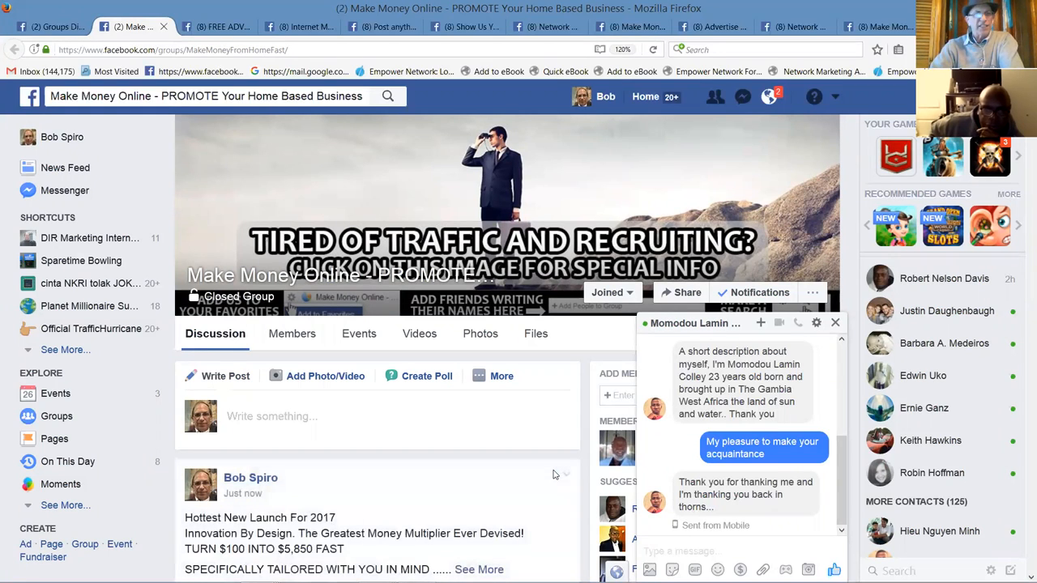
{"action": "left_click", "coordinate": [501, 375]}
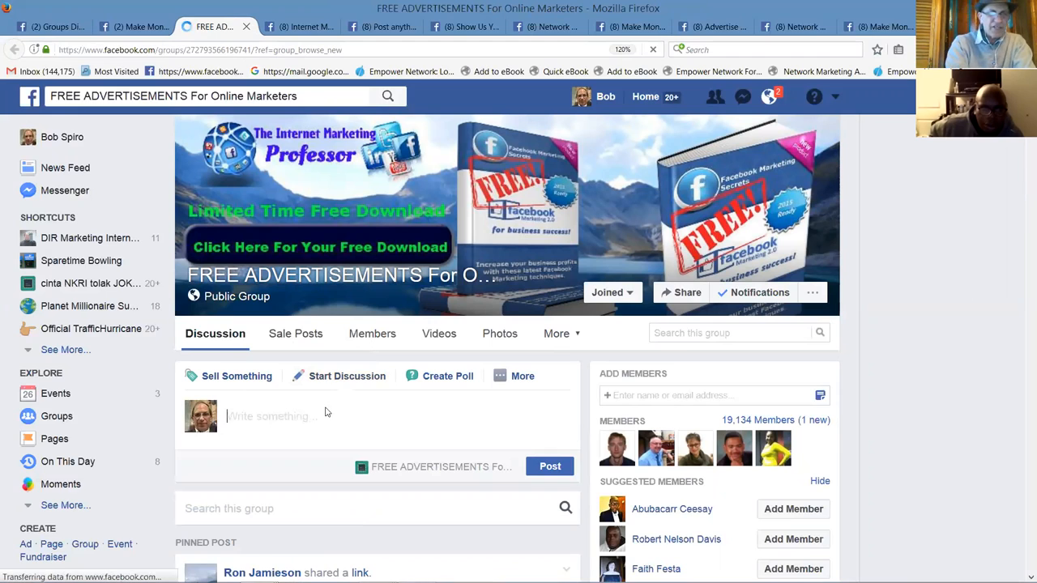
{"action": "type", "text": "http://snbgdp.com/speed-feeder-strategy/?afid=nellyjames"}
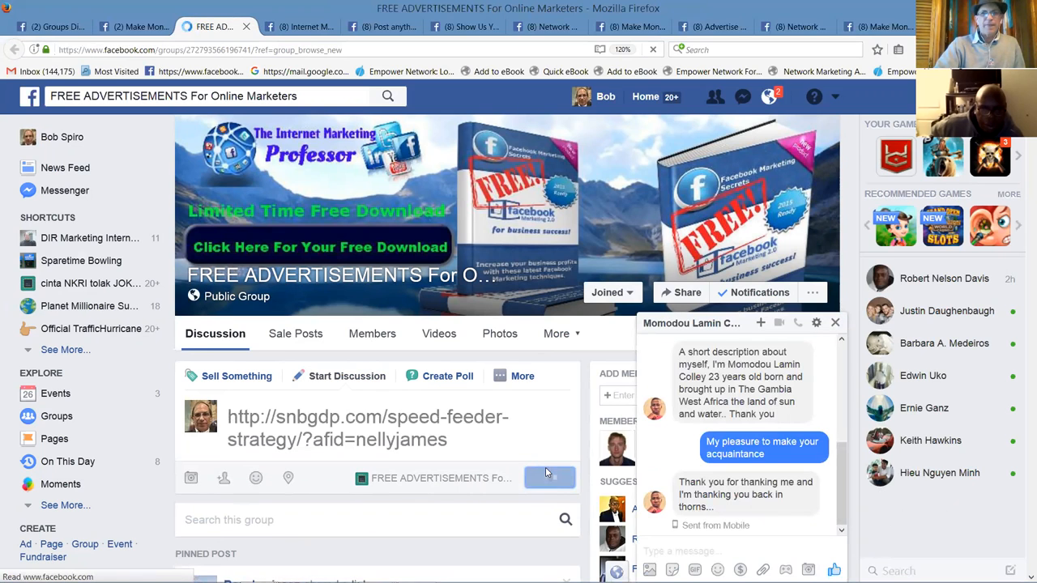
{"action": "left_click", "coordinate": [549, 477]}
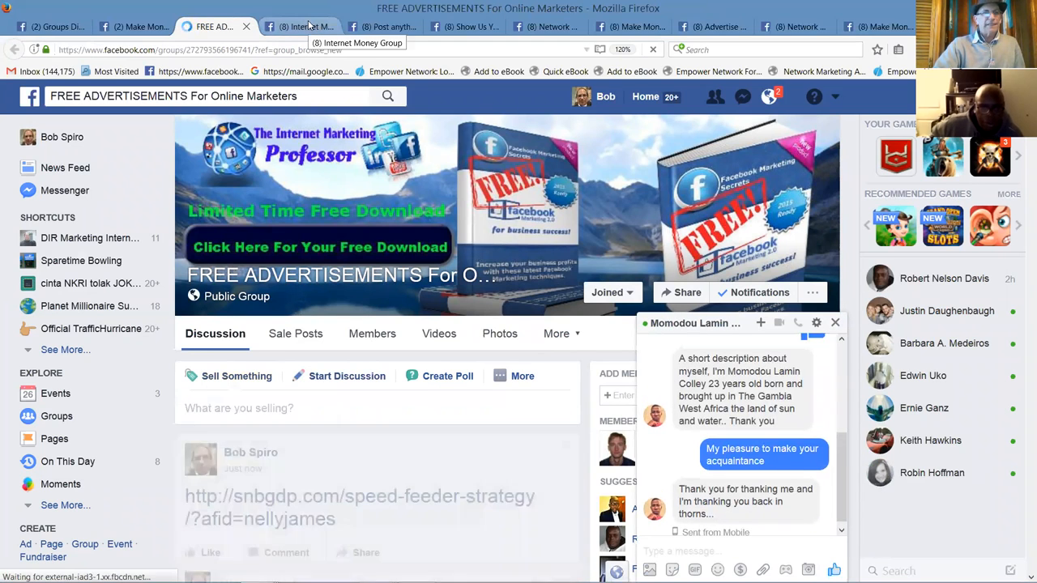
{"action": "left_click", "coordinate": [292, 26]}
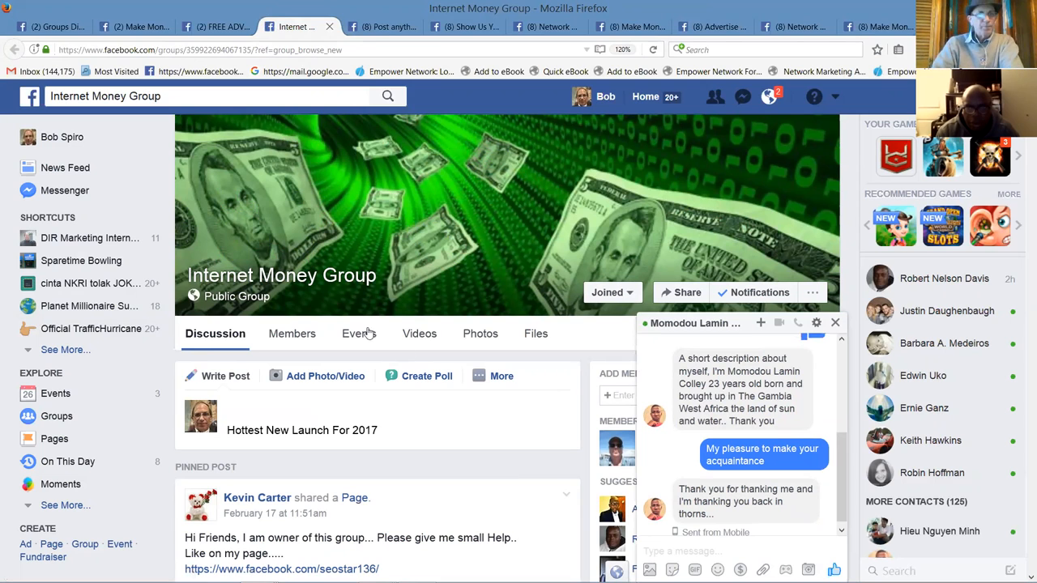
Step: Replace the old link in the launch announcement with the speed-feeder-strategy afid=nellyjames URL and select all its text
{"action": "left_click", "coordinate": [502, 375]}
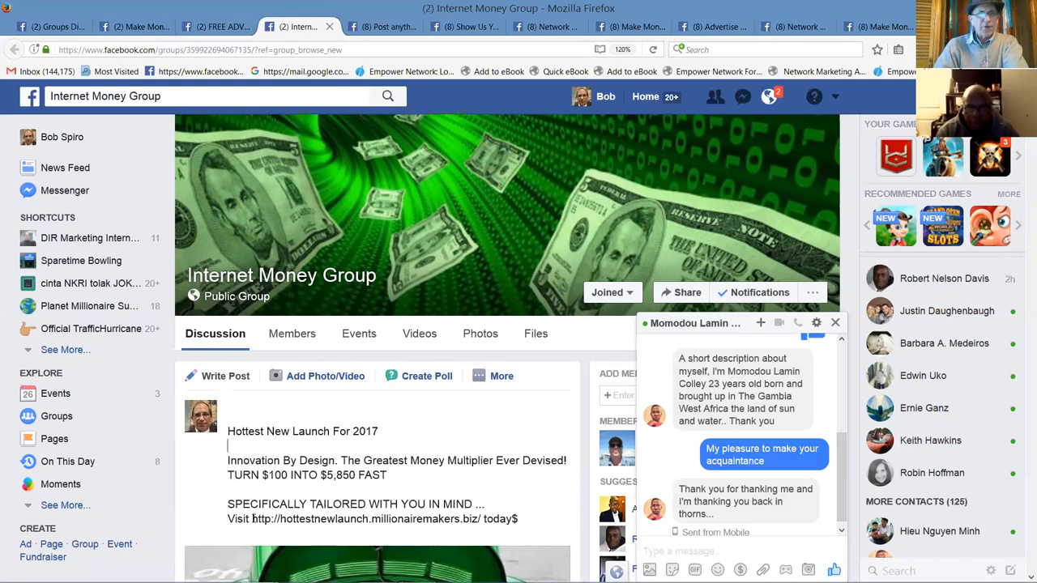
{"action": "left_click_drag", "start_coordinate": [251, 518], "coordinate": [518, 518]}
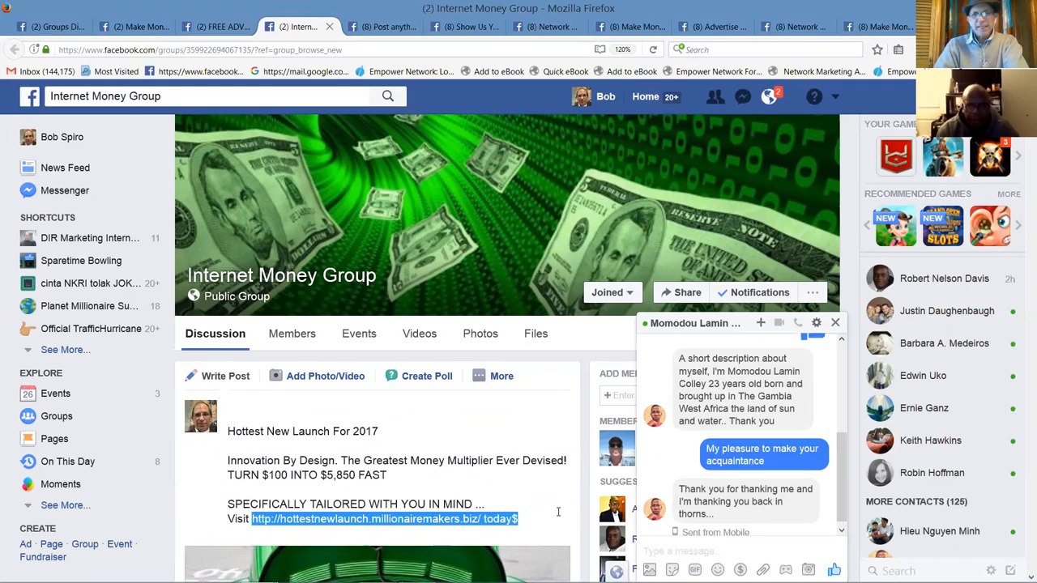
{"action": "type", "text": "http://snbgdp.com/speed-feeder-strategy/?afid=nellyjames"}
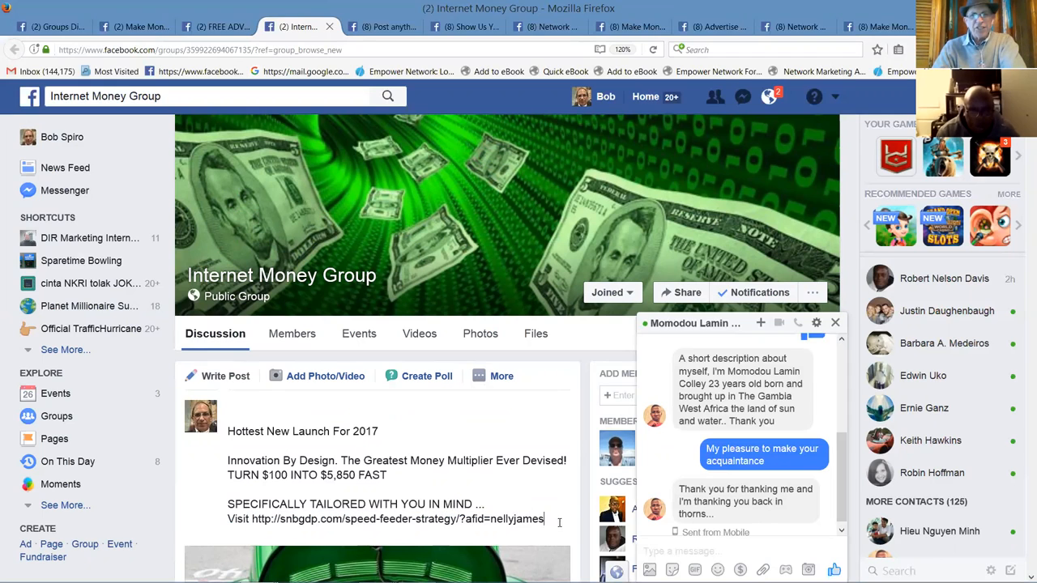
{"action": "left_click_drag", "start_coordinate": [227, 431], "coordinate": [544, 518]}
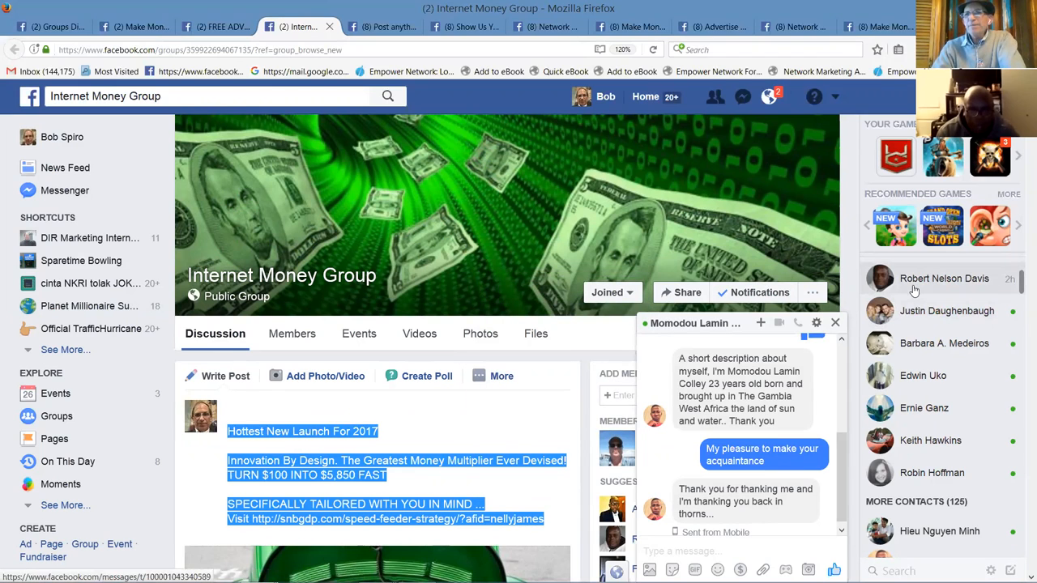
{"action": "left_click", "coordinate": [944, 278]}
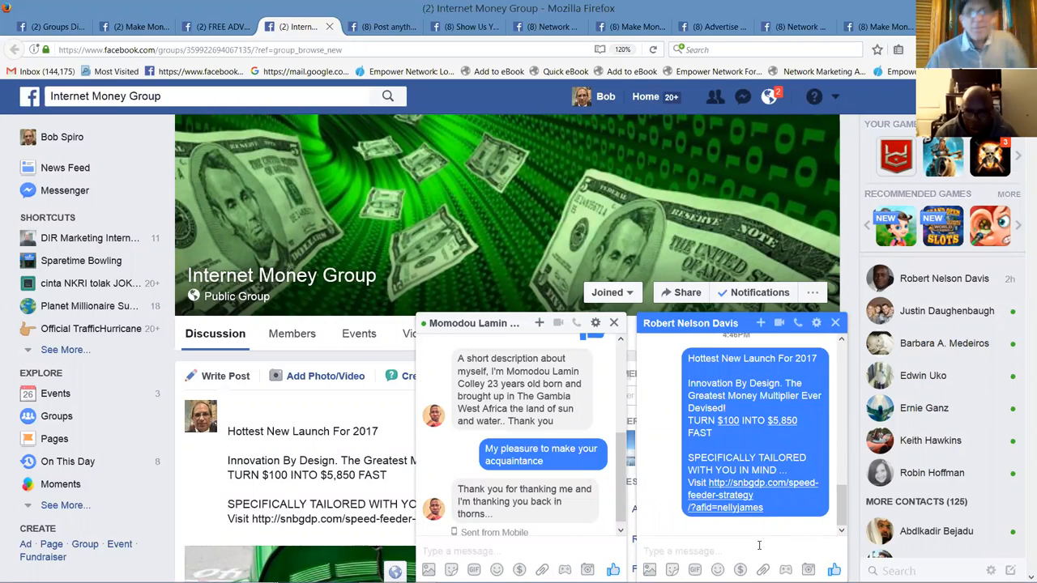
{"action": "scroll", "scroll_direction": "down", "scroll_amount": 3}
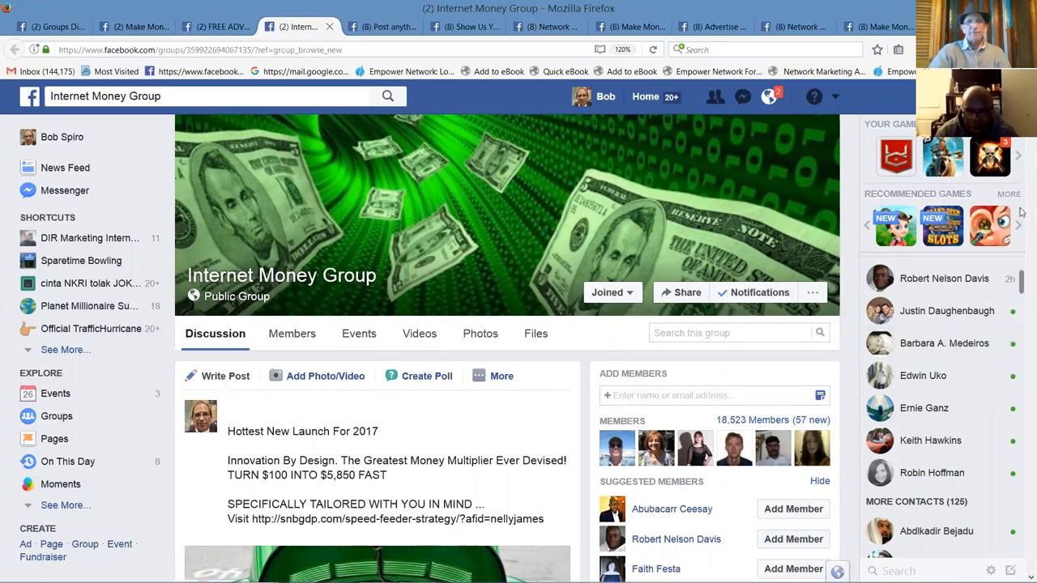
{"action": "scroll", "scroll_direction": "down", "scroll_amount": 3}
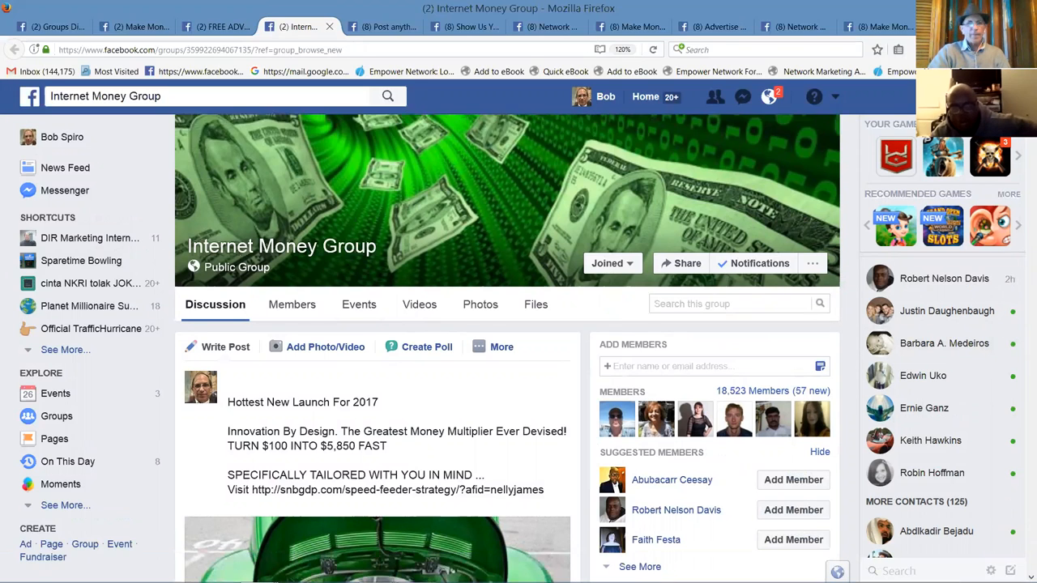
{"action": "scroll", "scroll_direction": "down", "scroll_amount": 3}
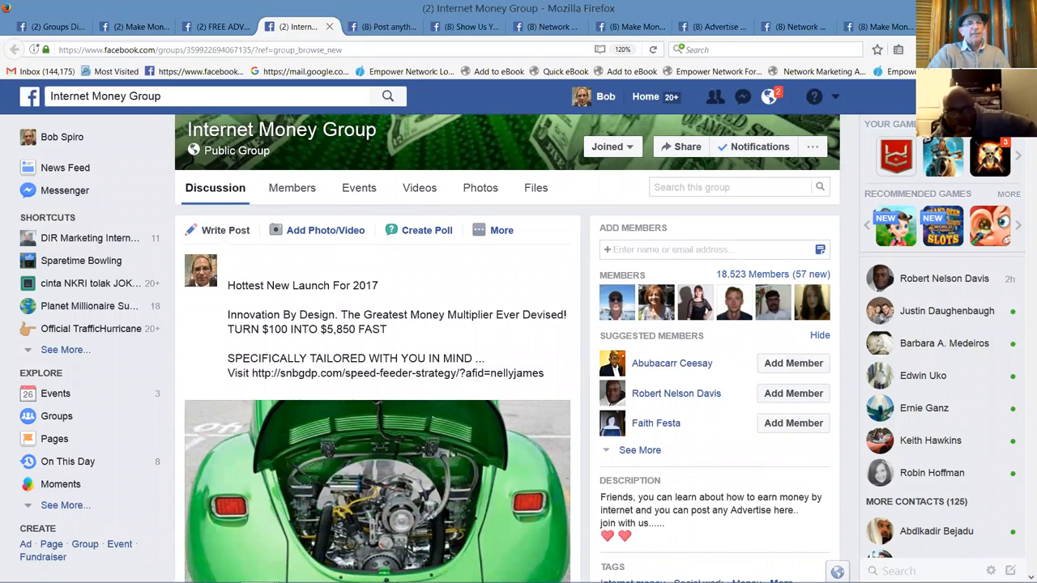
{"action": "scroll", "scroll_direction": "down", "scroll_amount": 3}
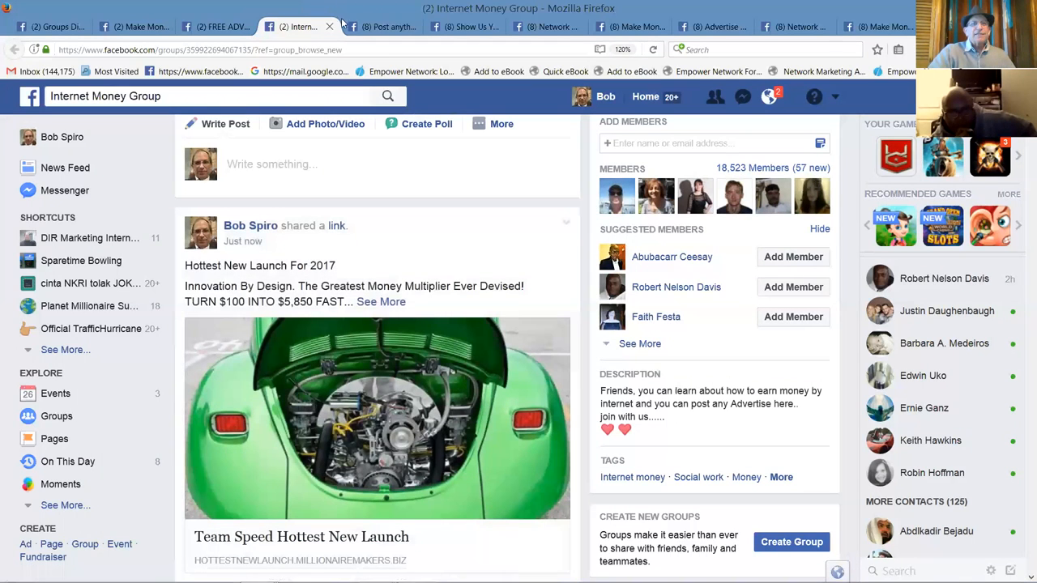
Step: Publish the announcement with the SpeedFeeder preview image in the Post anything you like group
{"action": "left_click", "coordinate": [381, 27]}
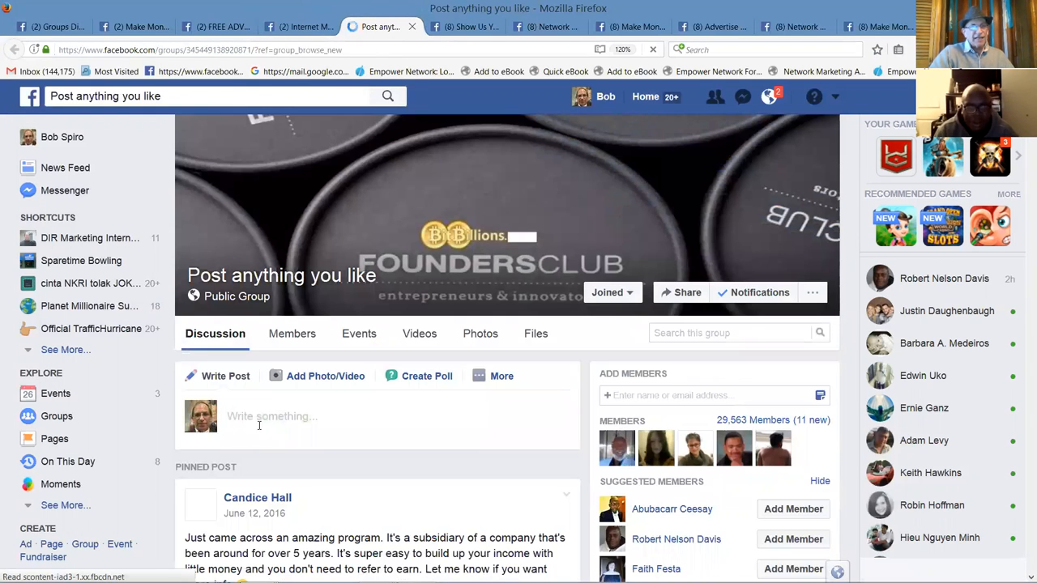
{"action": "mouse_move", "coordinate": [335, 471]}
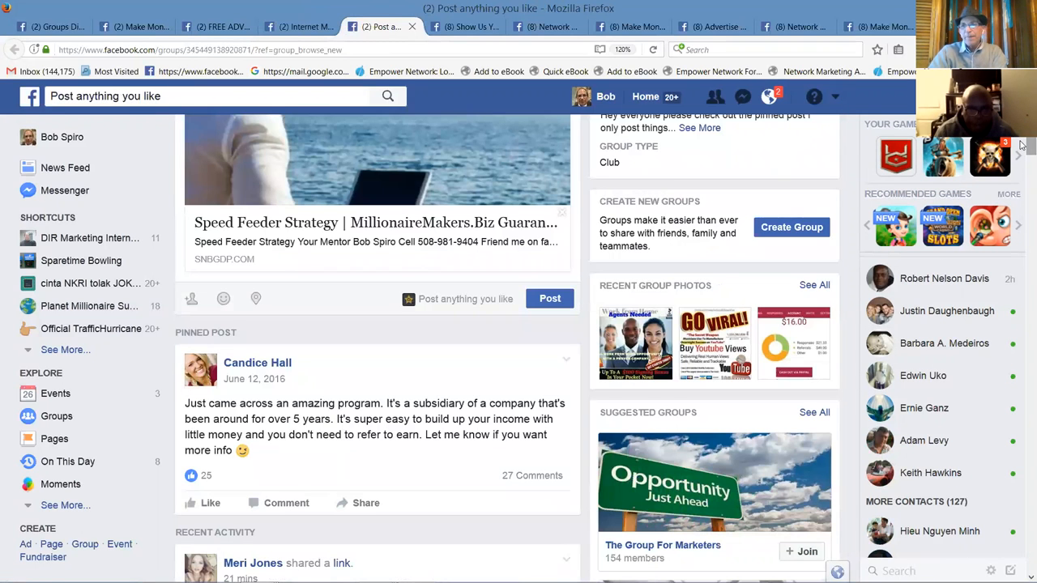
{"action": "scroll", "scroll_direction": "down", "scroll_amount": 3}
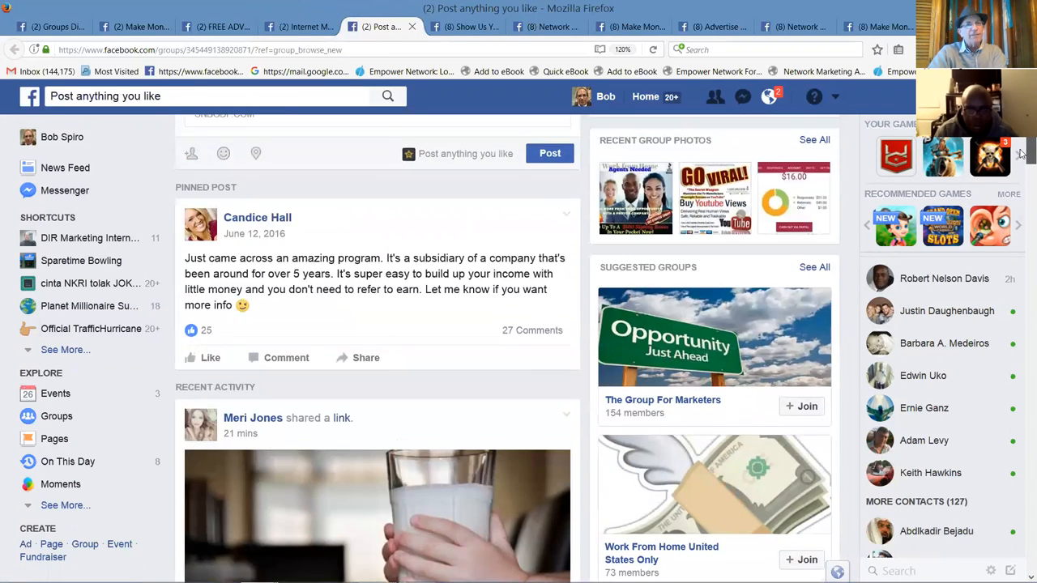
{"action": "scroll", "scroll_direction": "down", "scroll_amount": 3}
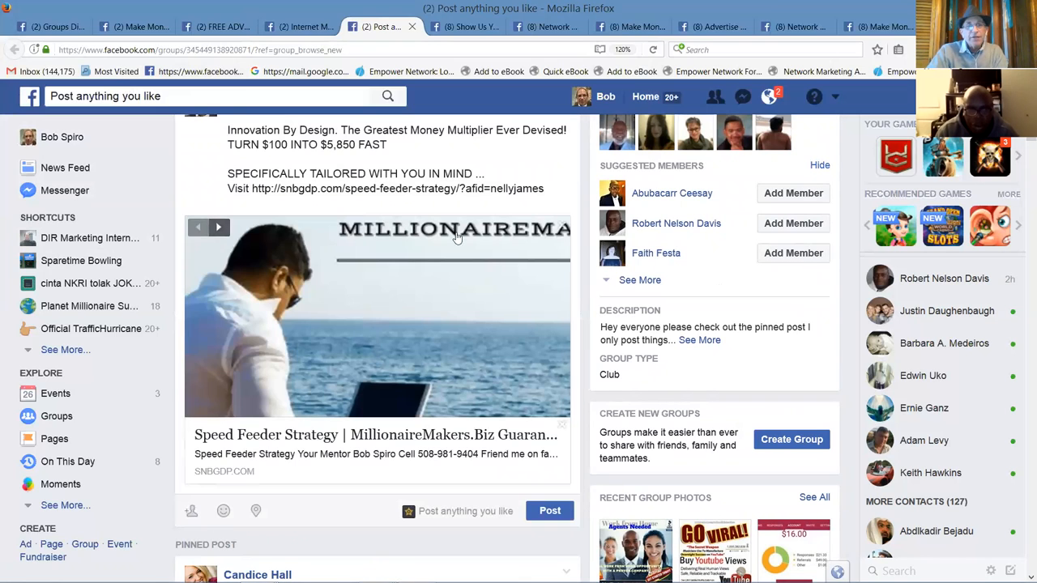
{"action": "mouse_move", "coordinate": [563, 229]}
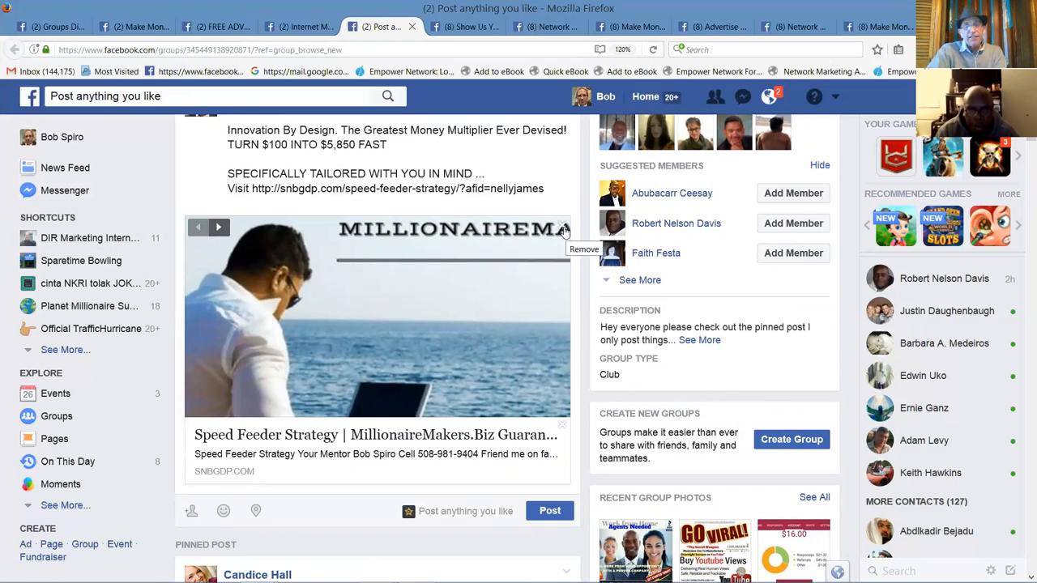
{"action": "mouse_move", "coordinate": [261, 259]}
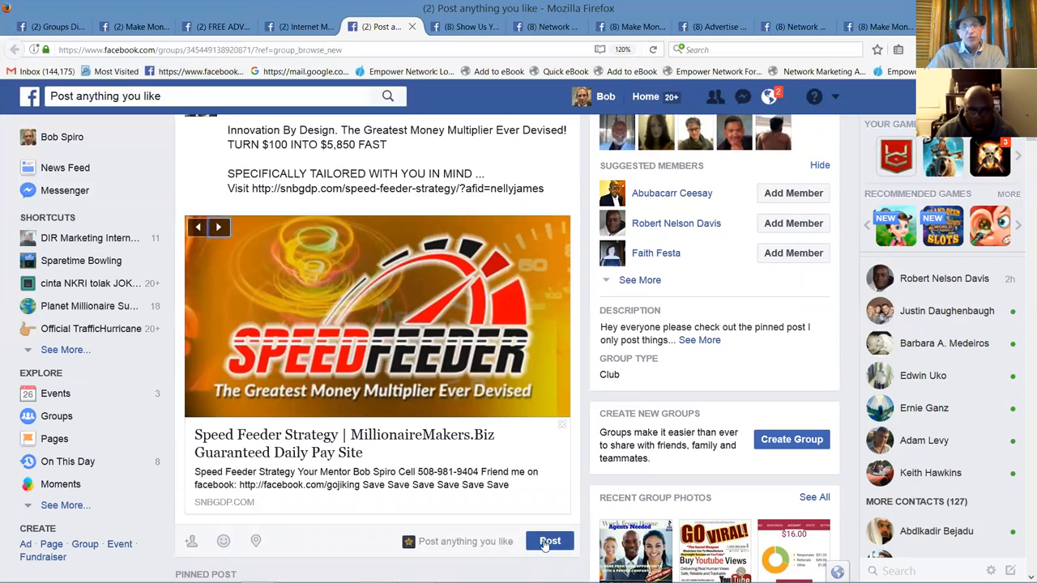
{"action": "left_click", "coordinate": [549, 541]}
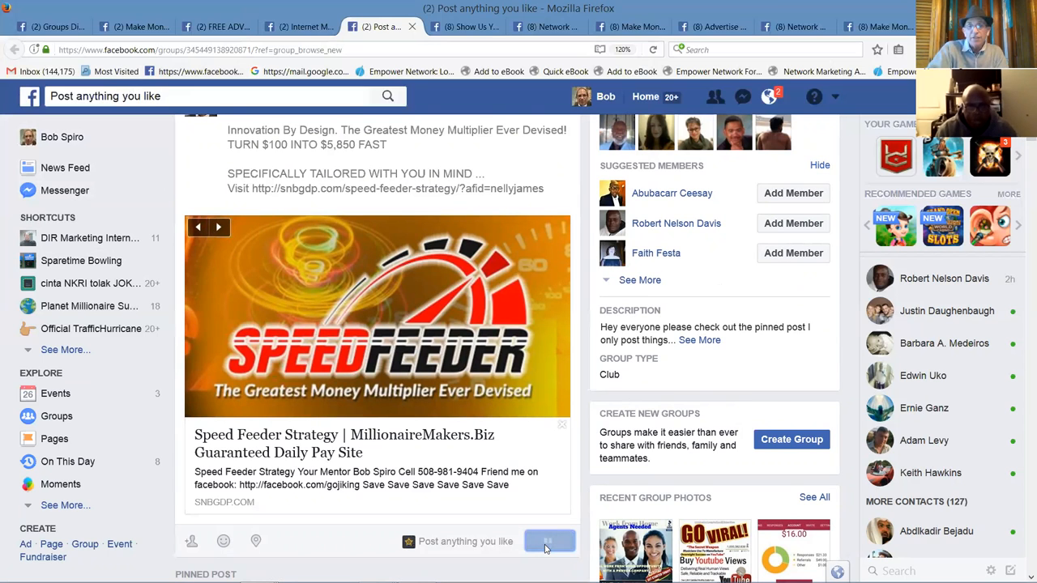
{"action": "left_click", "coordinate": [550, 541]}
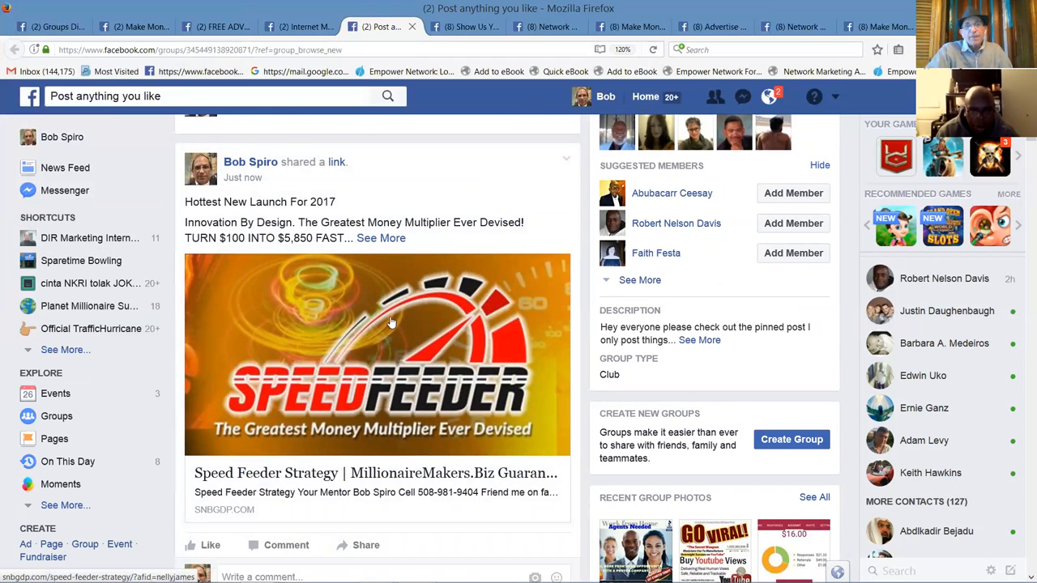
Step: Follow the shared link to the Speed Feeder Strategy page and start its video
{"action": "left_click", "coordinate": [377, 354]}
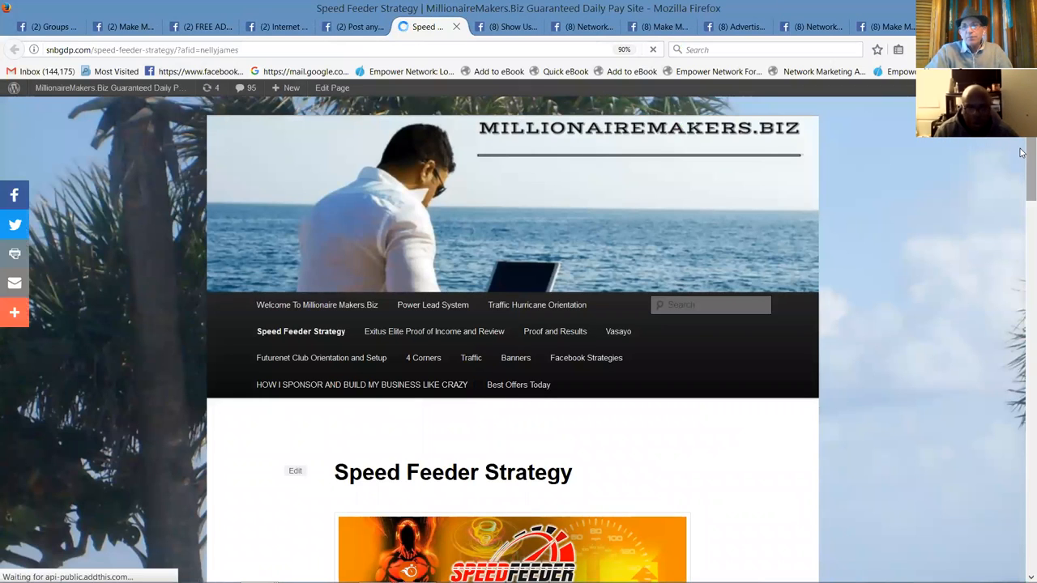
{"action": "scroll", "scroll_direction": "down", "scroll_amount": 3}
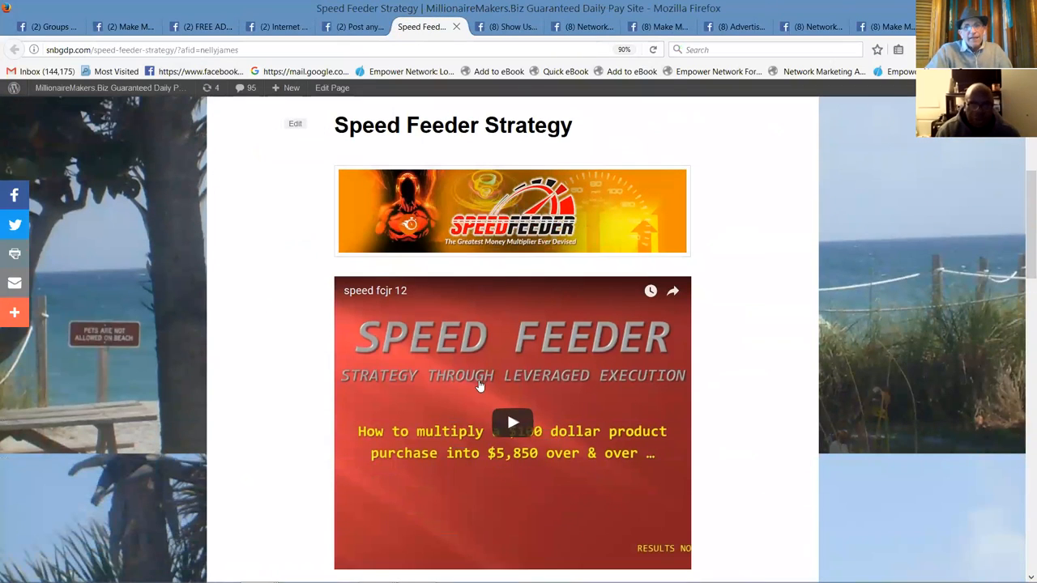
{"action": "left_click", "coordinate": [512, 422]}
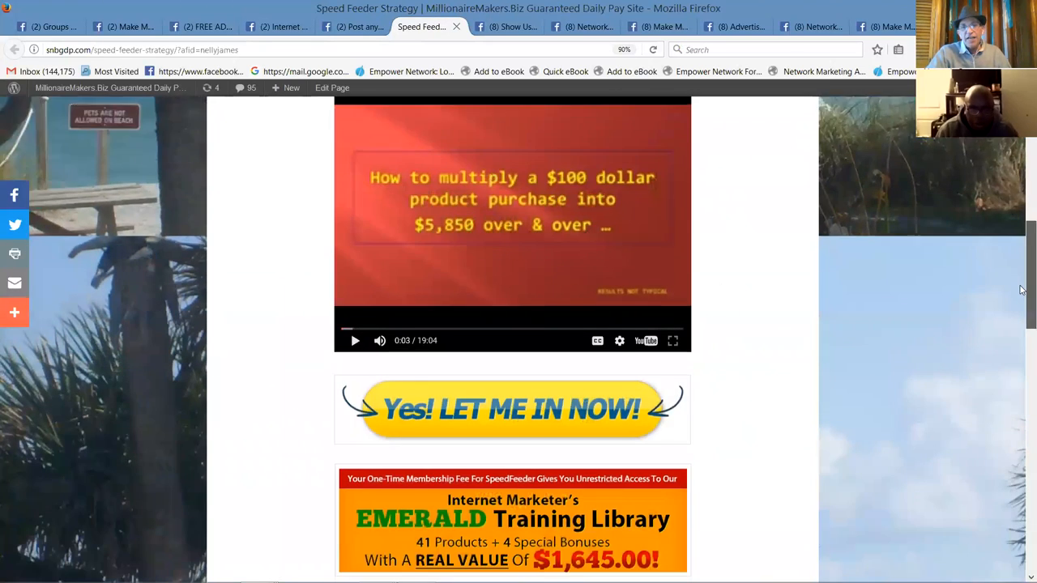
{"action": "scroll", "scroll_direction": "down", "scroll_amount": 3}
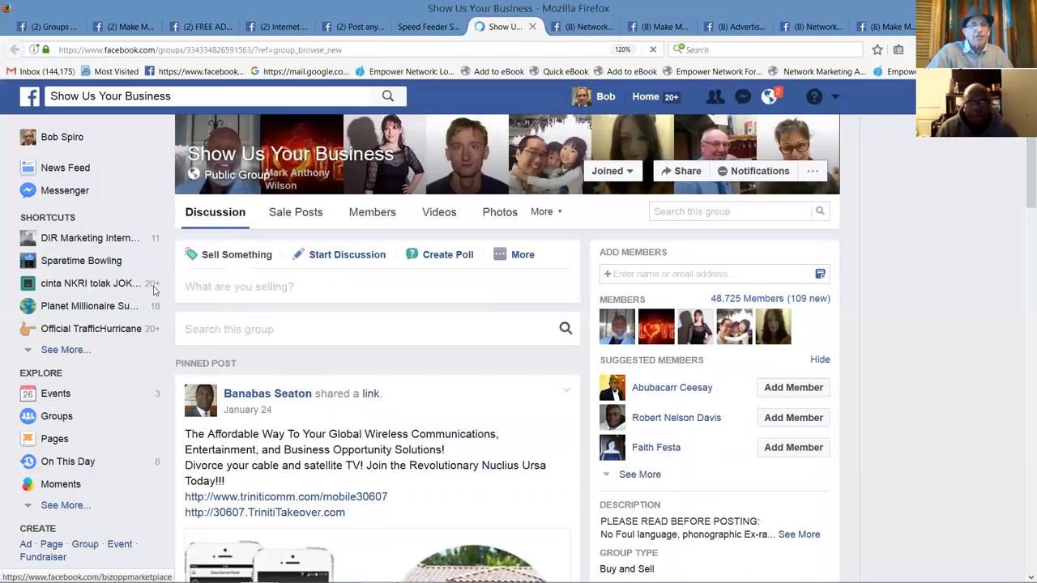
Step: Publish the 'SPECIFICALLY TAILORED WITH YOU IN MIND' announcement with the speed-feeder-strategy link in Show Us Your Business
{"action": "left_click", "coordinate": [347, 255]}
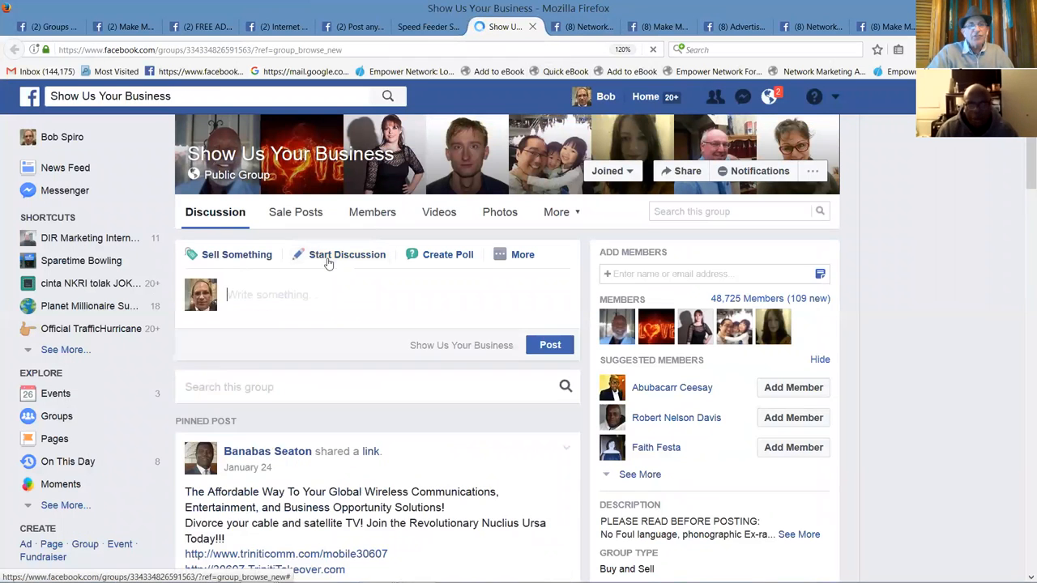
{"action": "right_click", "coordinate": [267, 294]}
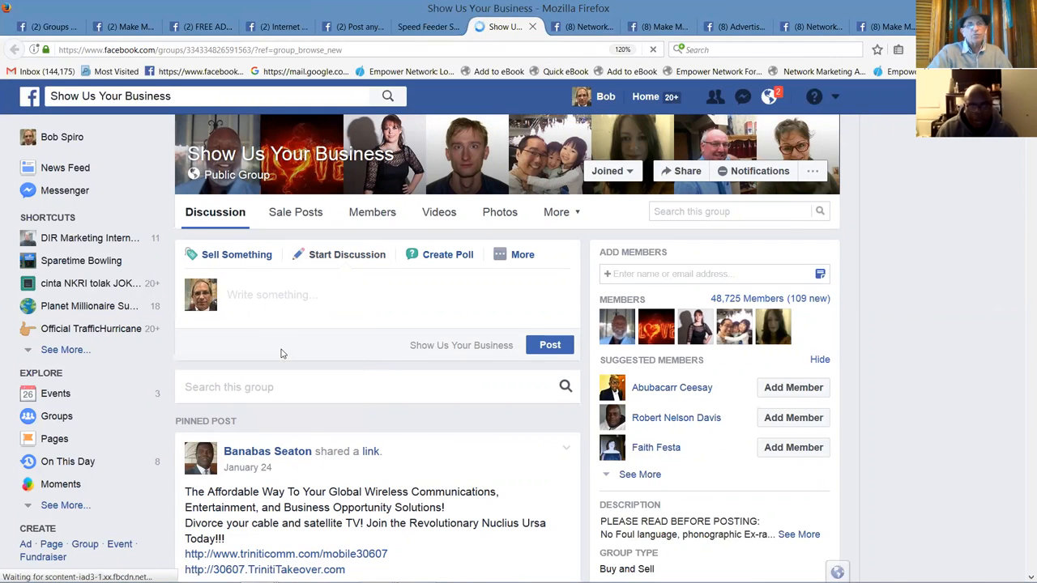
{"action": "type", "text": "SPECIFICALLY TAILORED WITH YOU IN MIND ... Visit http://snbgdp.com/speed-feeder-strategy/?afid=nellyjames"}
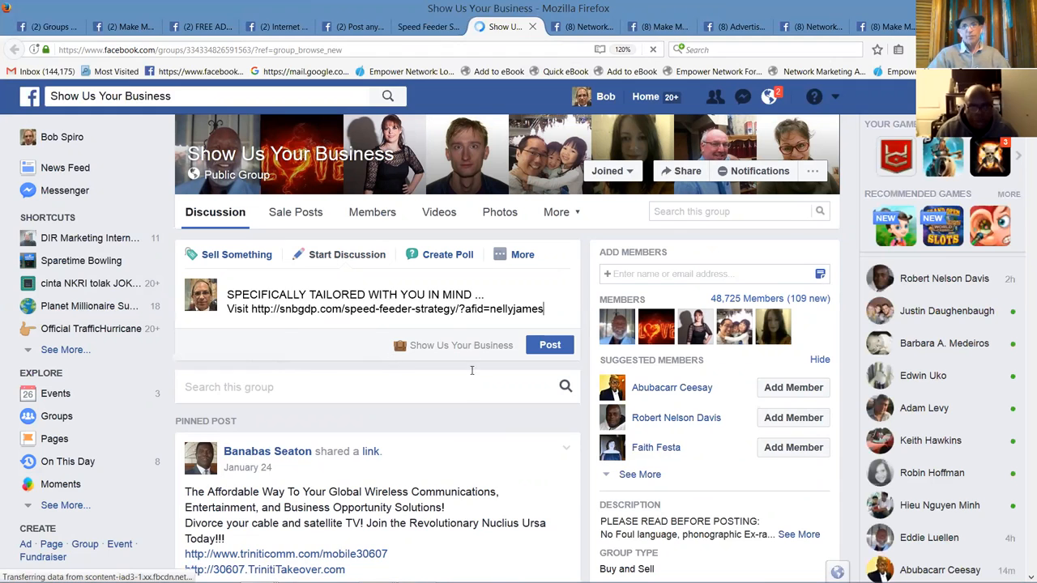
{"action": "left_click", "coordinate": [550, 344]}
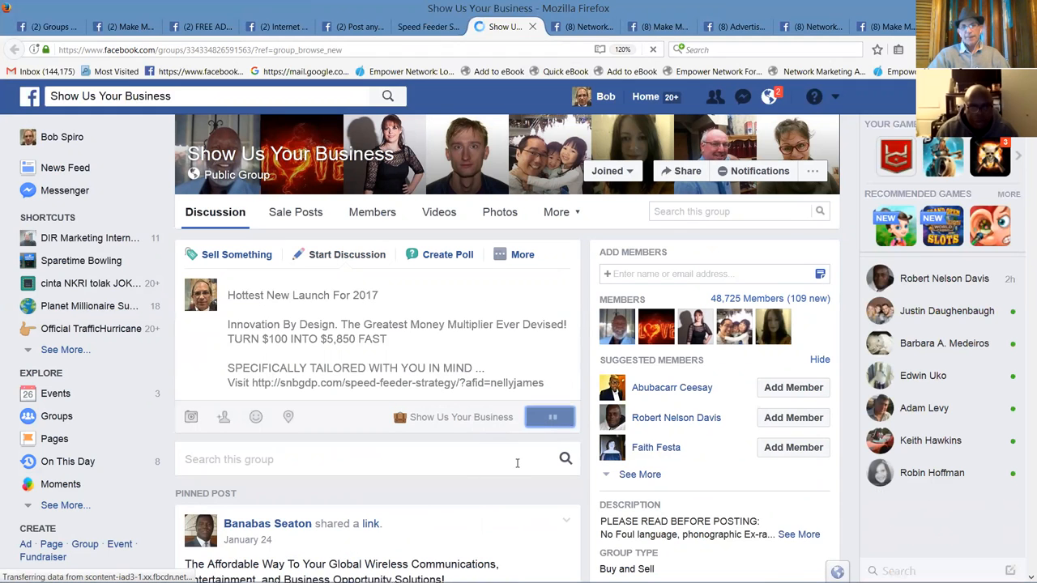
Step: Expand the new post's full text, then move on to the Network Marketing - MLM group
{"action": "scroll", "scroll_direction": "down", "scroll_amount": 3}
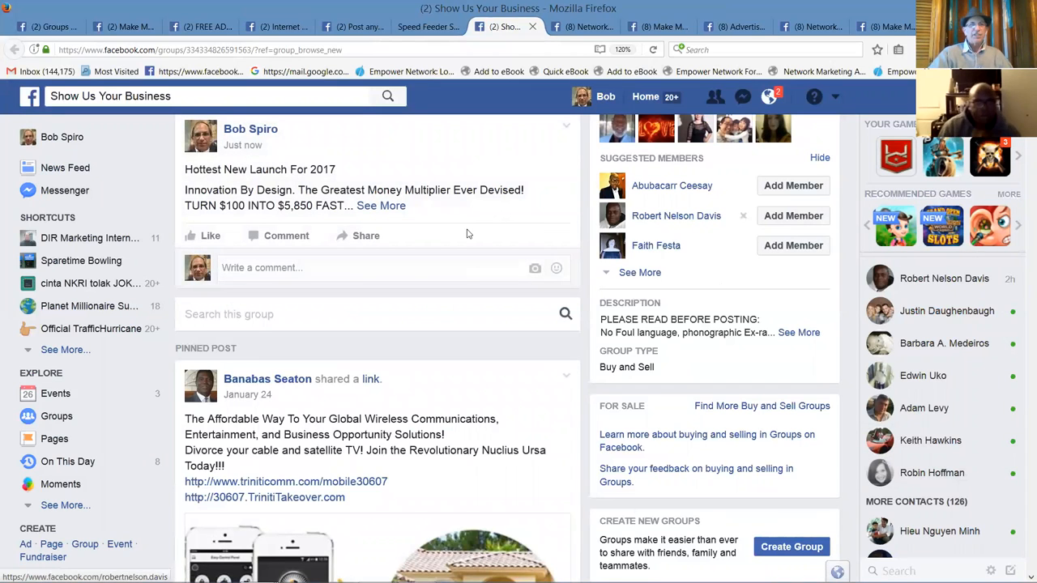
{"action": "left_click", "coordinate": [380, 205]}
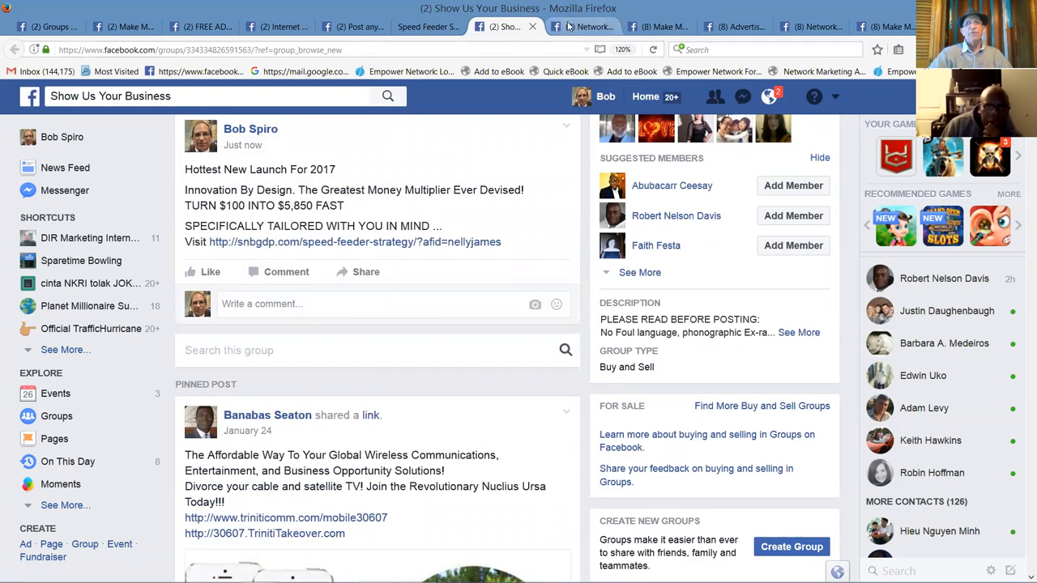
{"action": "left_click", "coordinate": [583, 26]}
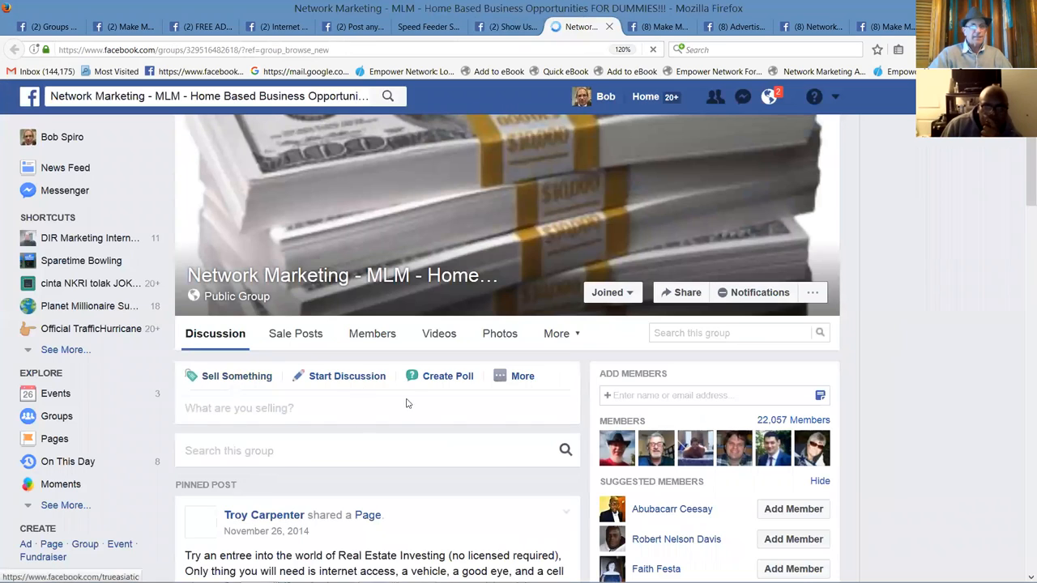
Step: Paste the Speed Feeder link announcement into the Network Marketing - MLM composer and publish it
{"action": "left_click", "coordinate": [347, 376]}
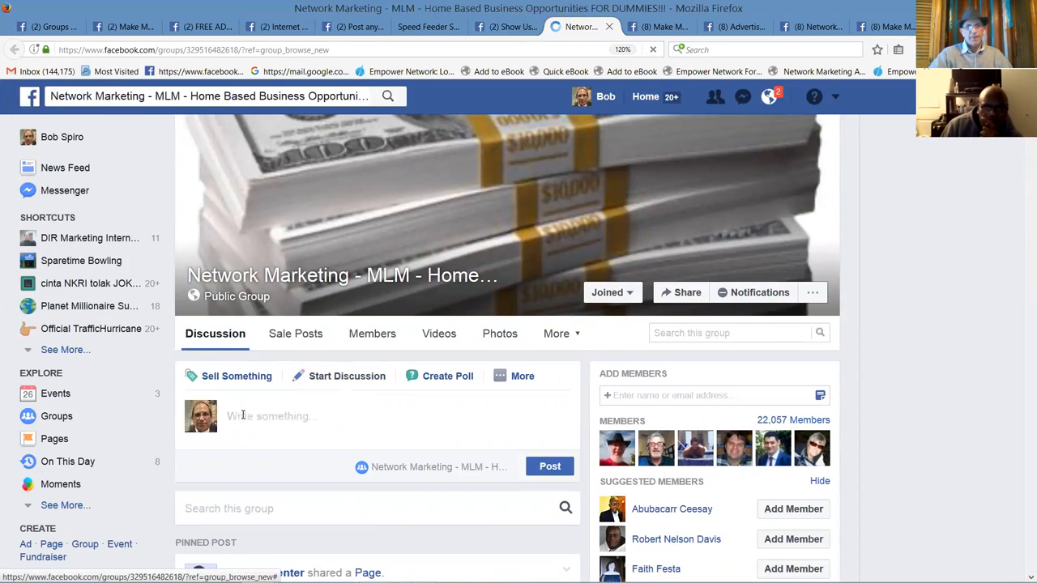
{"action": "right_click", "coordinate": [267, 416]}
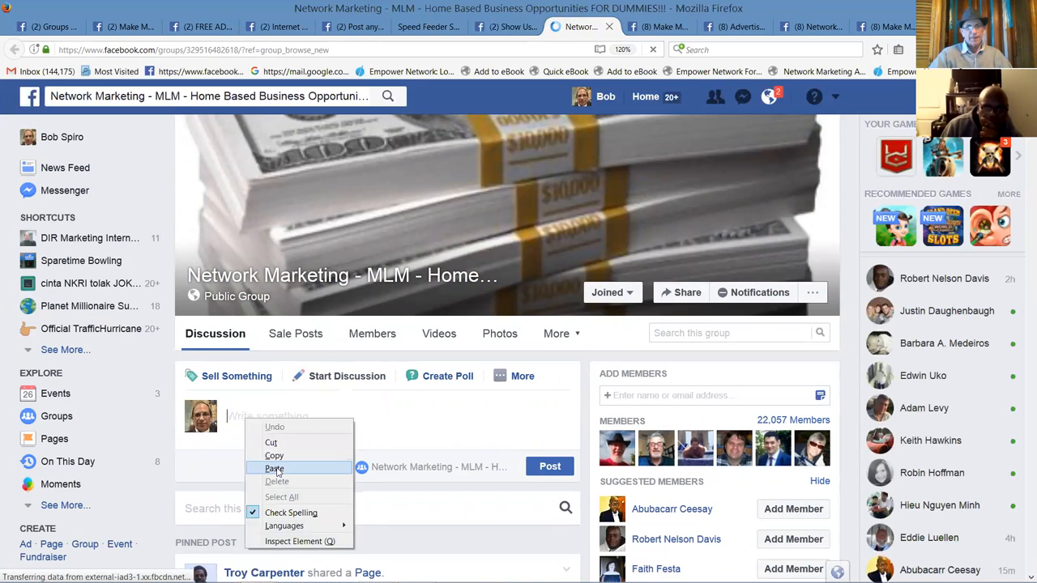
{"action": "left_click", "coordinate": [274, 468]}
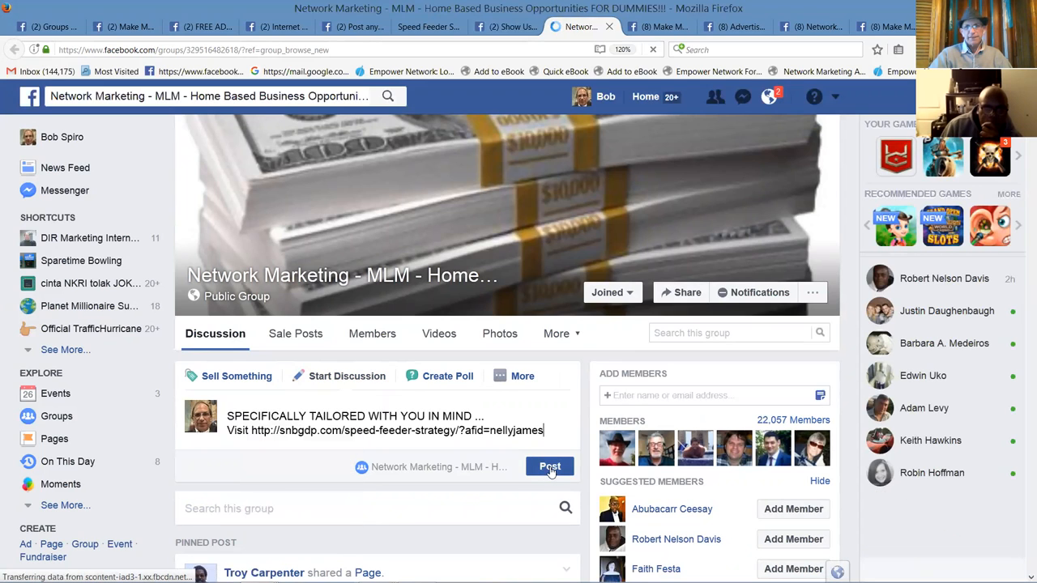
{"action": "left_click", "coordinate": [550, 467]}
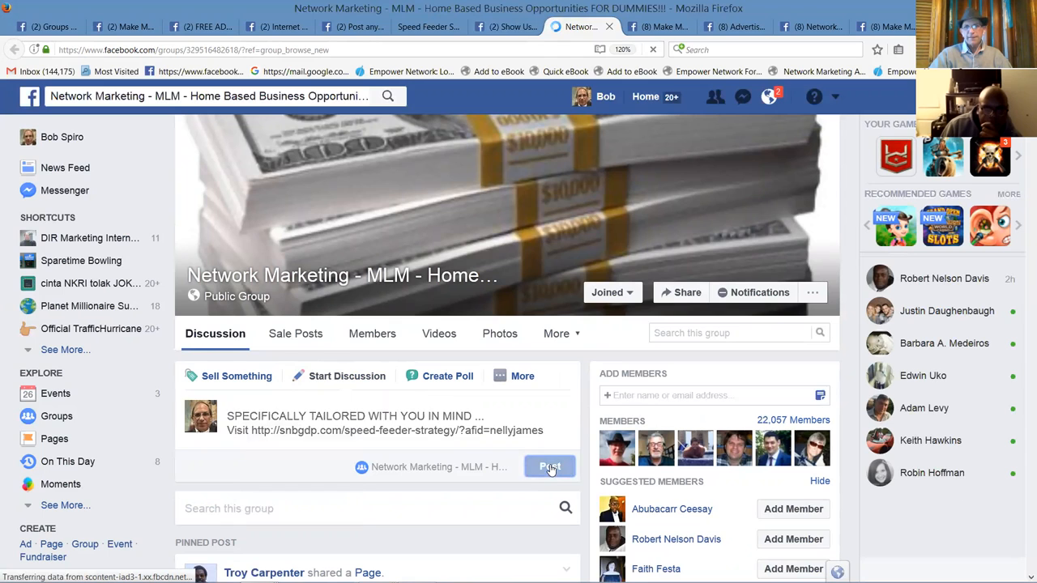
{"action": "left_click", "coordinate": [550, 467]}
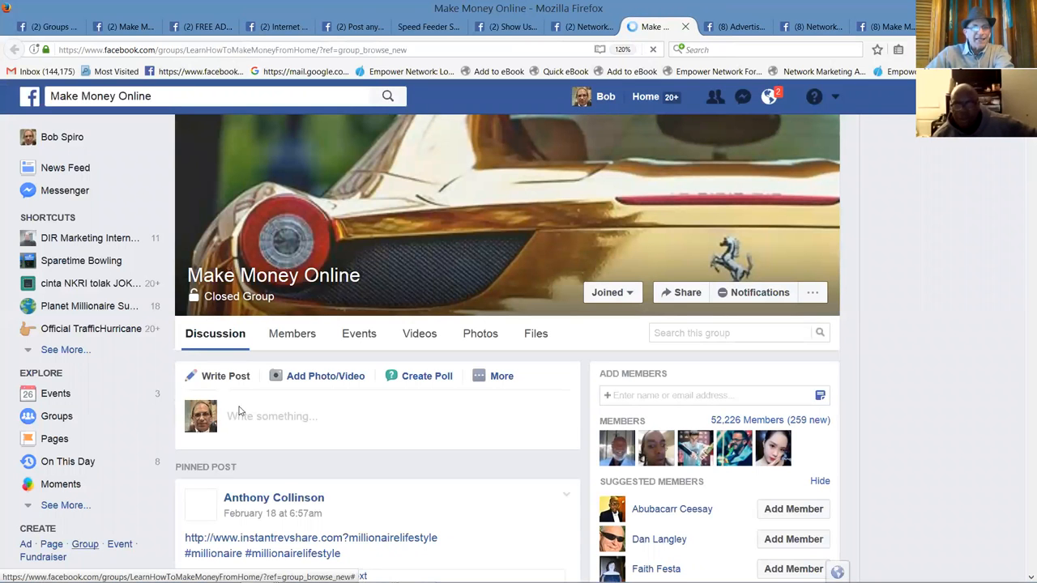
Step: Publish the launch post with the Speed Feeder link in the Make Money Online group
{"action": "scroll", "scroll_direction": "down", "scroll_amount": 3}
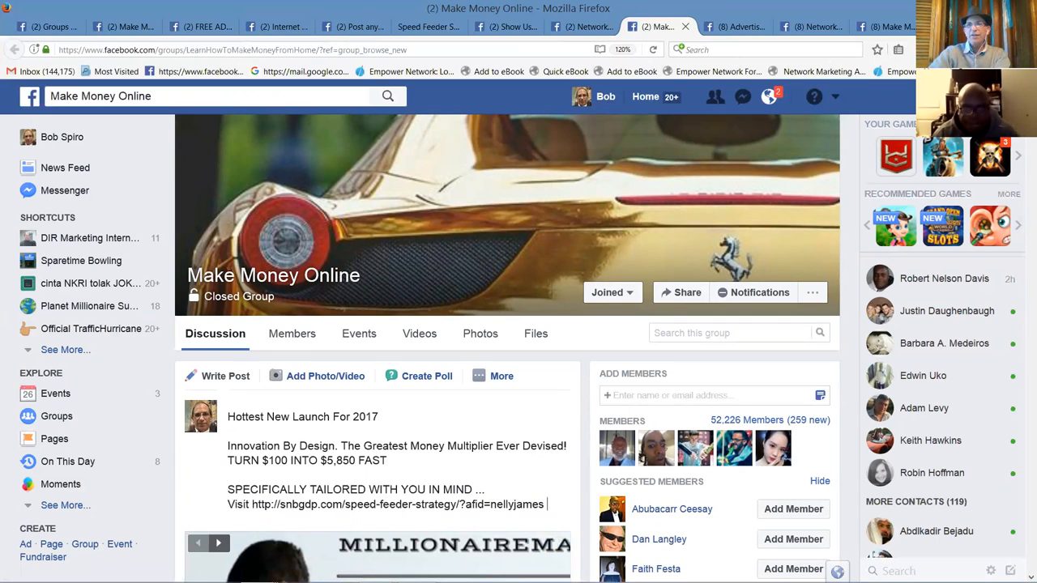
{"action": "scroll", "scroll_direction": "down", "scroll_amount": 3}
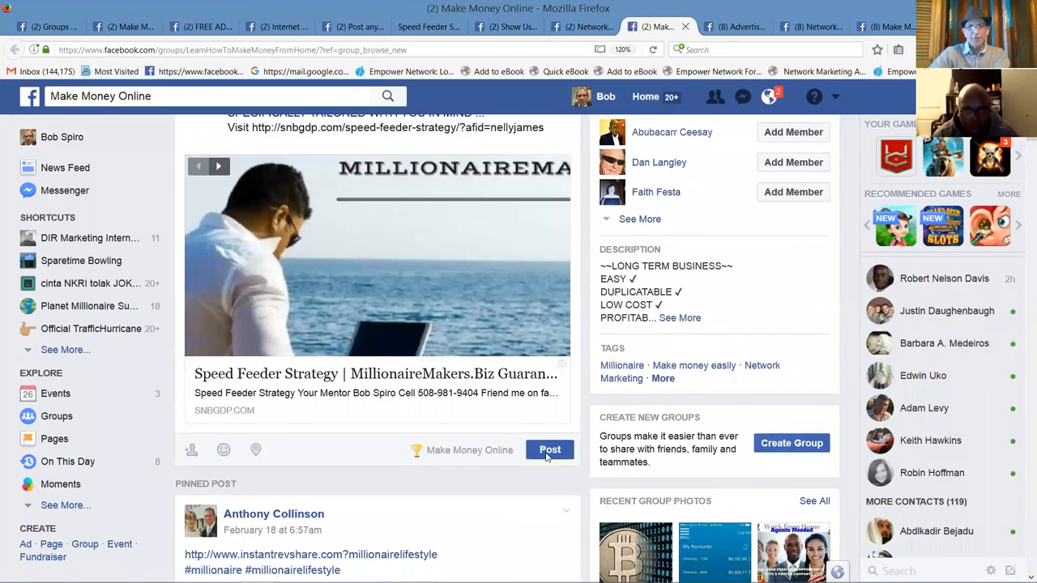
{"action": "left_click", "coordinate": [550, 450]}
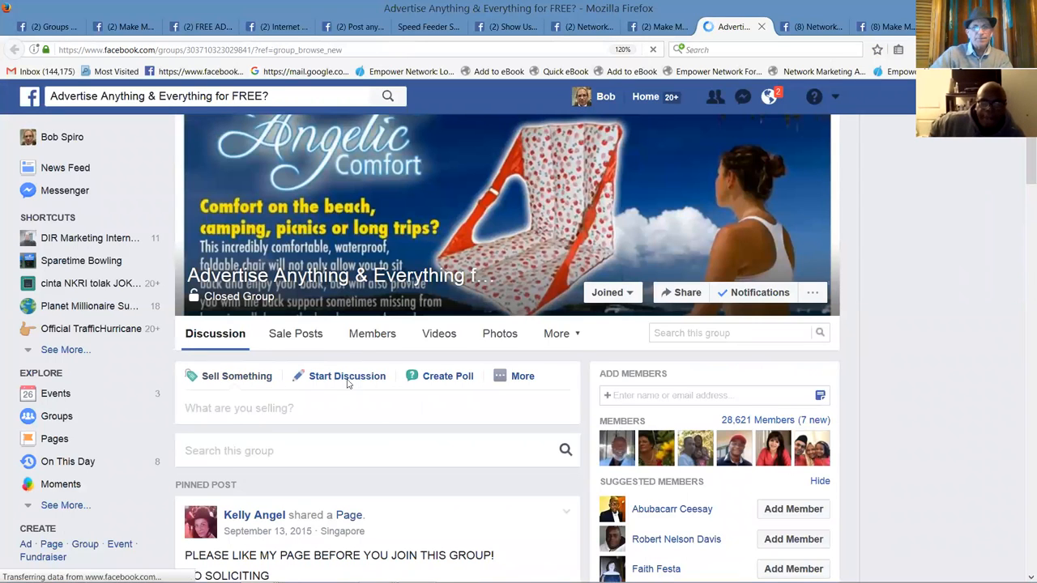
Step: Publish the Speed Feeder launch post as a discussion in Advertise Anything & Everything for FREE? and view it in the feed
{"action": "left_click", "coordinate": [346, 375]}
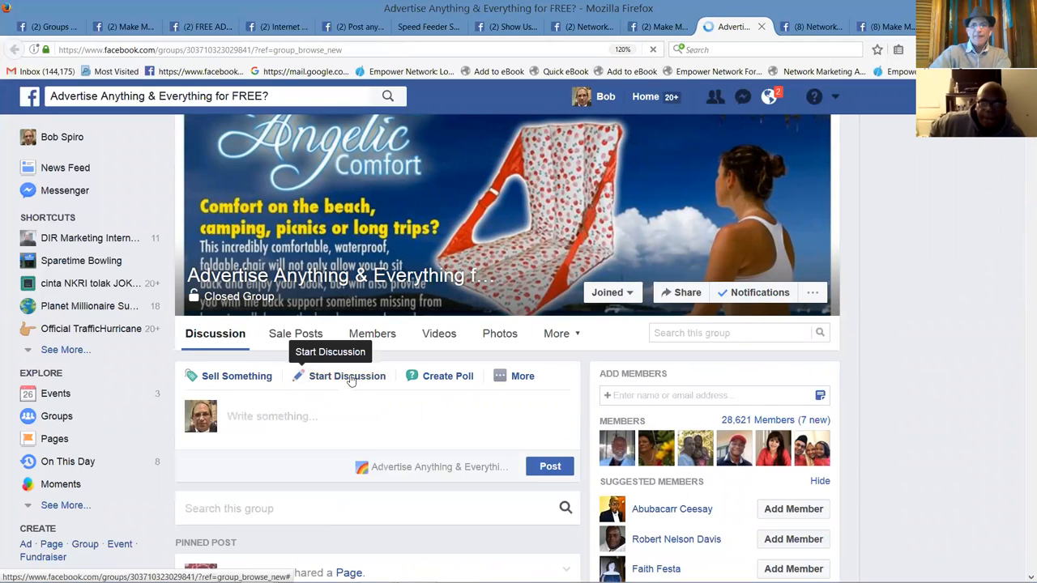
{"action": "mouse_move", "coordinate": [349, 384]}
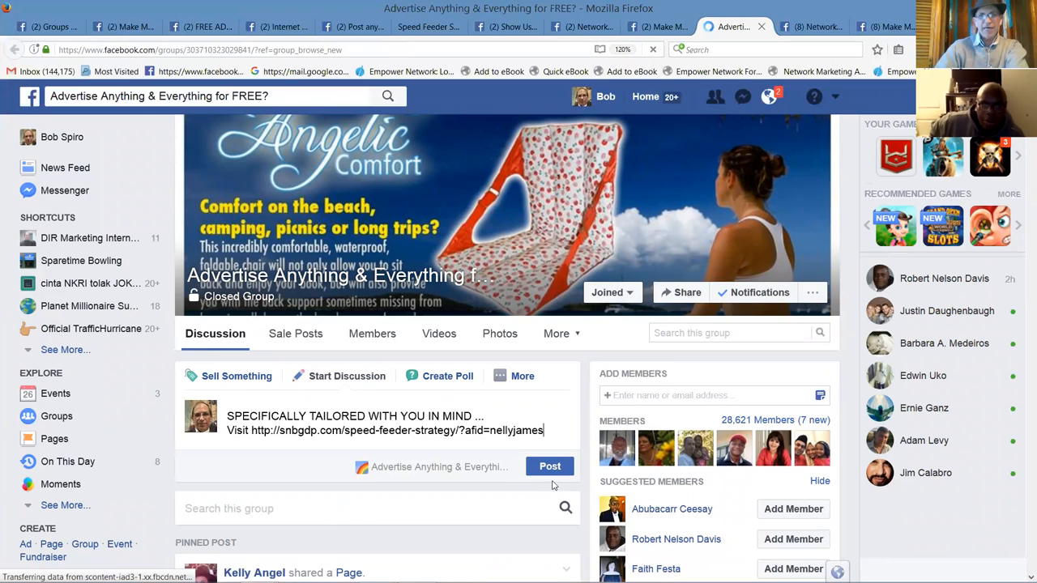
{"action": "left_click", "coordinate": [550, 466]}
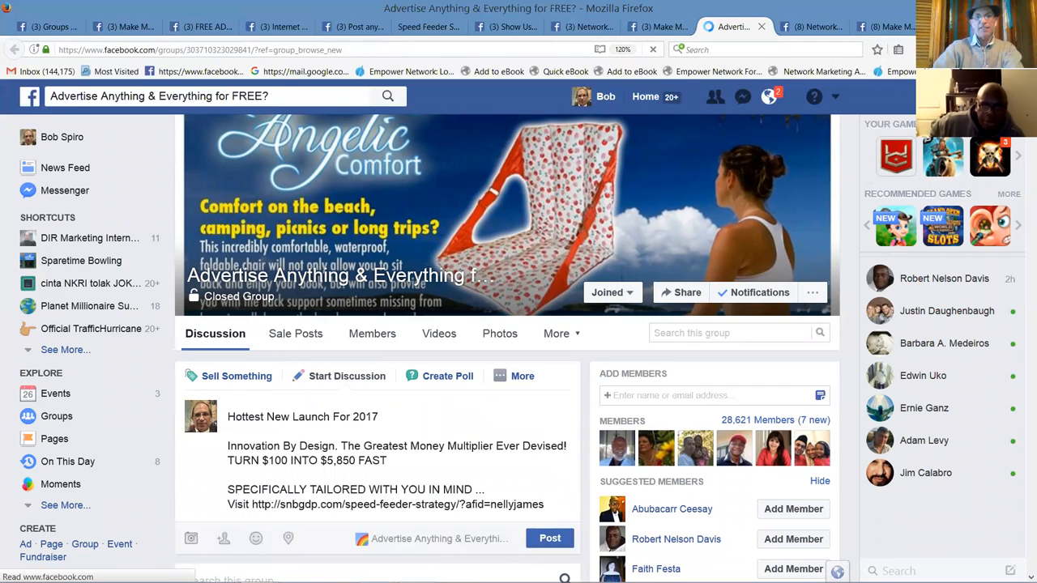
{"action": "scroll", "scroll_direction": "down", "scroll_amount": 3}
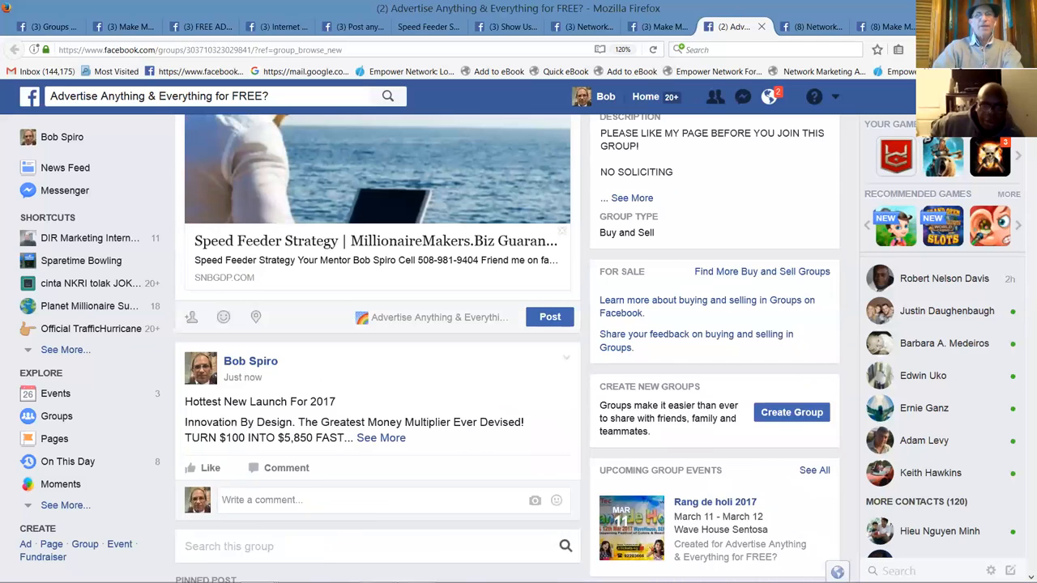
{"action": "scroll", "scroll_direction": "down", "scroll_amount": 3}
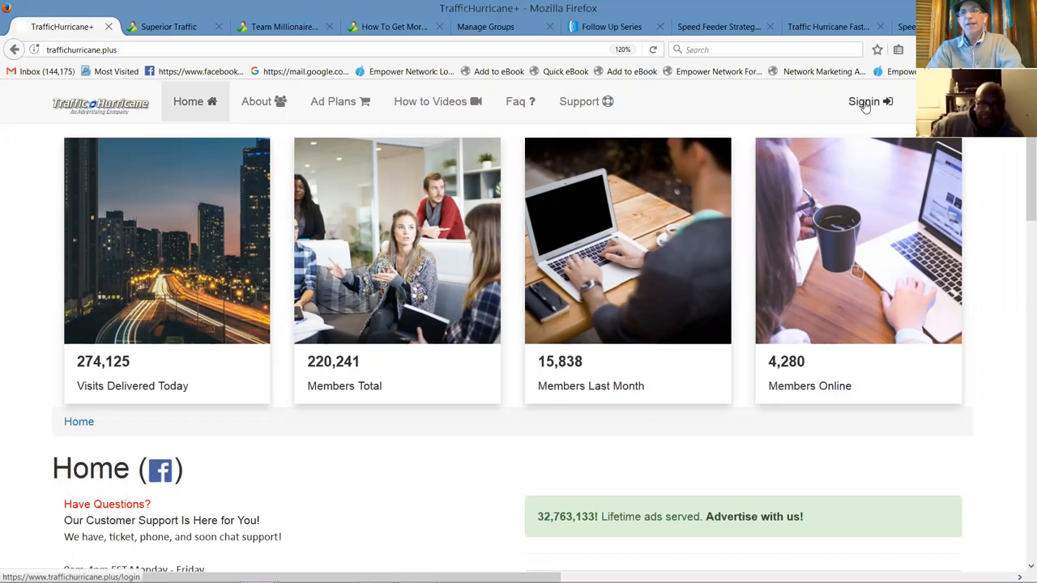
Step: Sign in to Traffic Hurricane, entering the captcha code 'km' with the saved credentials
{"action": "left_click", "coordinate": [863, 101]}
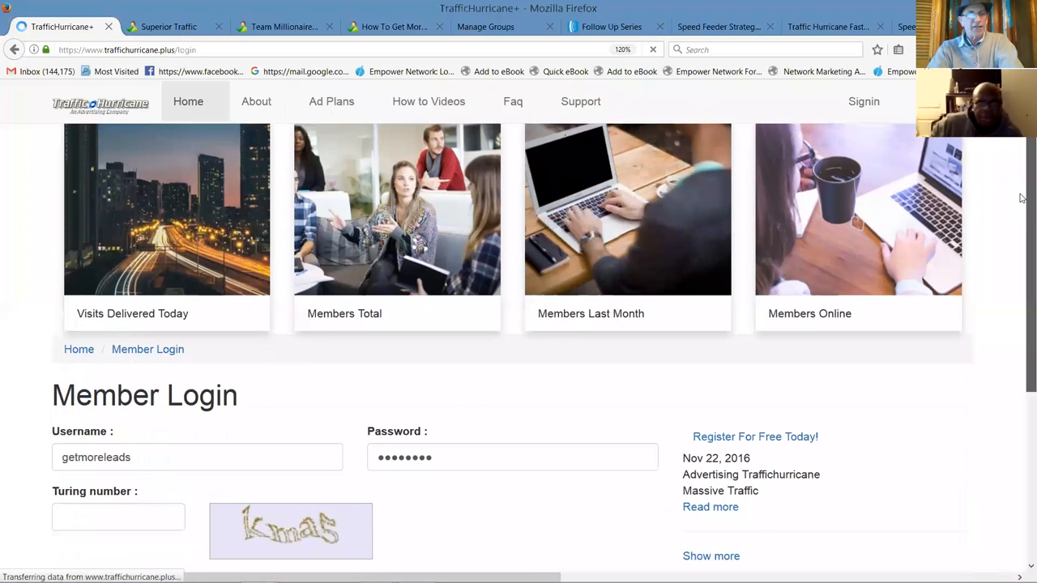
{"action": "scroll", "scroll_direction": "down", "scroll_amount": 3}
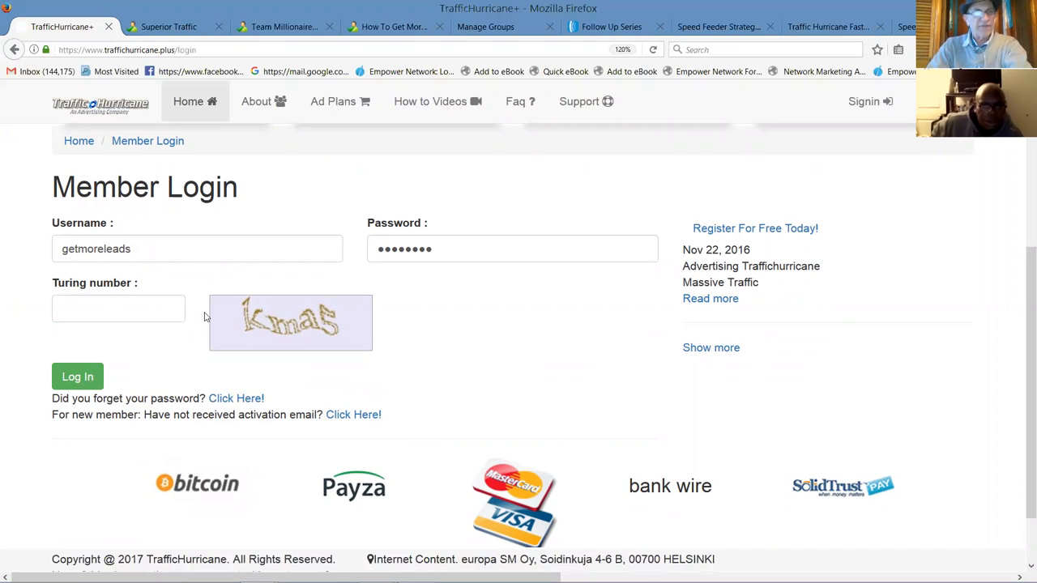
{"action": "left_click", "coordinate": [118, 307]}
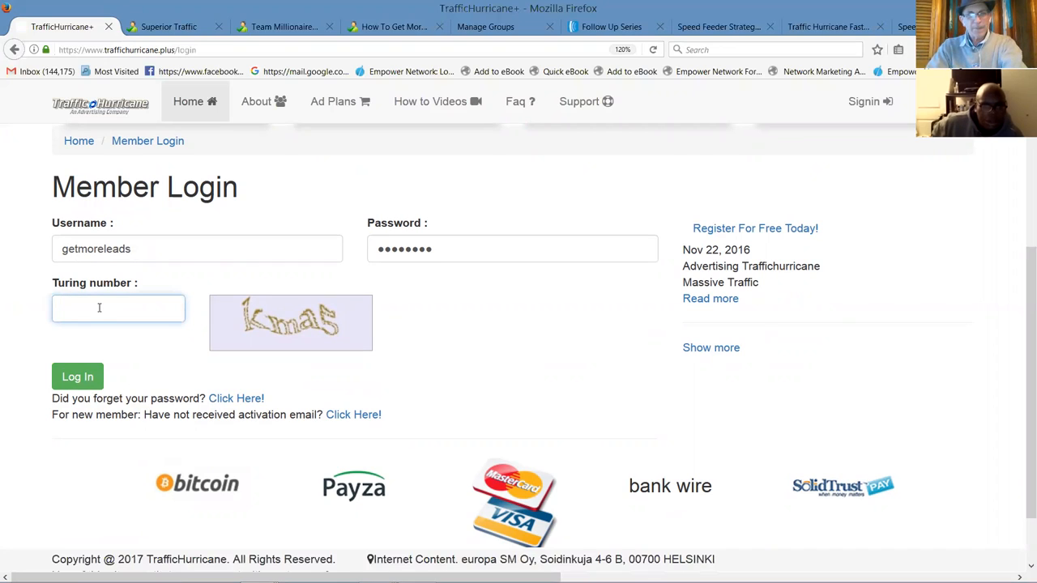
{"action": "type", "text": "kma5"}
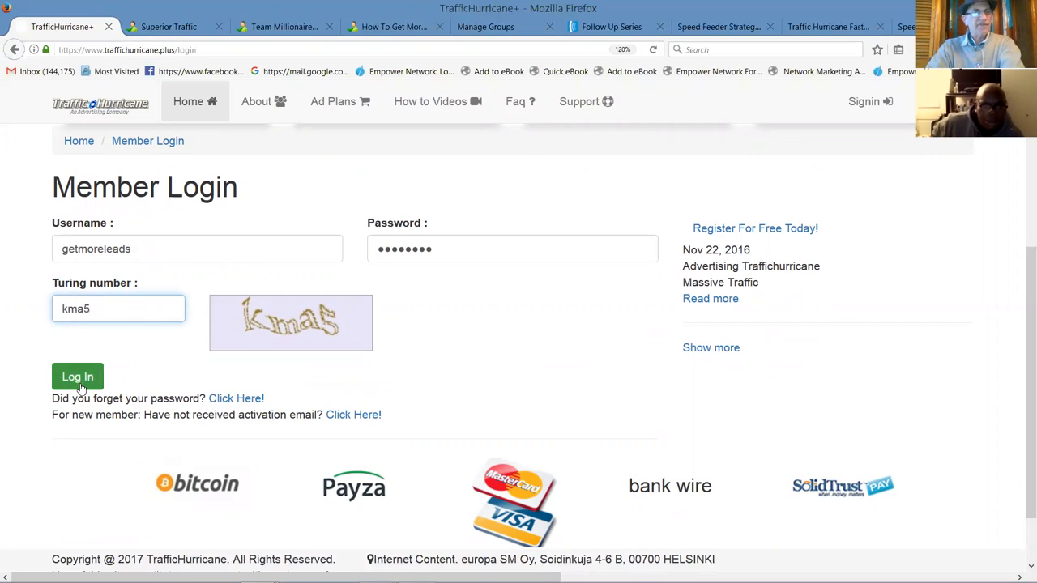
{"action": "left_click", "coordinate": [77, 376]}
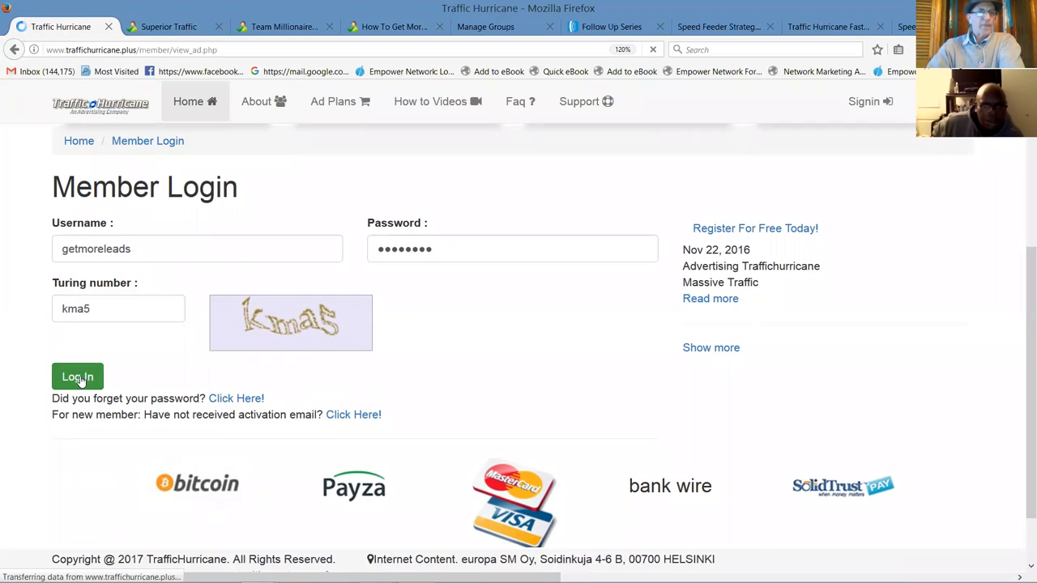
Step: Confirm the login, view the TheAdsTEAM Academy ad, and return to the member dashboard
{"action": "left_click", "coordinate": [76, 376]}
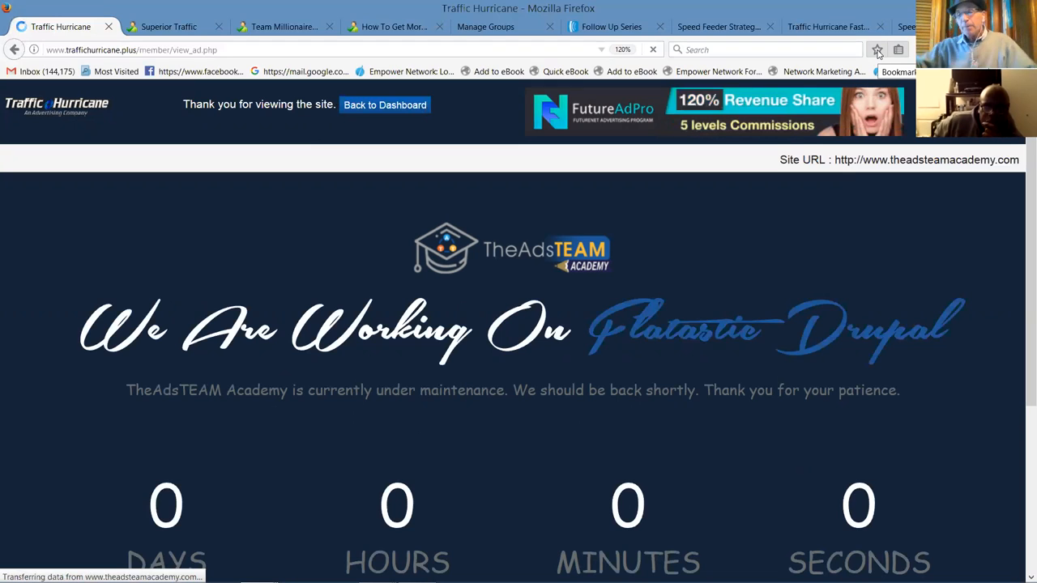
{"action": "mouse_move", "coordinate": [606, 14]}
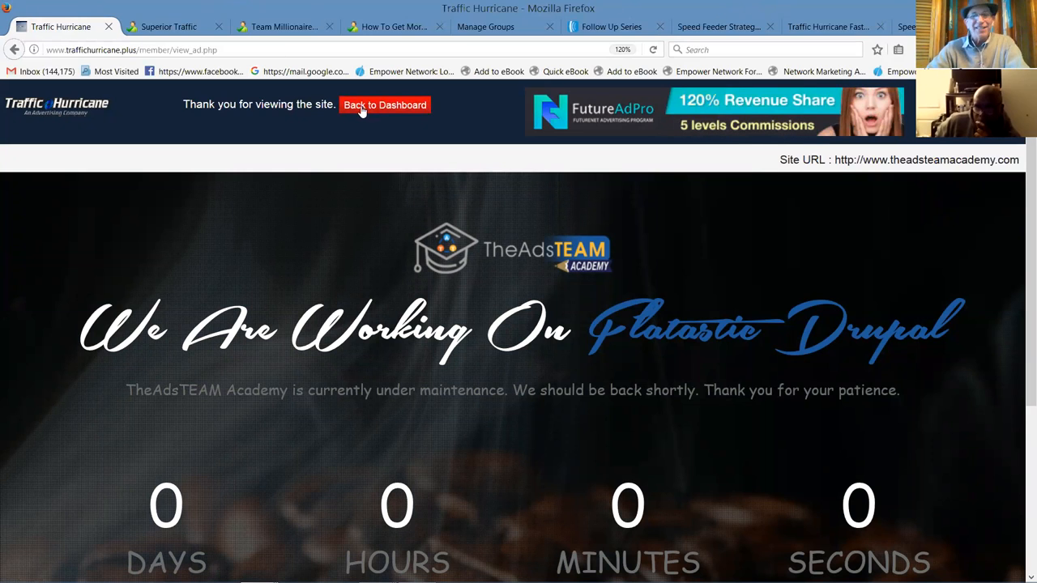
{"action": "left_click", "coordinate": [384, 105]}
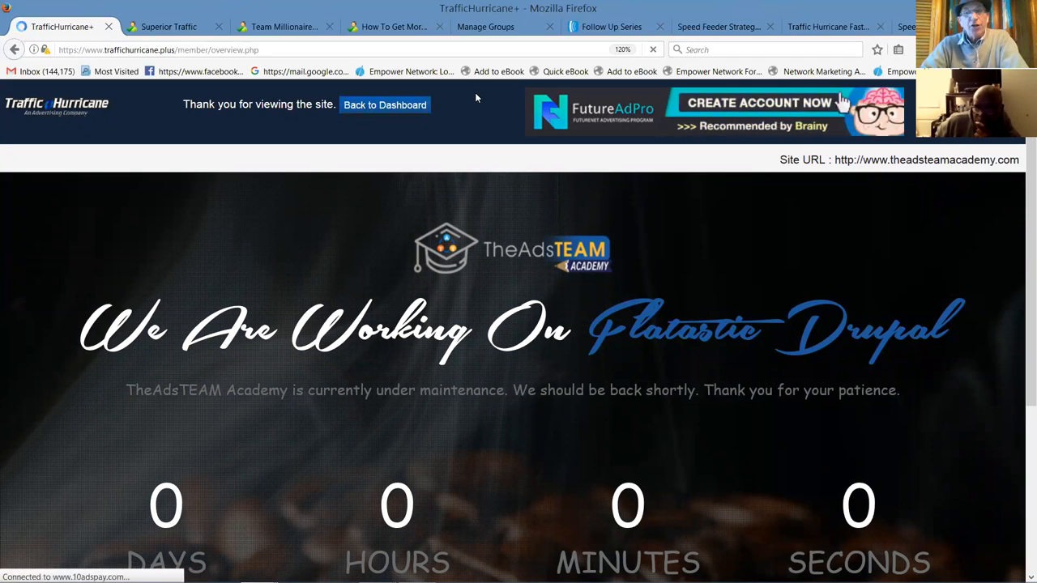
Step: From the dashboard sidebar go to the 20 PPC / 1000 TE Credits banner ads page
{"action": "left_click", "coordinate": [384, 105]}
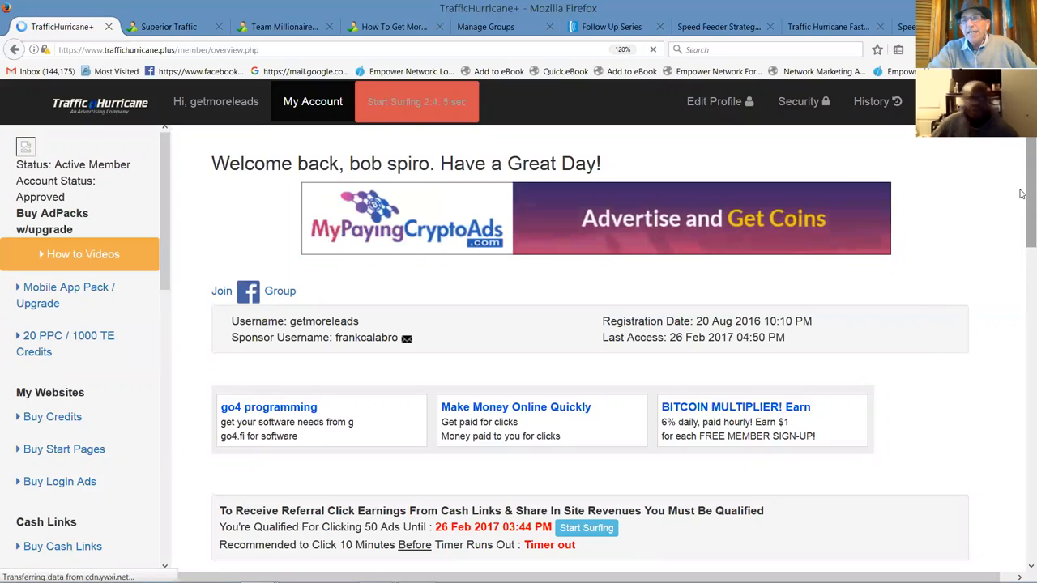
{"action": "scroll", "scroll_direction": "down", "scroll_amount": 3}
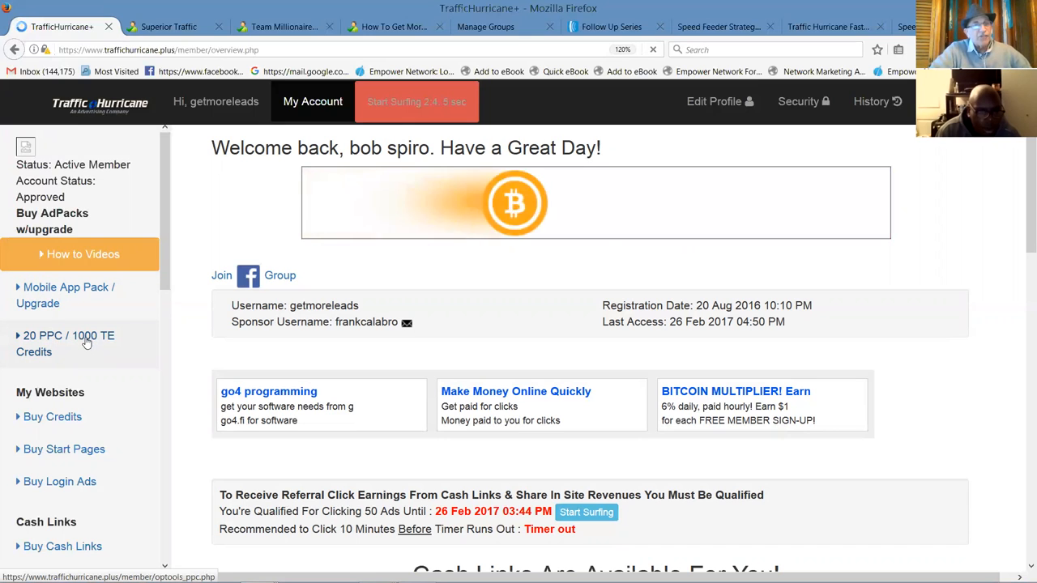
{"action": "left_click", "coordinate": [65, 343]}
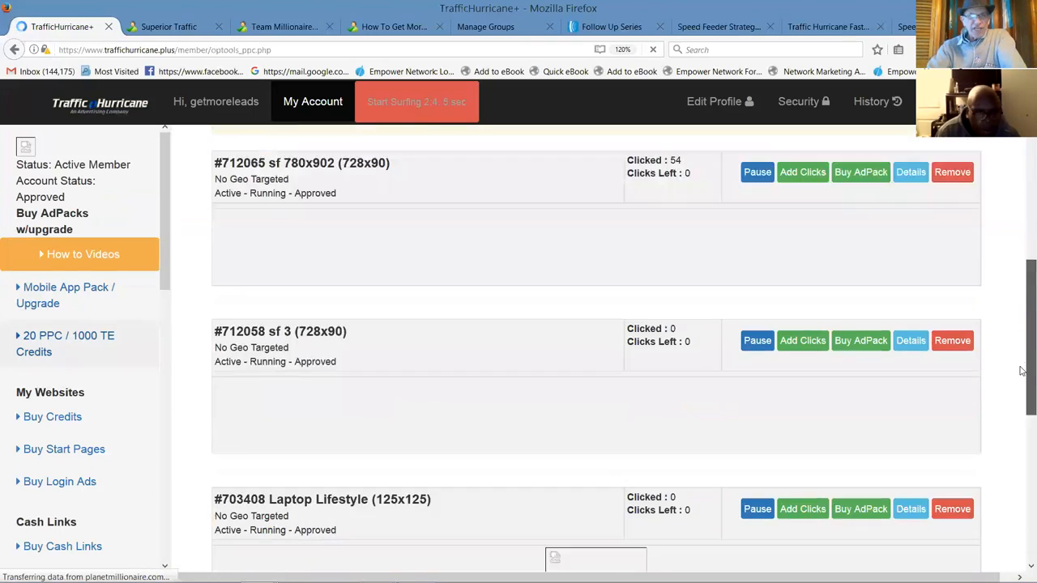
Step: Scroll through the list of running Speed Feeder 728x90 banner ads and their click counts
{"action": "scroll", "scroll_direction": "down", "scroll_amount": 3}
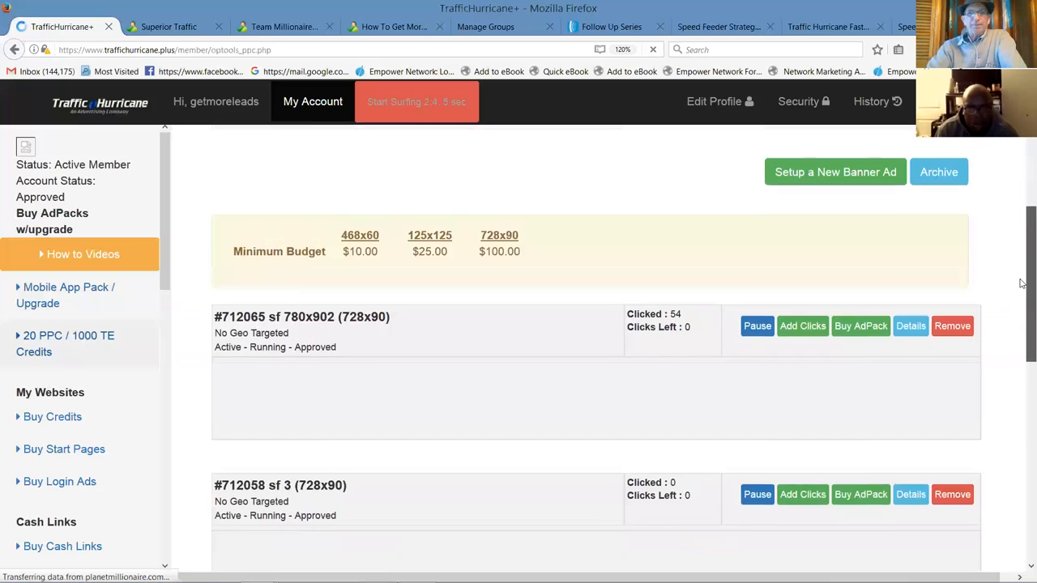
{"action": "scroll", "scroll_direction": "down", "scroll_amount": 3}
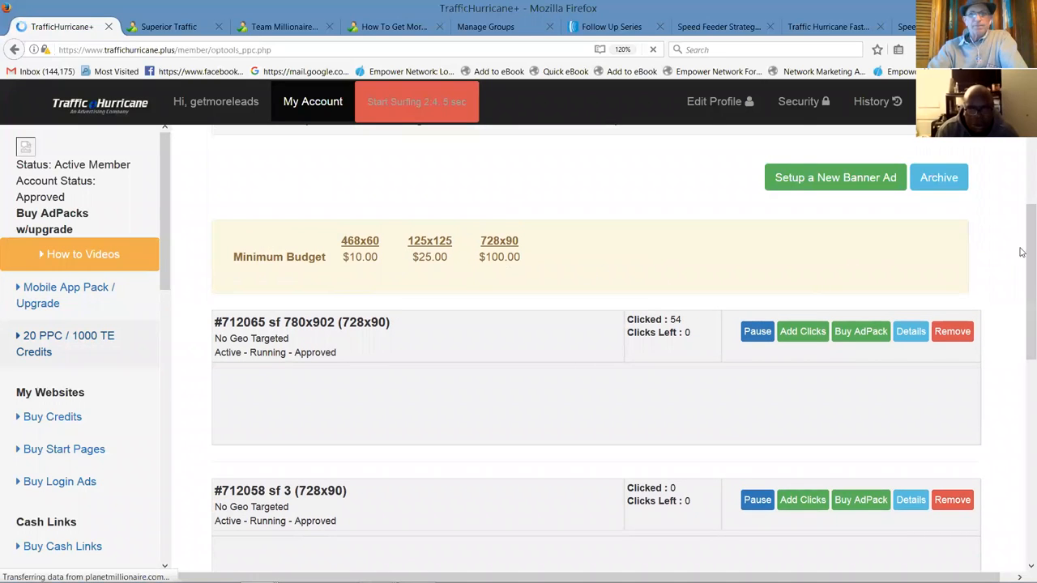
{"action": "scroll", "scroll_direction": "down", "scroll_amount": 3}
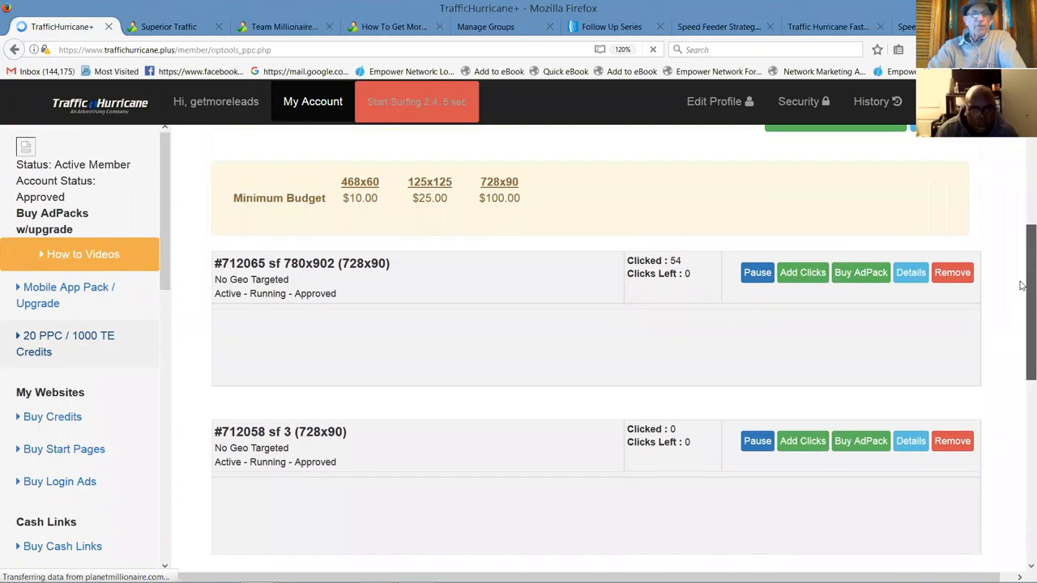
{"action": "scroll", "scroll_direction": "down", "scroll_amount": 3}
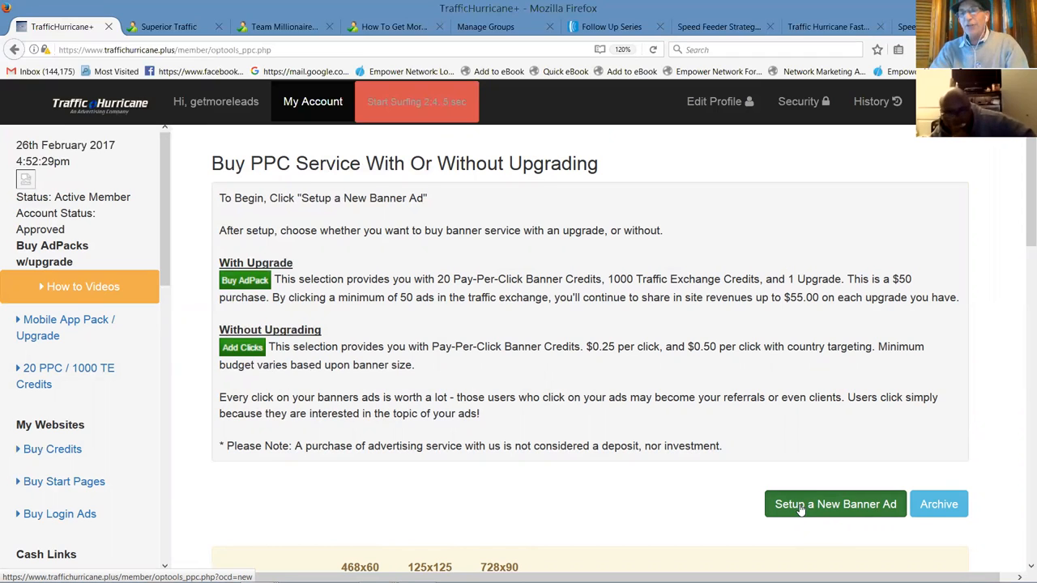
{"action": "mouse_move", "coordinate": [1022, 347]}
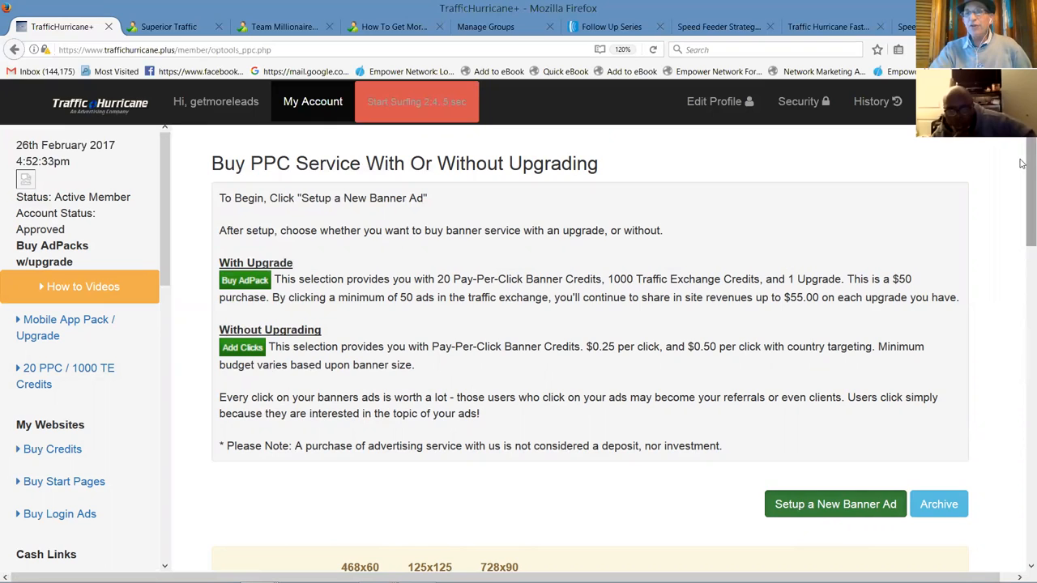
{"action": "scroll", "scroll_direction": "down", "scroll_amount": 3}
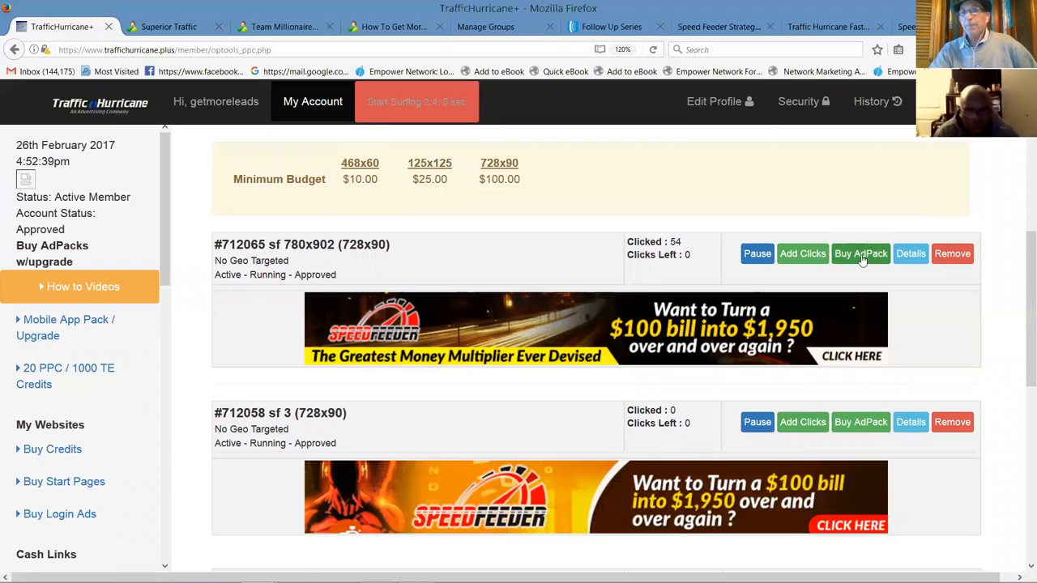
Step: Choose a $50.00 ad pack for banner #712065 and preview its payment
{"action": "left_click", "coordinate": [860, 253]}
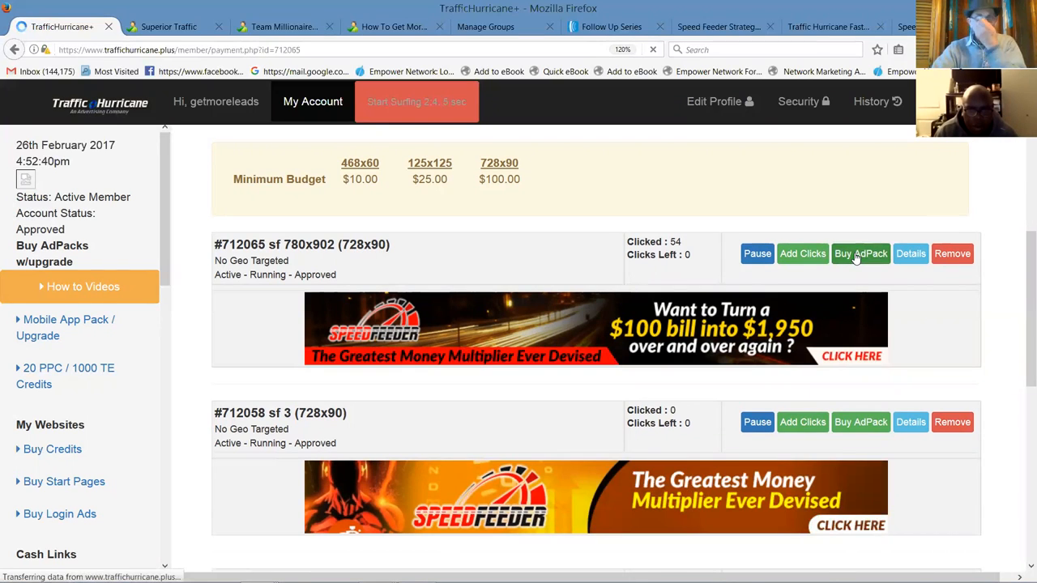
{"action": "left_click", "coordinate": [860, 254]}
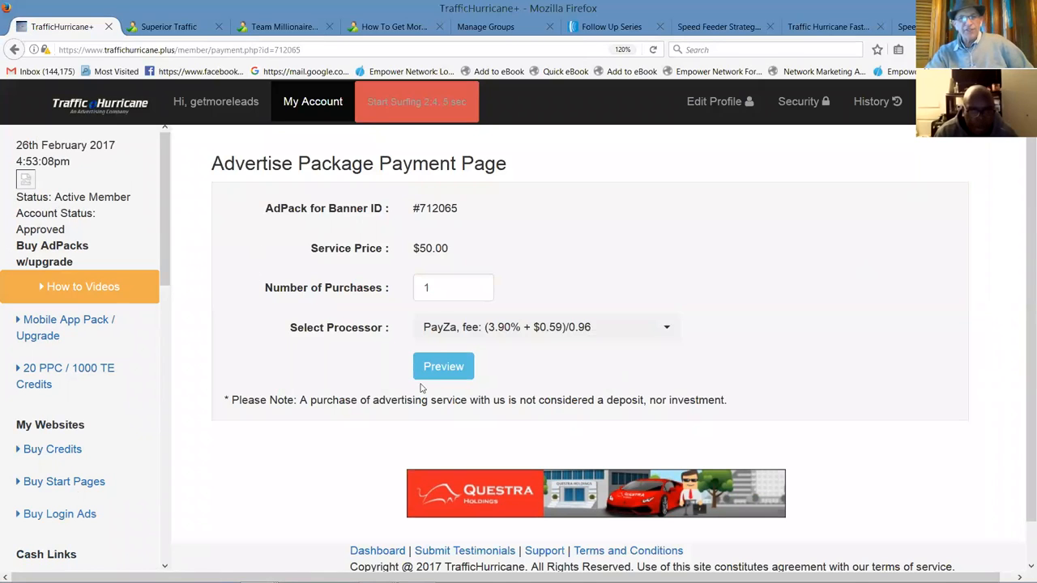
{"action": "left_click", "coordinate": [443, 367]}
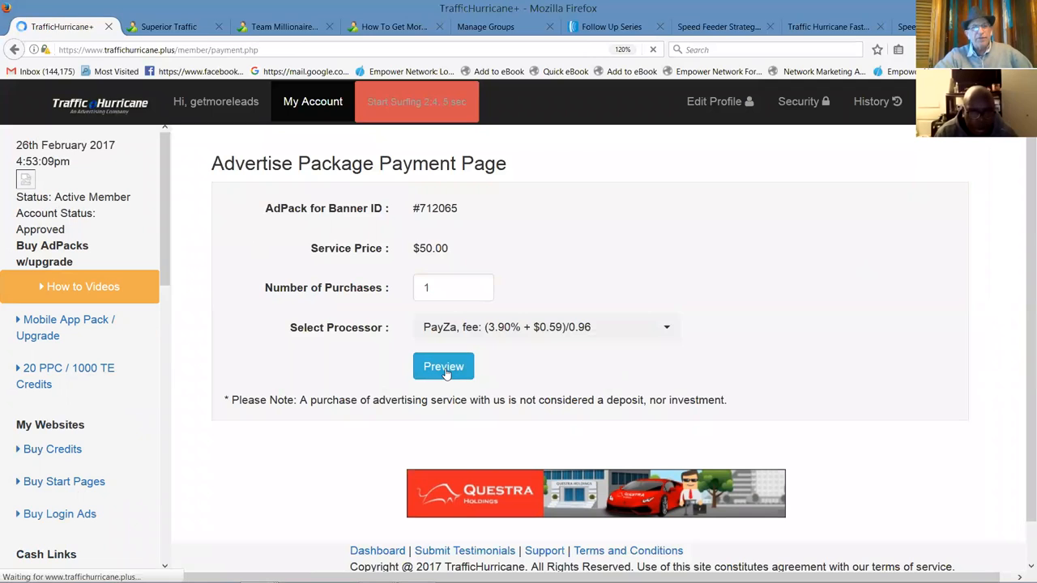
{"action": "left_click", "coordinate": [443, 366]}
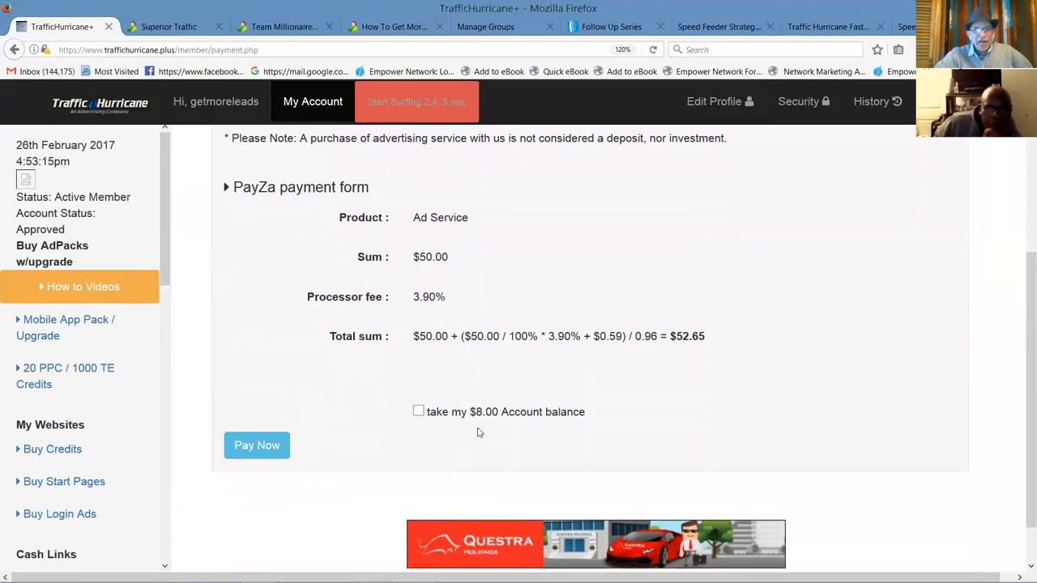
Step: Apply the $8.00 account balance, bringing the PayZa total to $44.32, and submit the payment
{"action": "left_click", "coordinate": [418, 411]}
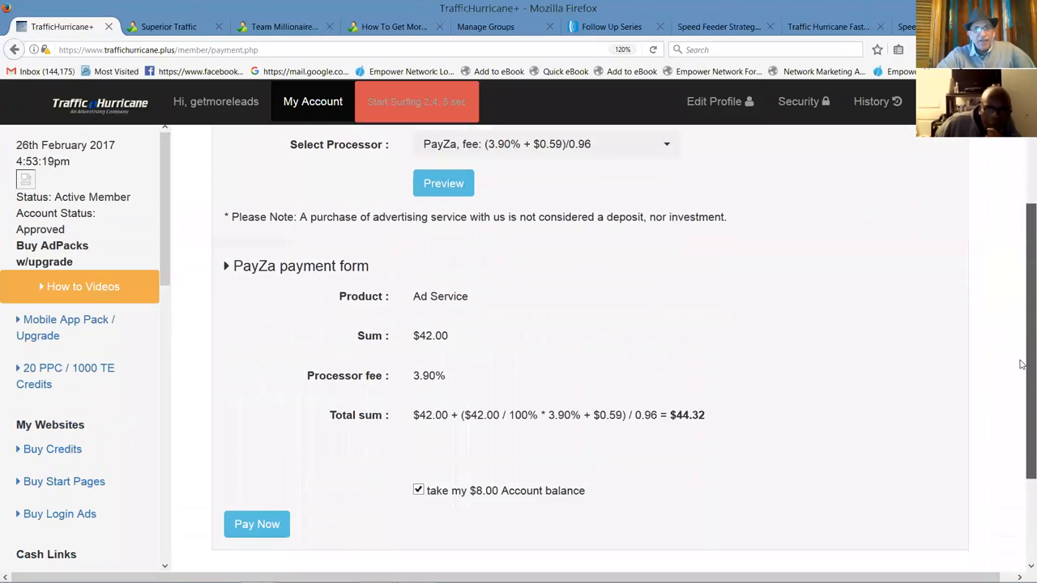
{"action": "scroll", "scroll_direction": "down", "scroll_amount": 3}
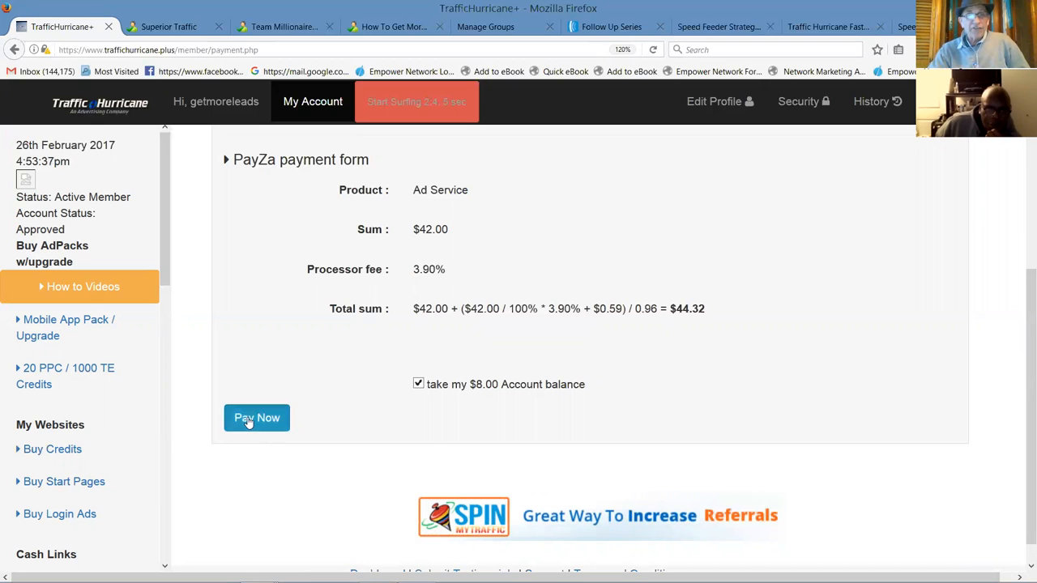
{"action": "left_click", "coordinate": [256, 417]}
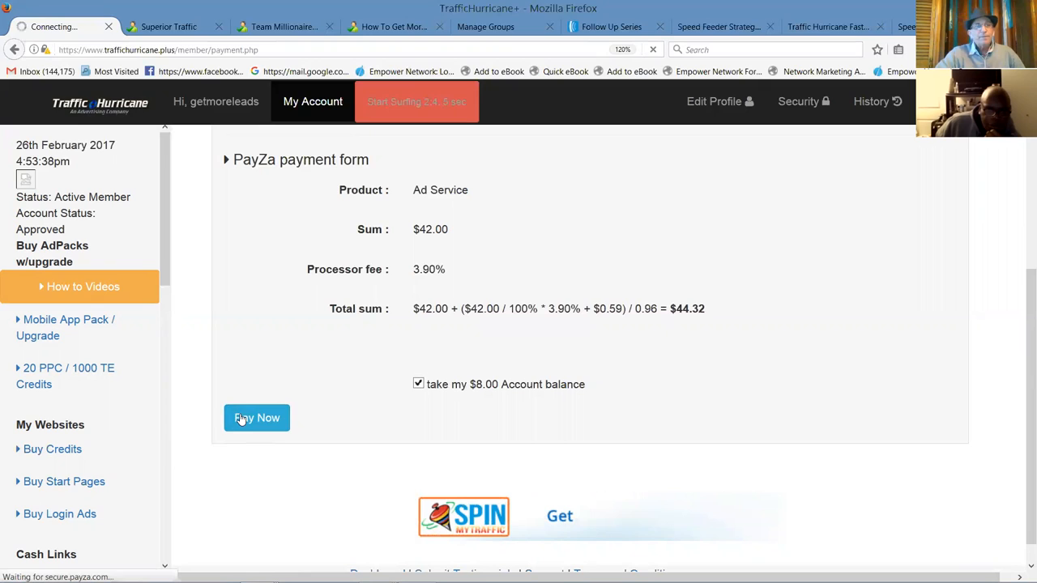
Step: Proceed to the Payza checkout page, then cancel the transaction to return to Traffic Hurricane
{"action": "left_click", "coordinate": [257, 417]}
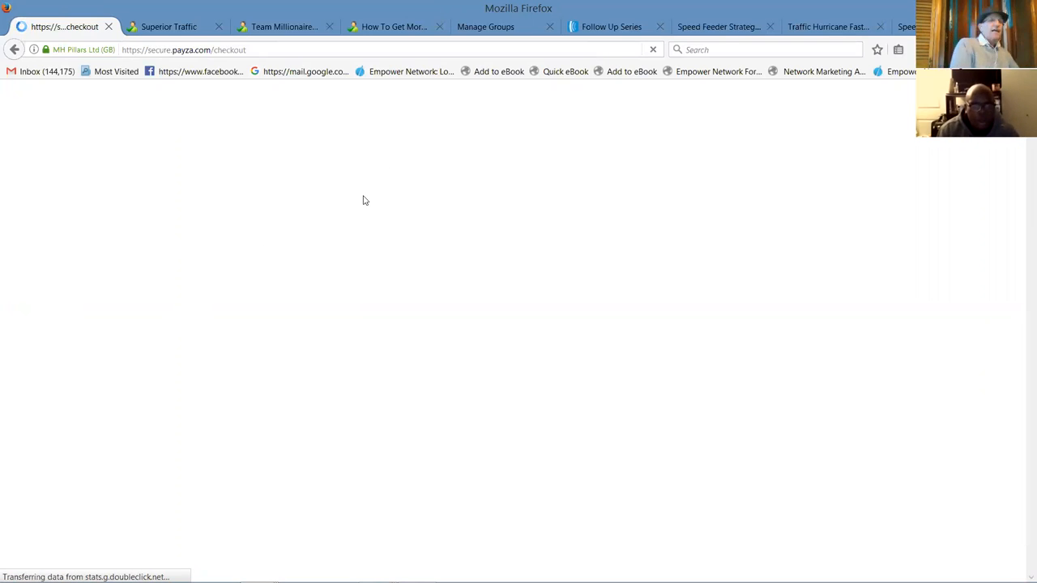
{"action": "mouse_move", "coordinate": [341, 193]}
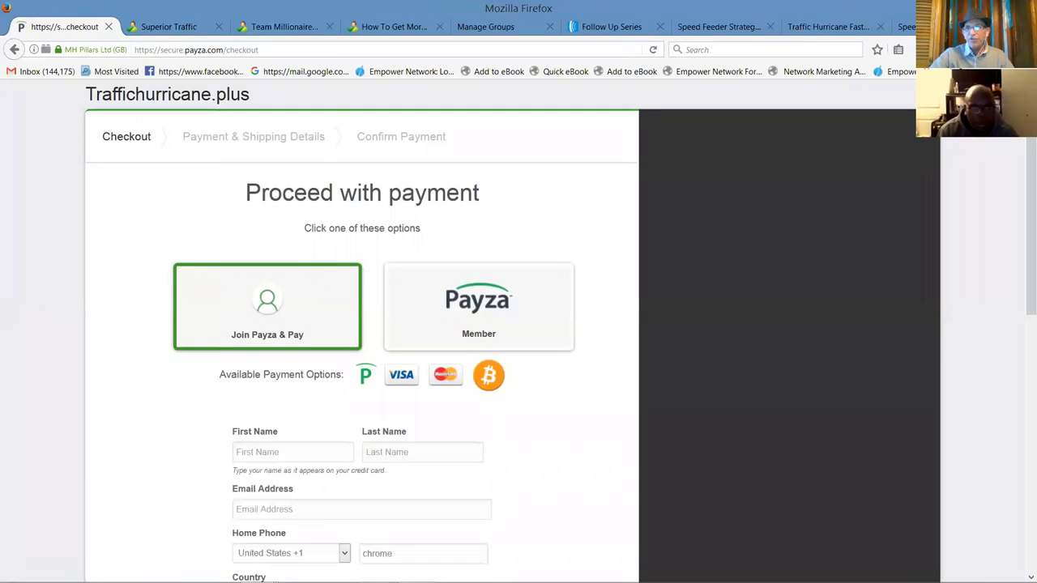
{"action": "scroll", "scroll_direction": "down", "scroll_amount": 3}
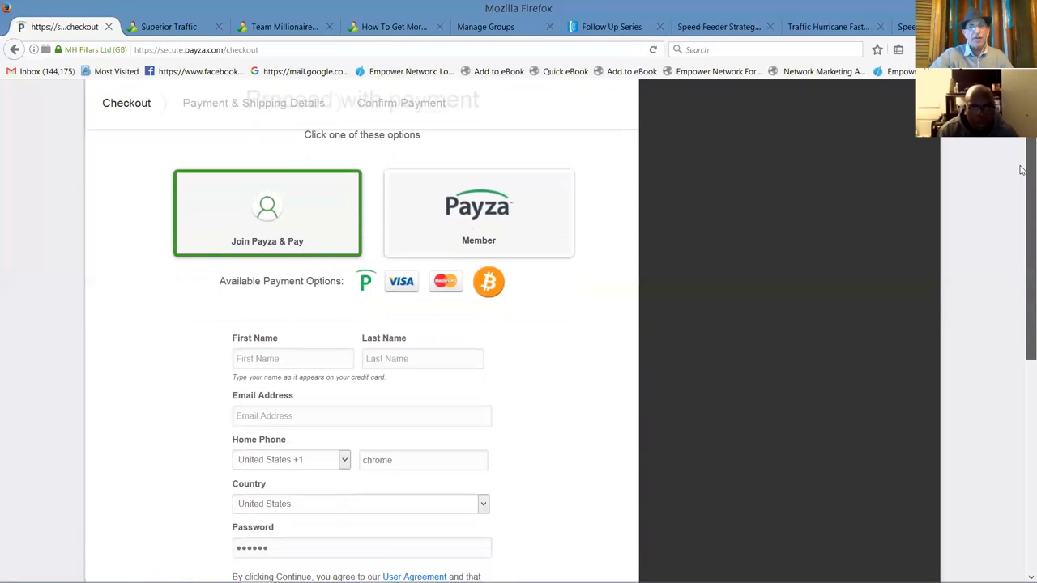
{"action": "scroll", "scroll_direction": "down", "scroll_amount": 3}
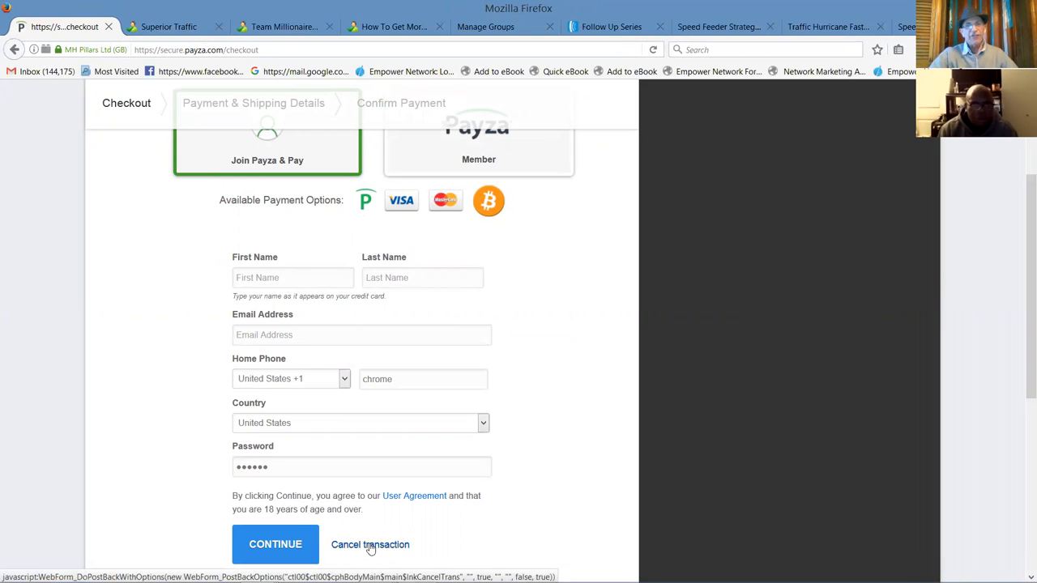
{"action": "left_click", "coordinate": [370, 545]}
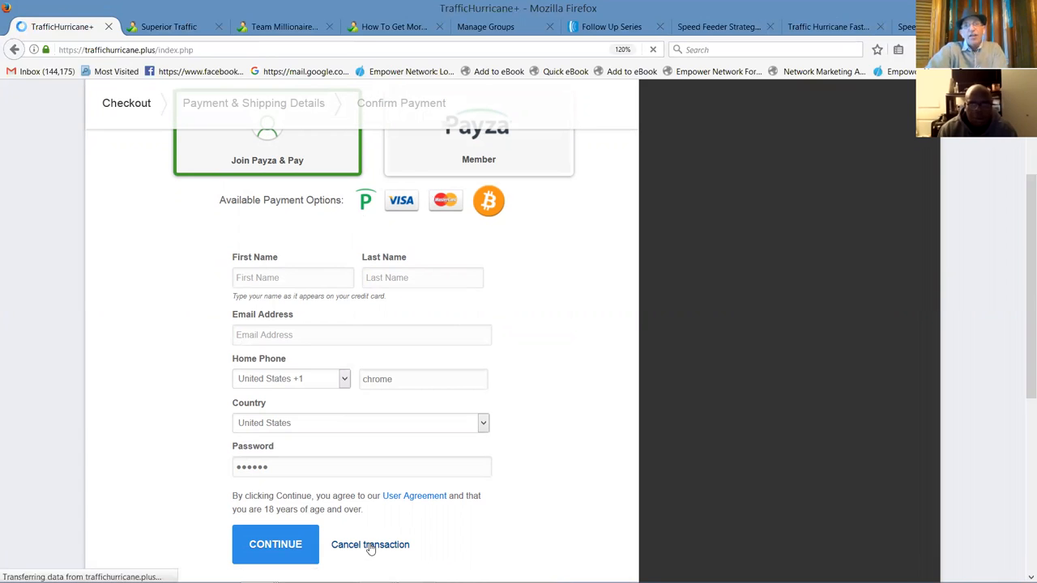
Step: Cancel the transaction and bring up the Traffic Hurricane member login form
{"action": "left_click", "coordinate": [369, 544]}
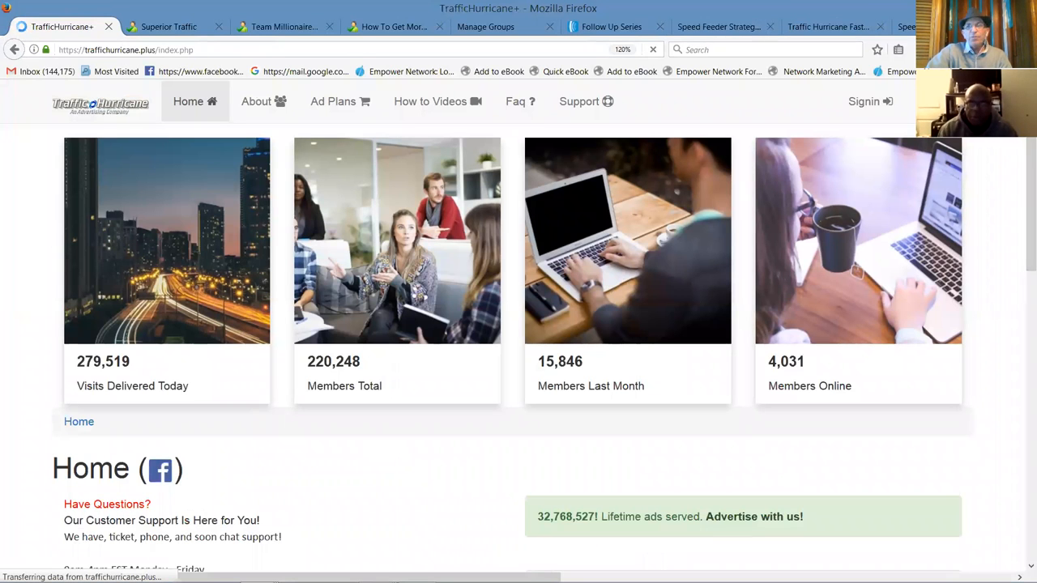
{"action": "left_click", "coordinate": [864, 101]}
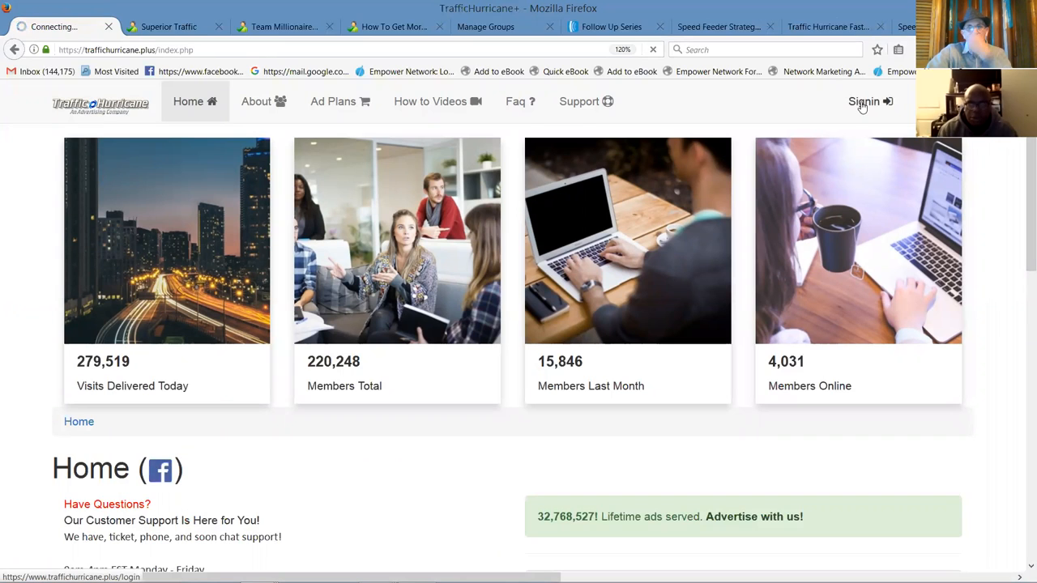
{"action": "left_click", "coordinate": [865, 101]}
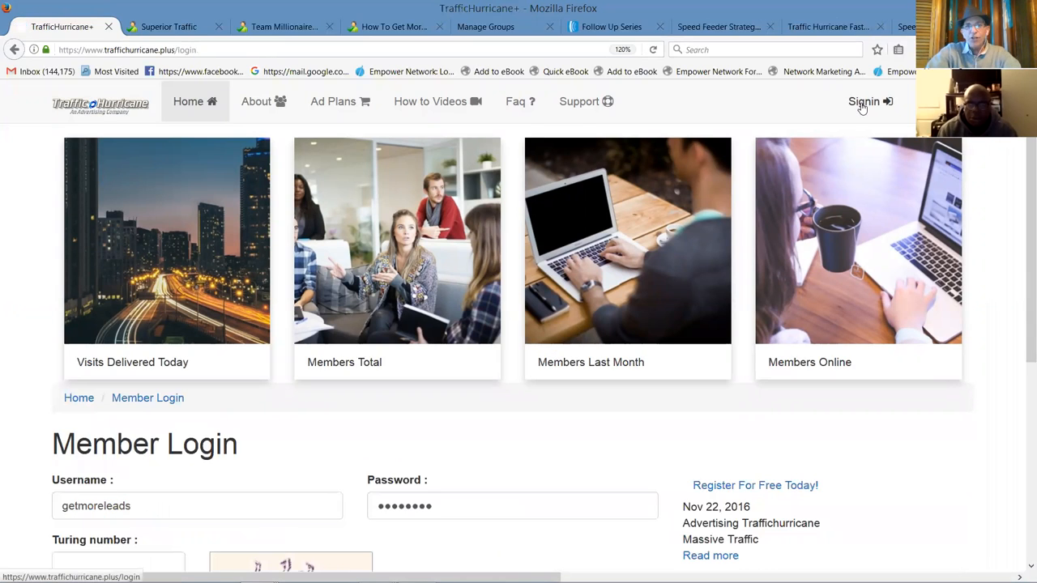
{"action": "scroll", "scroll_direction": "down", "scroll_amount": 3}
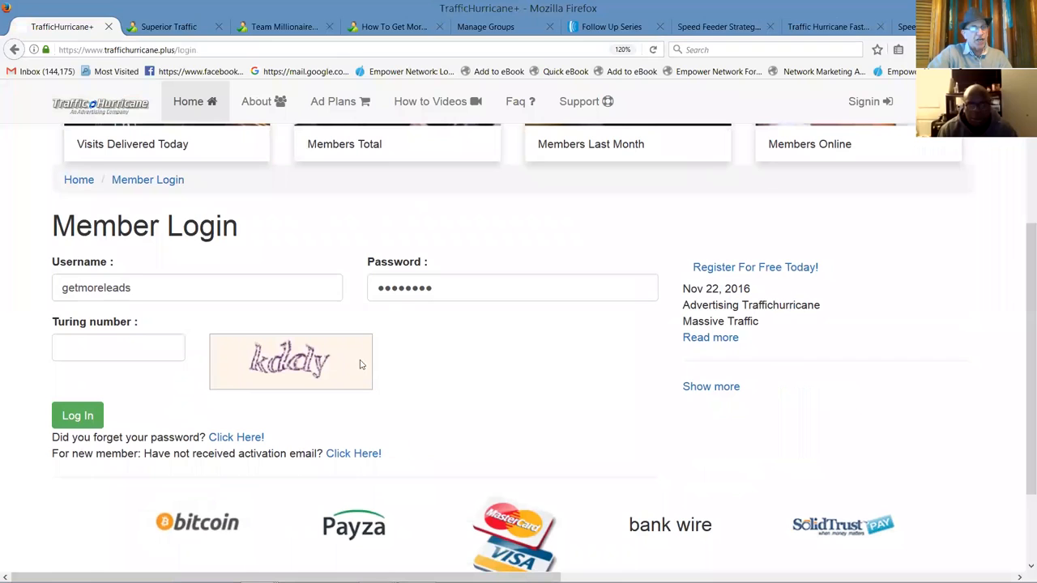
Step: Enter the turing number kddy and submit the member login
{"action": "left_click", "coordinate": [117, 347]}
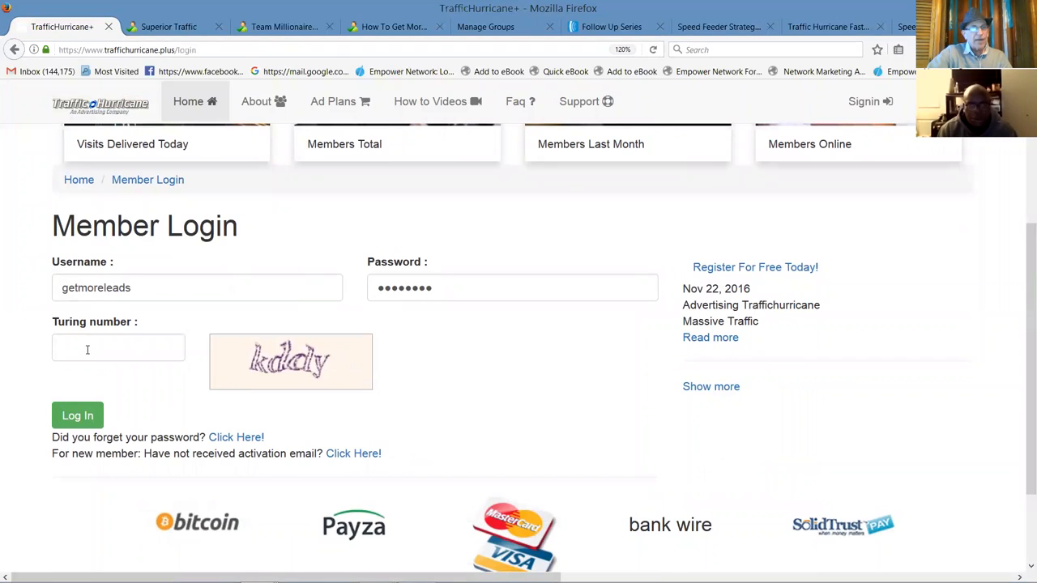
{"action": "left_click", "coordinate": [117, 348]}
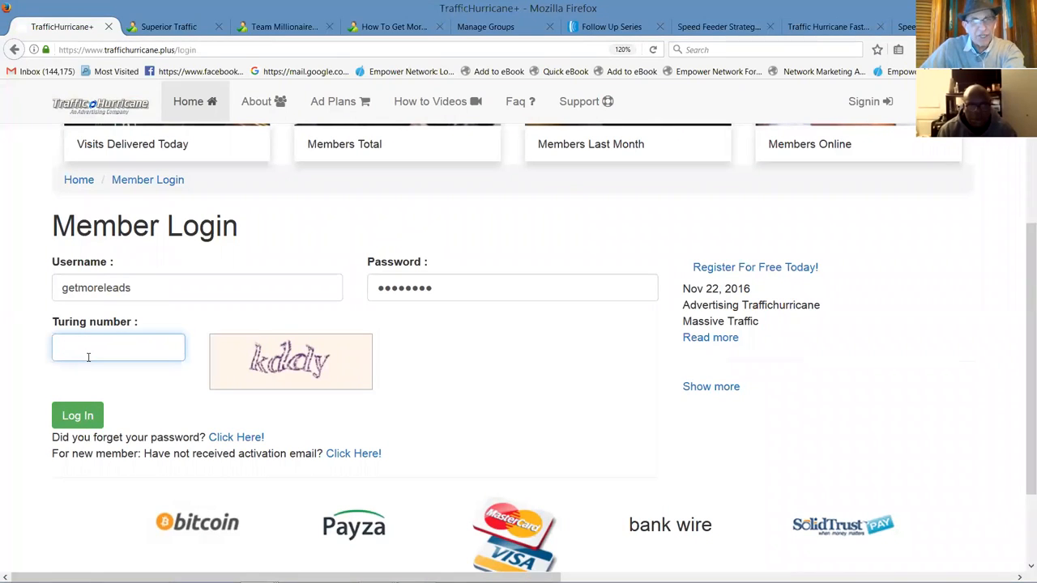
{"action": "type", "text": "k"}
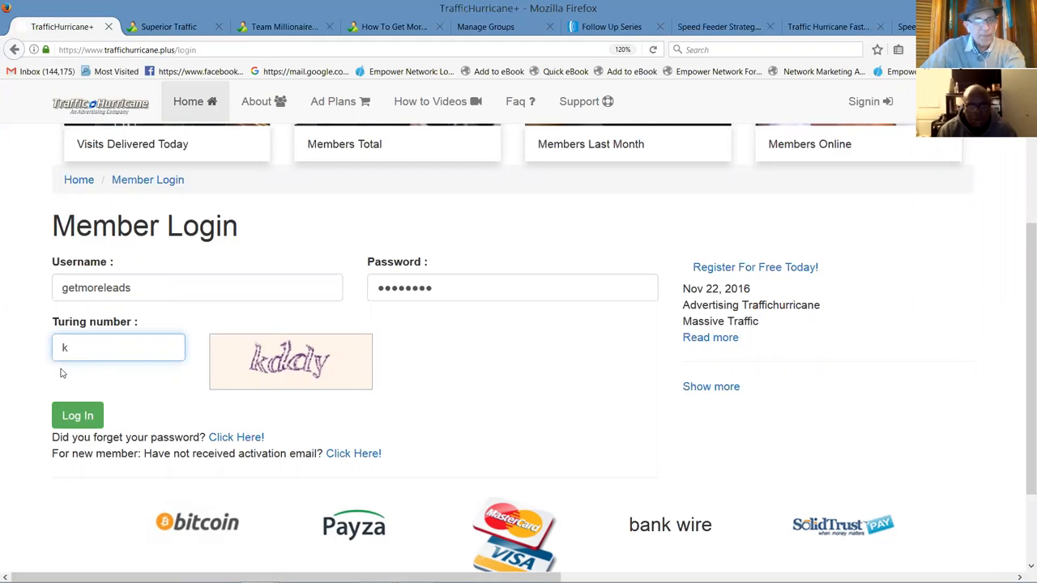
{"action": "type", "text": "ddy"}
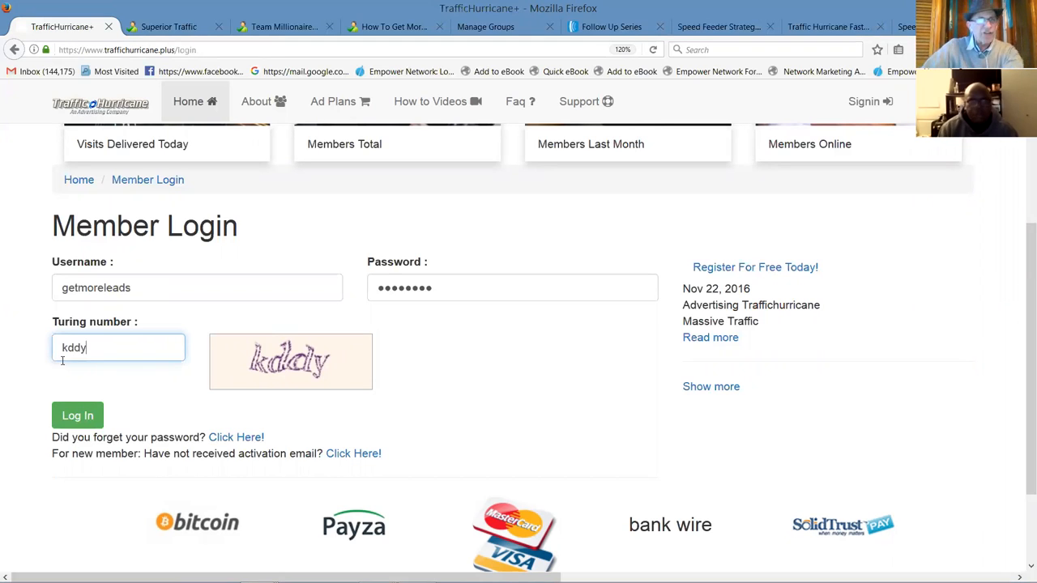
{"action": "left_click", "coordinate": [77, 415]}
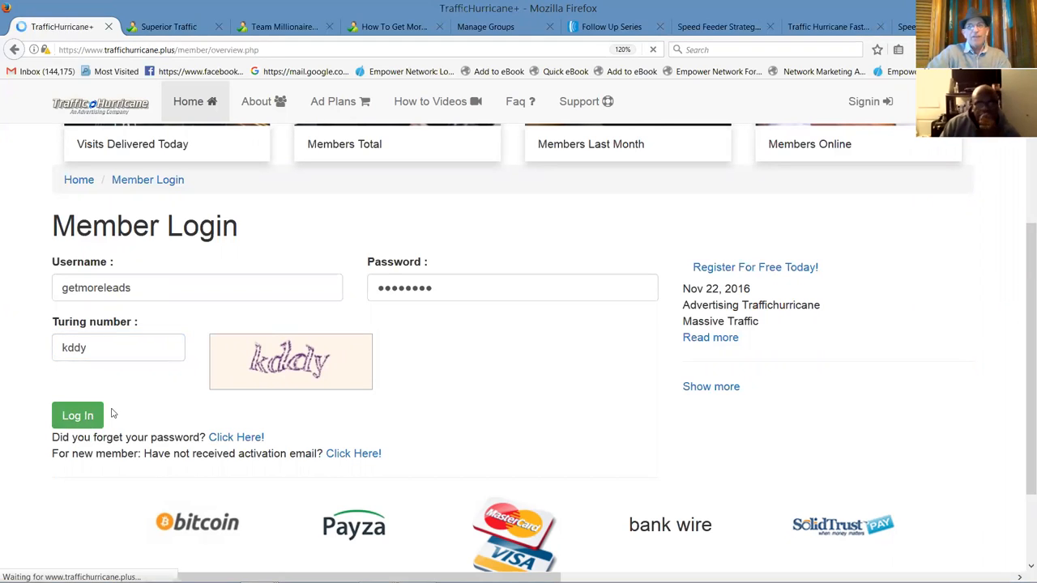
Step: Log in and reach the member account overview with its welcome message
{"action": "left_click", "coordinate": [77, 415]}
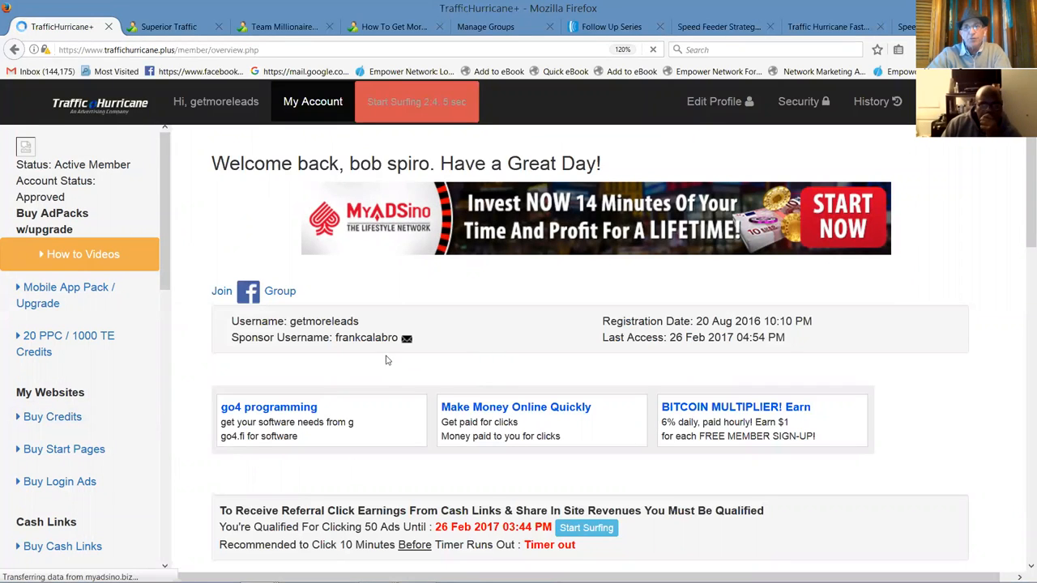
{"action": "mouse_move", "coordinate": [362, 335]}
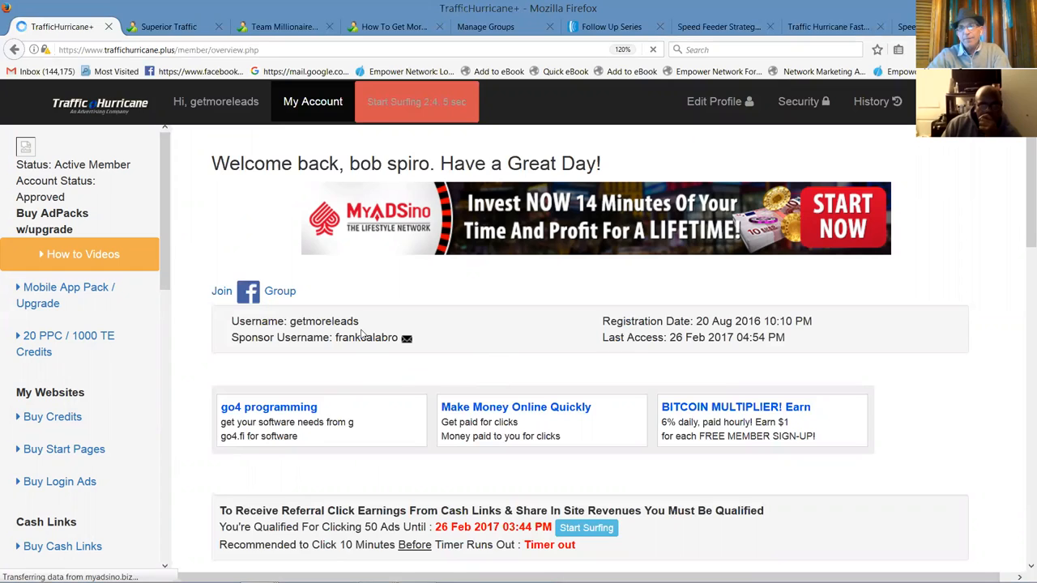
{"action": "mouse_move", "coordinate": [419, 381]}
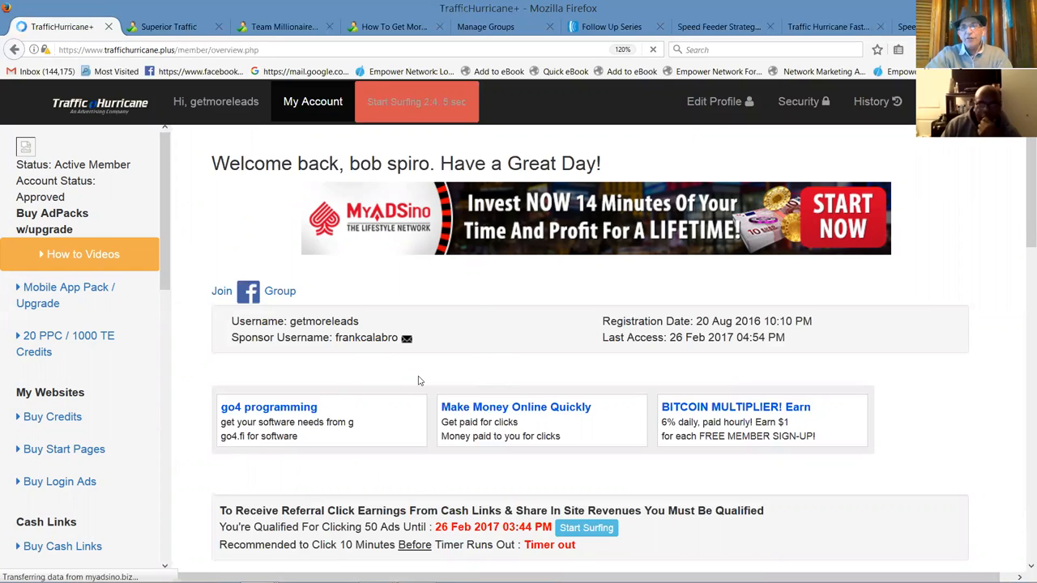
{"action": "mouse_move", "coordinate": [415, 393]}
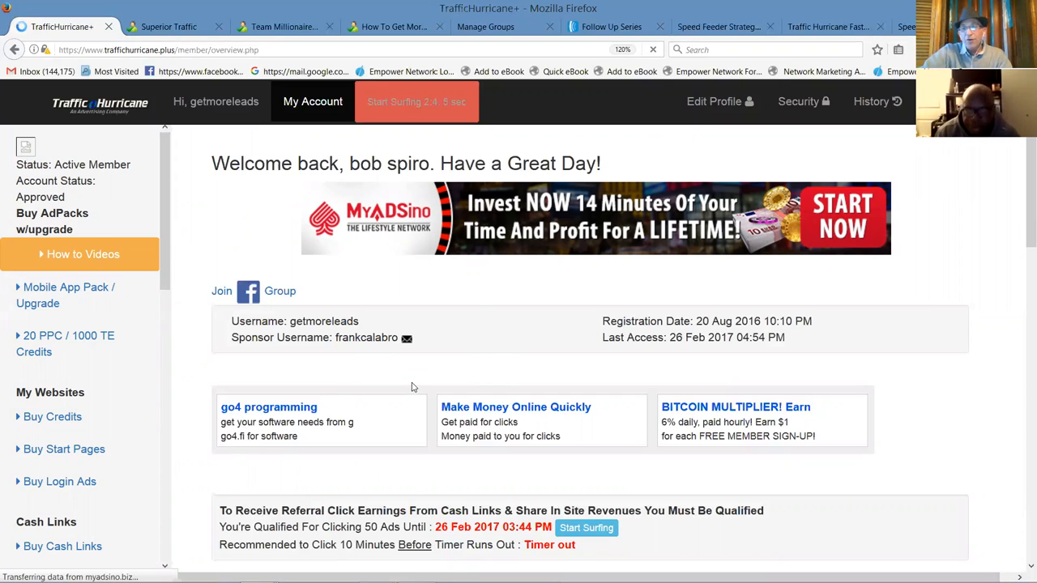
{"action": "mouse_move", "coordinate": [421, 363]}
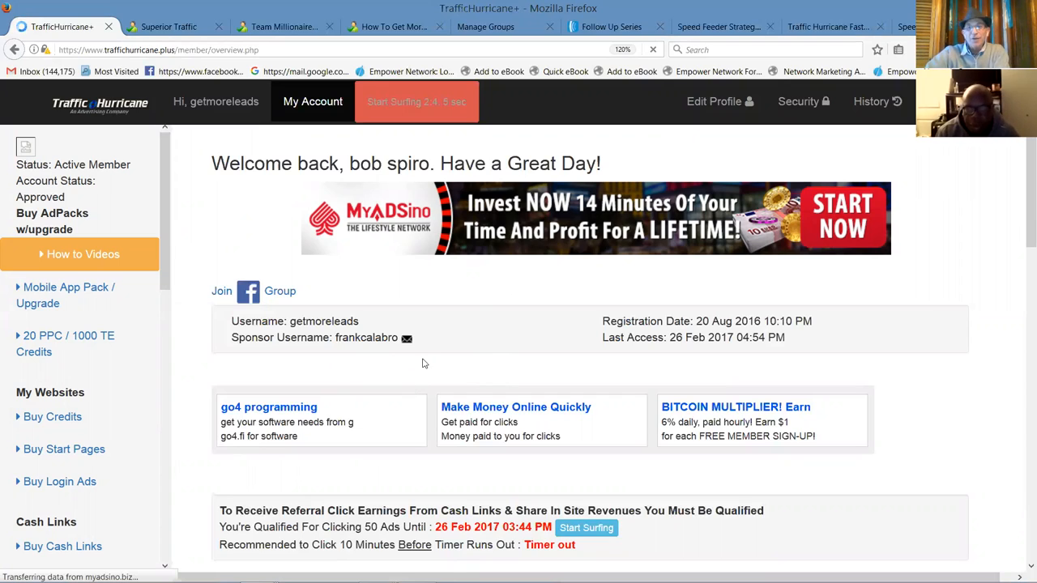
{"action": "mouse_move", "coordinate": [383, 349]}
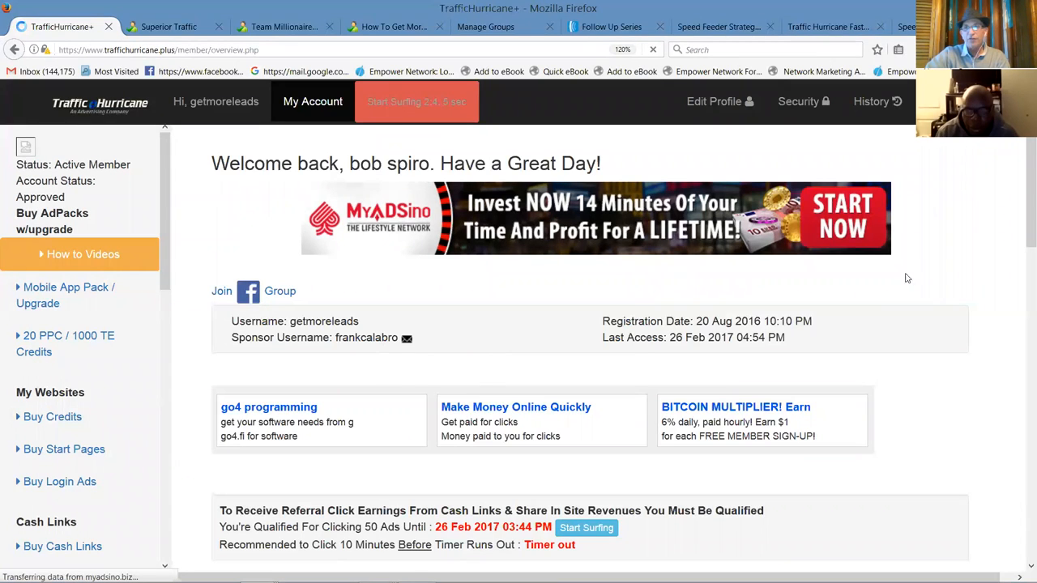
{"action": "scroll", "scroll_direction": "down", "scroll_amount": 3}
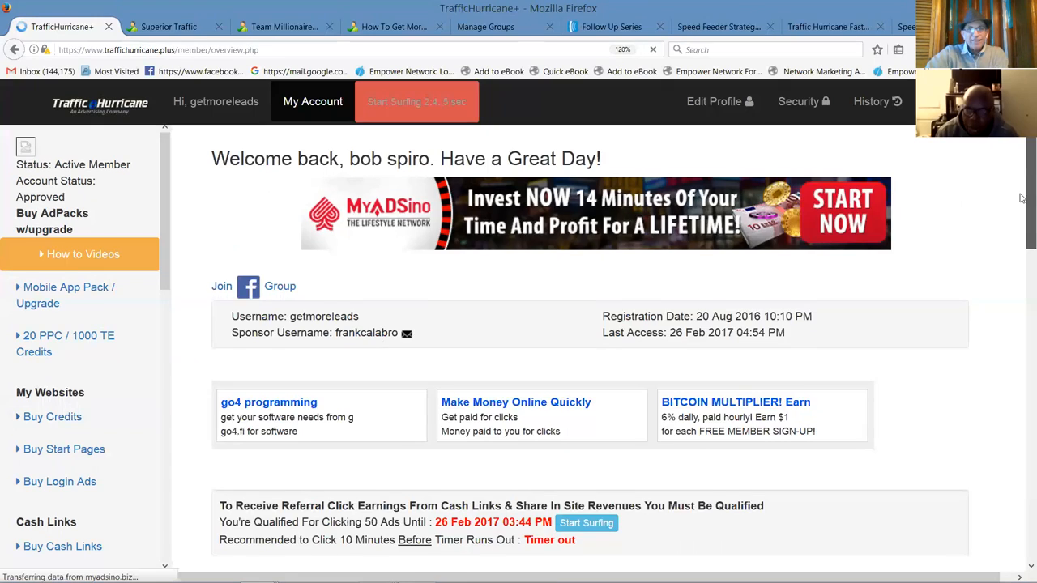
Step: Start an ad-surfing session from the member overview
{"action": "scroll", "scroll_direction": "down", "scroll_amount": 3}
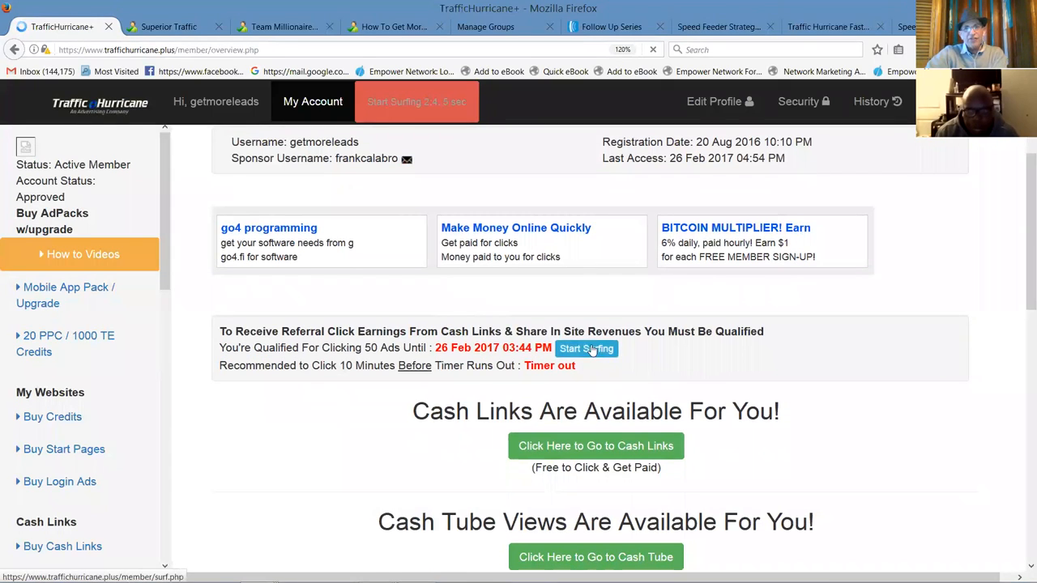
{"action": "left_click", "coordinate": [585, 349]}
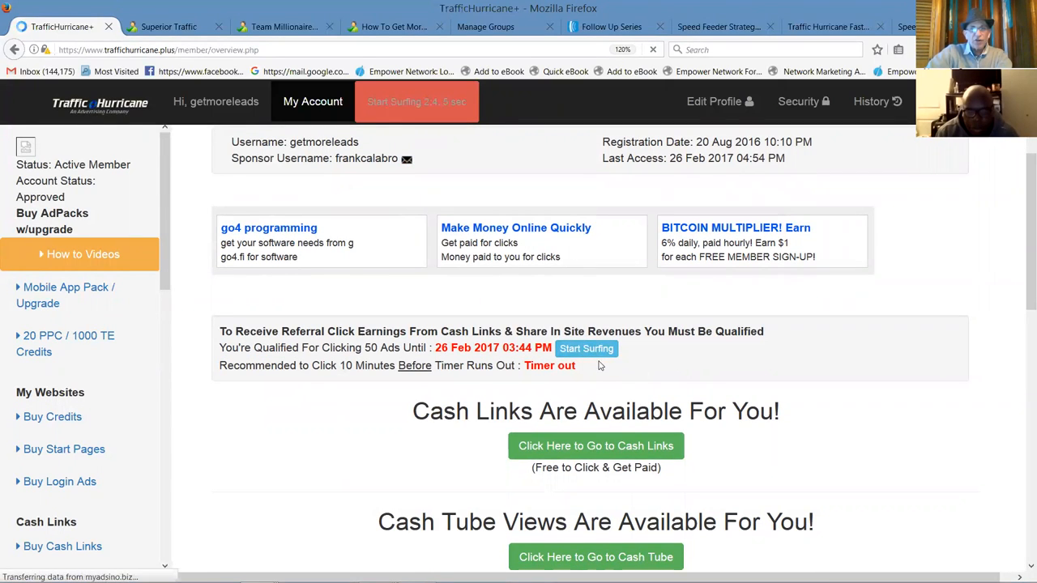
{"action": "left_click", "coordinate": [585, 348]}
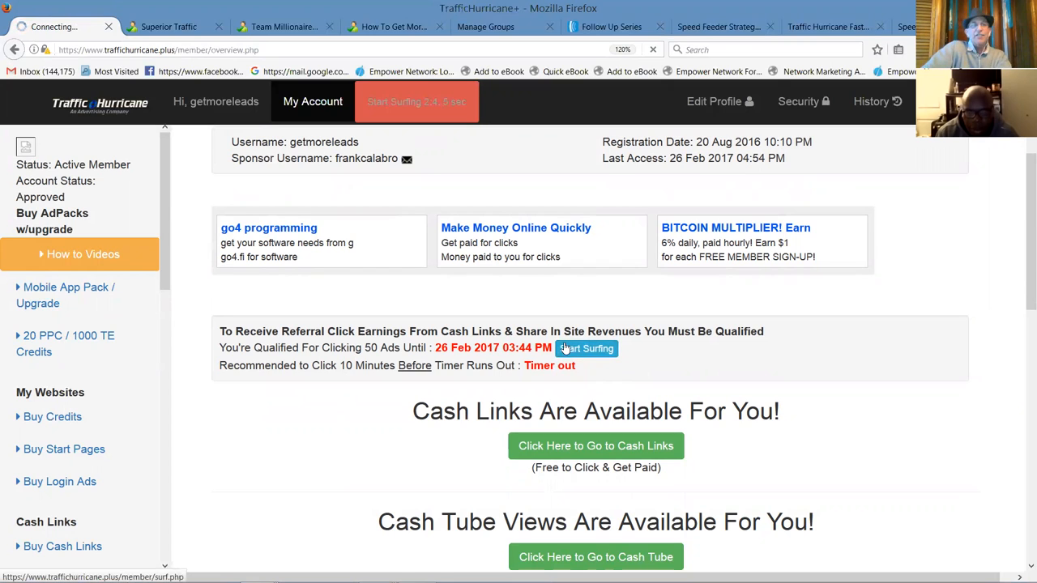
{"action": "left_click", "coordinate": [585, 348]}
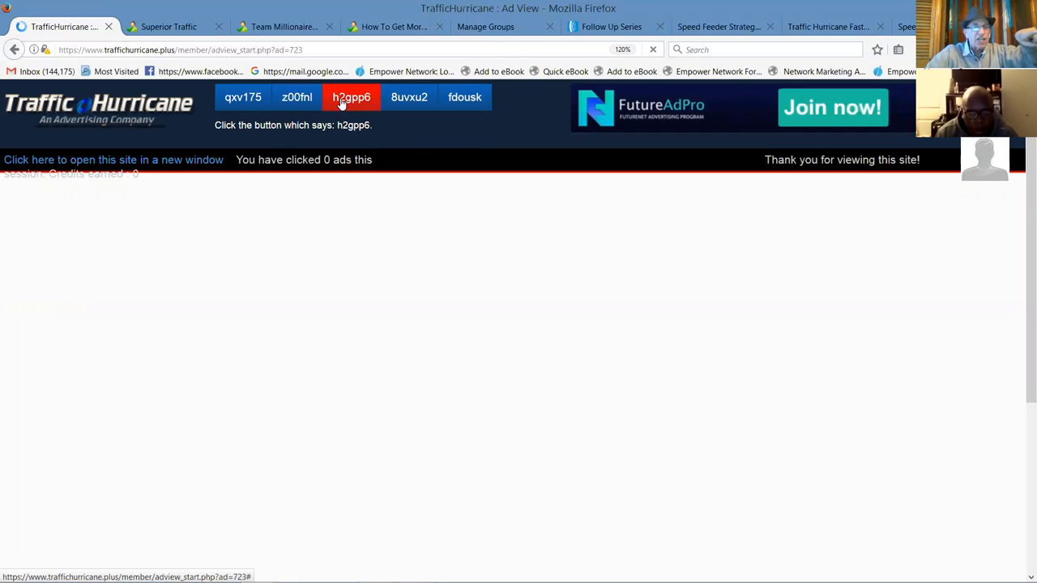
Step: Credit two ad views by matching codes h2gpp6 and s88uxk, moving to the next site each time
{"action": "left_click", "coordinate": [351, 98]}
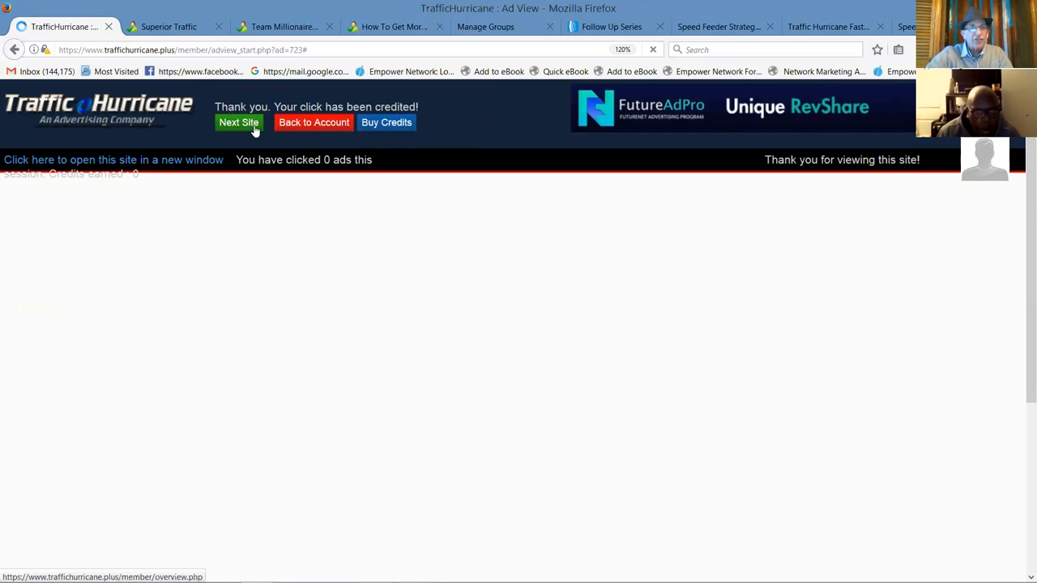
{"action": "left_click", "coordinate": [238, 122]}
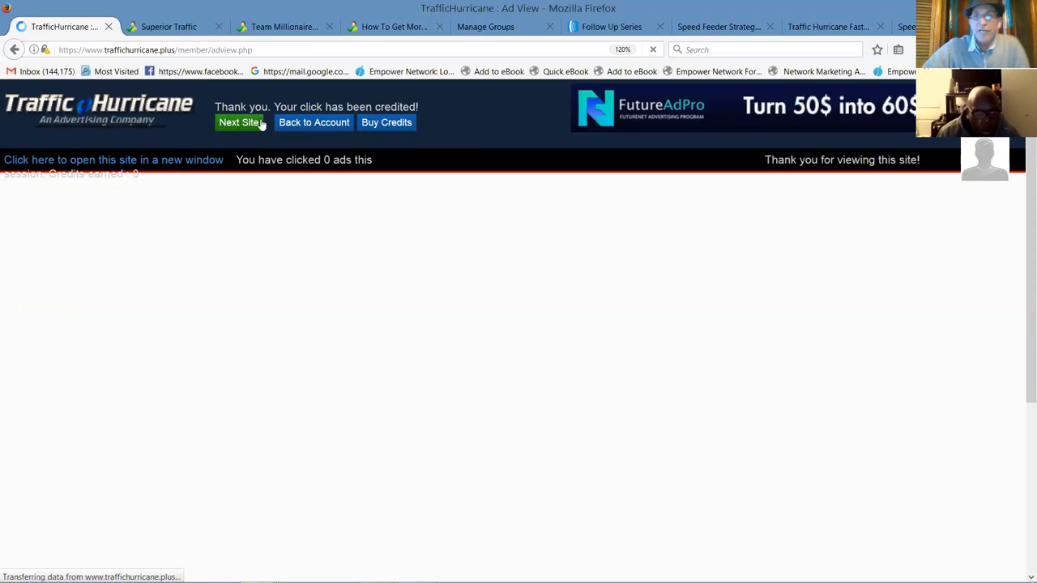
{"action": "left_click", "coordinate": [240, 122]}
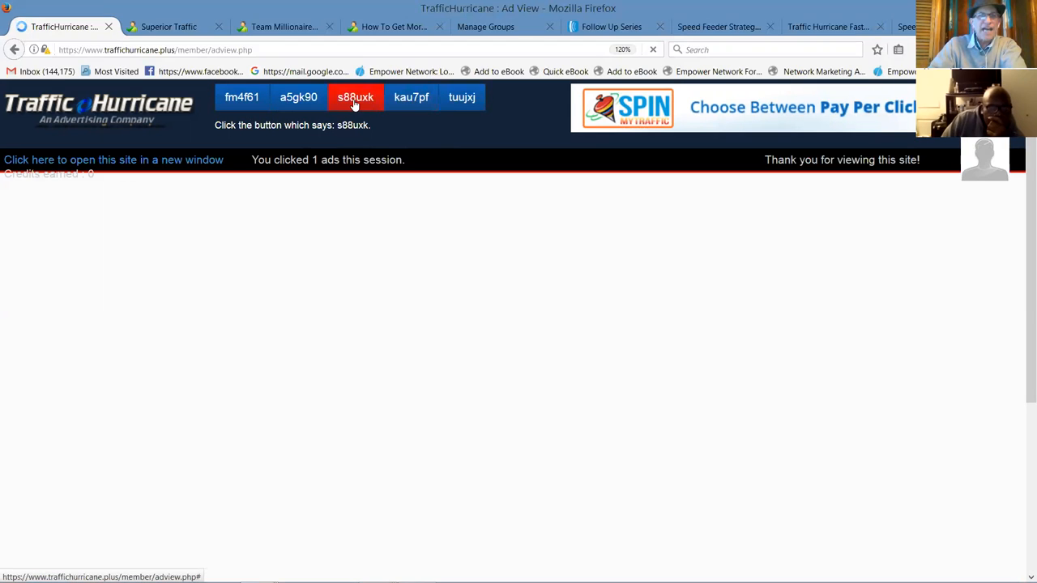
{"action": "left_click", "coordinate": [354, 97]}
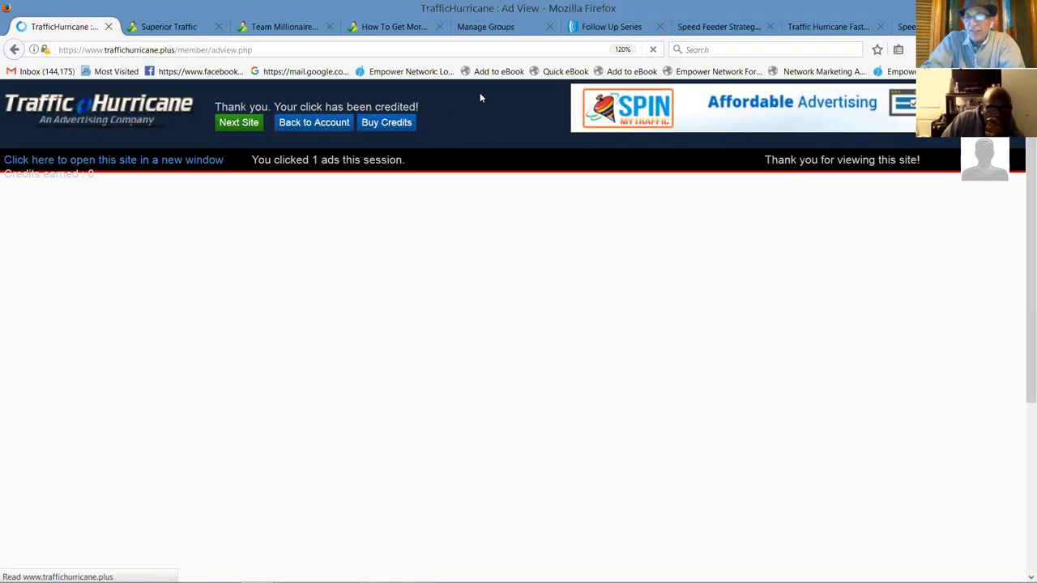
{"action": "left_click", "coordinate": [238, 122]}
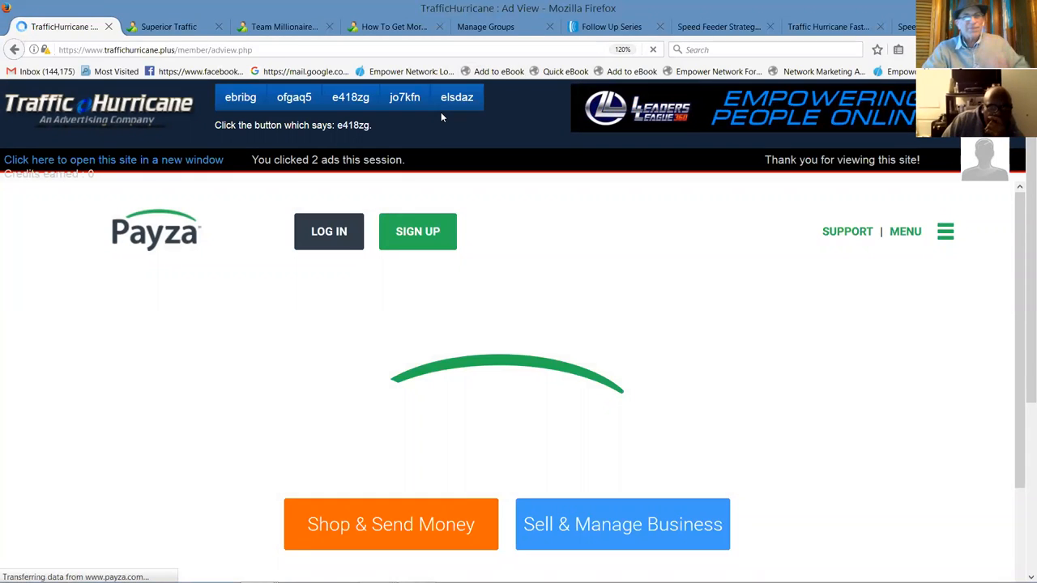
Step: Credit ads with codes e418zg and viynvy, then return to the member account overview
{"action": "left_click", "coordinate": [350, 97]}
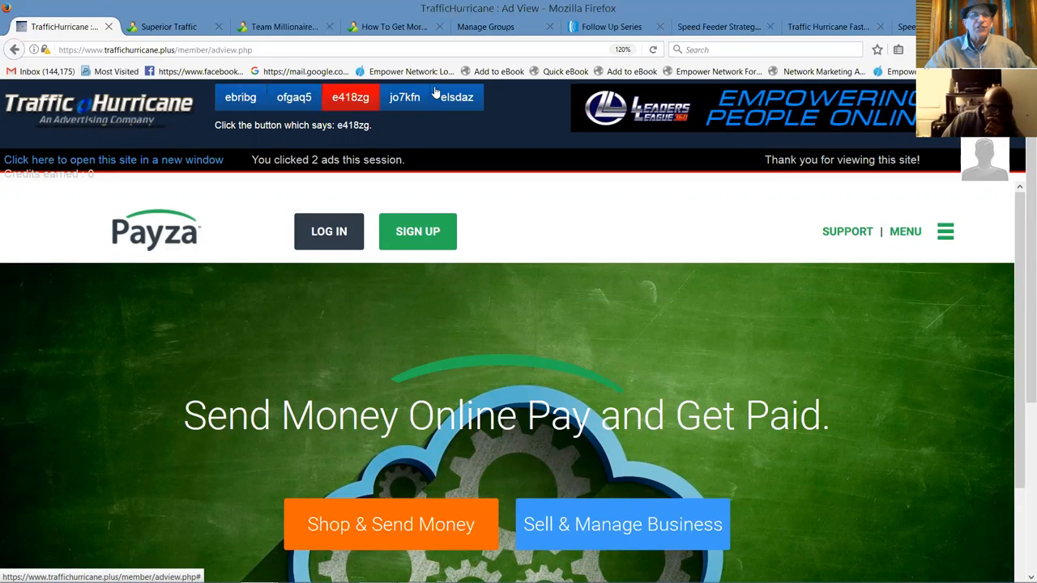
{"action": "left_click", "coordinate": [350, 97]}
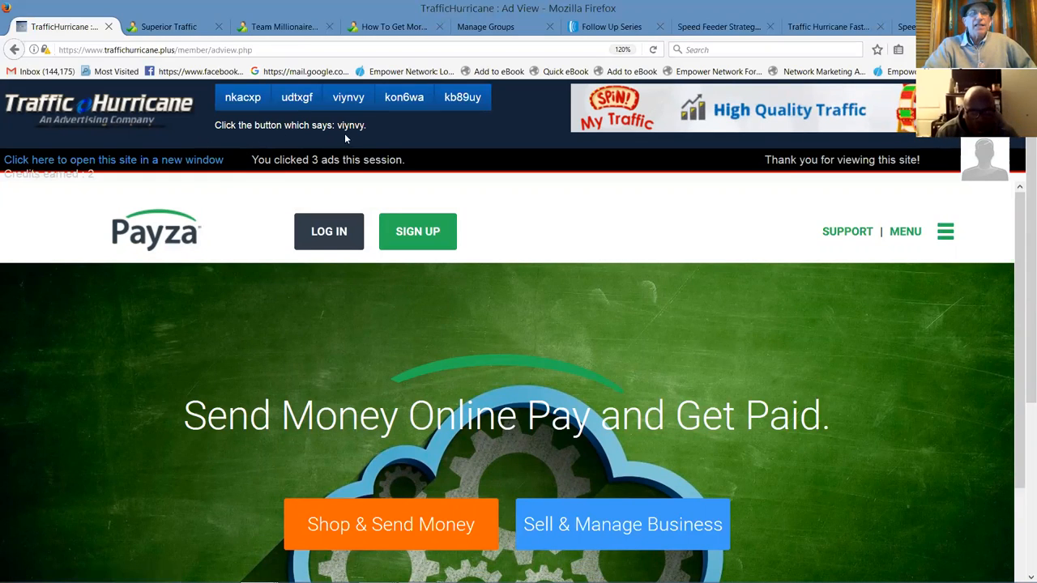
{"action": "left_click", "coordinate": [348, 98]}
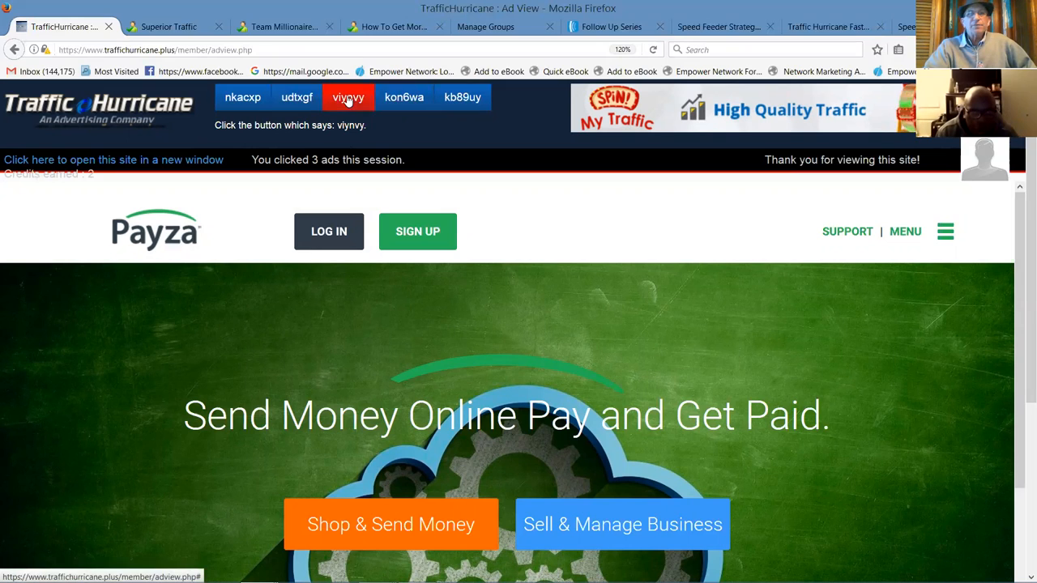
{"action": "left_click", "coordinate": [347, 98]}
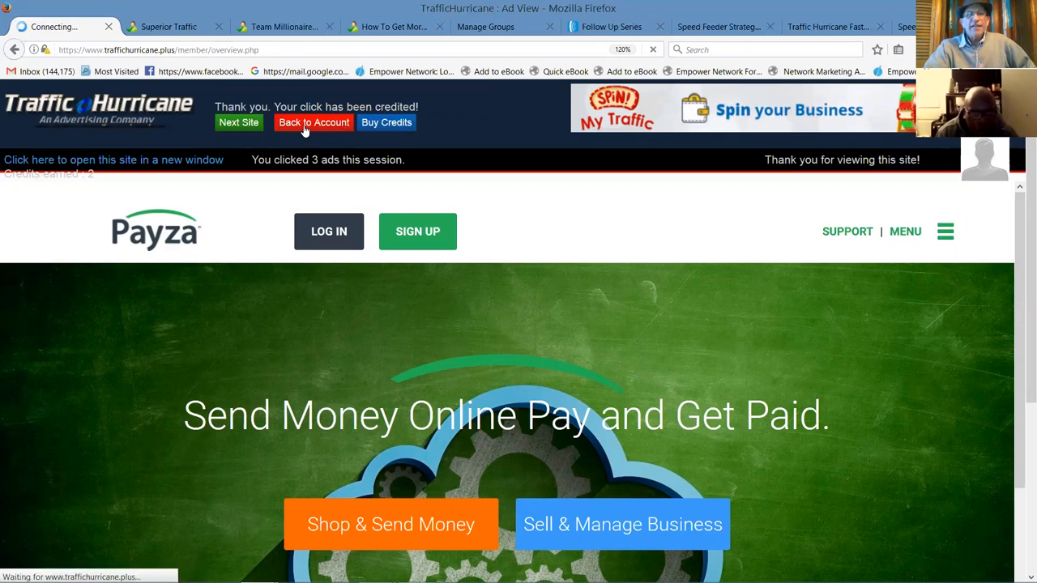
Step: Review the Personal Referrals Sponsored Members list, then bring the Fast Start Training page to the front
{"action": "left_click", "coordinate": [313, 122]}
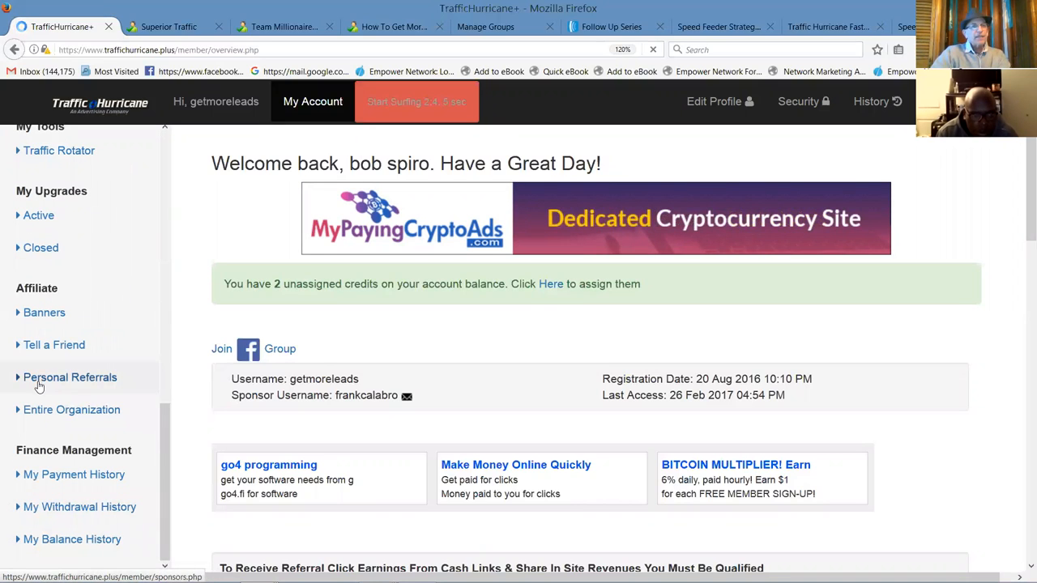
{"action": "left_click", "coordinate": [70, 377]}
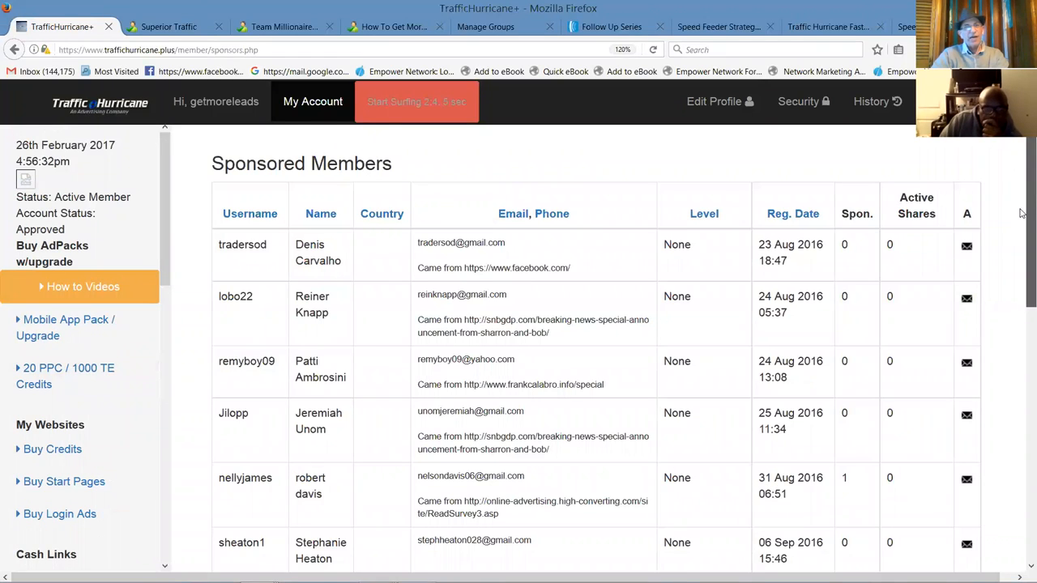
{"action": "scroll", "scroll_direction": "down", "scroll_amount": 3}
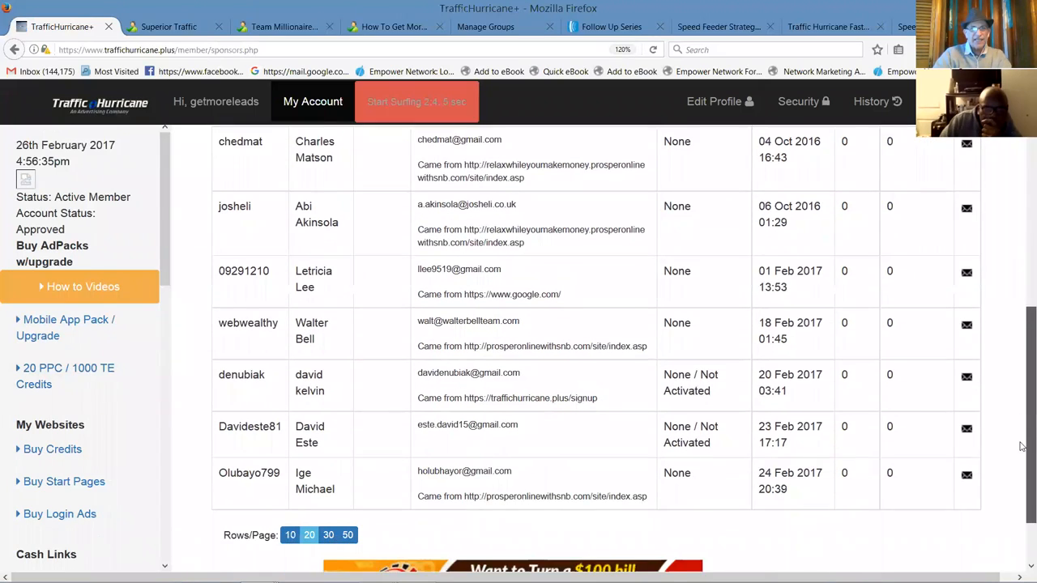
{"action": "scroll", "scroll_direction": "down", "scroll_amount": 3}
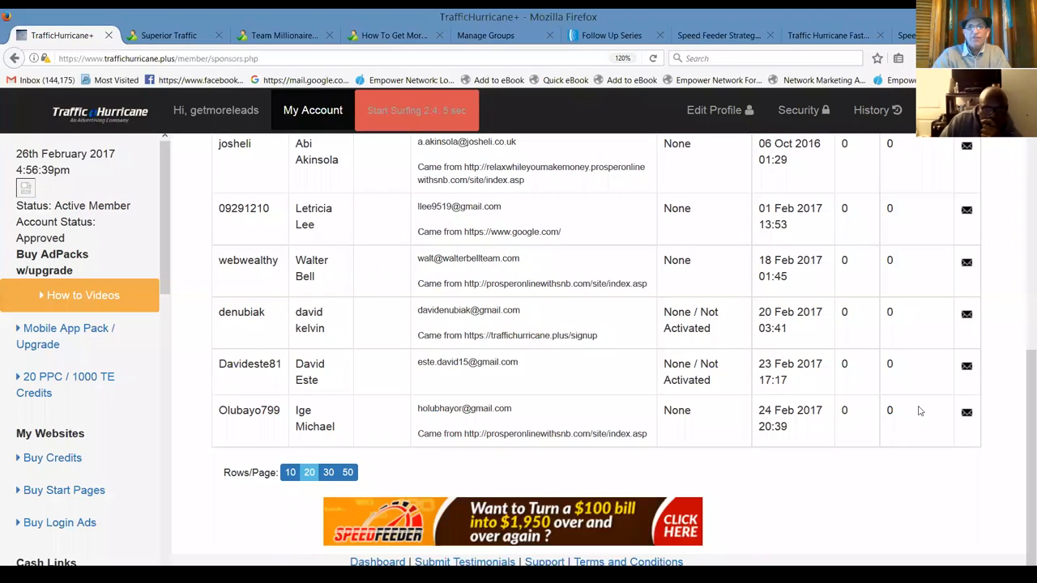
{"action": "scroll", "scroll_direction": "down", "scroll_amount": 3}
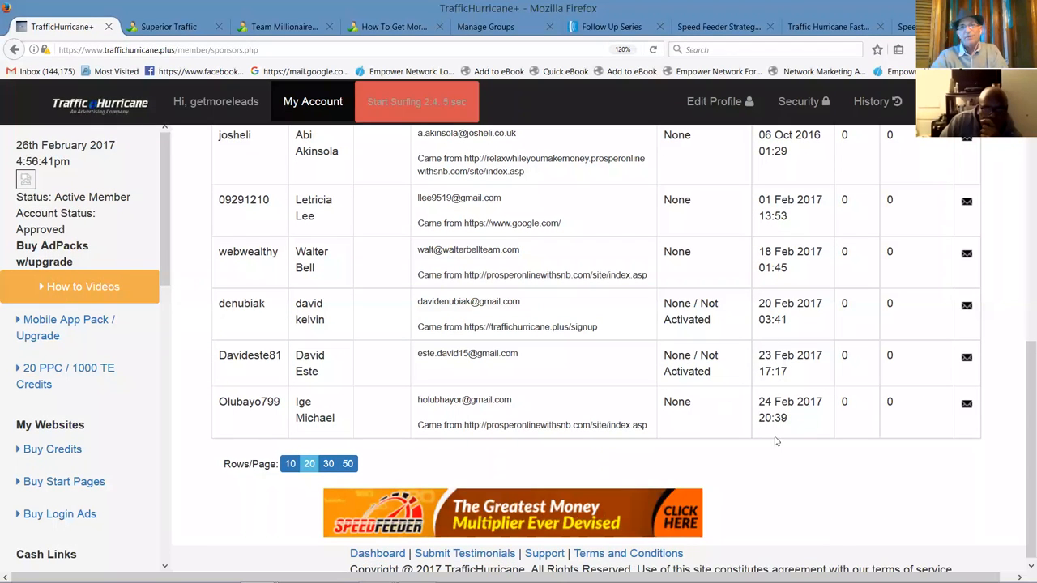
{"action": "mouse_move", "coordinate": [660, 387]}
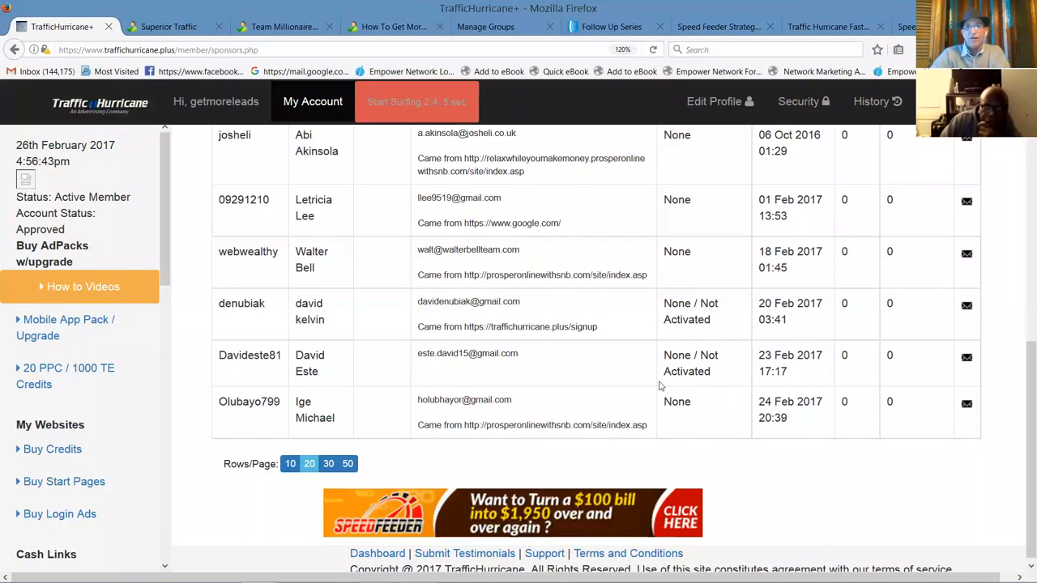
{"action": "mouse_move", "coordinate": [725, 414]}
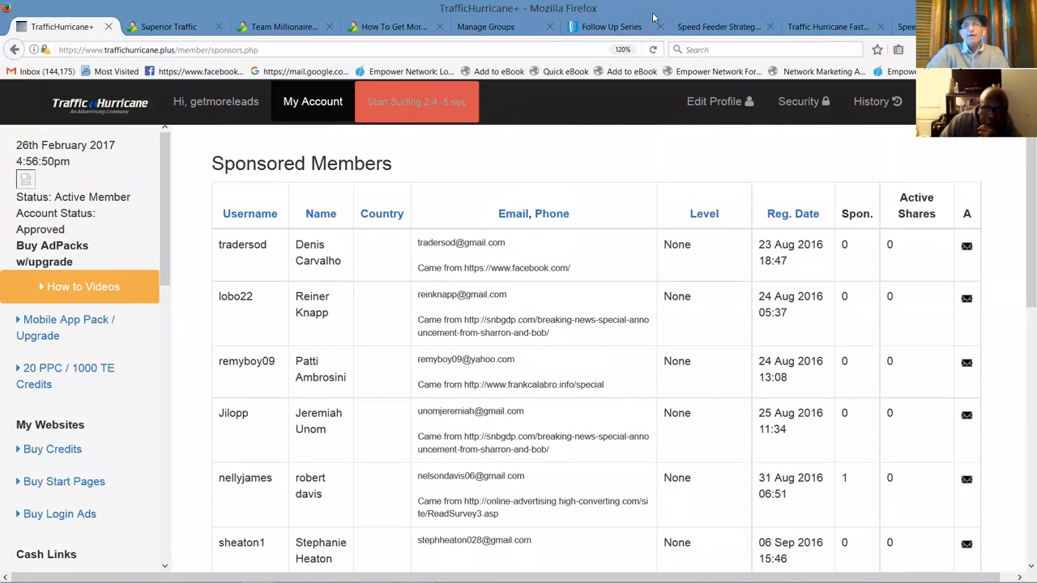
{"action": "left_click", "coordinate": [827, 27]}
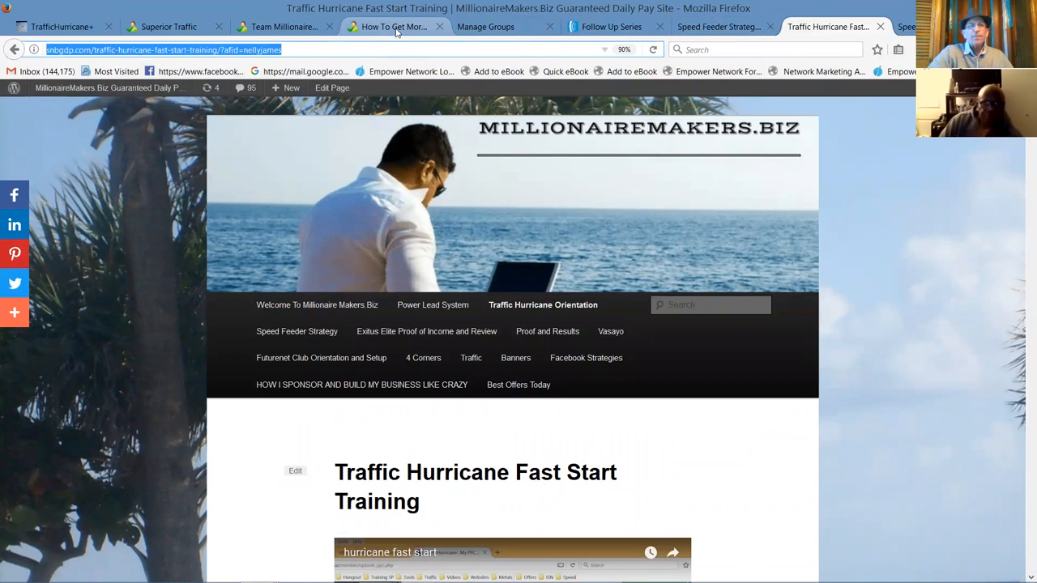
Step: Step through the lead pages to the Superior Traffic opt-in and begin the email signup for the free video
{"action": "left_click", "coordinate": [393, 27]}
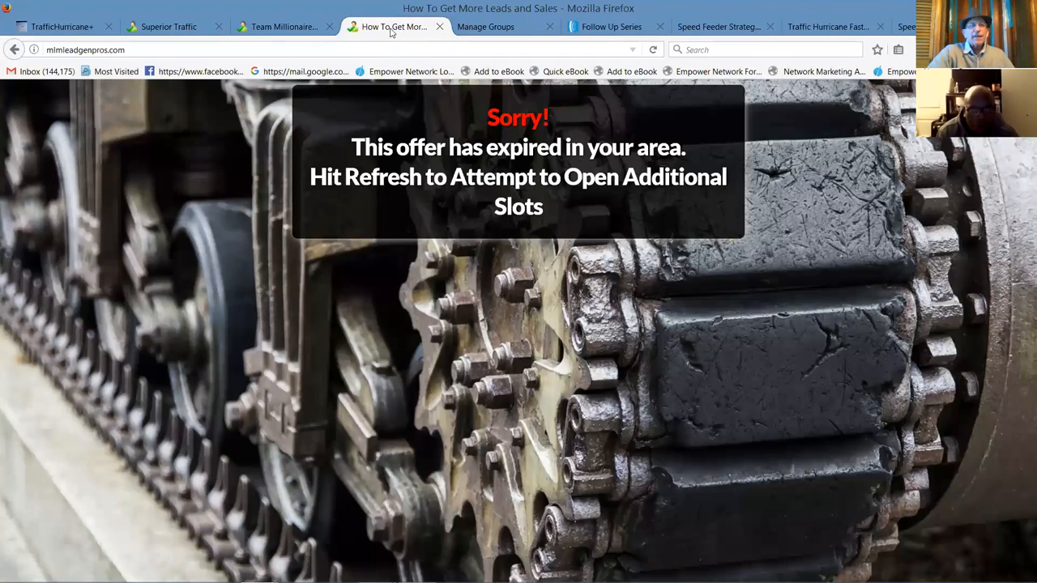
{"action": "left_click", "coordinate": [279, 27]}
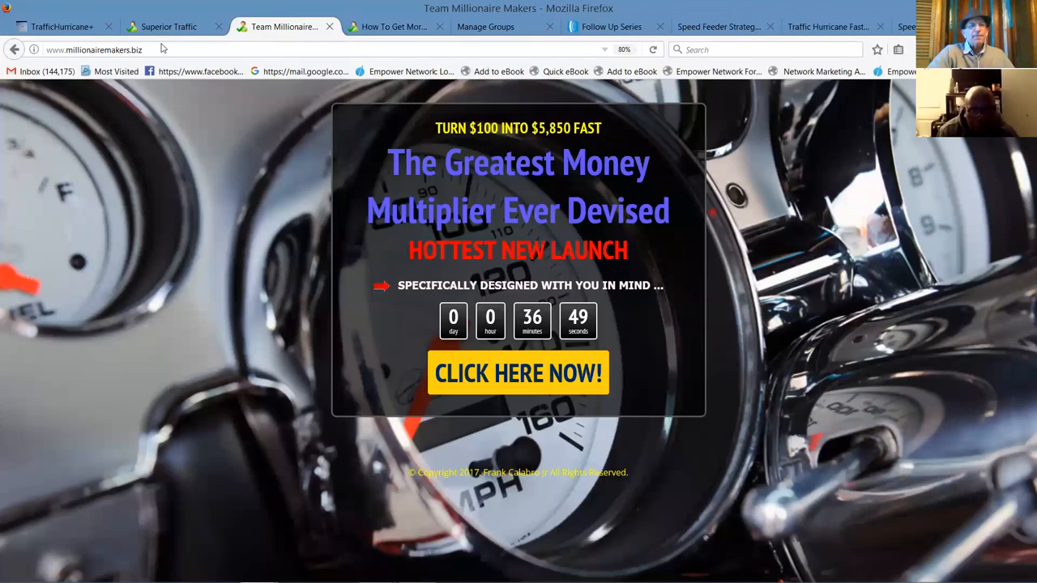
{"action": "left_click", "coordinate": [169, 27]}
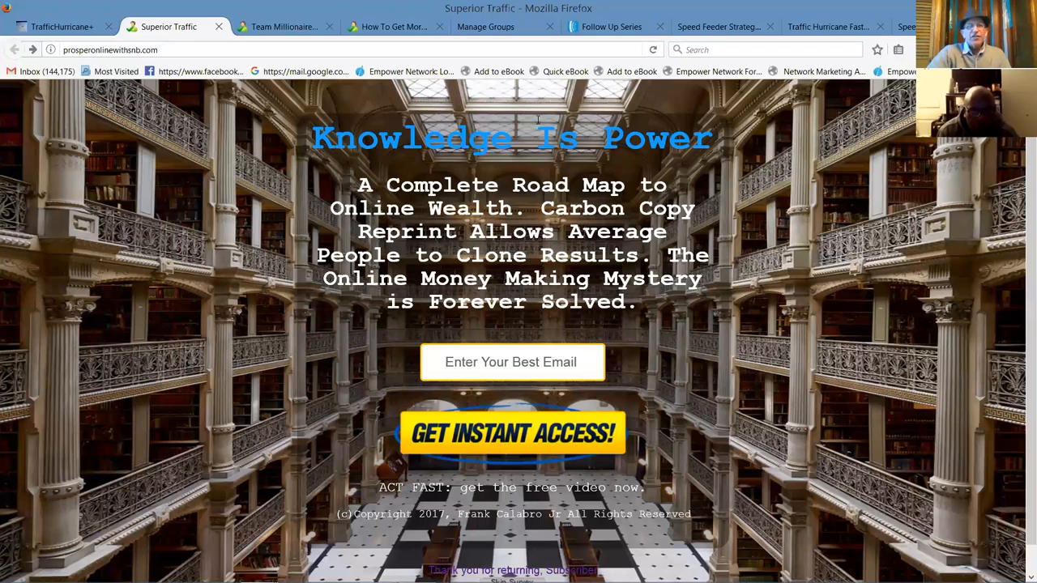
{"action": "mouse_move", "coordinate": [785, 103]}
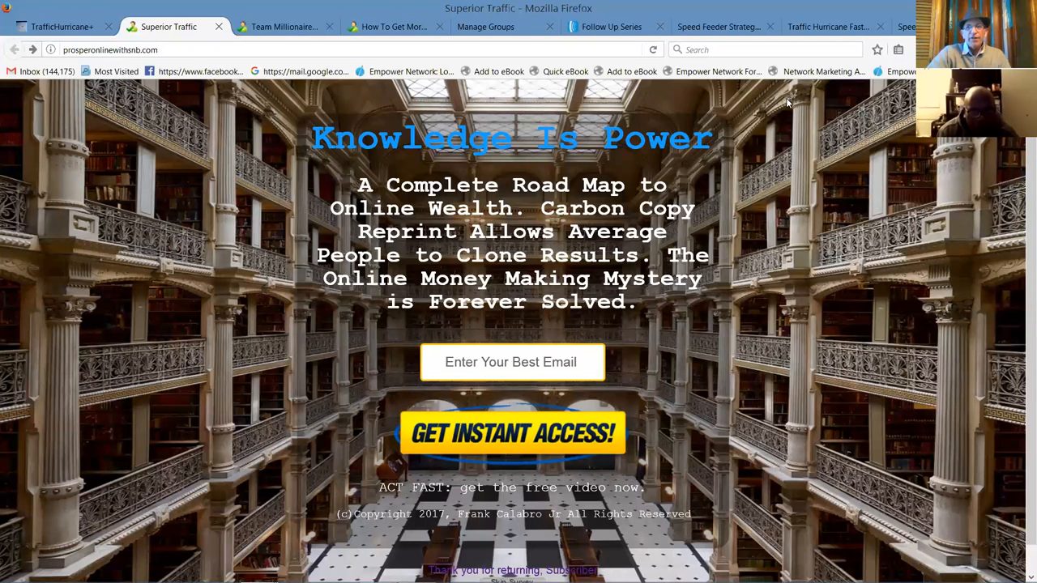
{"action": "mouse_move", "coordinate": [866, 187]}
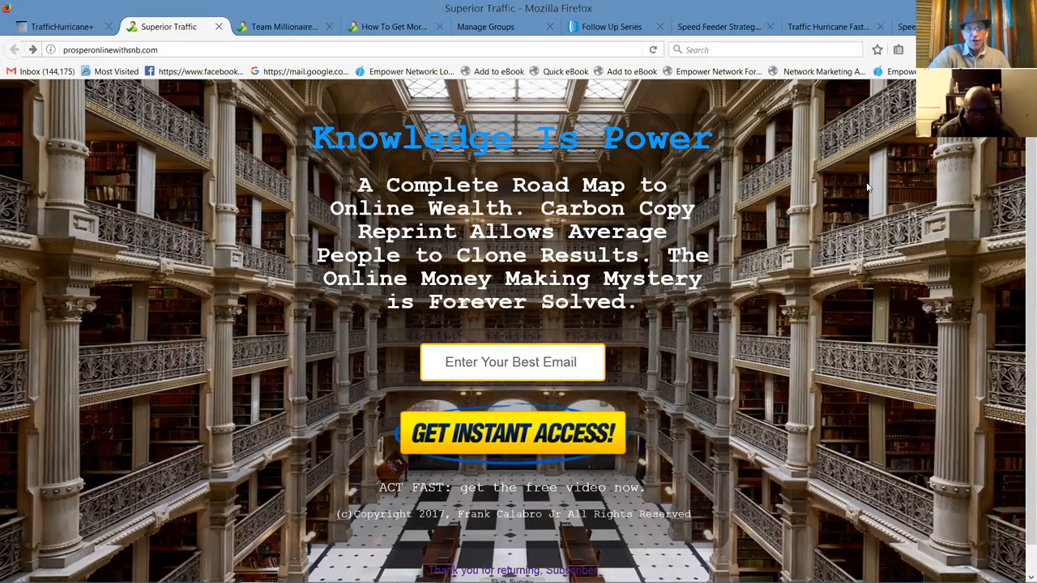
{"action": "mouse_move", "coordinate": [709, 201]}
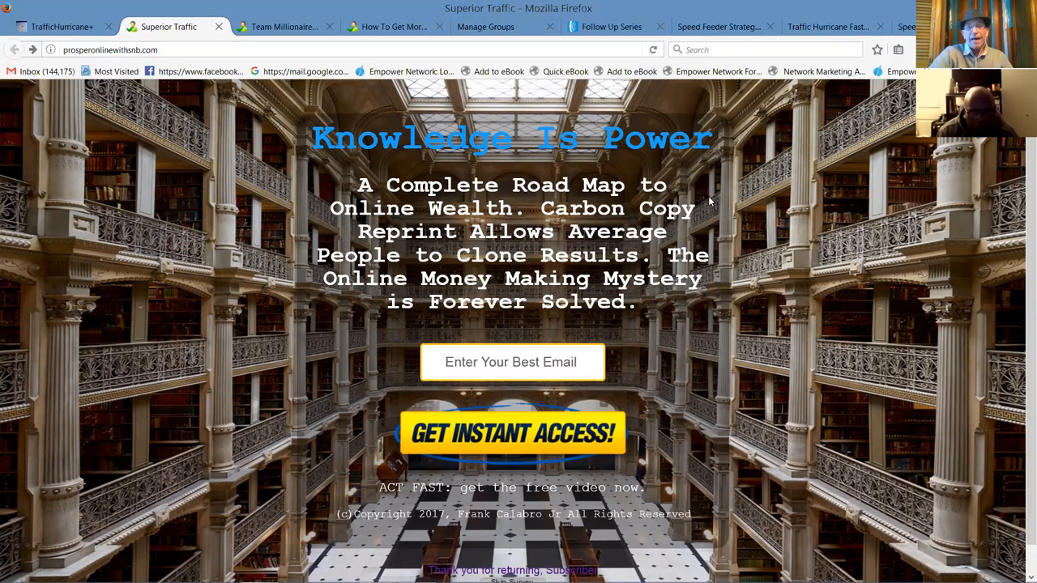
{"action": "mouse_move", "coordinate": [711, 201]}
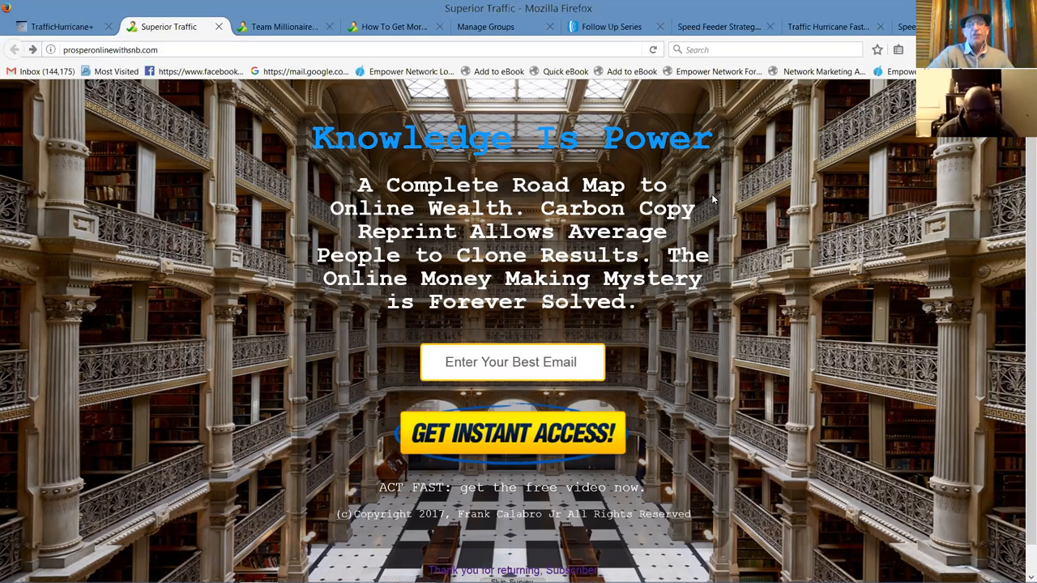
{"action": "mouse_move", "coordinate": [762, 278]}
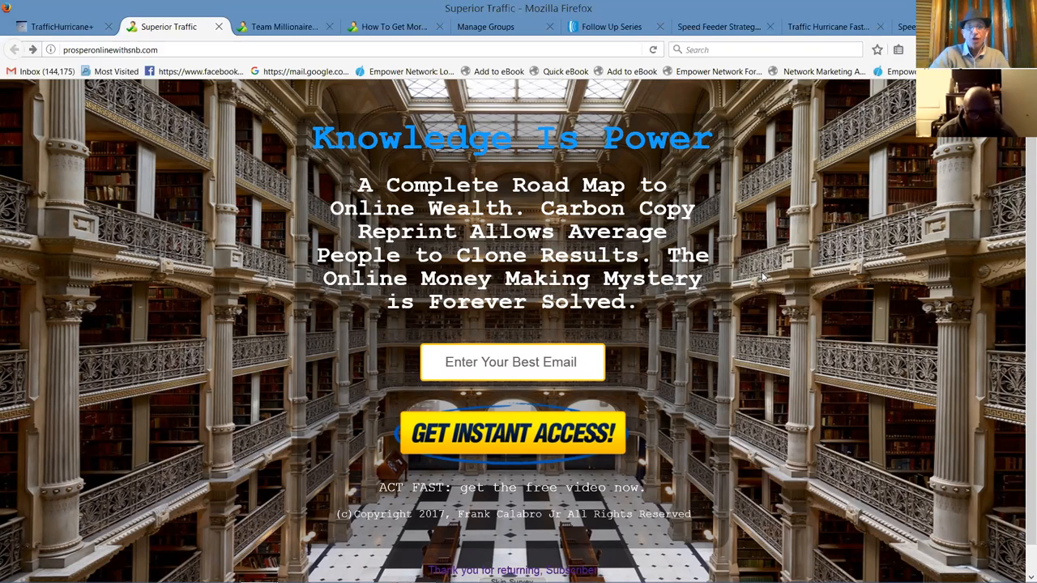
{"action": "mouse_move", "coordinate": [732, 290]}
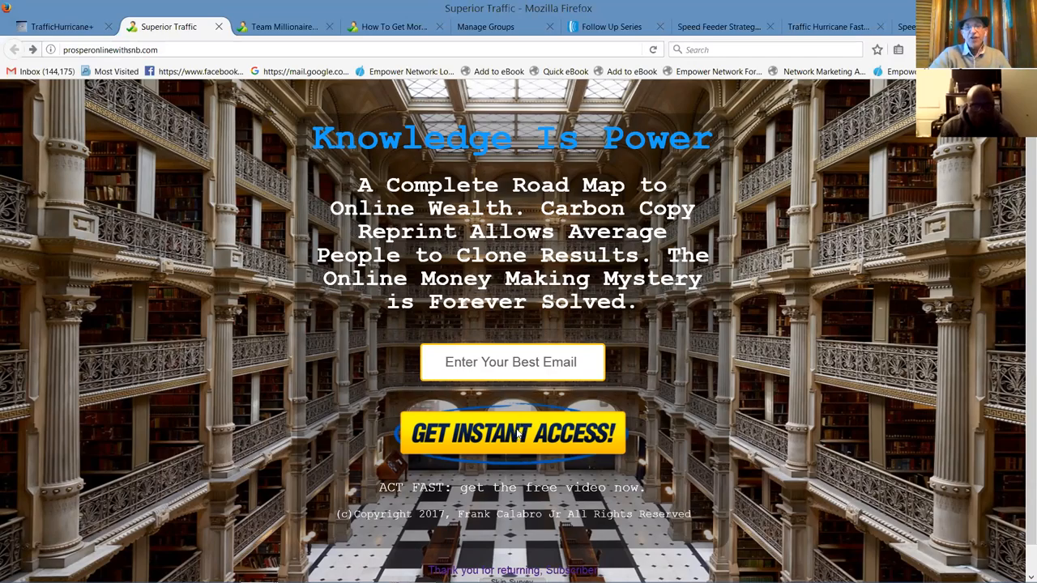
{"action": "left_click", "coordinate": [511, 362]}
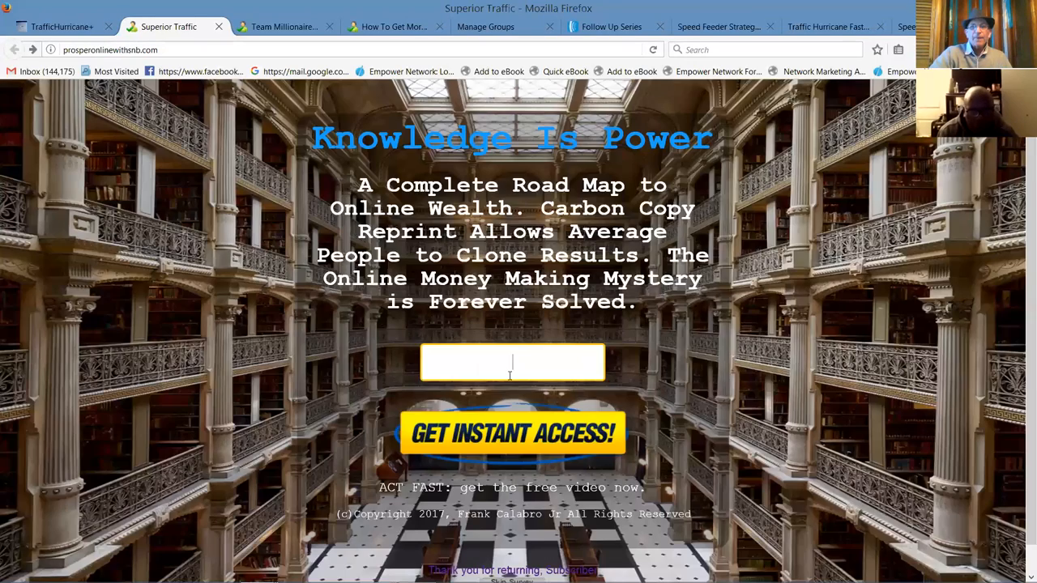
{"action": "left_click", "coordinate": [512, 362]}
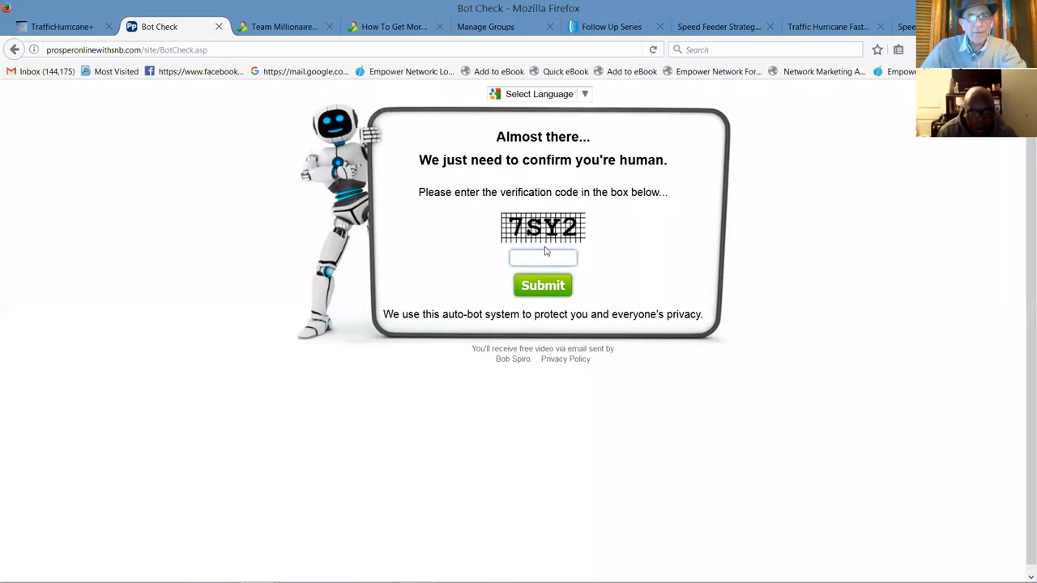
Step: Pass the bot check with code 7sy2 and continue the tour without resending the email campaign
{"action": "type", "text": "7s"}
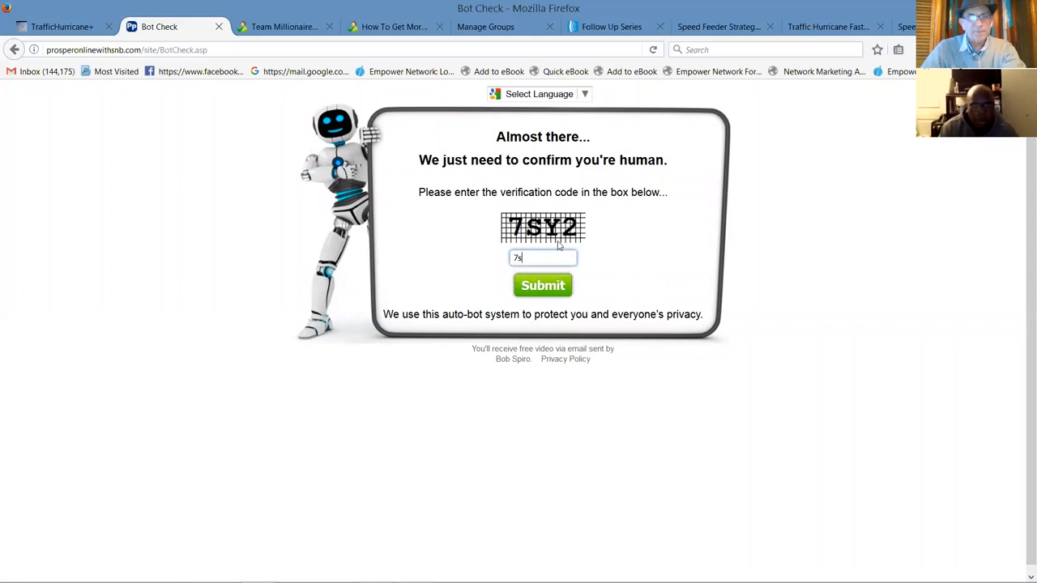
{"action": "type", "text": "y2"}
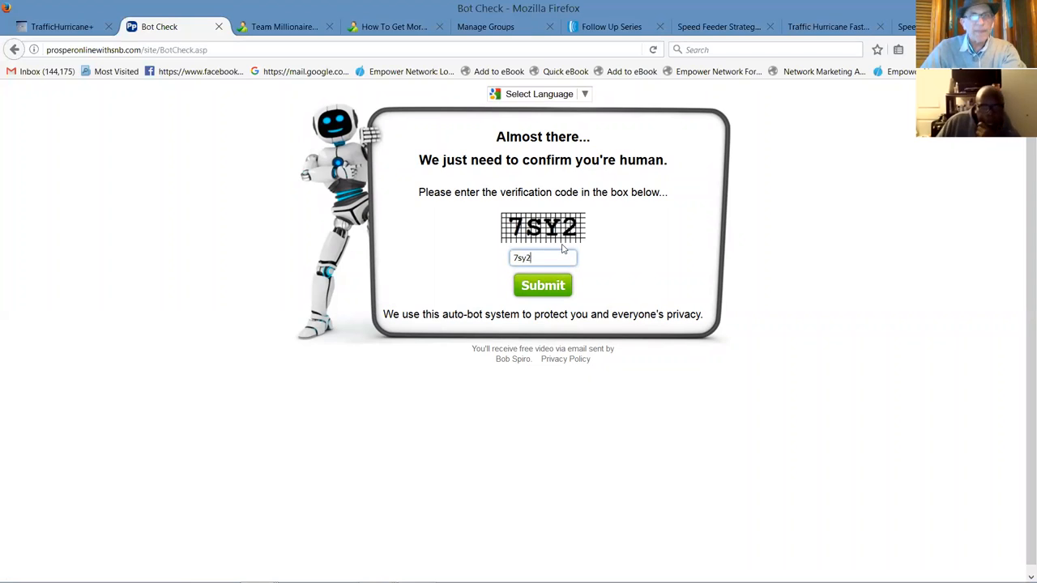
{"action": "left_click", "coordinate": [543, 285]}
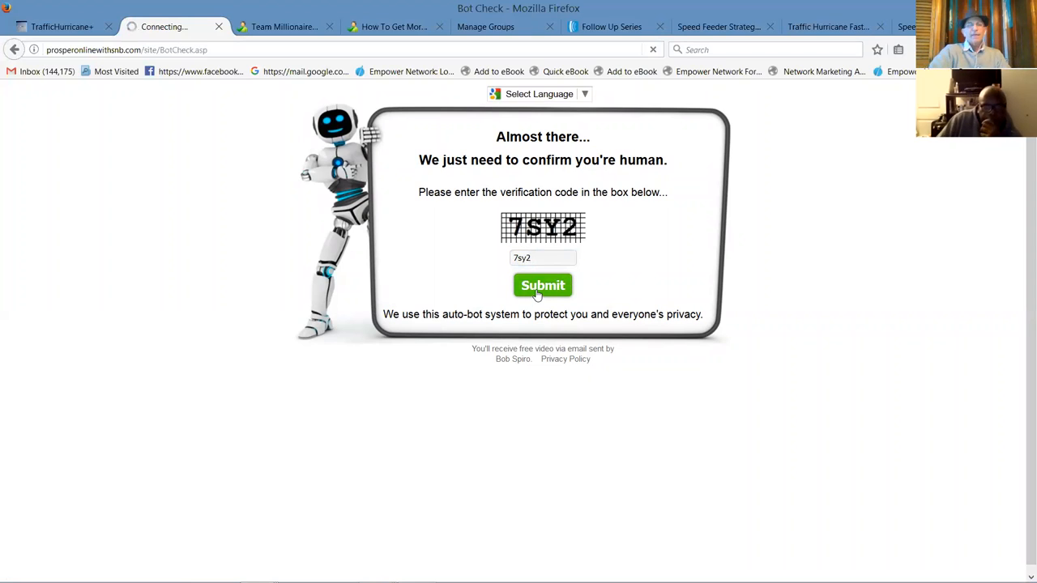
{"action": "left_click", "coordinate": [542, 285]}
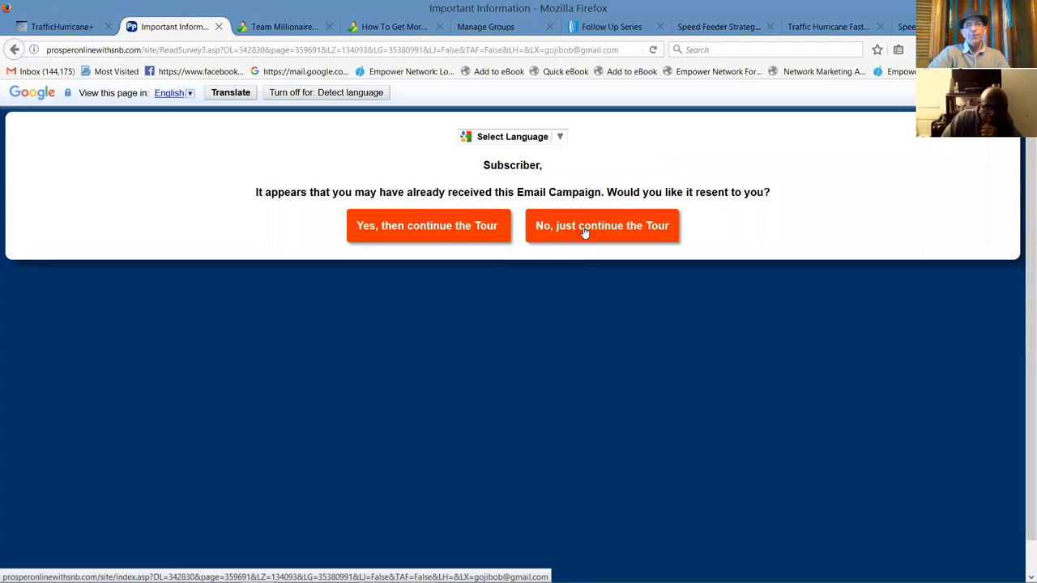
{"action": "left_click", "coordinate": [602, 226]}
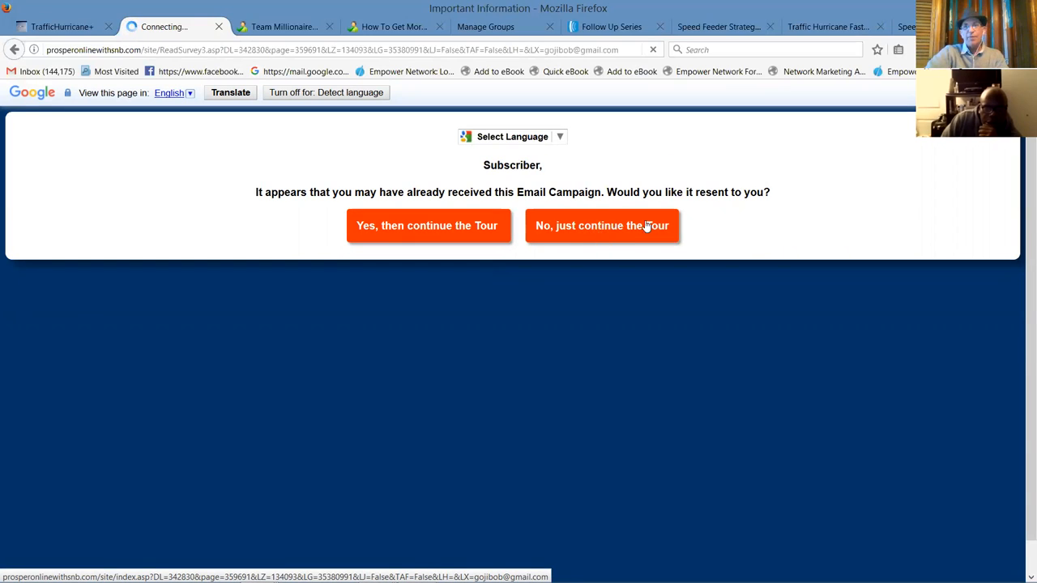
{"action": "left_click", "coordinate": [602, 225]}
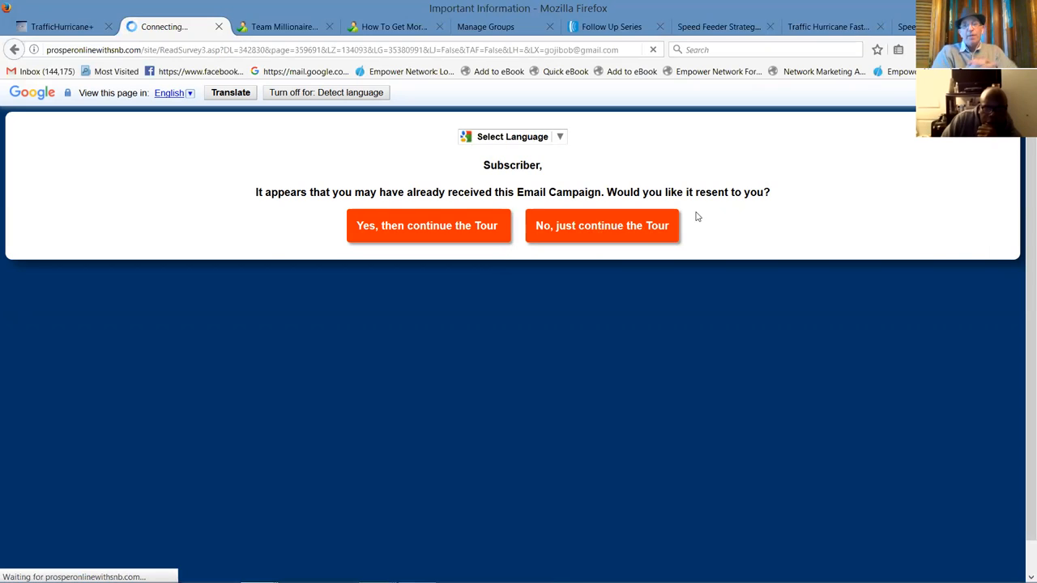
{"action": "mouse_move", "coordinate": [712, 198]}
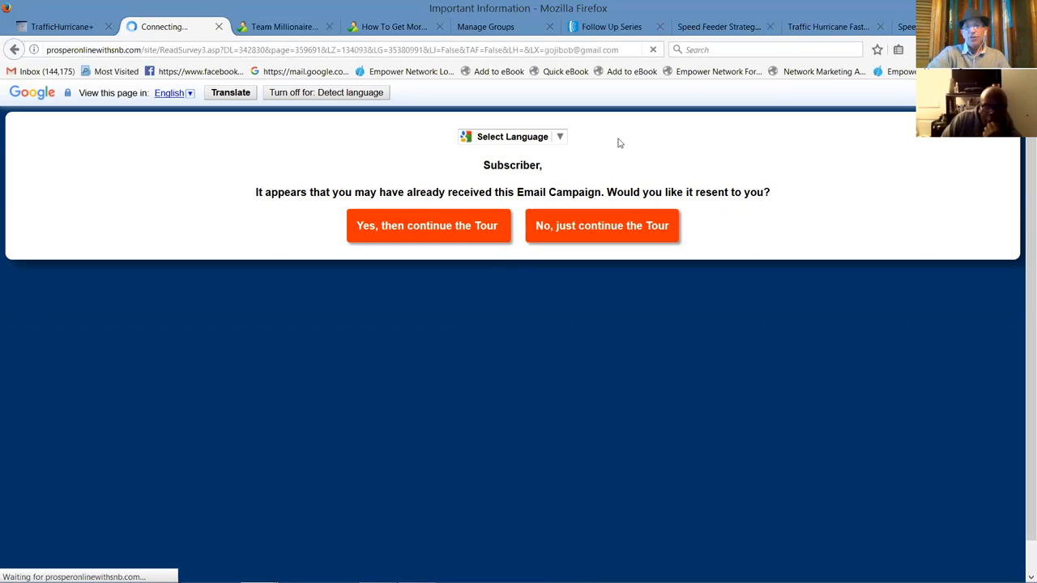
{"action": "mouse_move", "coordinate": [613, 139]}
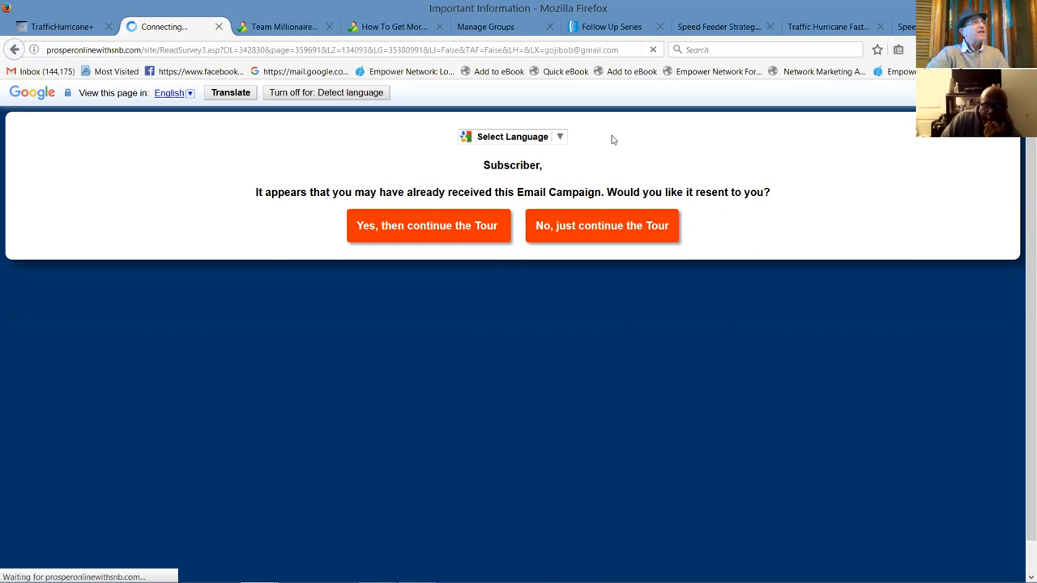
{"action": "mouse_move", "coordinate": [627, 135]}
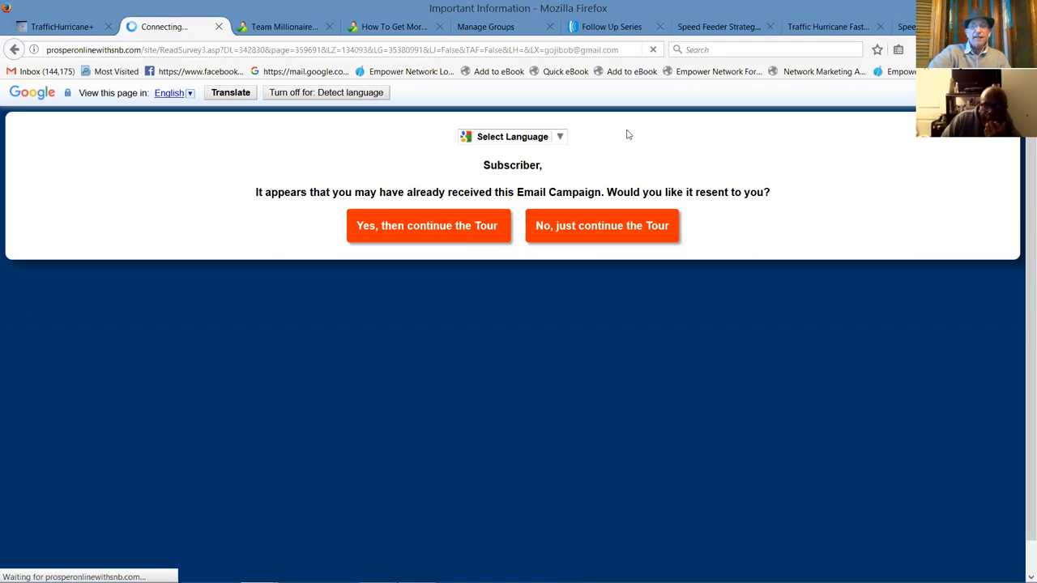
{"action": "mouse_move", "coordinate": [591, 131]}
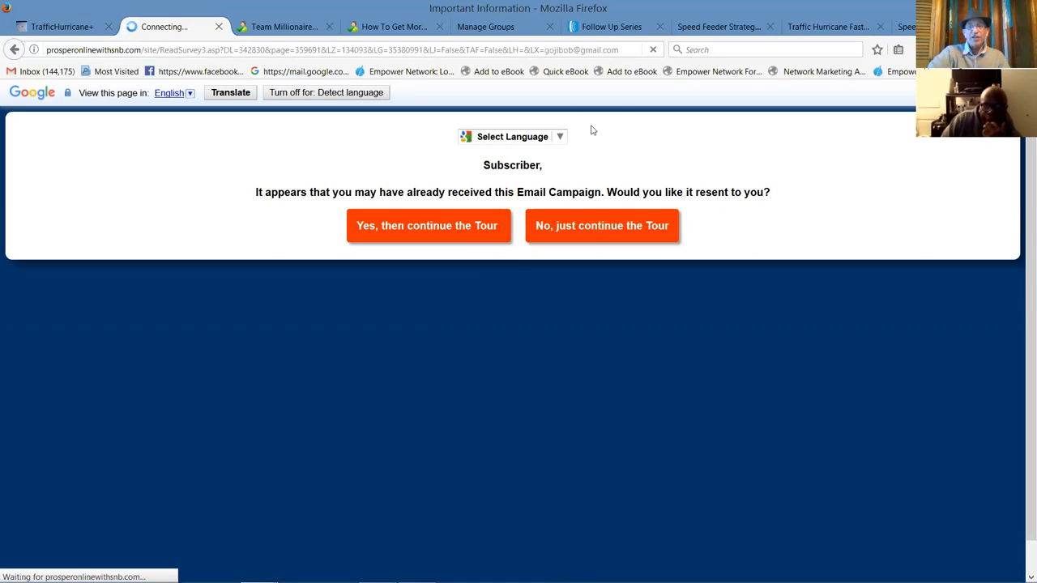
{"action": "mouse_move", "coordinate": [411, 94]}
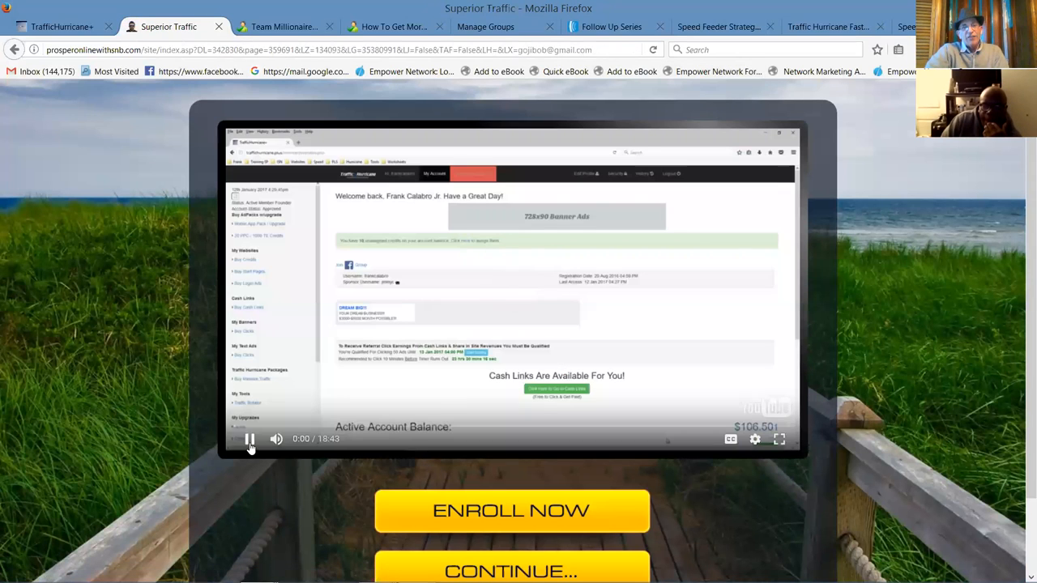
Step: Copy the Fast Start Training page URL, review the page, and return to the MillionaireMakers.biz home page
{"action": "left_click", "coordinate": [249, 438]}
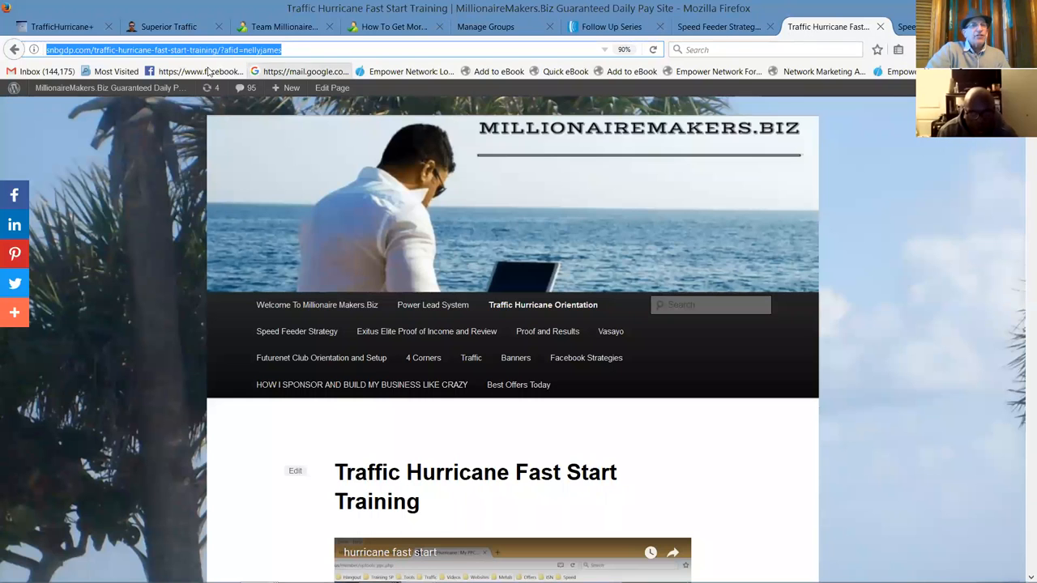
{"action": "right_click", "coordinate": [162, 49]}
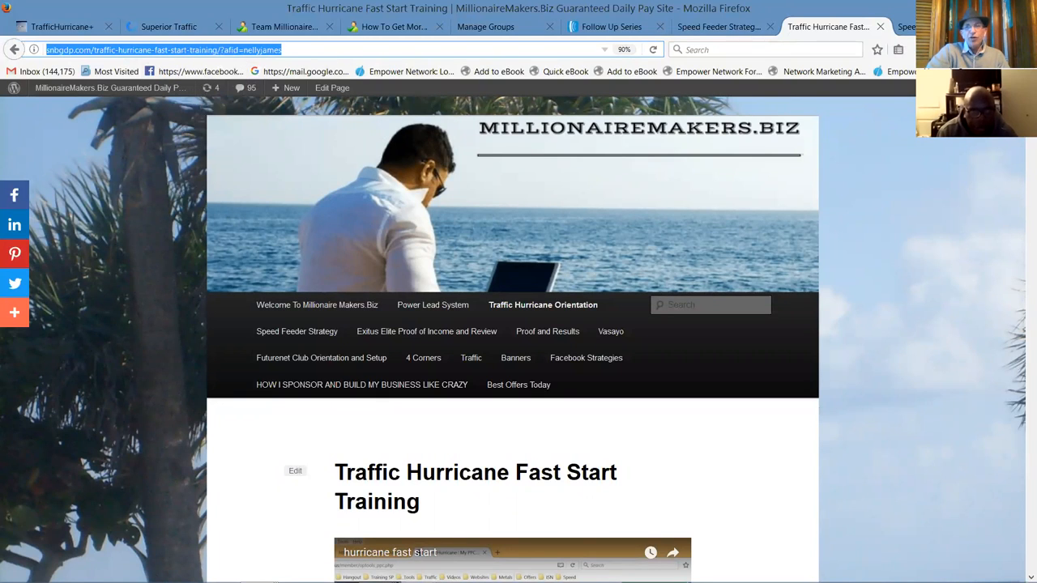
{"action": "scroll", "scroll_direction": "down", "scroll_amount": 3}
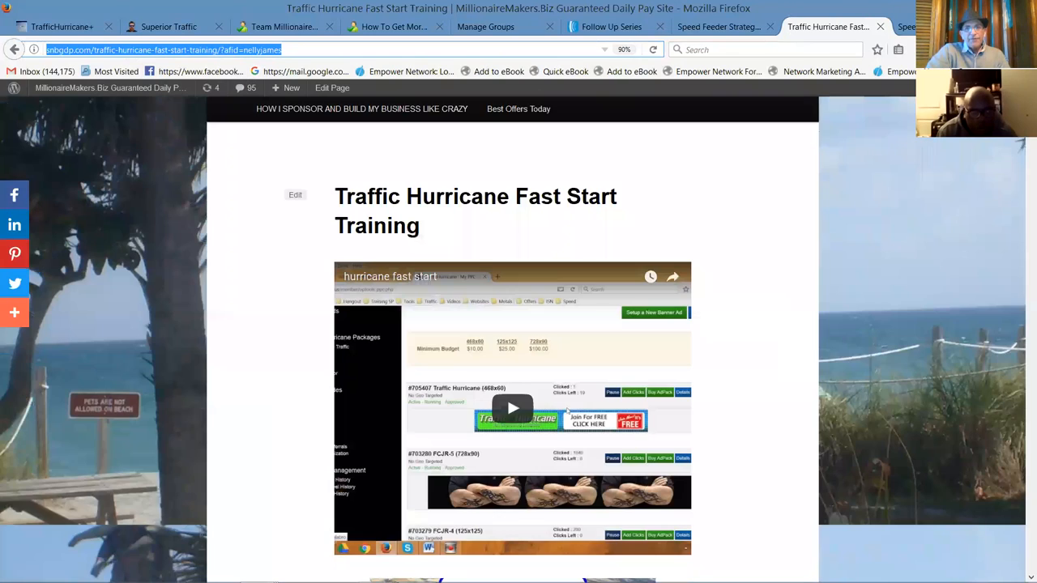
{"action": "scroll", "scroll_direction": "down", "scroll_amount": 3}
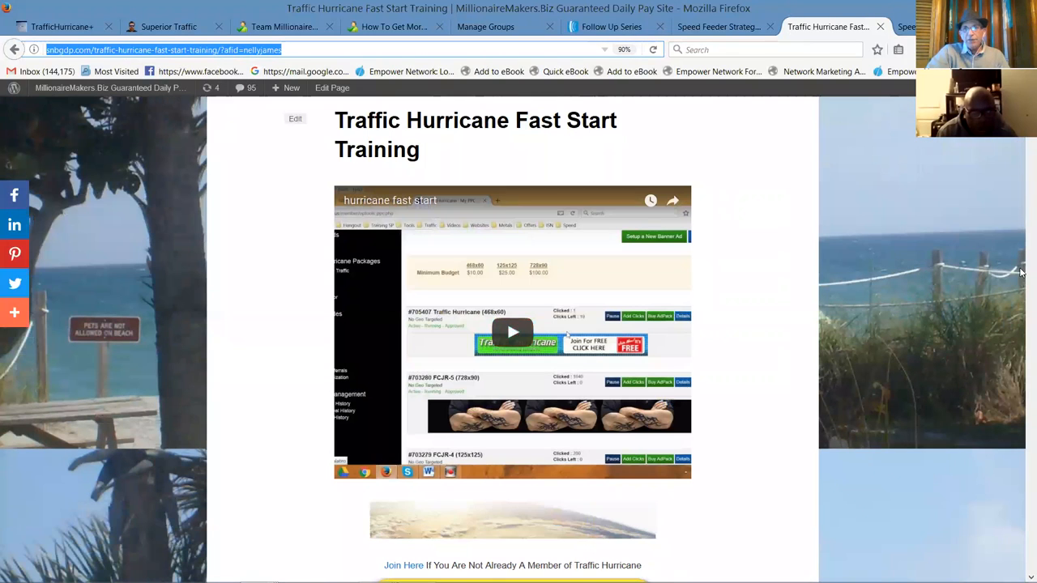
{"action": "scroll", "scroll_direction": "down", "scroll_amount": 3}
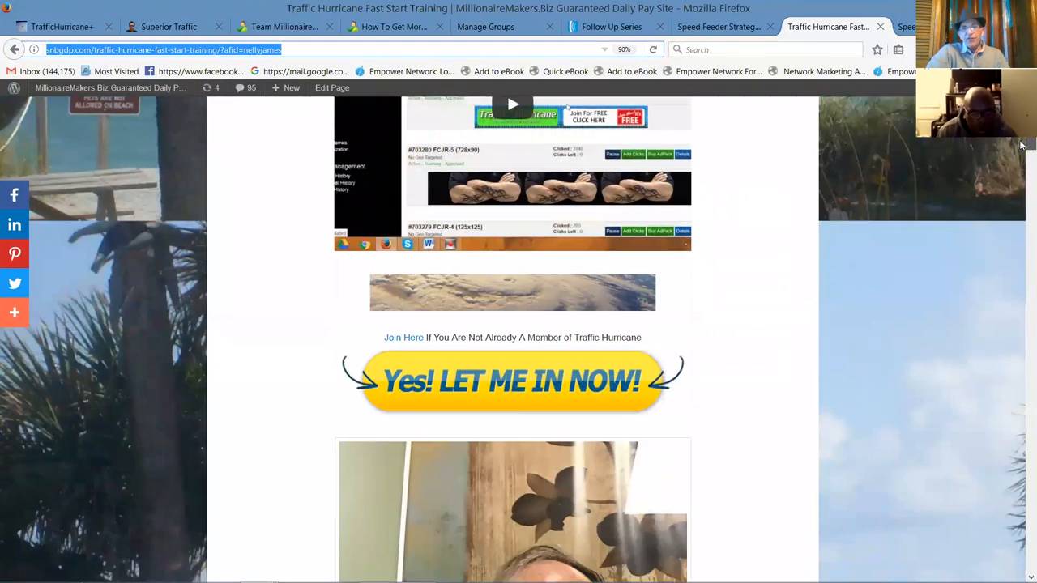
{"action": "scroll", "scroll_direction": "down", "scroll_amount": 3}
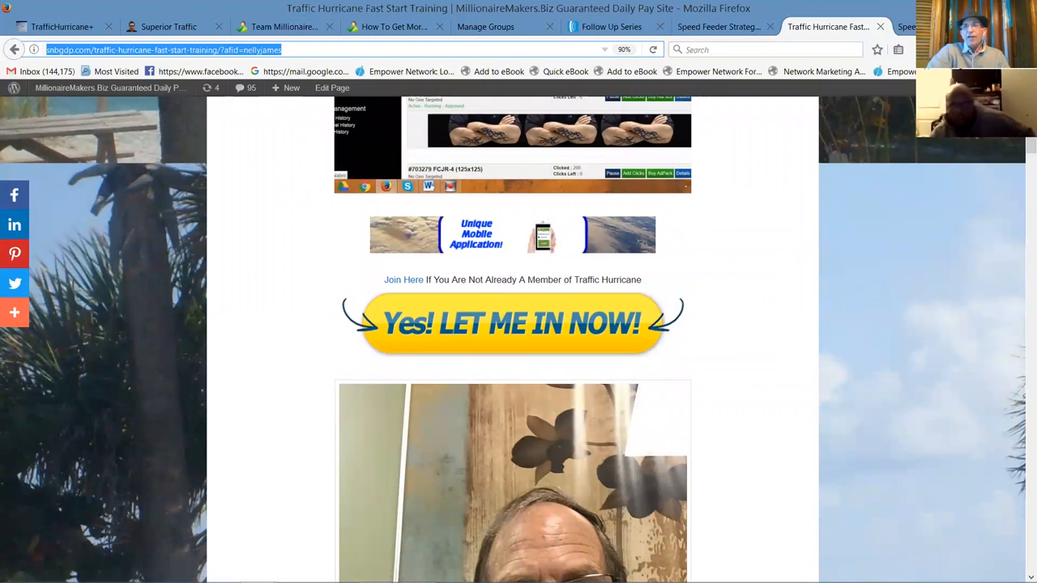
{"action": "left_click", "coordinate": [914, 27]}
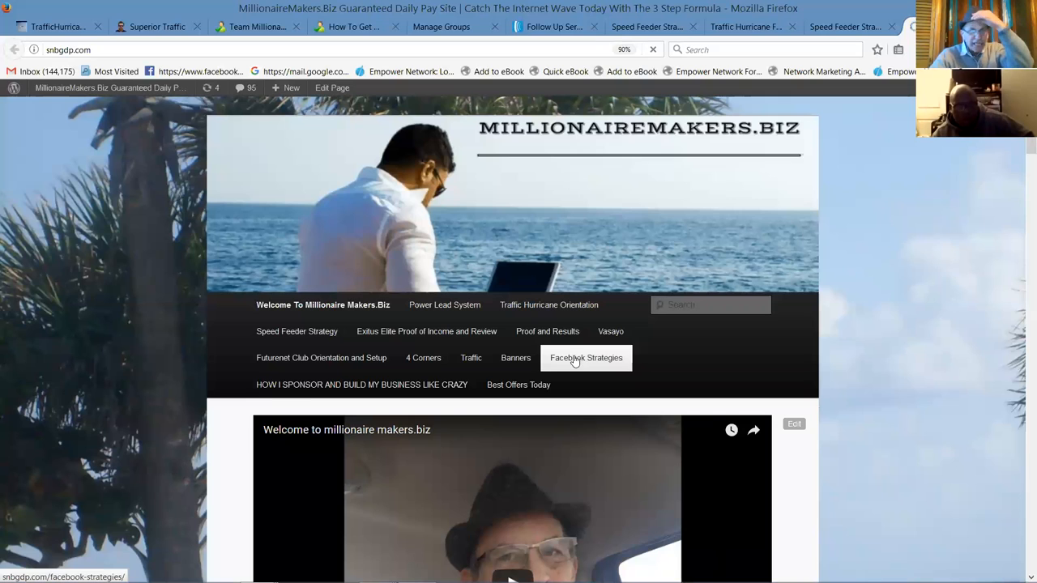
Step: Go to the Facebook Strategies page and reach its list of group links
{"action": "left_click", "coordinate": [586, 357]}
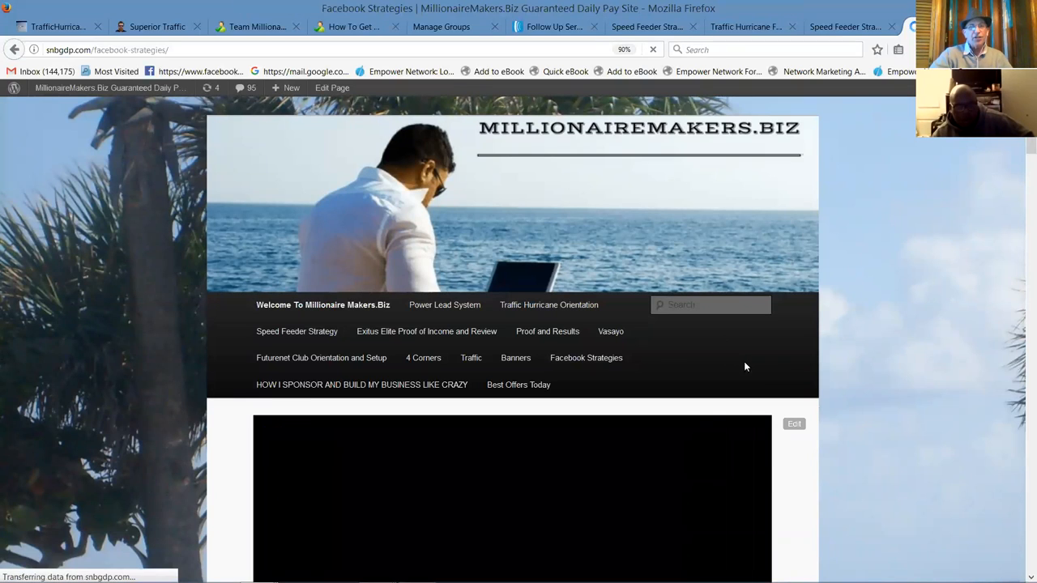
{"action": "left_click", "coordinate": [586, 357]}
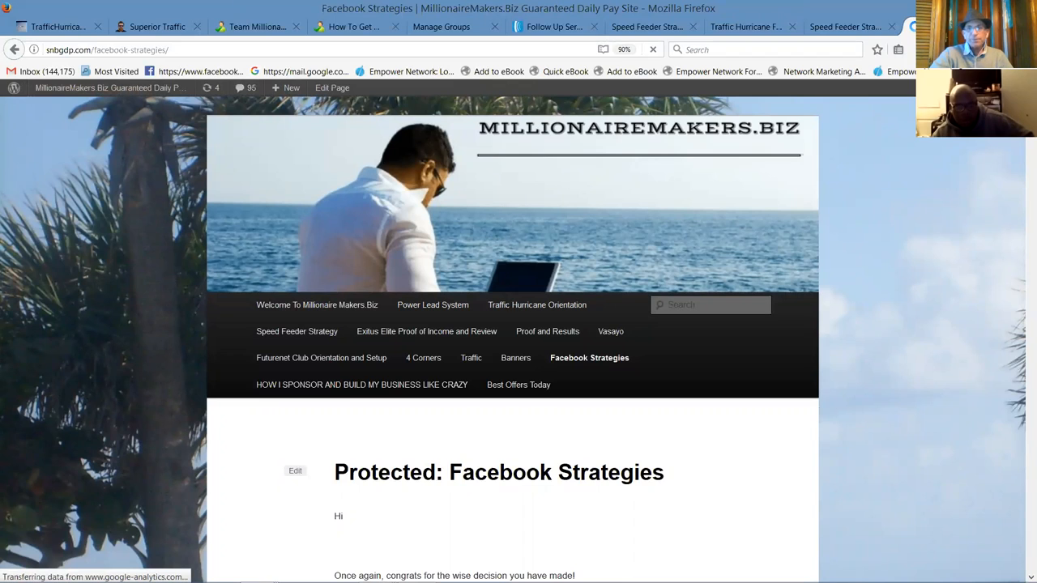
{"action": "scroll", "scroll_direction": "down", "scroll_amount": 3}
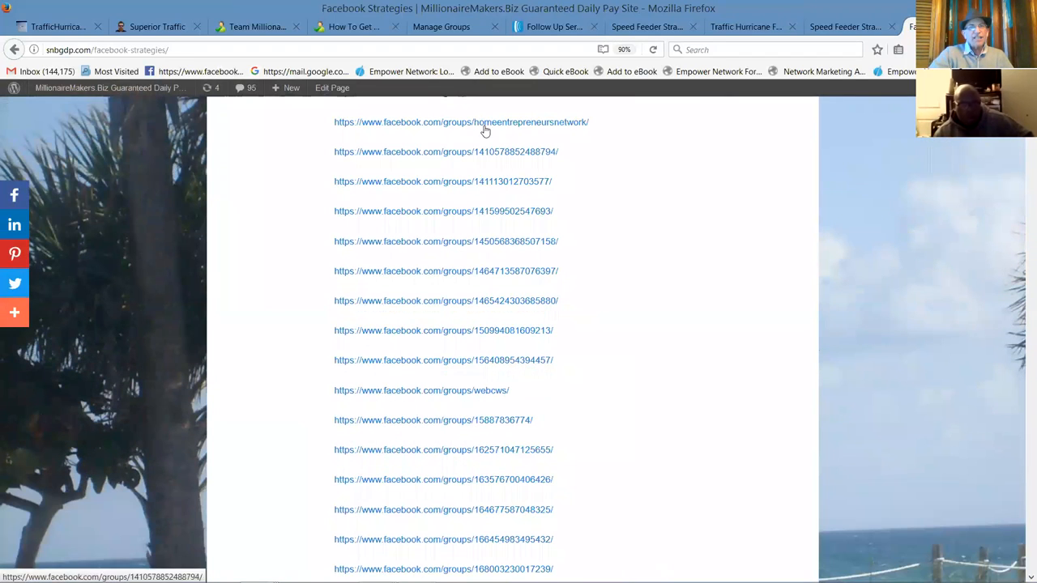
Step: Open two Facebook group links in new tabs and bring up the Entrepreneurs Network group
{"action": "right_click", "coordinate": [460, 121]}
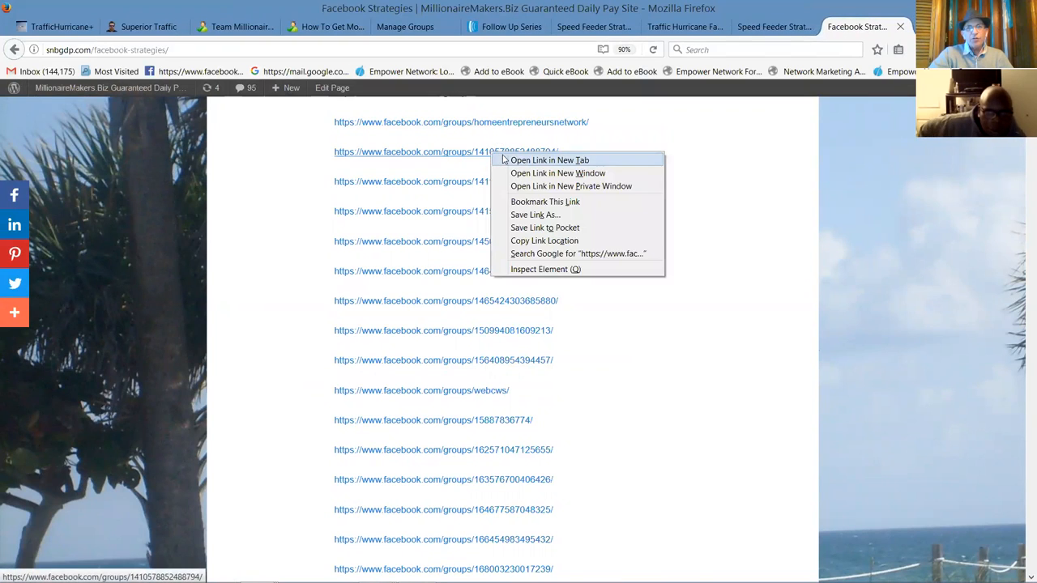
{"action": "left_click", "coordinate": [549, 160]}
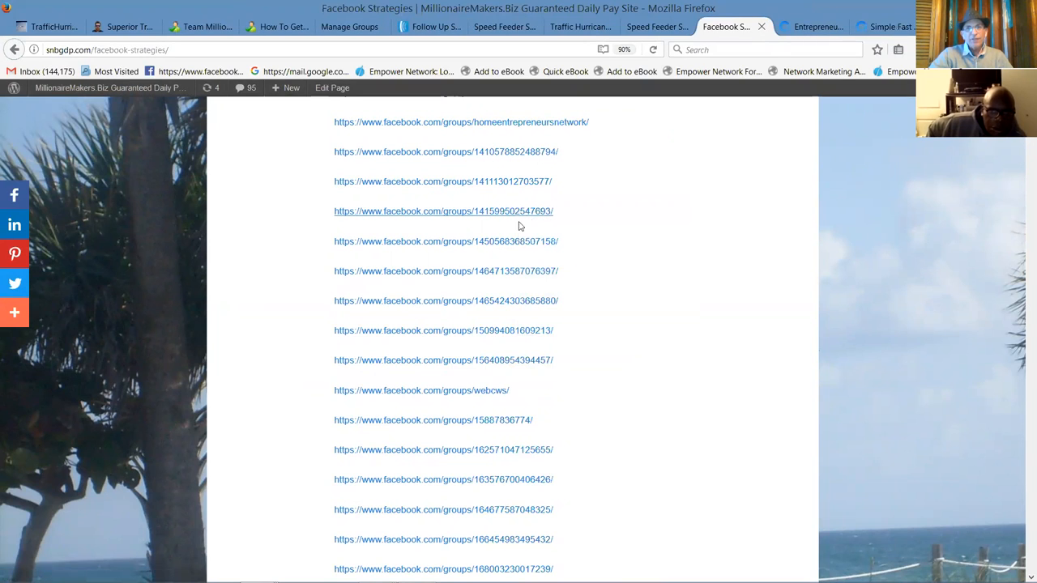
{"action": "right_click", "coordinate": [444, 240]}
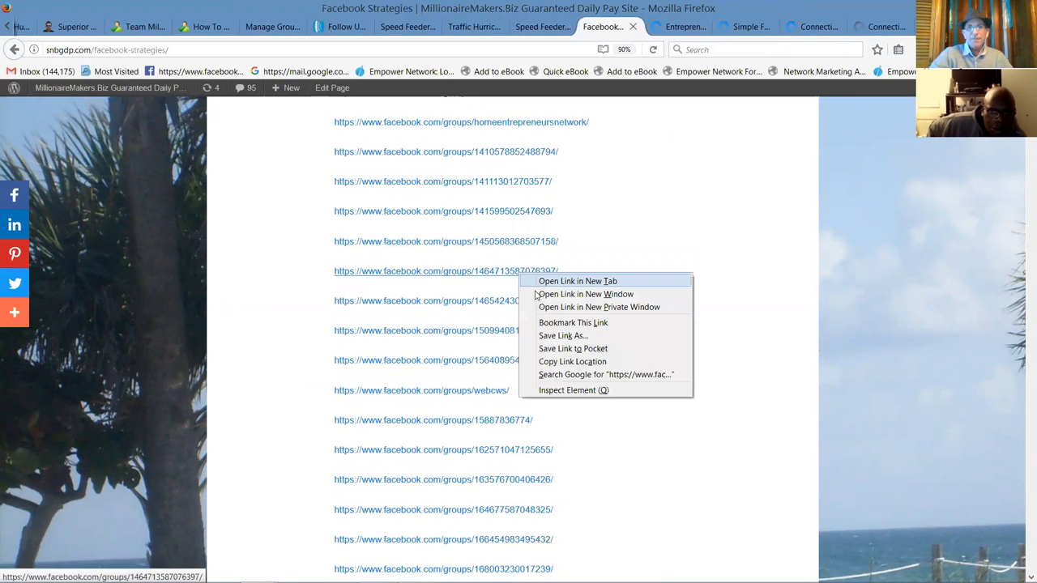
{"action": "left_click", "coordinate": [577, 281]}
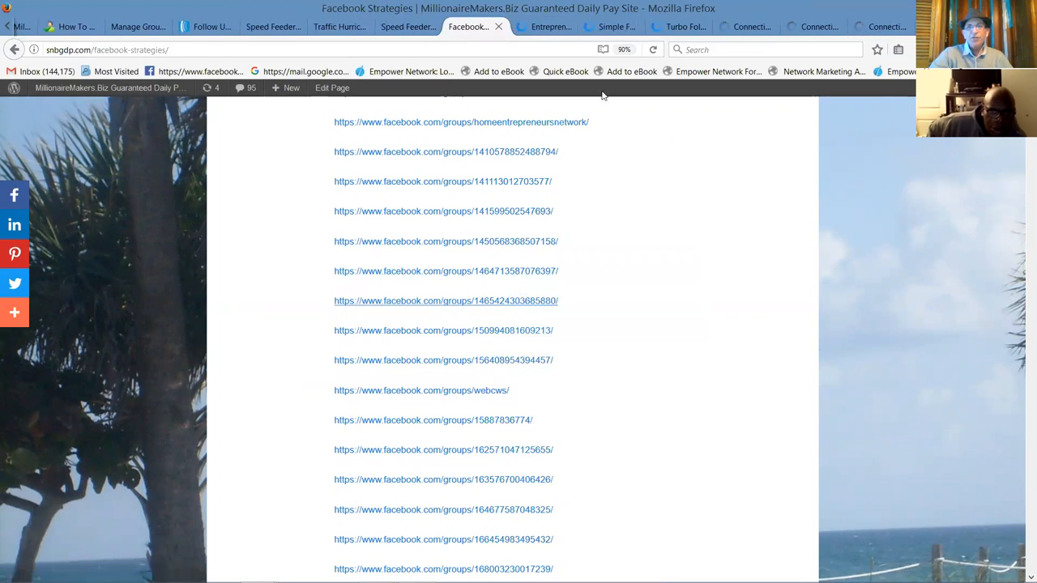
{"action": "left_click", "coordinate": [461, 122]}
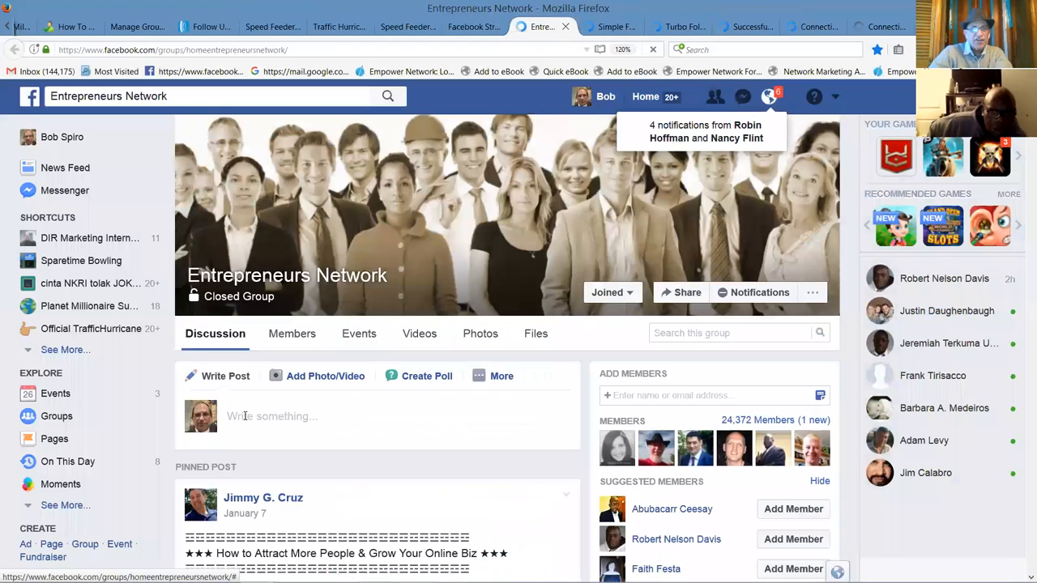
{"action": "left_click", "coordinate": [272, 416]}
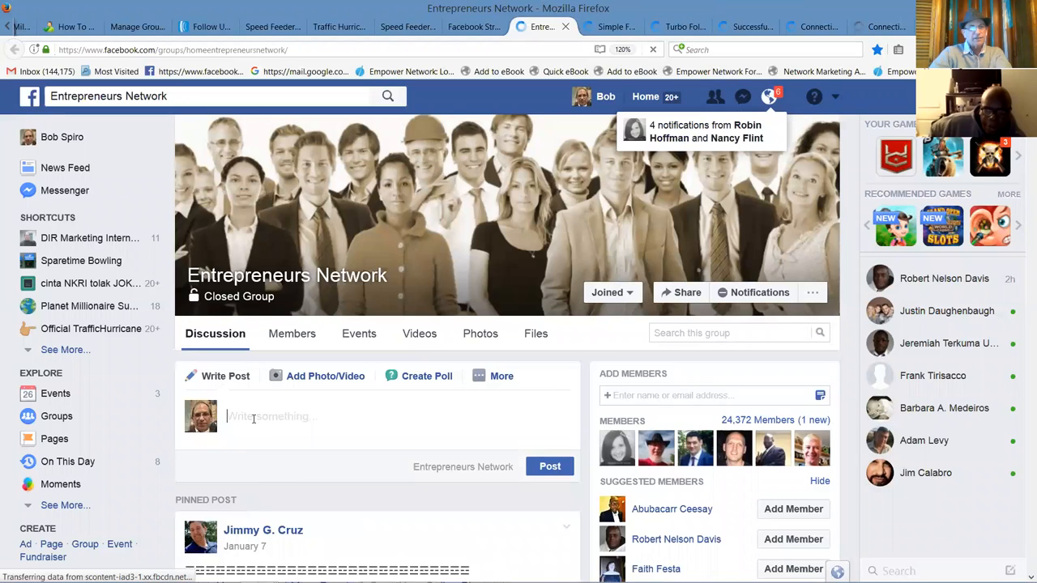
{"action": "type", "text": "http://snbgdp.com/traffic-hurricane-fast-start-training/?afid=nellyjames"}
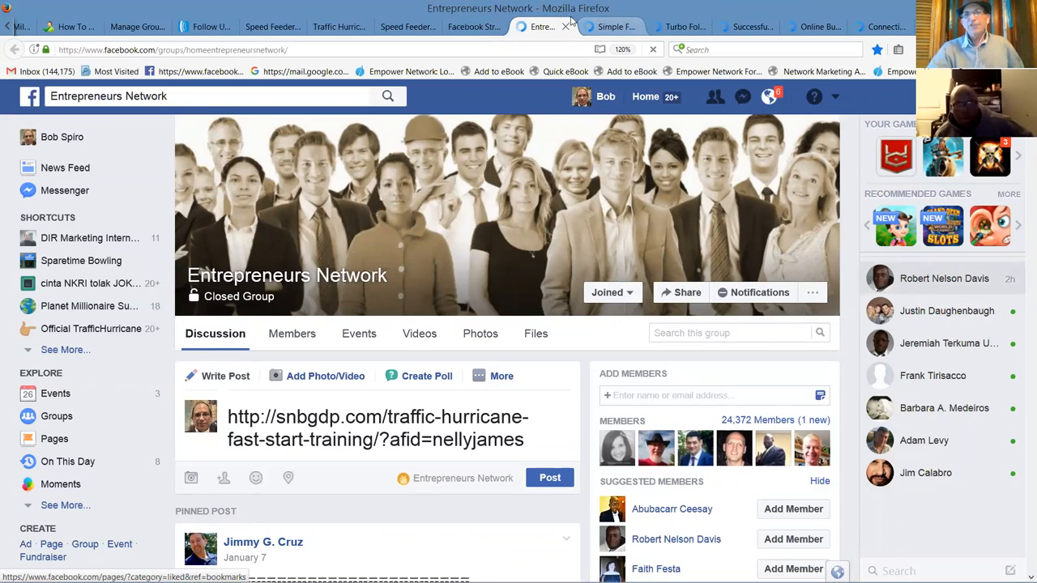
{"action": "mouse_move", "coordinate": [581, 41]}
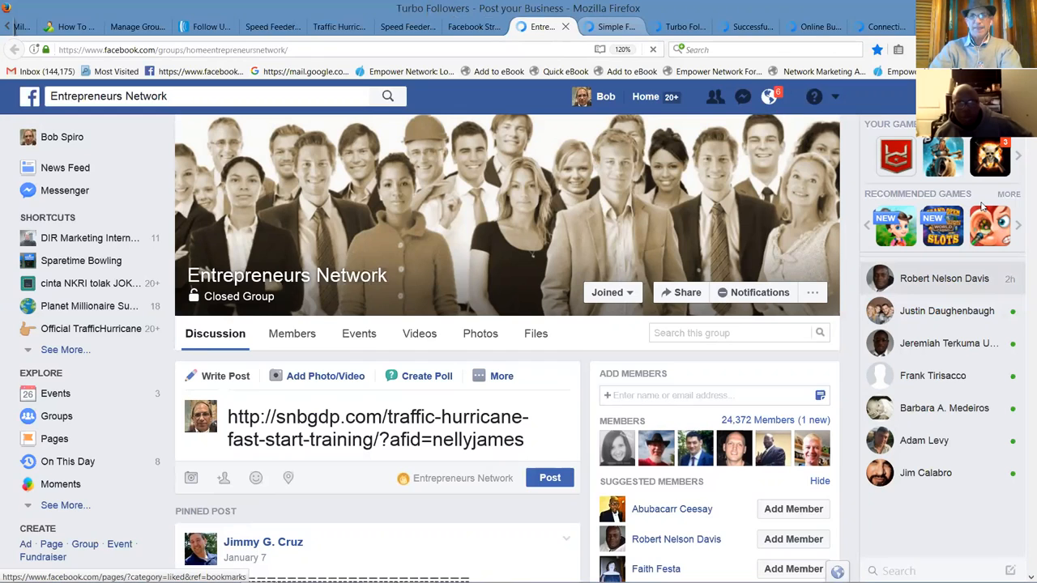
{"action": "mouse_move", "coordinate": [945, 286]}
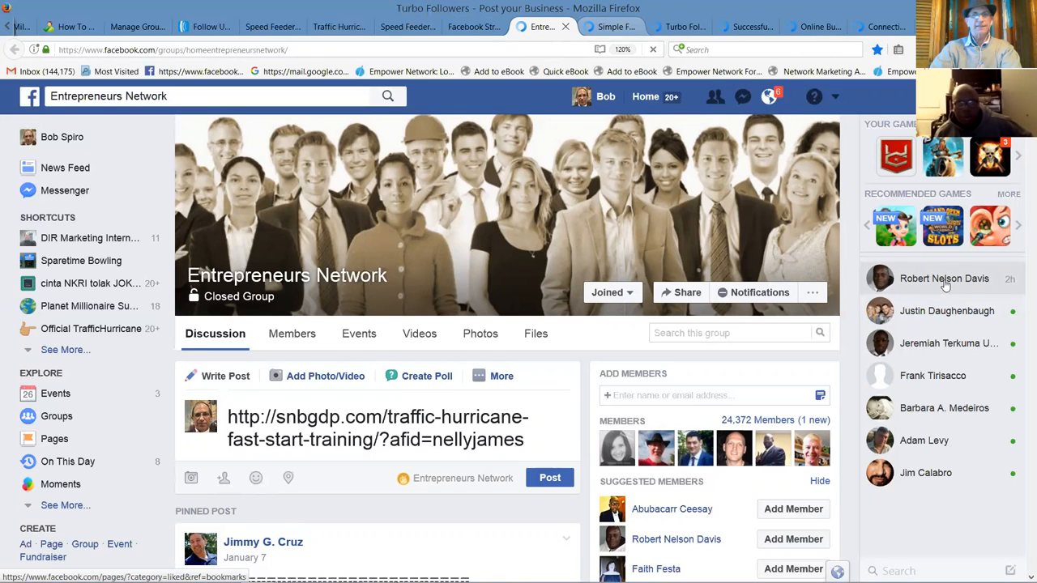
{"action": "left_click", "coordinate": [541, 27]}
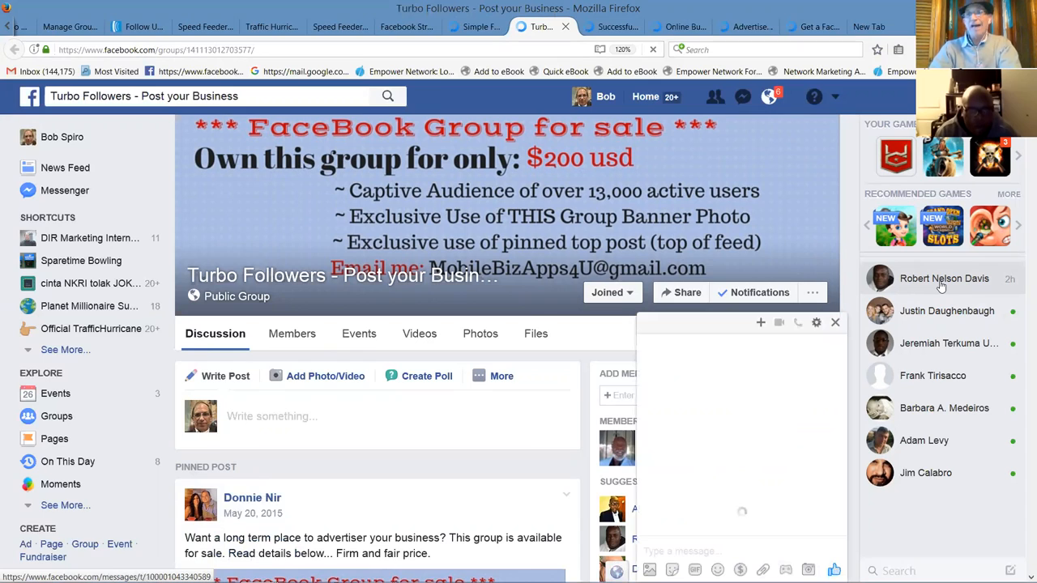
{"action": "mouse_move", "coordinate": [943, 278]}
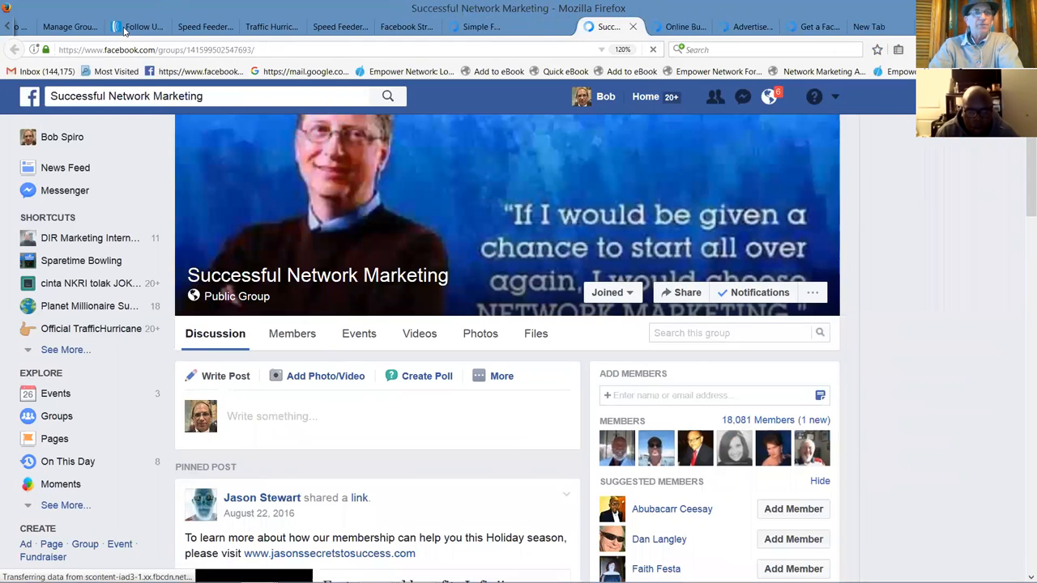
Step: Review the AWeber Legacy Follow Up Series message list for the exitus list
{"action": "left_click", "coordinate": [137, 27]}
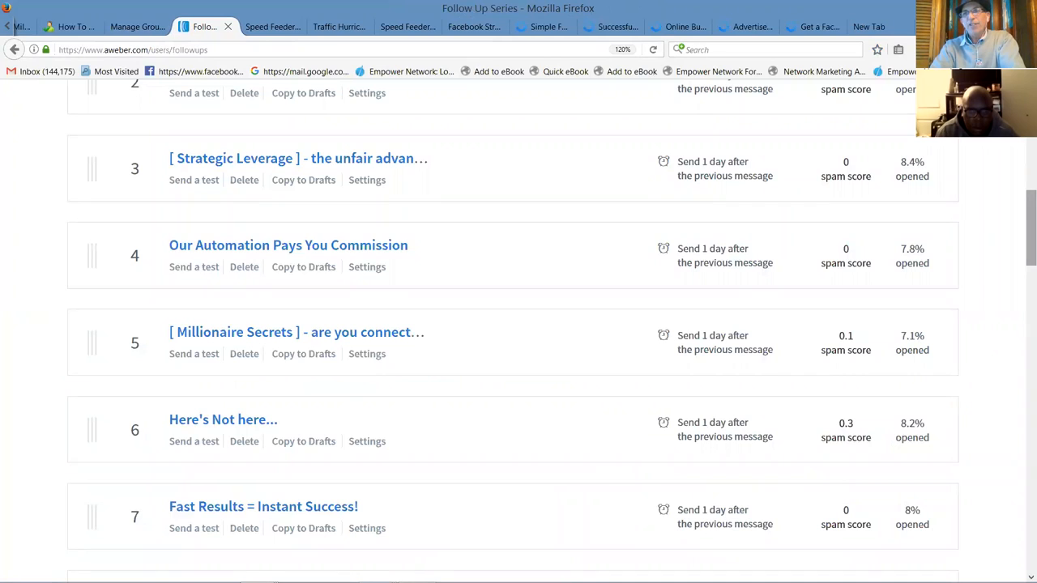
{"action": "scroll", "scroll_direction": "up", "scroll_amount": 3}
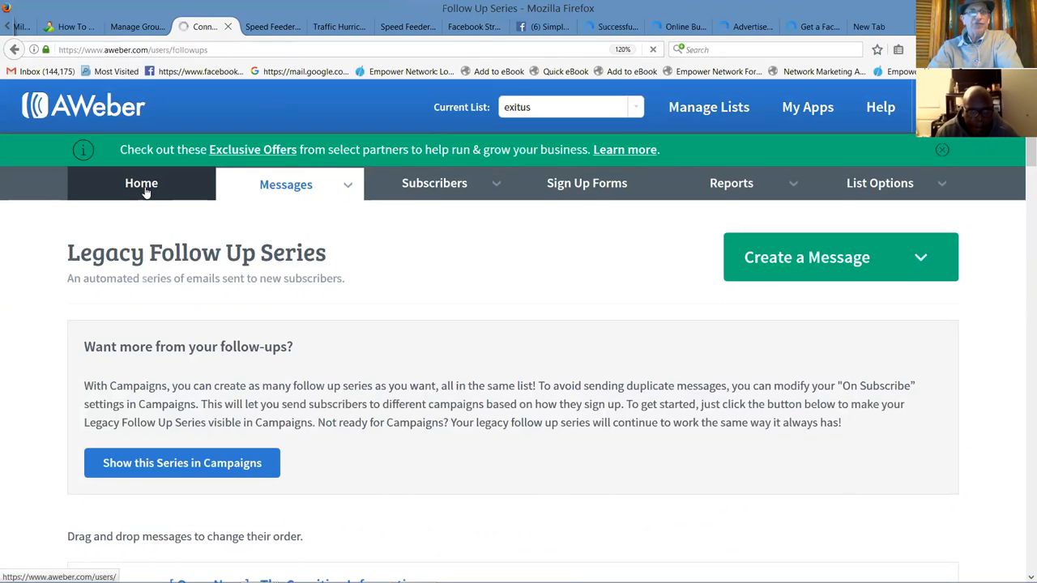
Step: Review the AWeber Home overview: 2,967 subscribers, no scheduled broadcasts, recent broadcast stats
{"action": "left_click", "coordinate": [141, 183]}
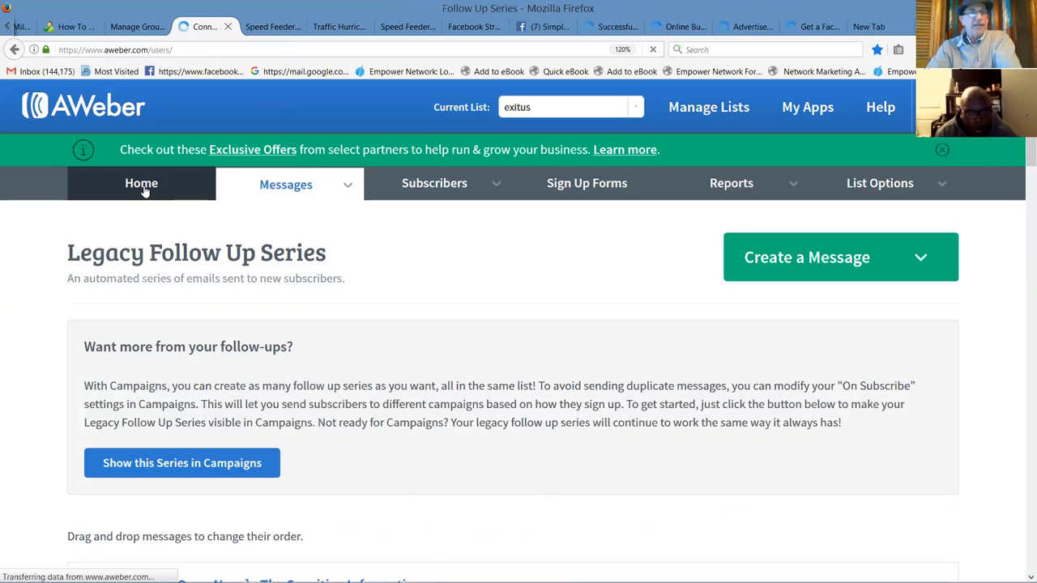
{"action": "left_click", "coordinate": [141, 183]}
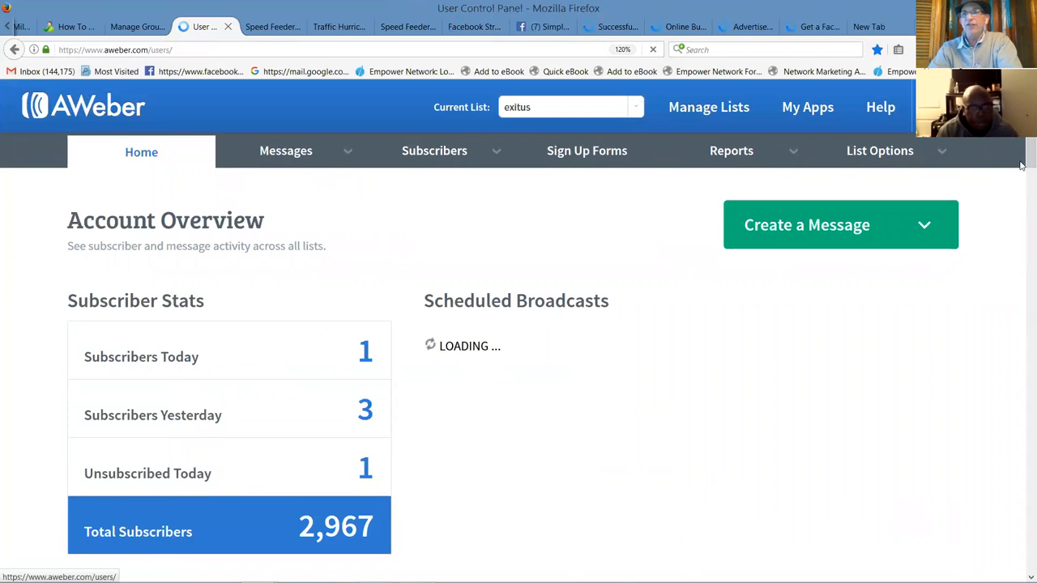
{"action": "scroll", "scroll_direction": "down", "scroll_amount": 3}
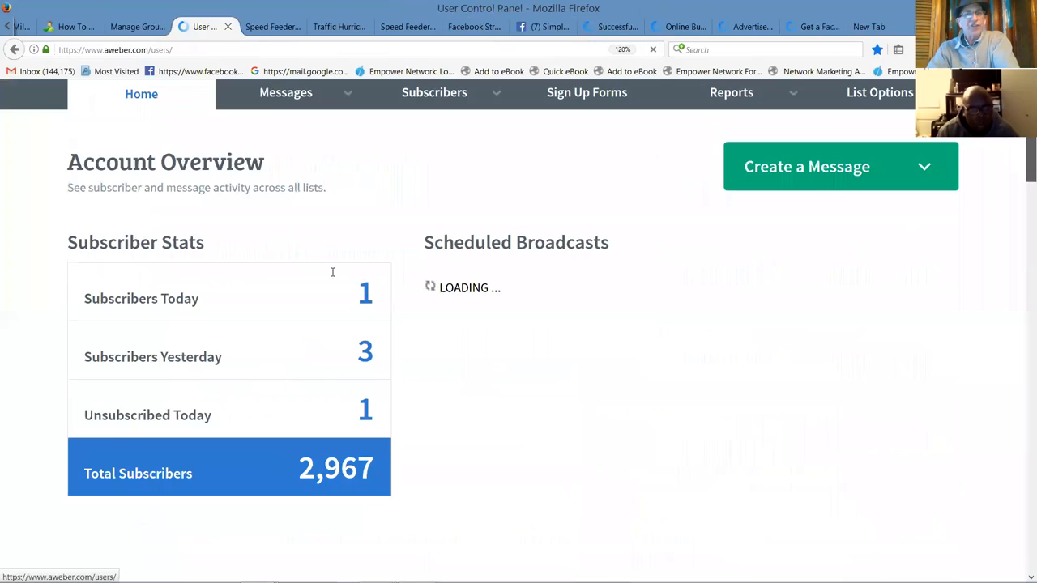
{"action": "scroll", "scroll_direction": "down", "scroll_amount": 3}
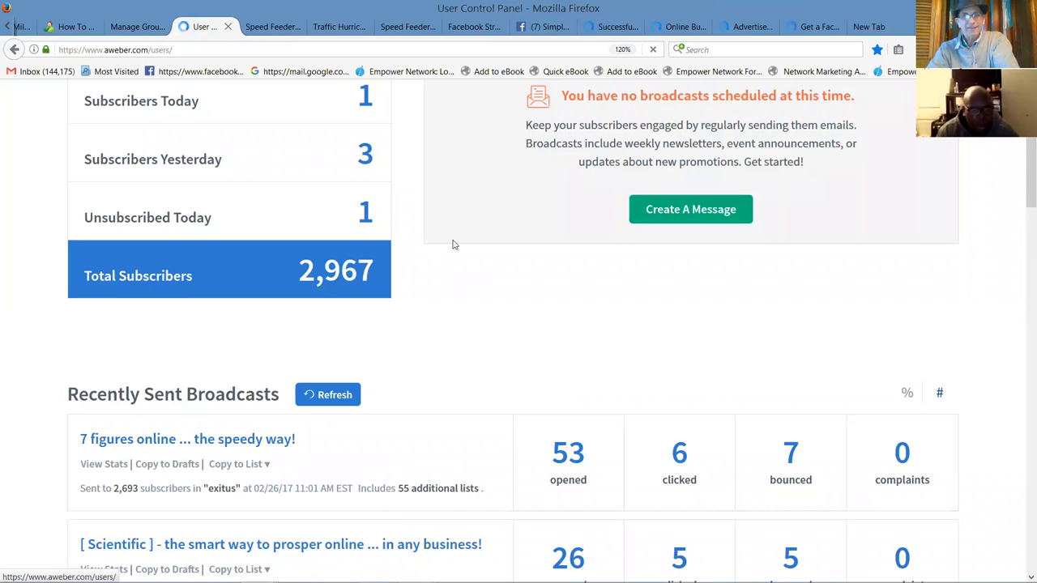
{"action": "mouse_move", "coordinate": [411, 277]}
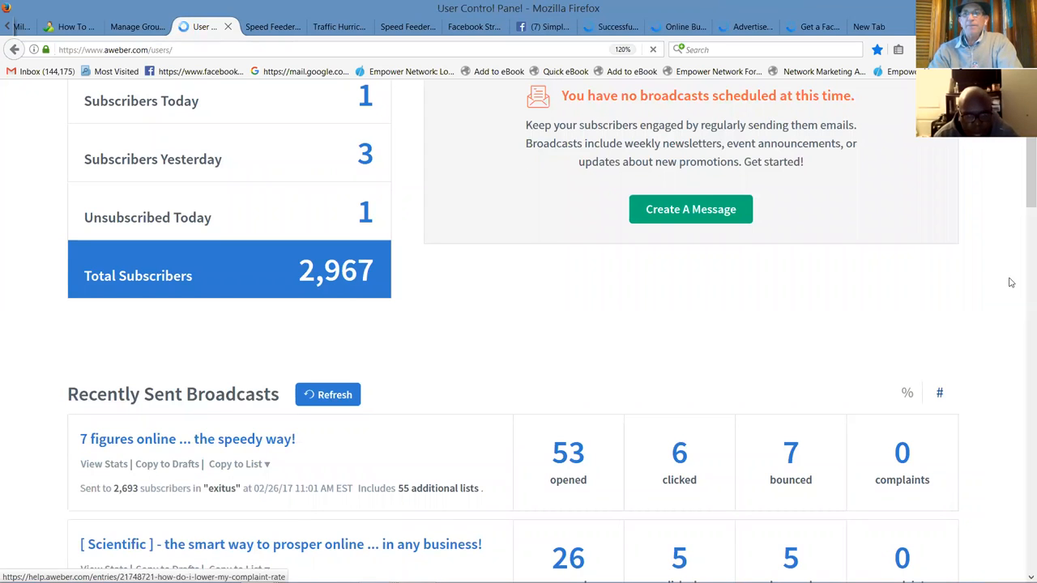
{"action": "scroll", "scroll_direction": "up", "scroll_amount": 3}
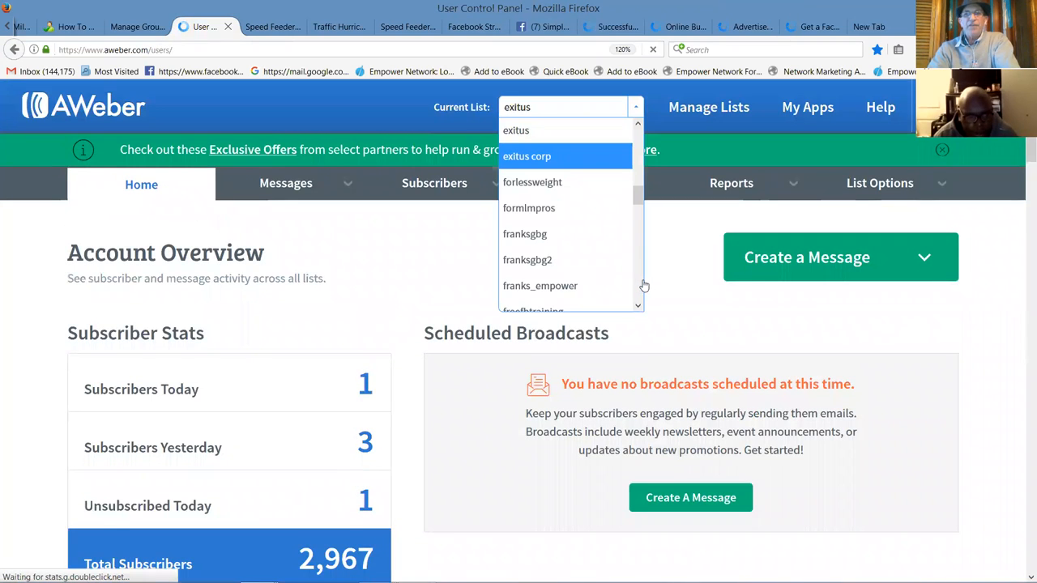
Step: Switch the AWeber current list to speedfeeder and let its overview reload
{"action": "scroll", "scroll_direction": "down", "scroll_amount": 3}
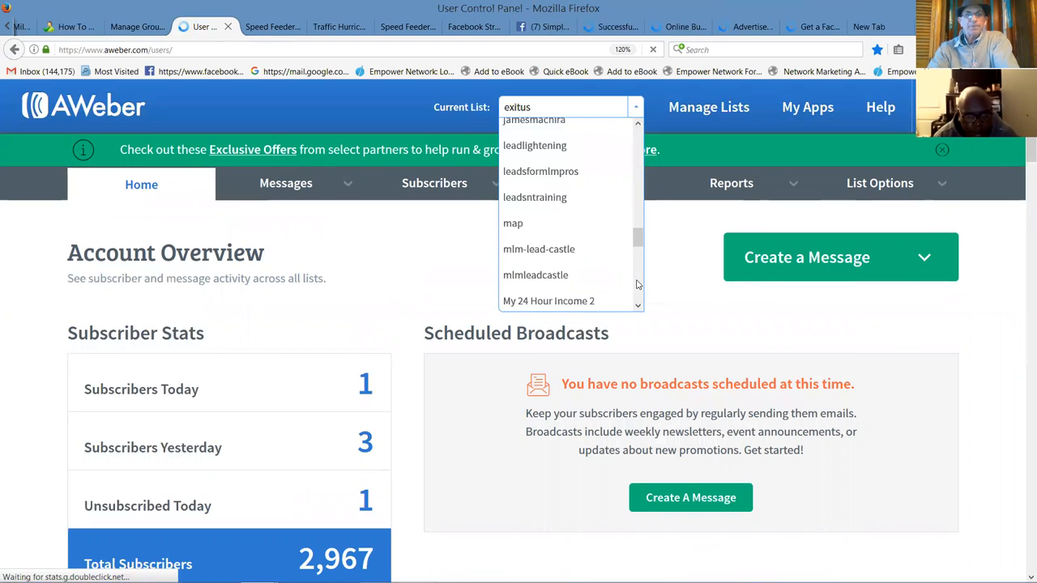
{"action": "scroll", "scroll_direction": "down", "scroll_amount": 3}
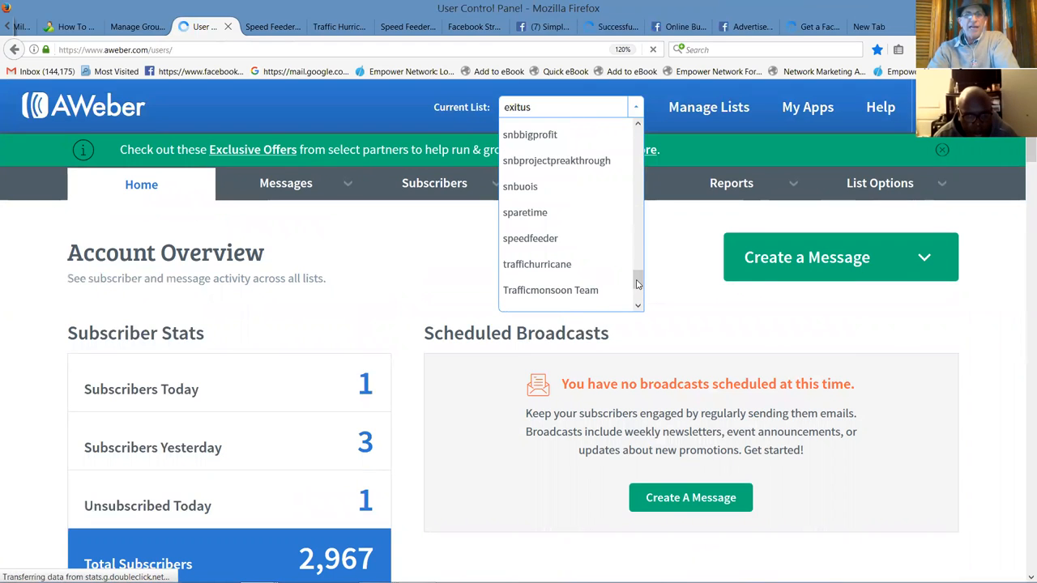
{"action": "mouse_move", "coordinate": [530, 238]}
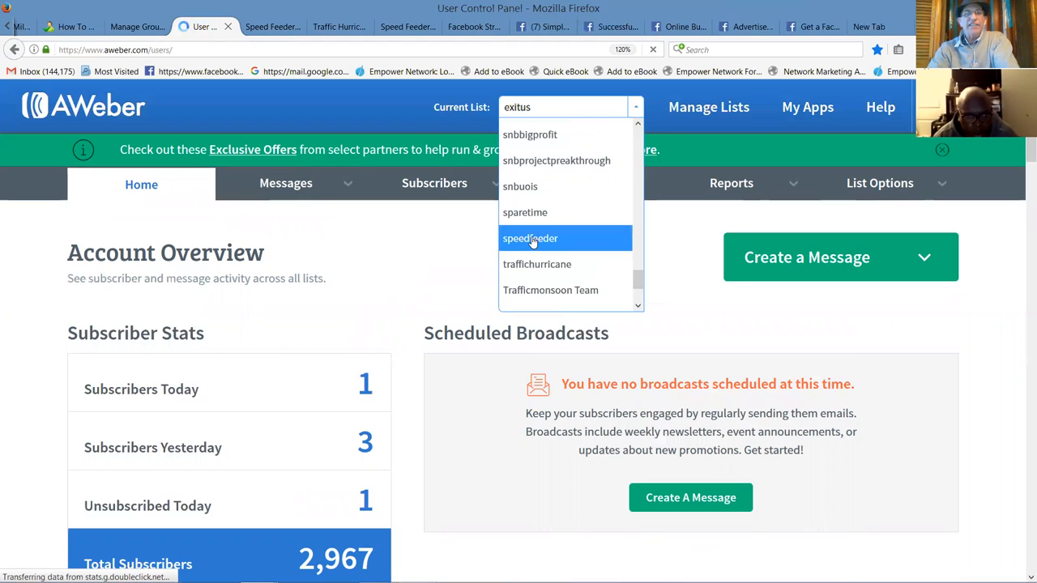
{"action": "left_click", "coordinate": [531, 238]}
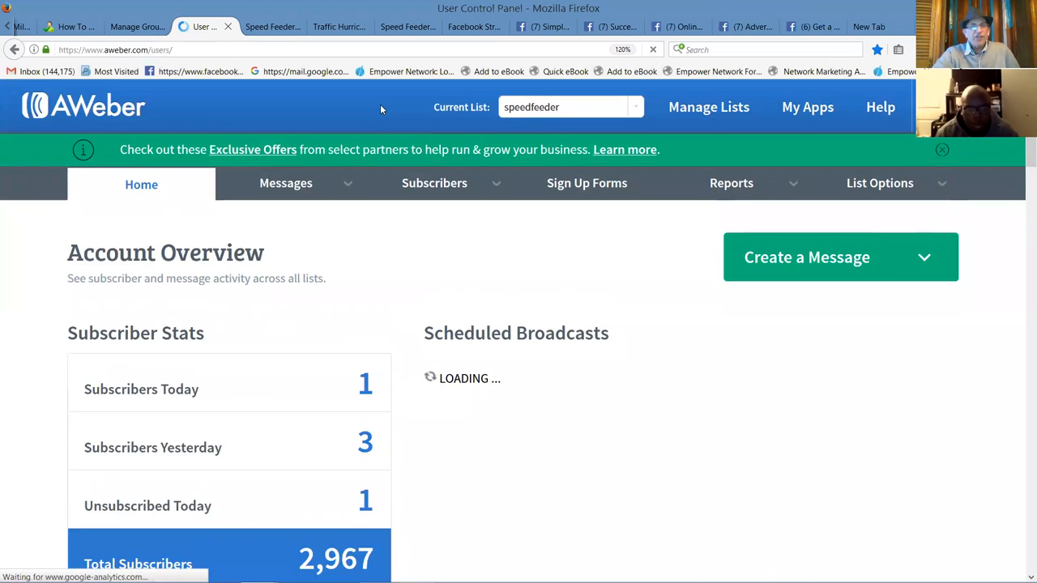
{"action": "left_click", "coordinate": [434, 182]}
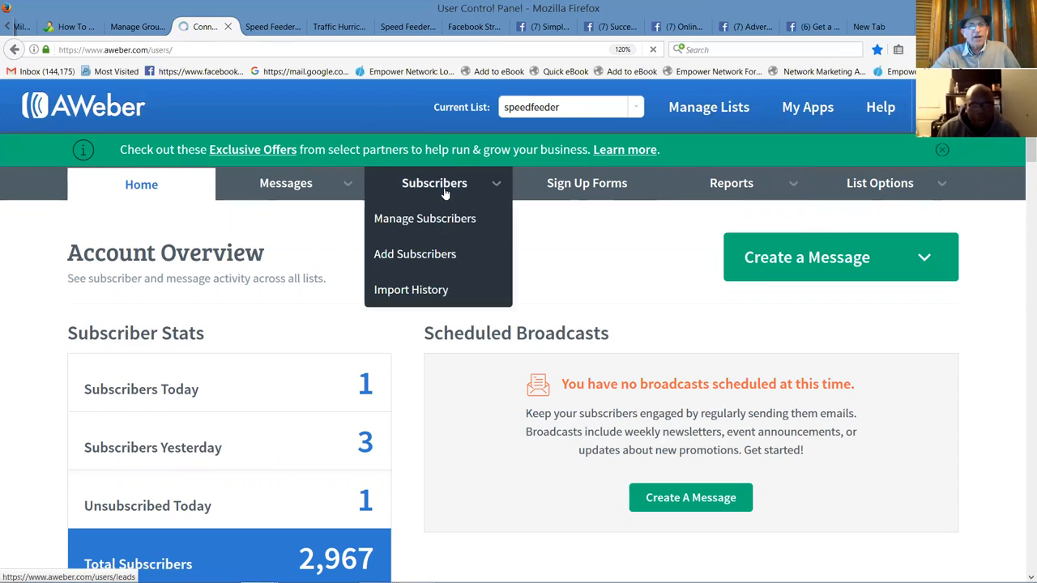
Step: Show speedfeeder subscribers added in the past 7 days via Manage Subscribers
{"action": "left_click", "coordinate": [424, 218]}
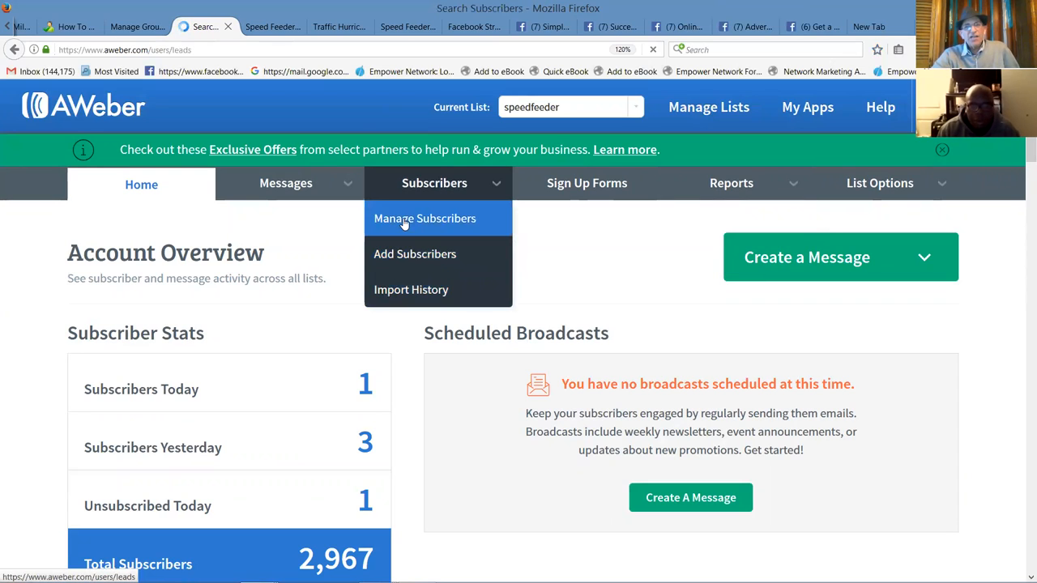
{"action": "left_click", "coordinate": [424, 218]}
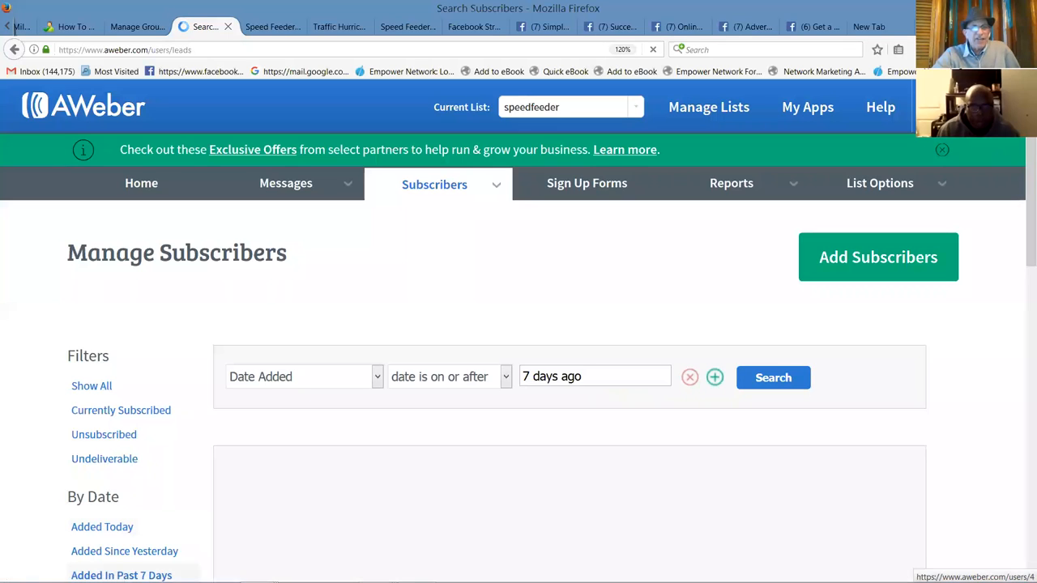
{"action": "left_click", "coordinate": [772, 378]}
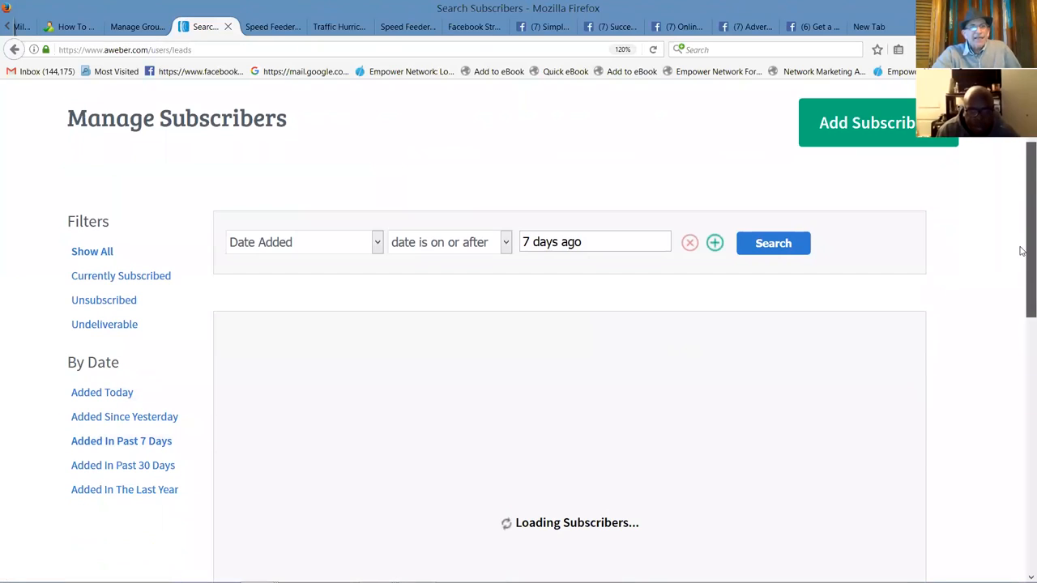
{"action": "scroll", "scroll_direction": "down", "scroll_amount": 3}
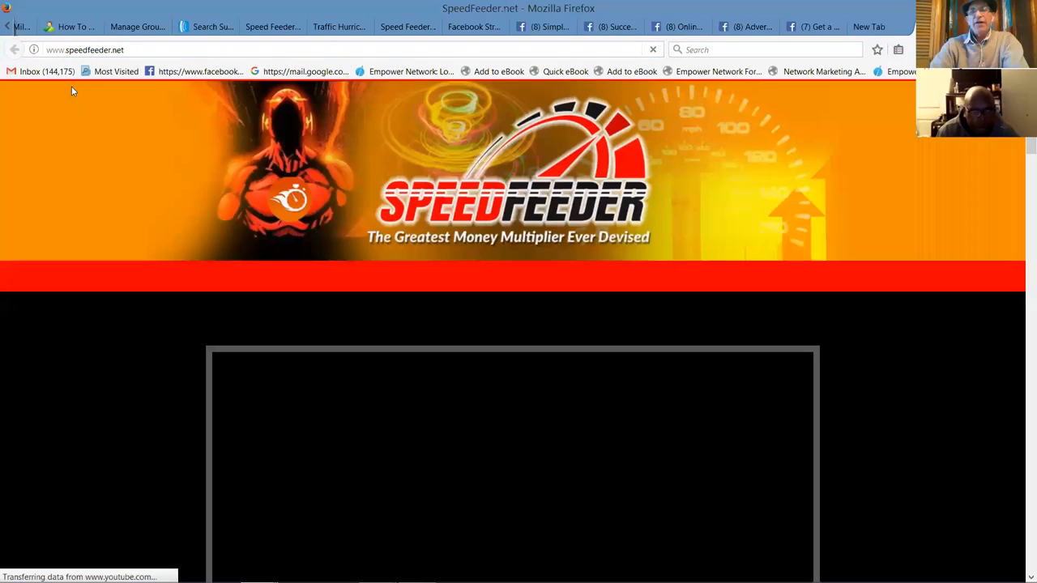
{"action": "mouse_move", "coordinate": [421, 333]}
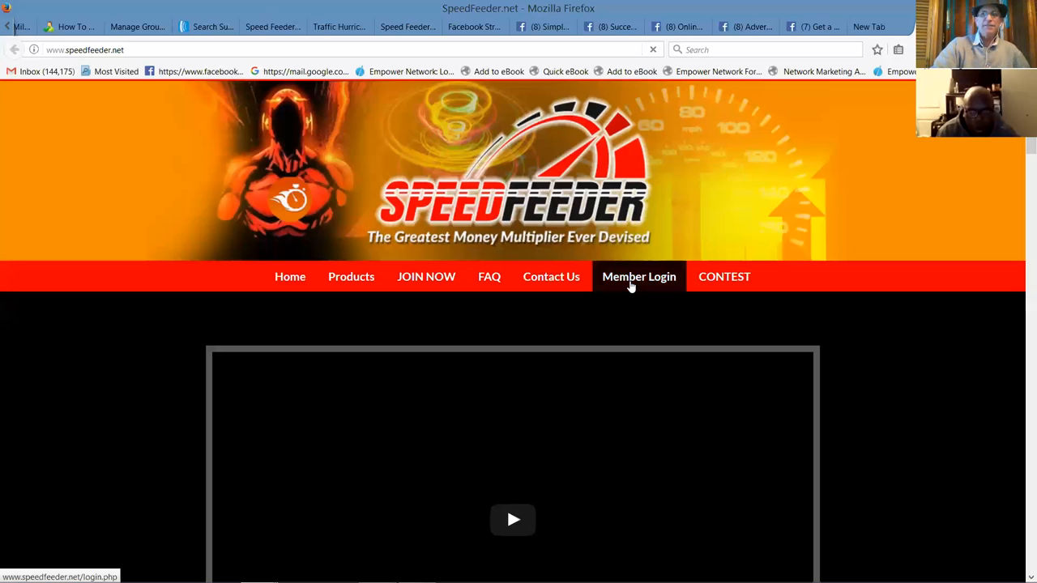
{"action": "mouse_move", "coordinate": [639, 281]}
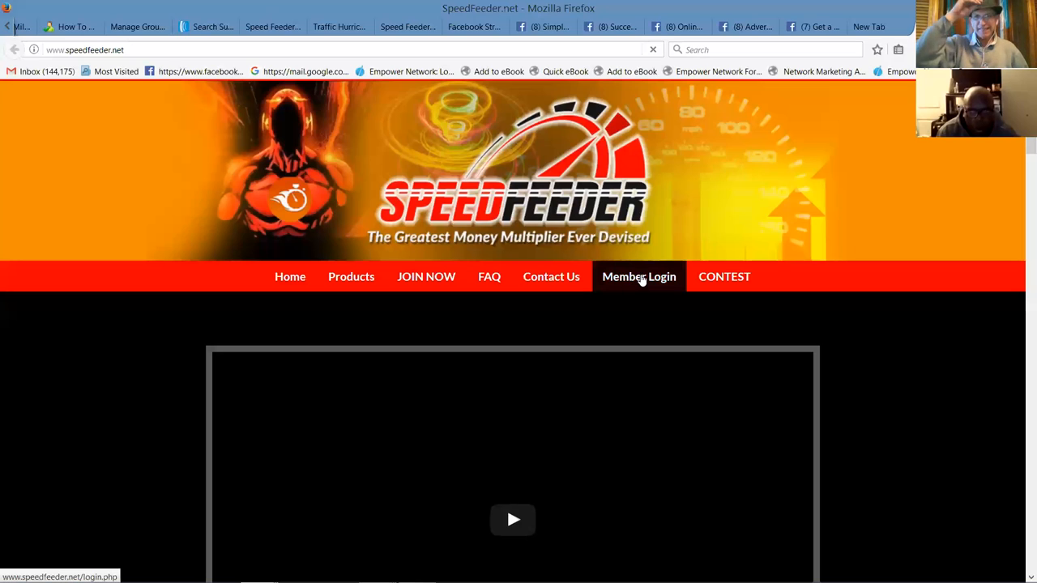
Step: Log into the SpeedFeeder member's area with the saved credentials
{"action": "left_click", "coordinate": [640, 276]}
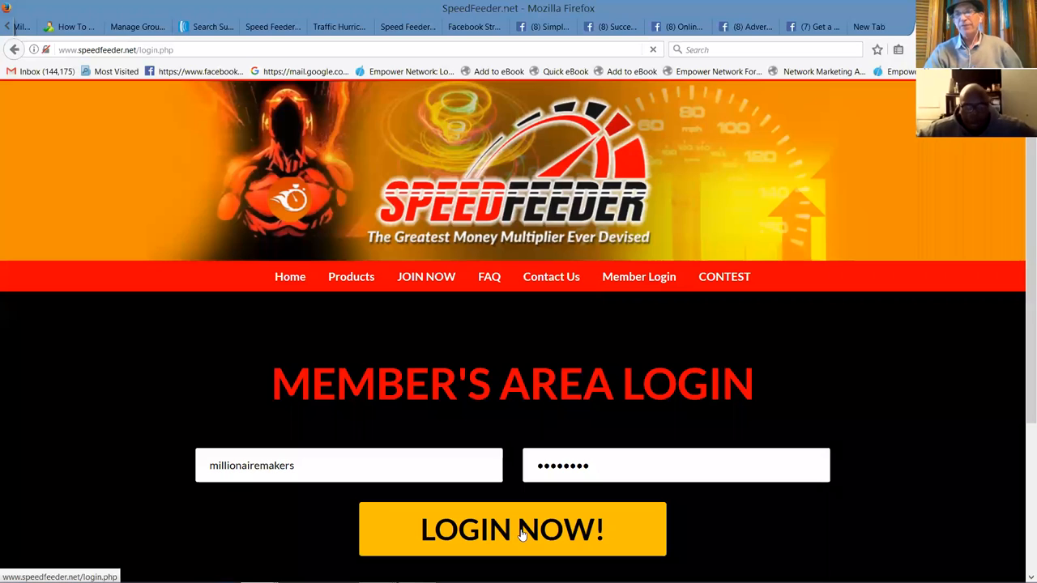
{"action": "mouse_move", "coordinate": [525, 543]}
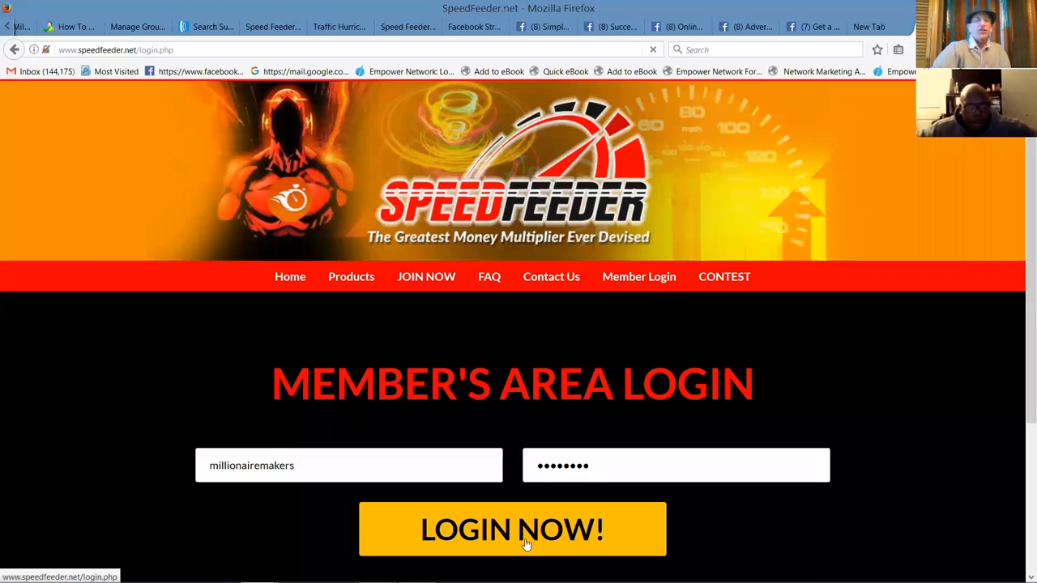
{"action": "left_click", "coordinate": [512, 530]}
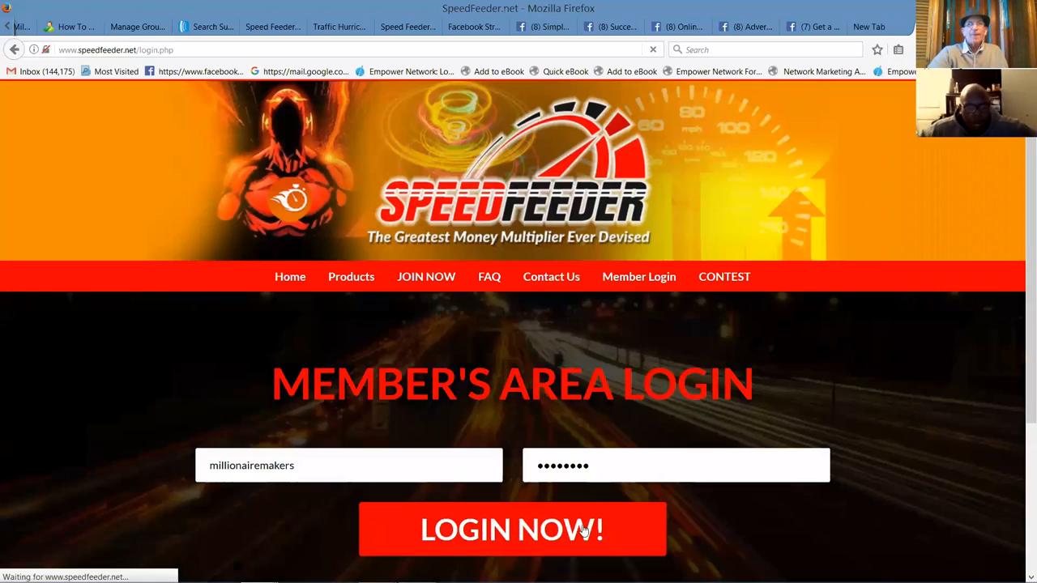
{"action": "mouse_move", "coordinate": [896, 305]}
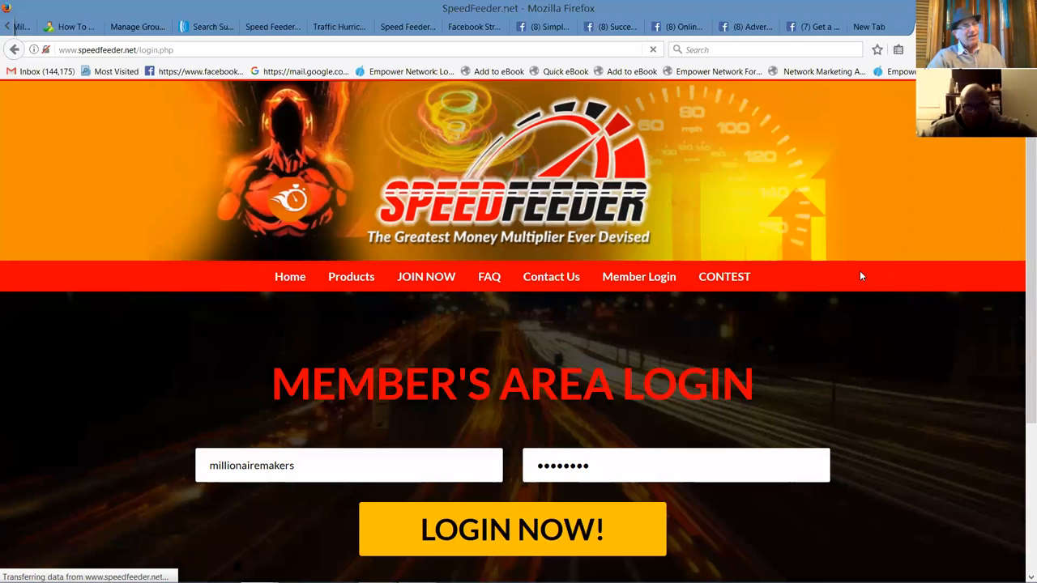
{"action": "mouse_move", "coordinate": [851, 237]}
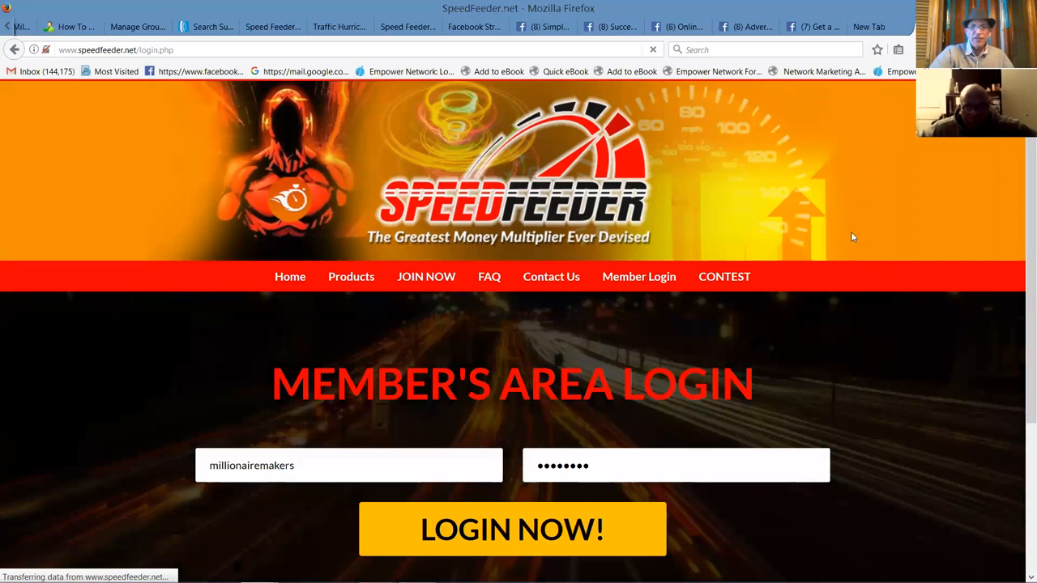
Step: Enter the member area and view the Matrix Positions stats (Stage 1 completed, Stage 2 pending)
{"action": "left_click", "coordinate": [512, 529]}
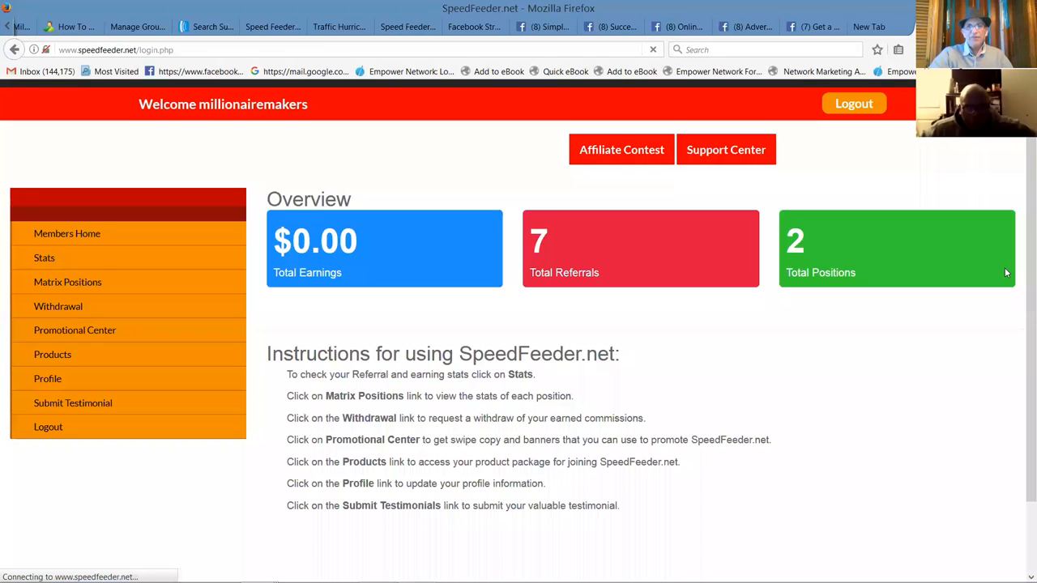
{"action": "mouse_move", "coordinate": [863, 242]}
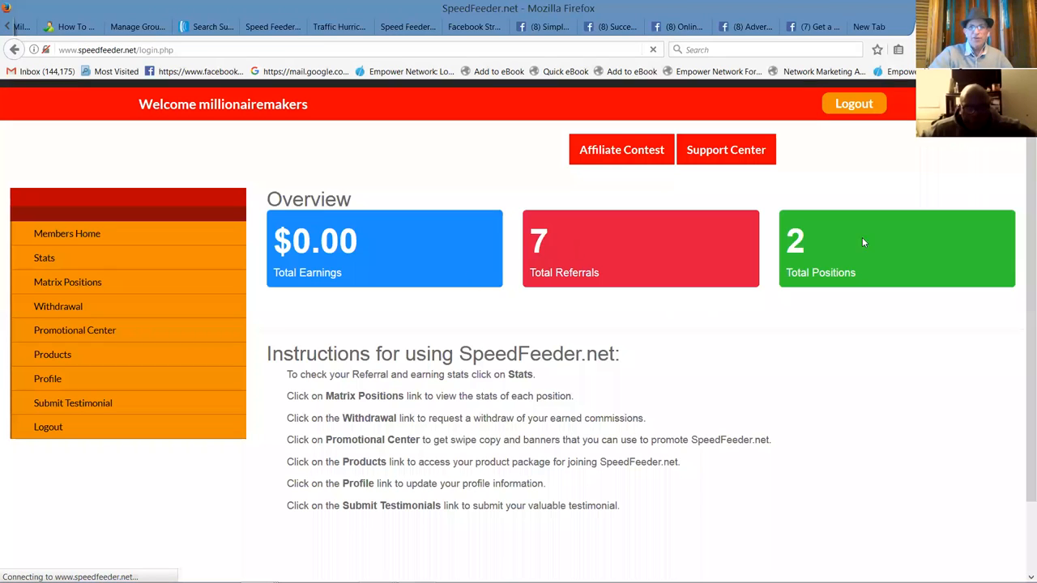
{"action": "mouse_move", "coordinate": [810, 284]}
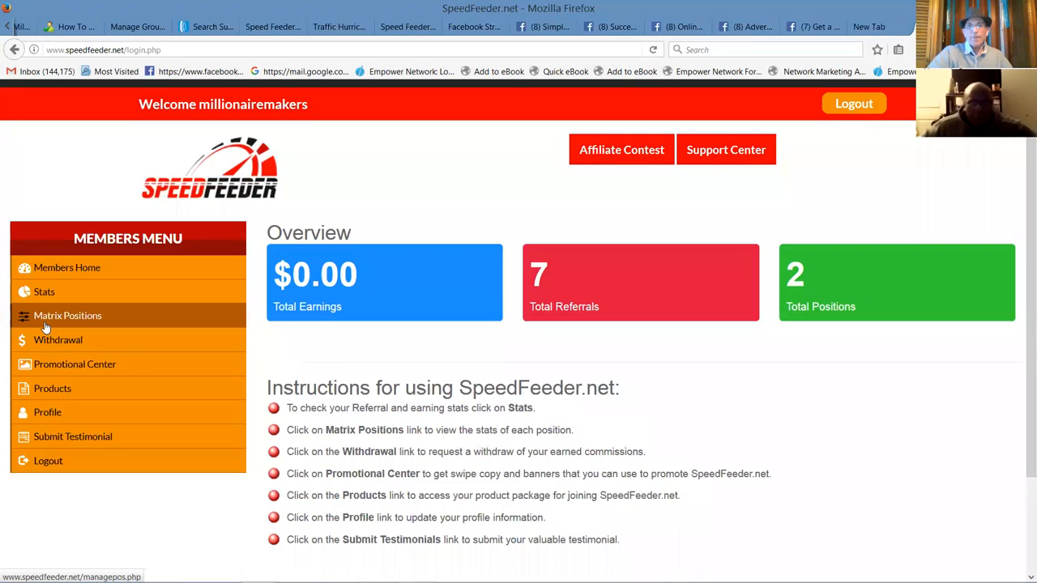
{"action": "mouse_move", "coordinate": [44, 327]}
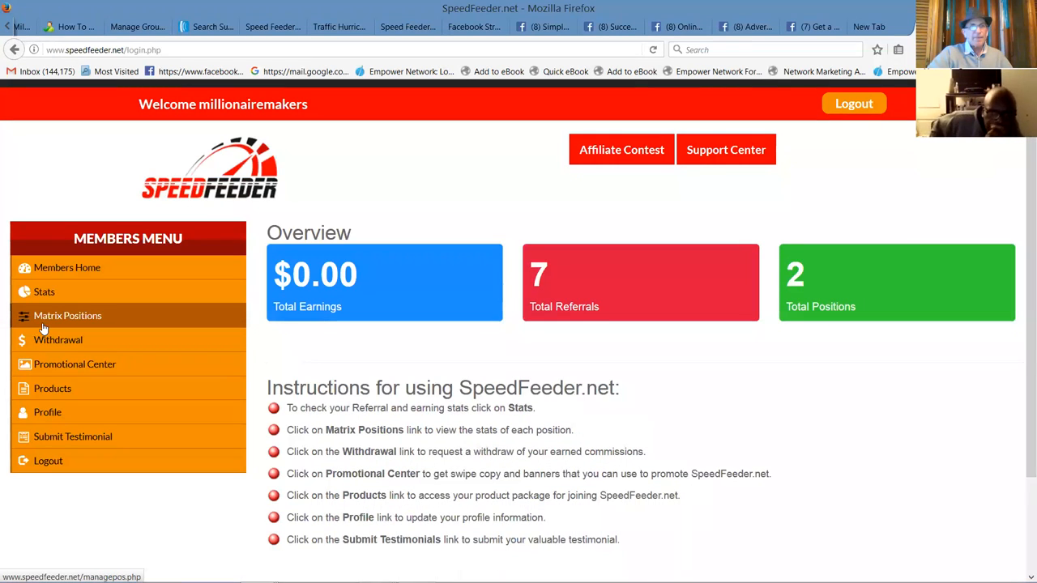
{"action": "left_click", "coordinate": [67, 315]}
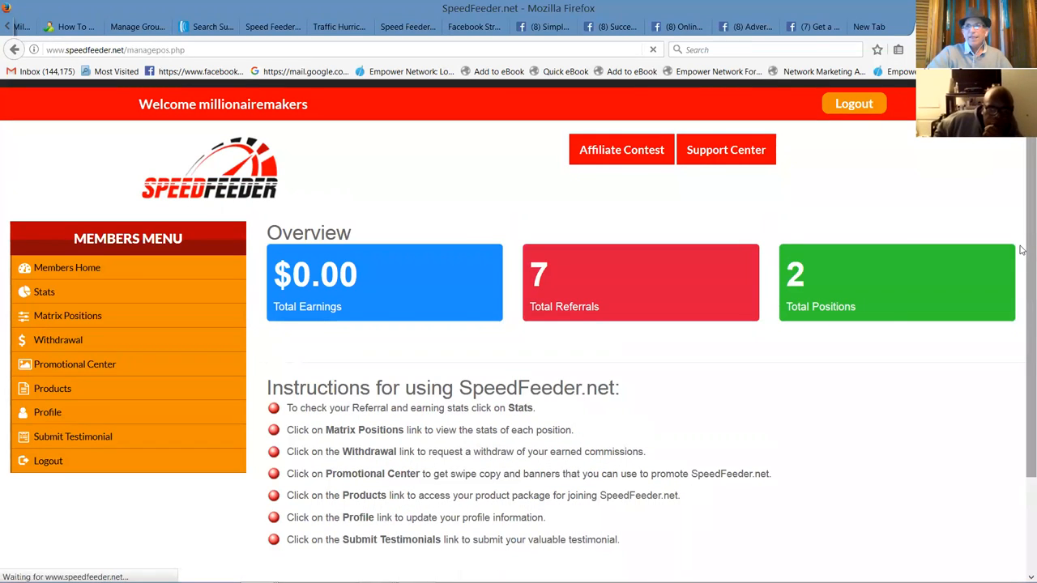
{"action": "left_click", "coordinate": [67, 315]}
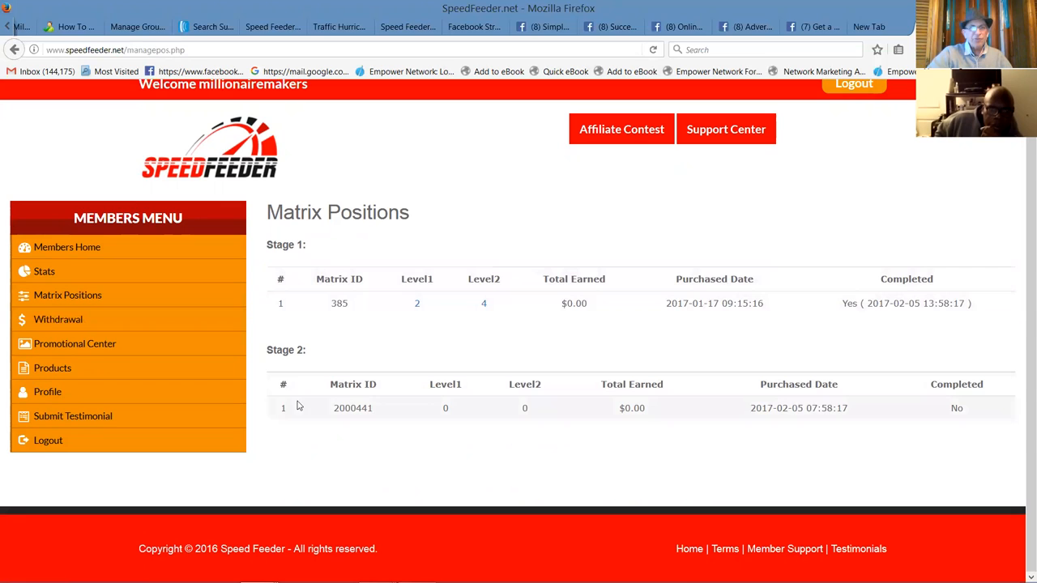
{"action": "mouse_move", "coordinate": [486, 388]}
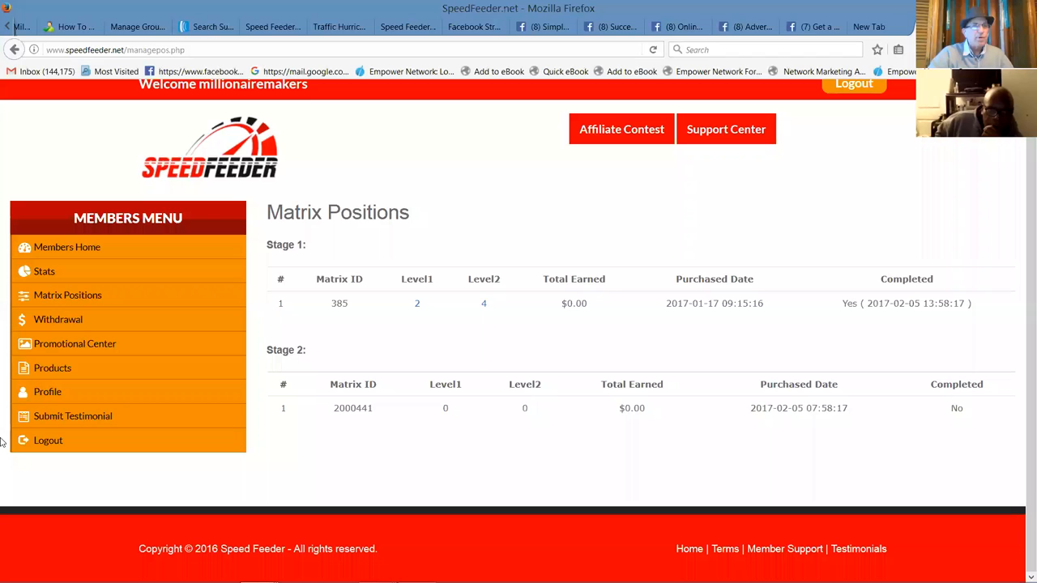
{"action": "mouse_move", "coordinate": [75, 356]}
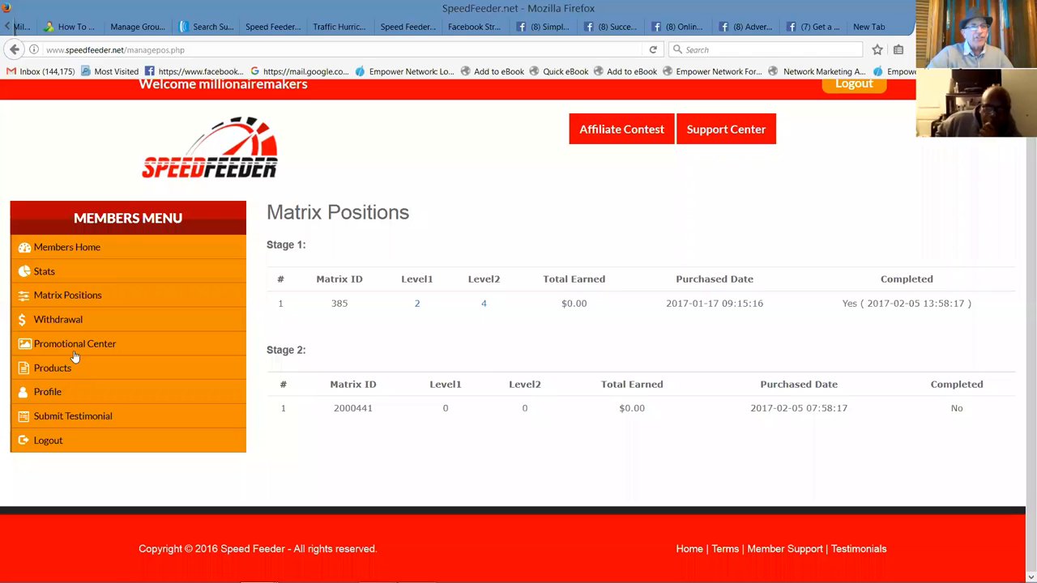
Step: Go to the Promotional Center and bring up the link/image options for a banner
{"action": "left_click", "coordinate": [74, 344]}
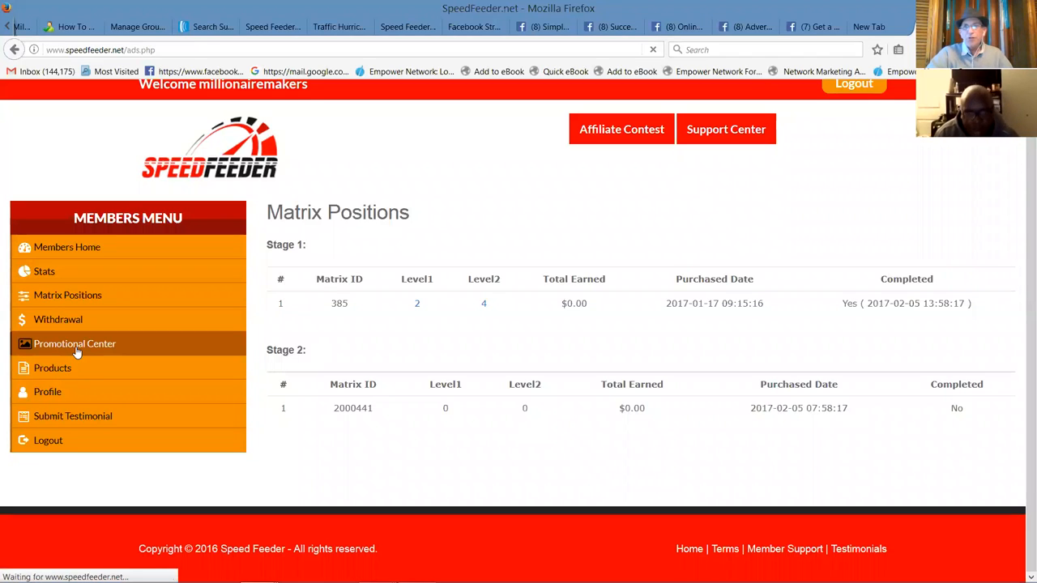
{"action": "left_click", "coordinate": [75, 343]}
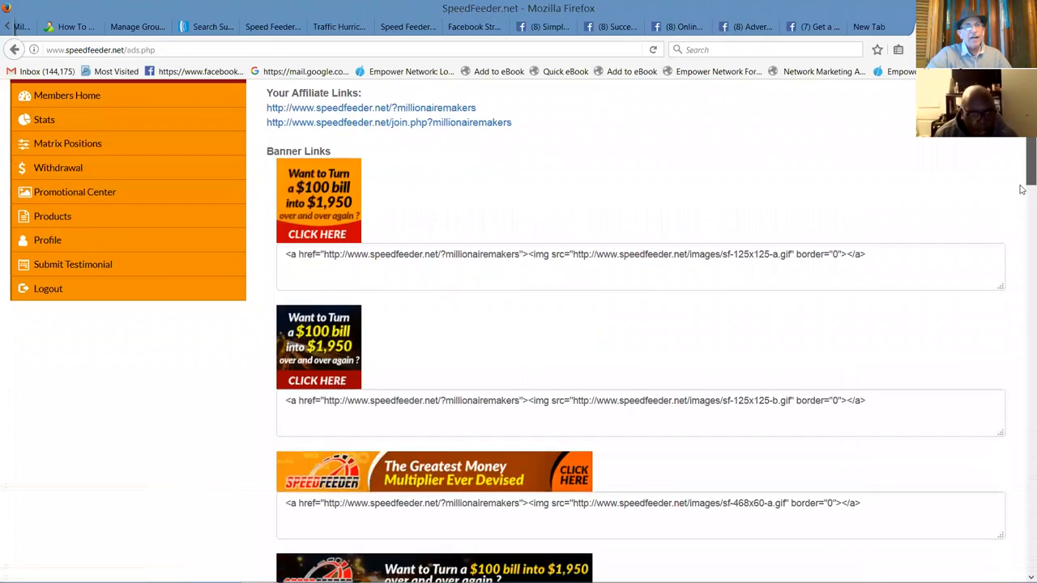
{"action": "scroll", "scroll_direction": "down", "scroll_amount": 3}
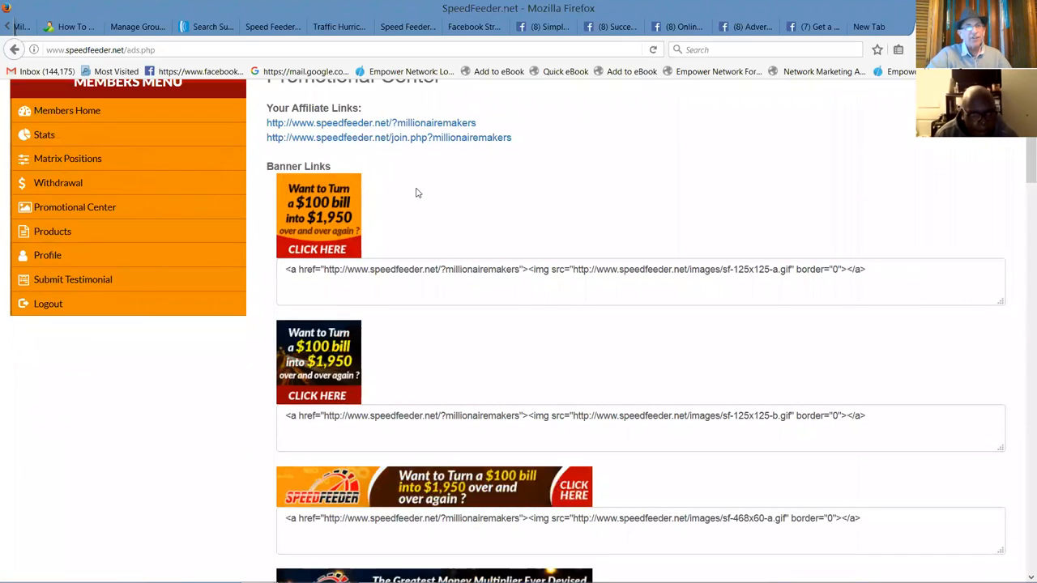
{"action": "right_click", "coordinate": [318, 215]}
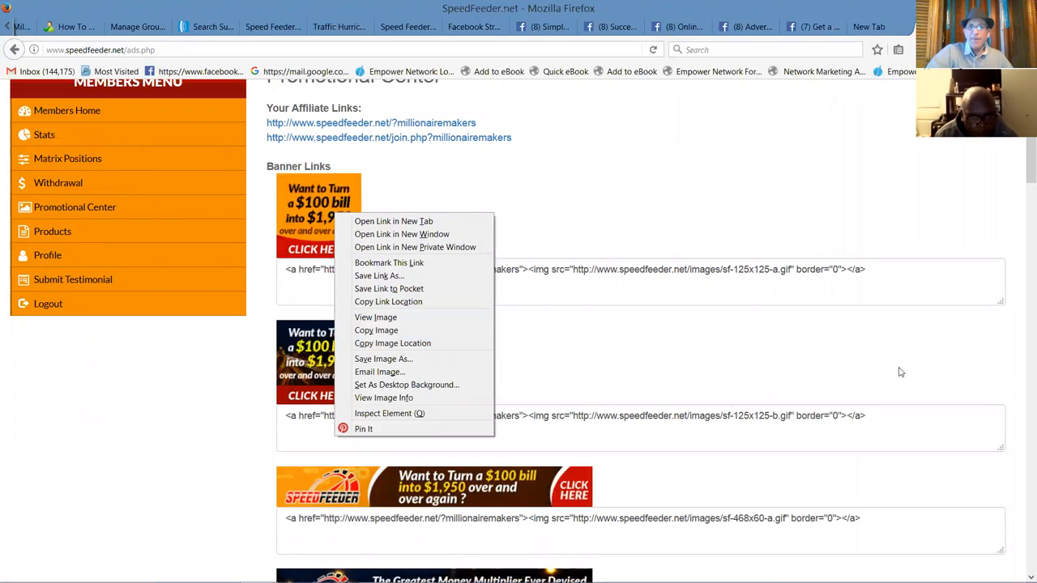
Step: Review the Solo Ad Swipe Copy down to the Marketing Resources section listing DFYsolos.com
{"action": "scroll", "scroll_direction": "down", "scroll_amount": 3}
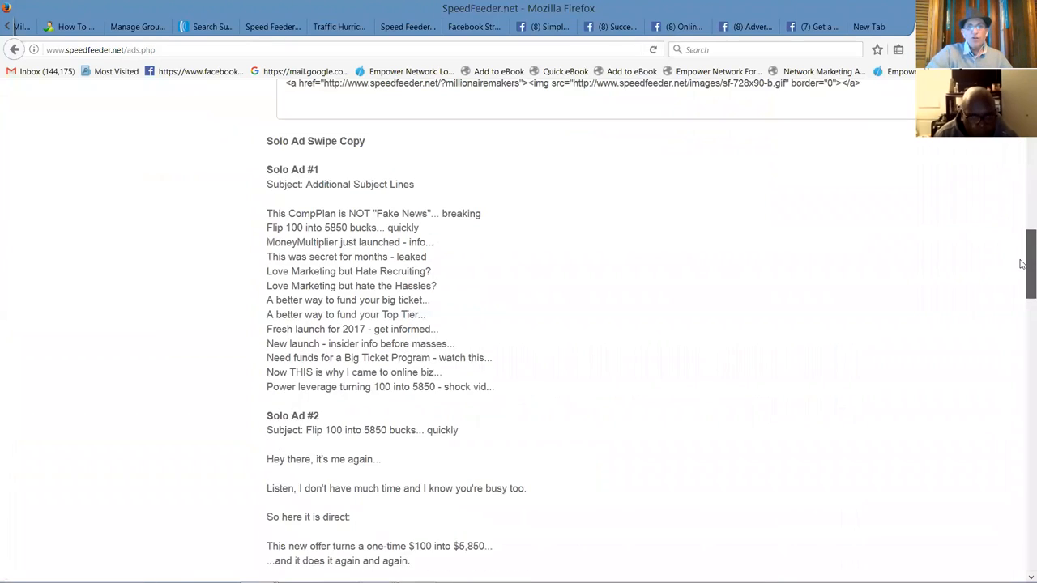
{"action": "scroll", "scroll_direction": "down", "scroll_amount": 3}
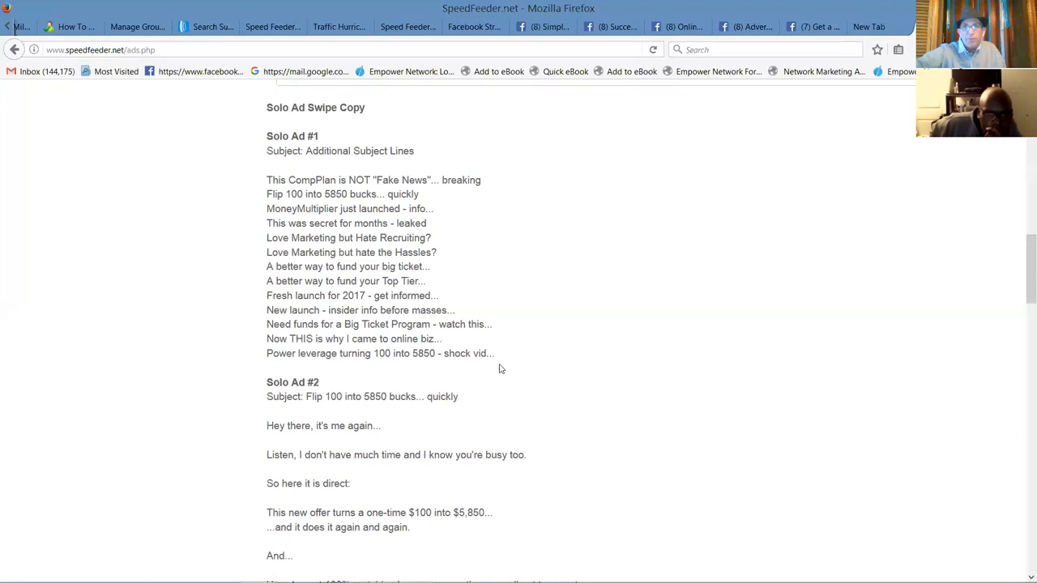
{"action": "mouse_move", "coordinate": [461, 378]}
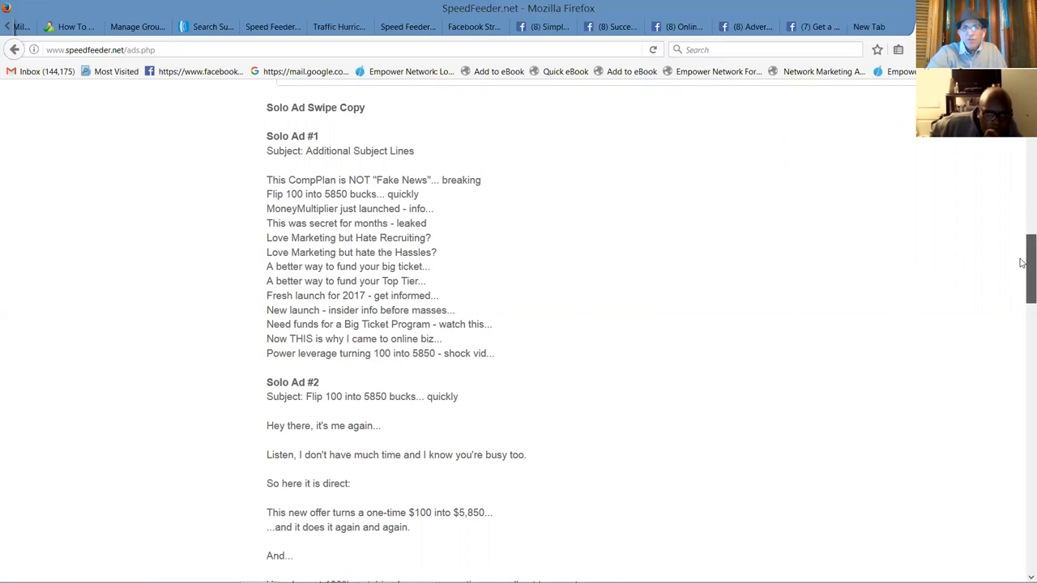
{"action": "scroll", "scroll_direction": "down", "scroll_amount": 3}
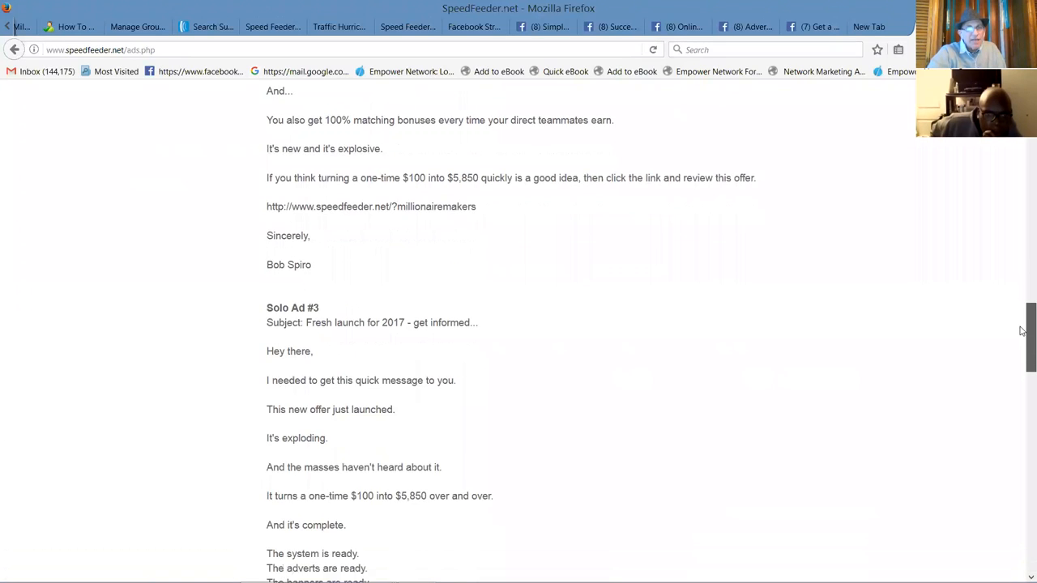
{"action": "scroll", "scroll_direction": "down", "scroll_amount": 3}
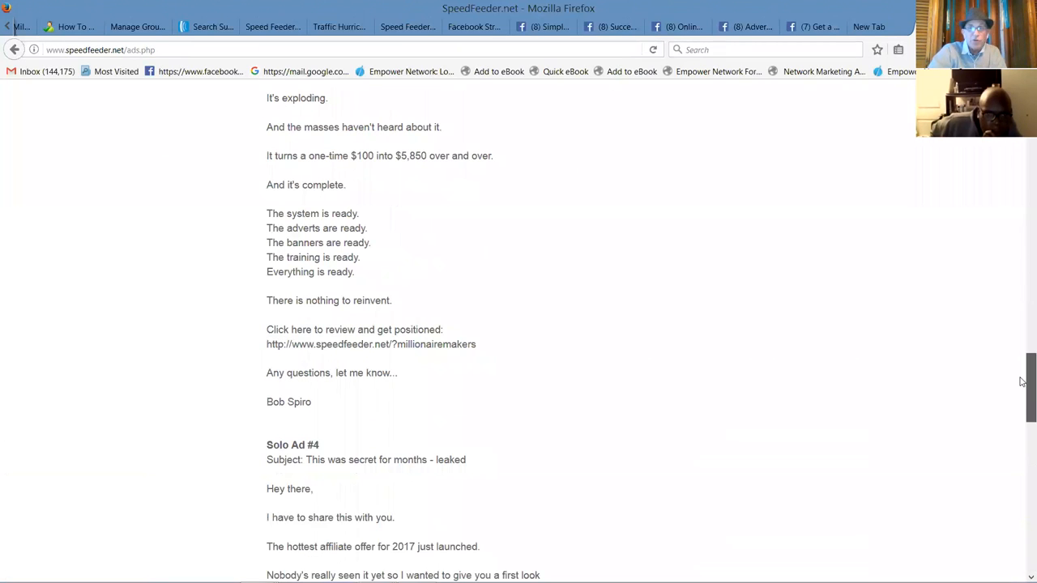
{"action": "scroll", "scroll_direction": "down", "scroll_amount": 3}
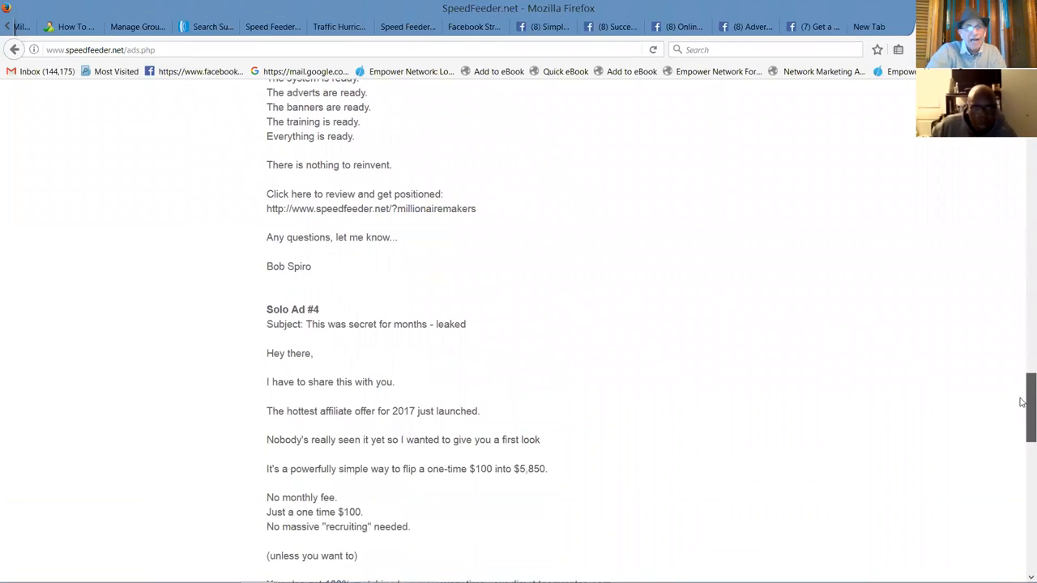
{"action": "scroll", "scroll_direction": "down", "scroll_amount": 3}
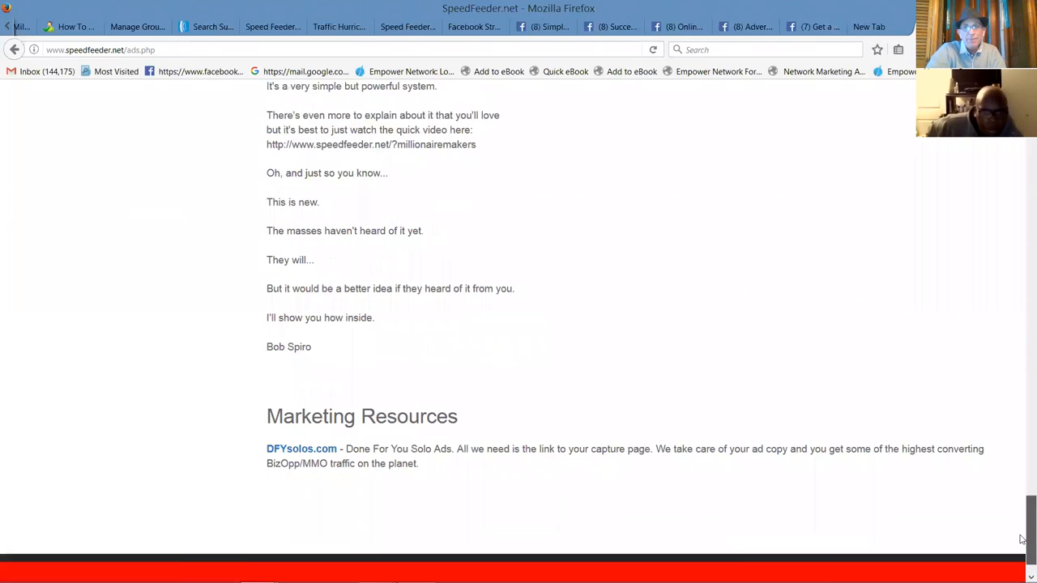
{"action": "scroll", "scroll_direction": "down", "scroll_amount": 3}
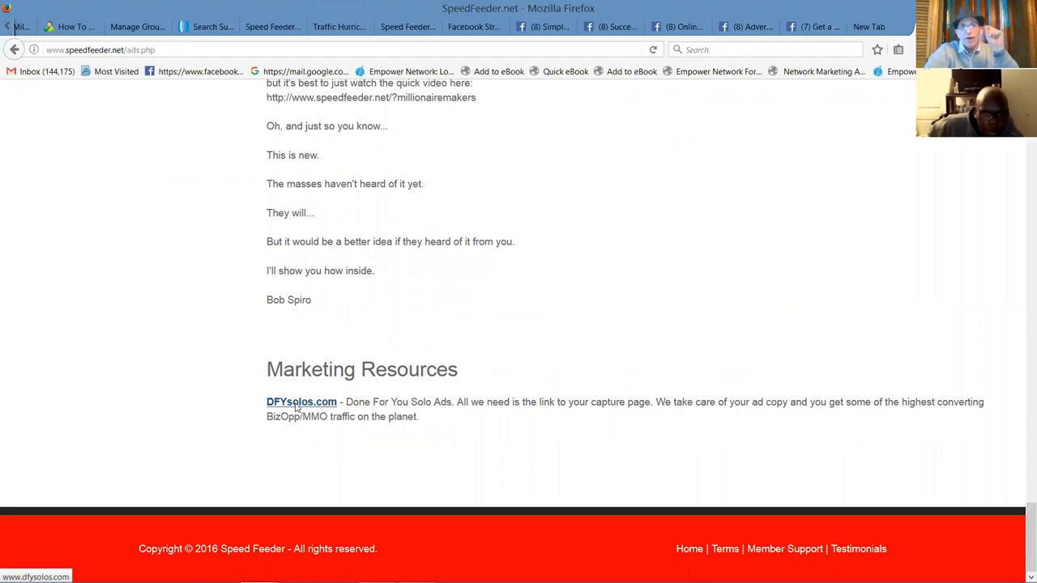
Step: Visit DFYsolos.com and review its click packages from 200 clicks at $158 to 10,000 at $6700
{"action": "left_click", "coordinate": [300, 402]}
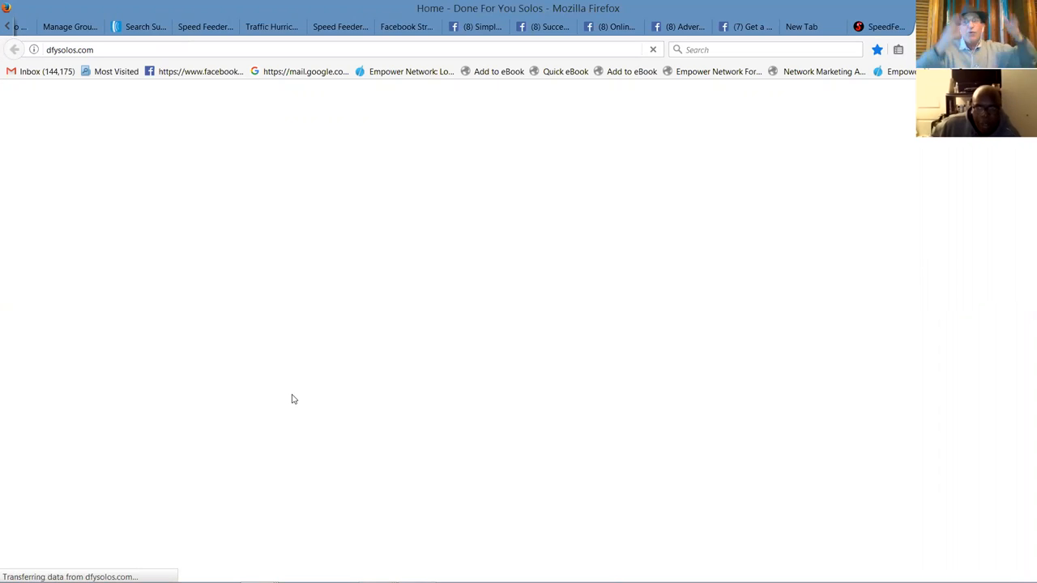
{"action": "mouse_move", "coordinate": [397, 362]}
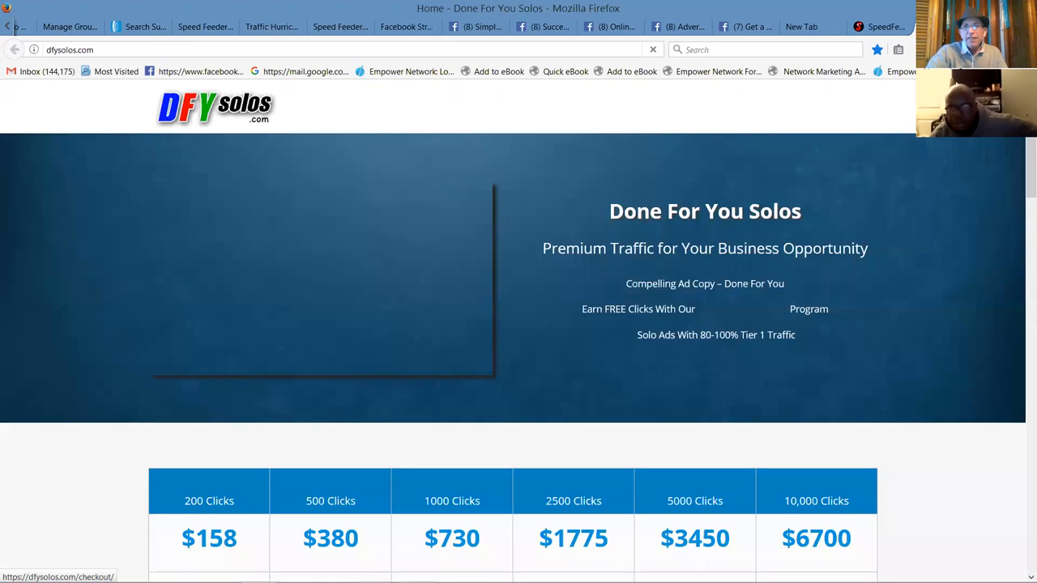
{"action": "scroll", "scroll_direction": "down", "scroll_amount": 3}
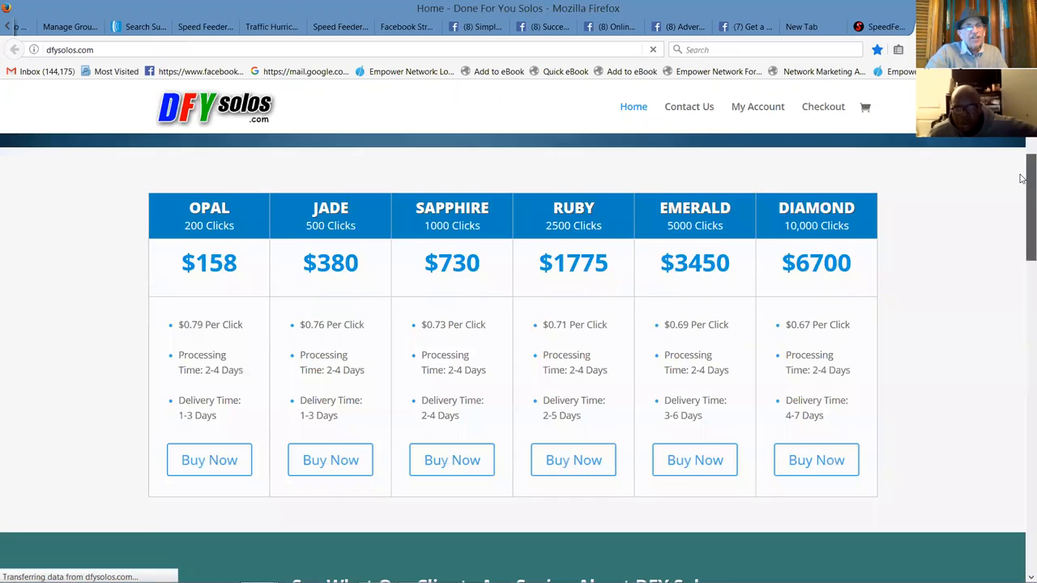
{"action": "scroll", "scroll_direction": "down", "scroll_amount": 3}
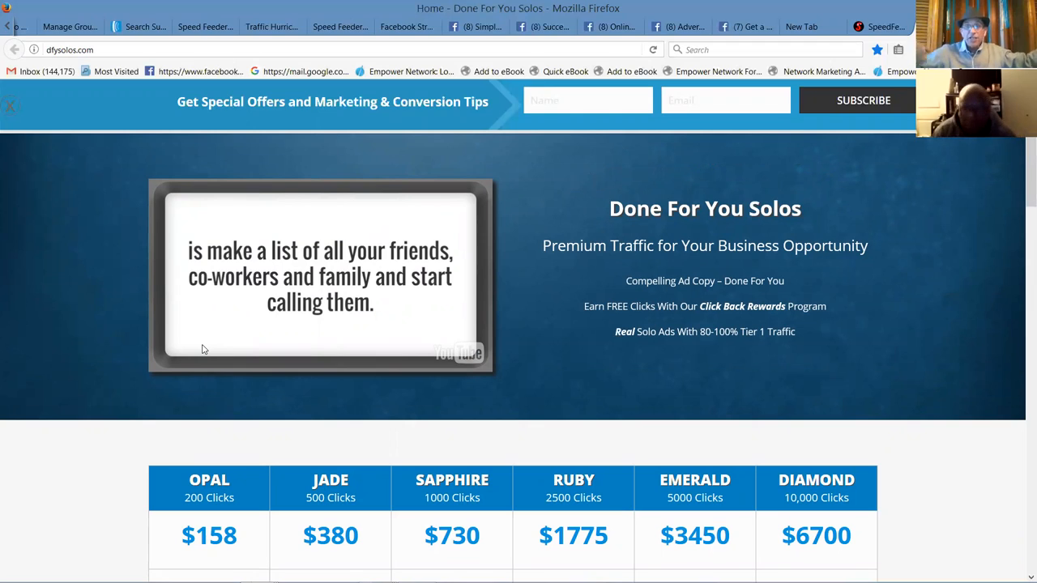
{"action": "mouse_move", "coordinate": [545, 254]}
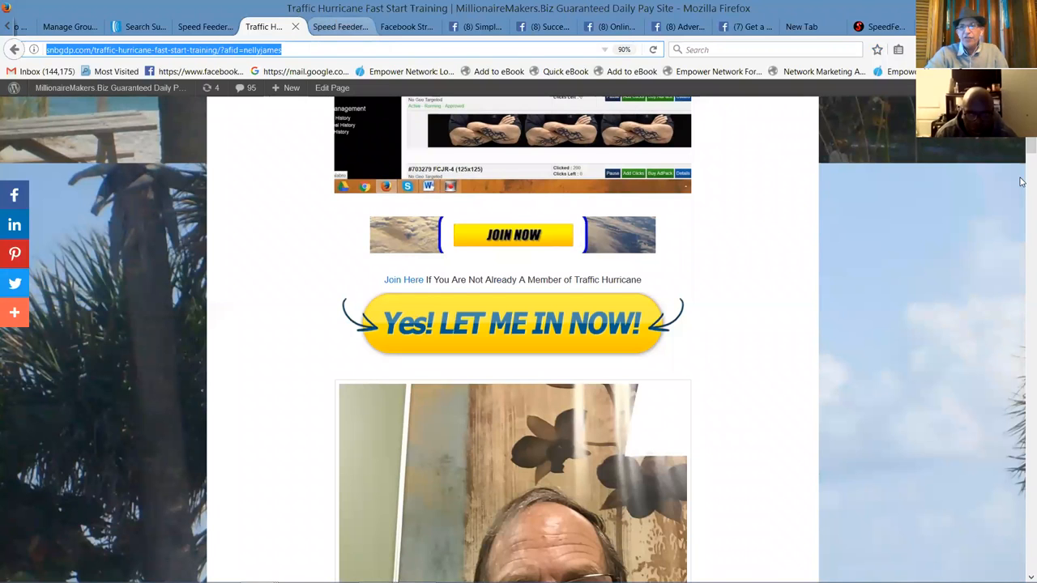
Step: Revisit the Speed Feeder Strategy page on MillionaireMakers.biz and bring its video into view
{"action": "left_click", "coordinate": [332, 27]}
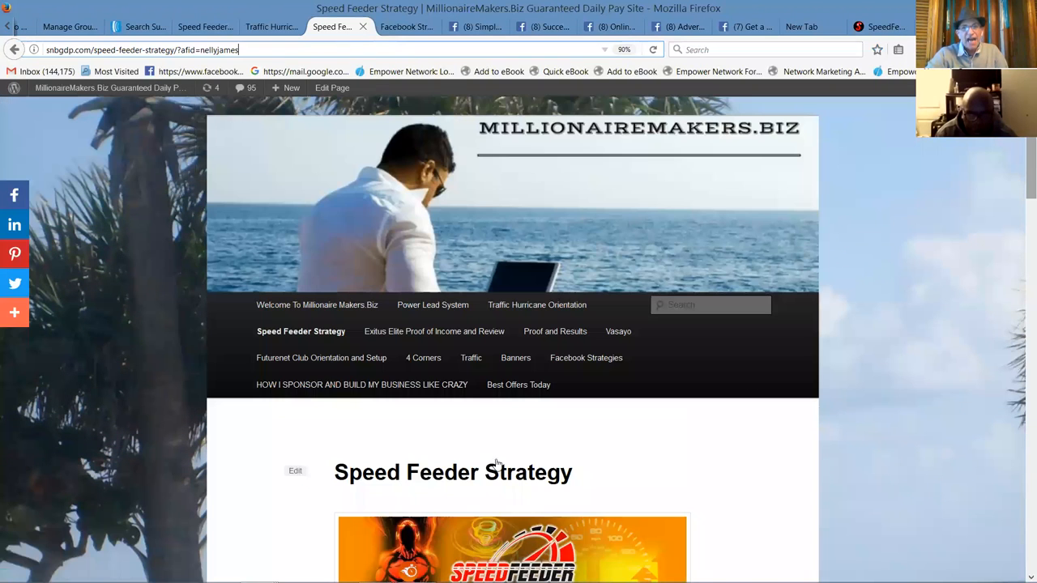
{"action": "scroll", "scroll_direction": "down", "scroll_amount": 3}
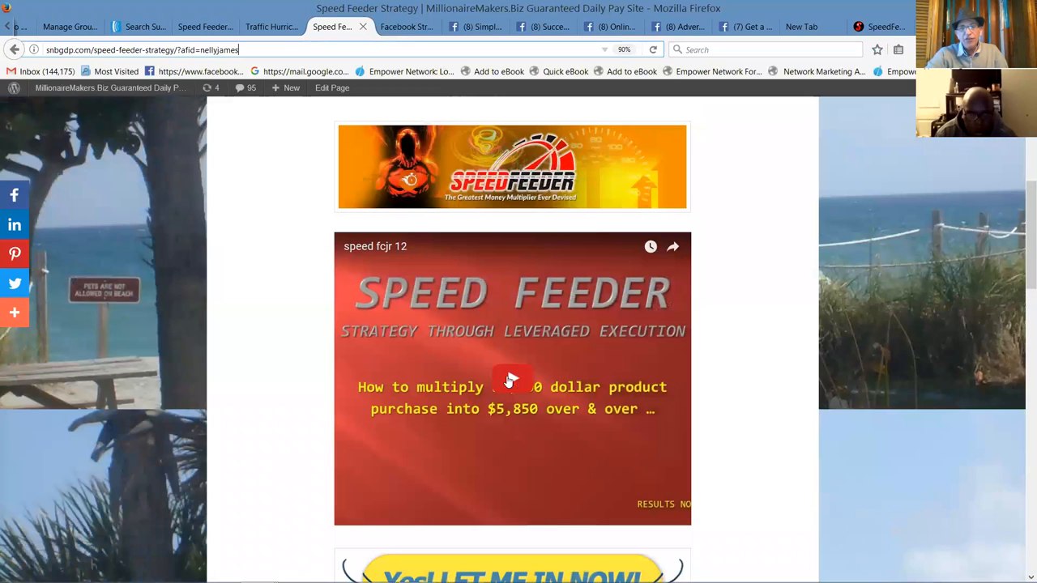
{"action": "mouse_move", "coordinate": [1021, 282]}
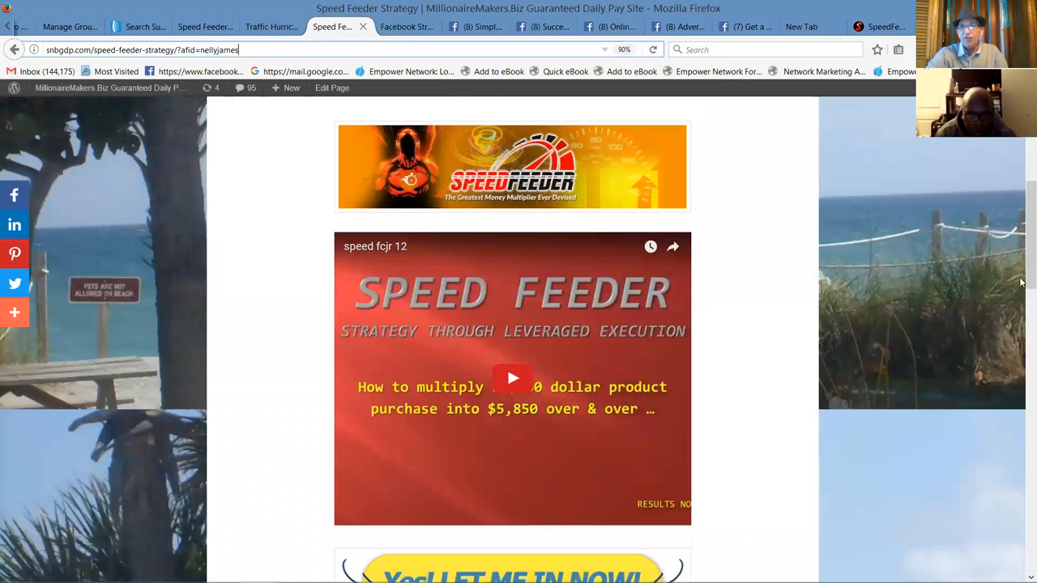
{"action": "scroll", "scroll_direction": "down", "scroll_amount": 3}
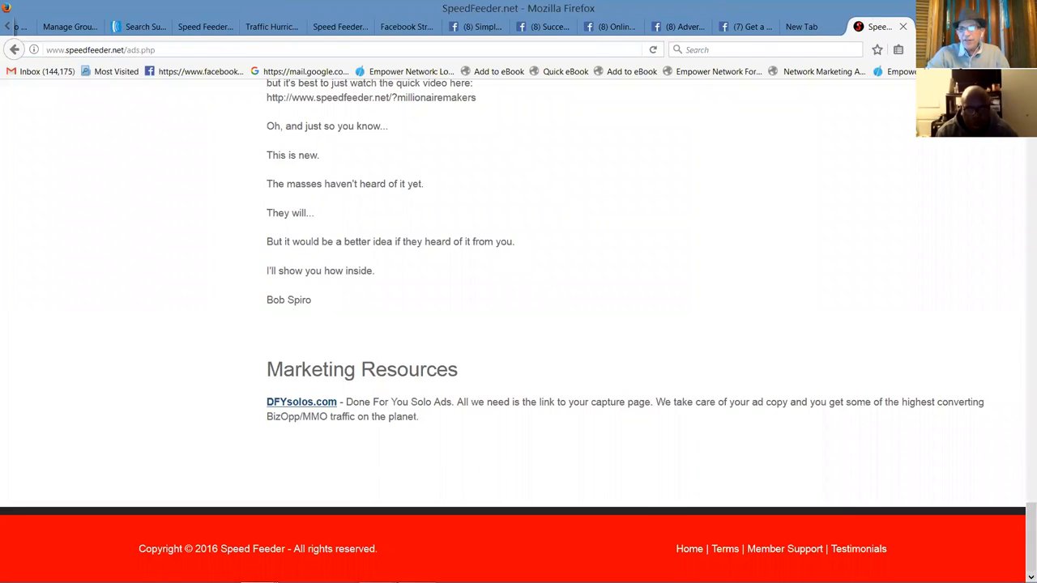
Step: Leave SpeedFeeder's Promotional Center and return to the Traffic Hurricane Sponsored Members page
{"action": "scroll", "scroll_direction": "down", "scroll_amount": 3}
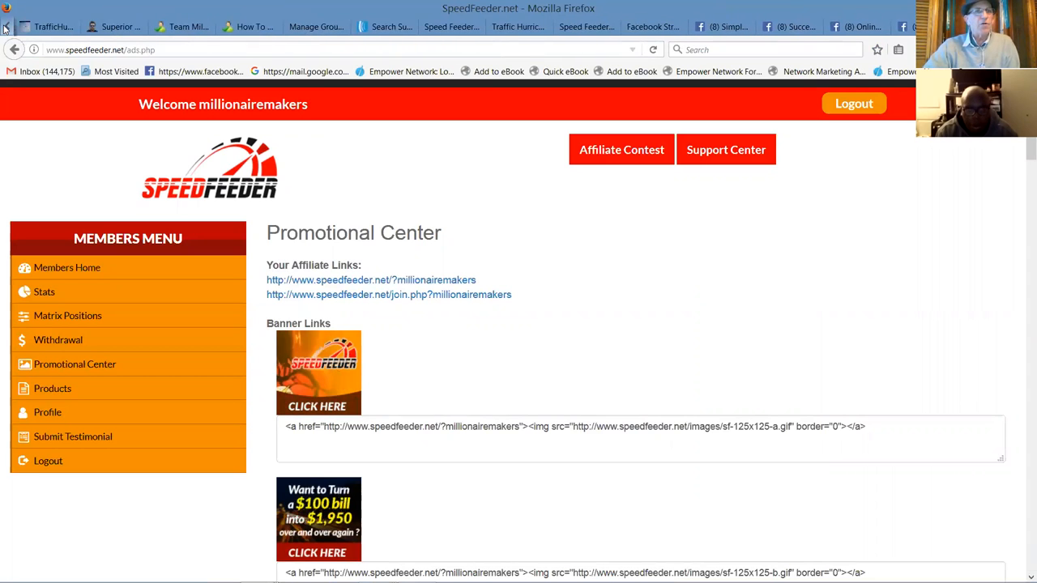
{"action": "left_click", "coordinate": [49, 26]}
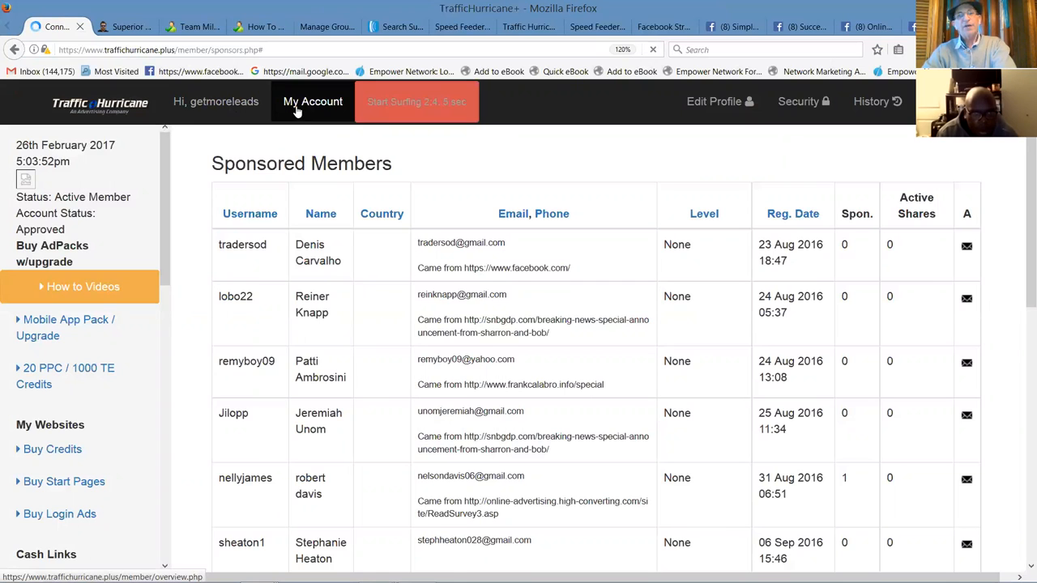
Step: Bring up the Traffic Hurricane member login form via My Account and Signin
{"action": "left_click", "coordinate": [313, 101]}
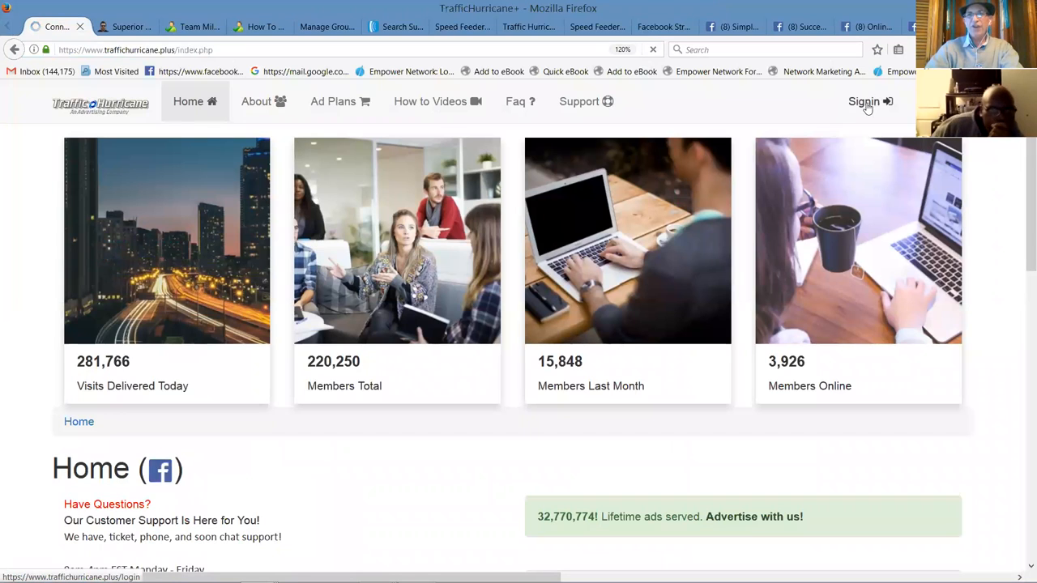
{"action": "left_click", "coordinate": [863, 101]}
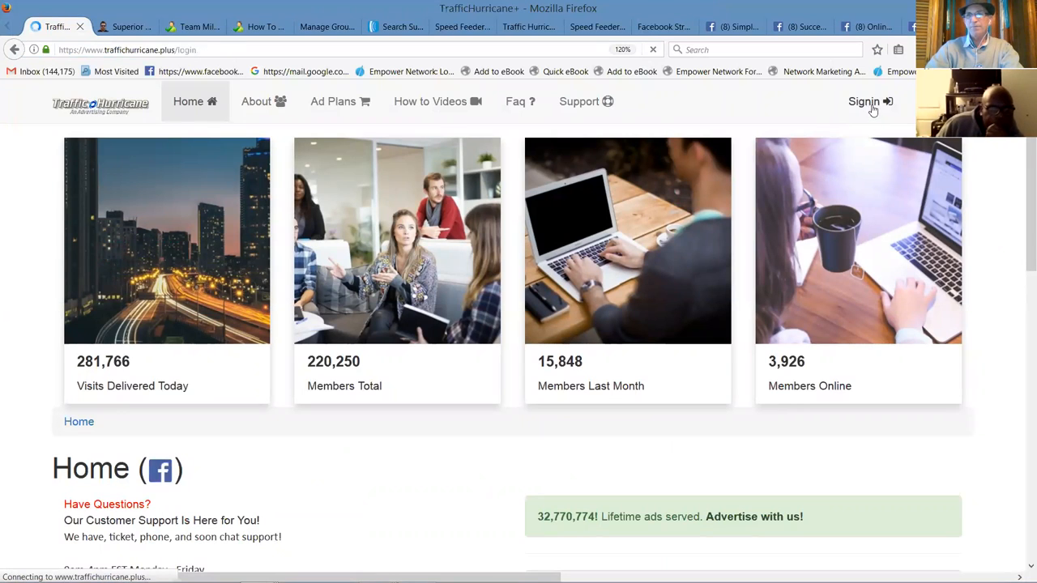
{"action": "left_click", "coordinate": [864, 101]}
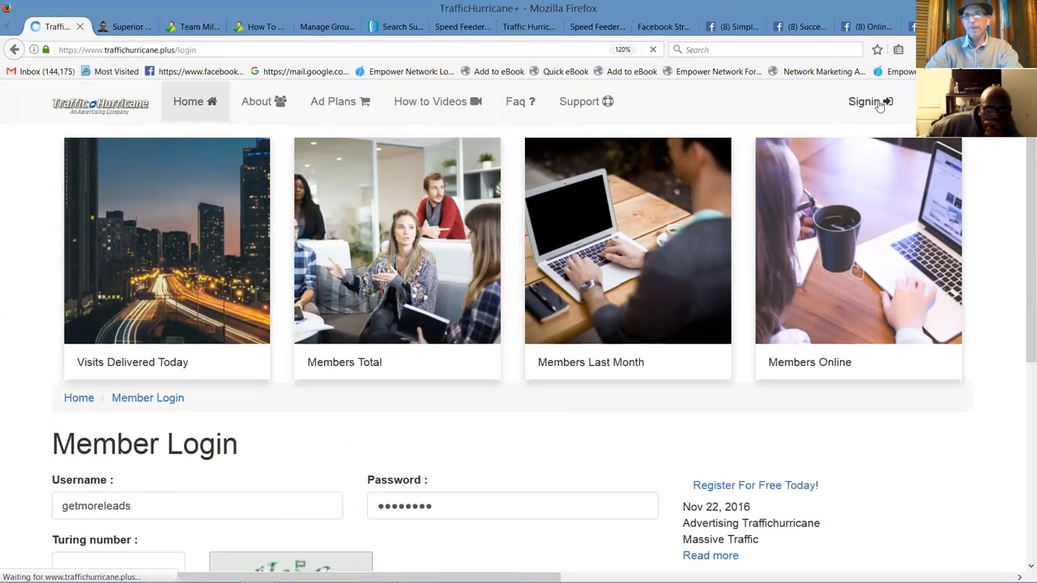
{"action": "scroll", "scroll_direction": "down", "scroll_amount": 3}
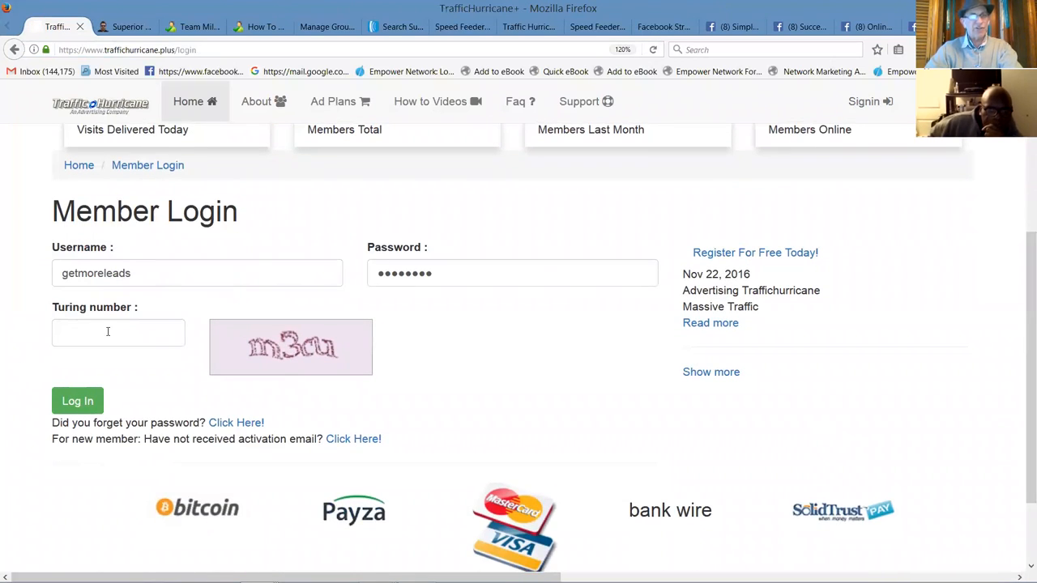
Step: Enter captcha code m3cu and submit the member login
{"action": "left_click", "coordinate": [117, 332]}
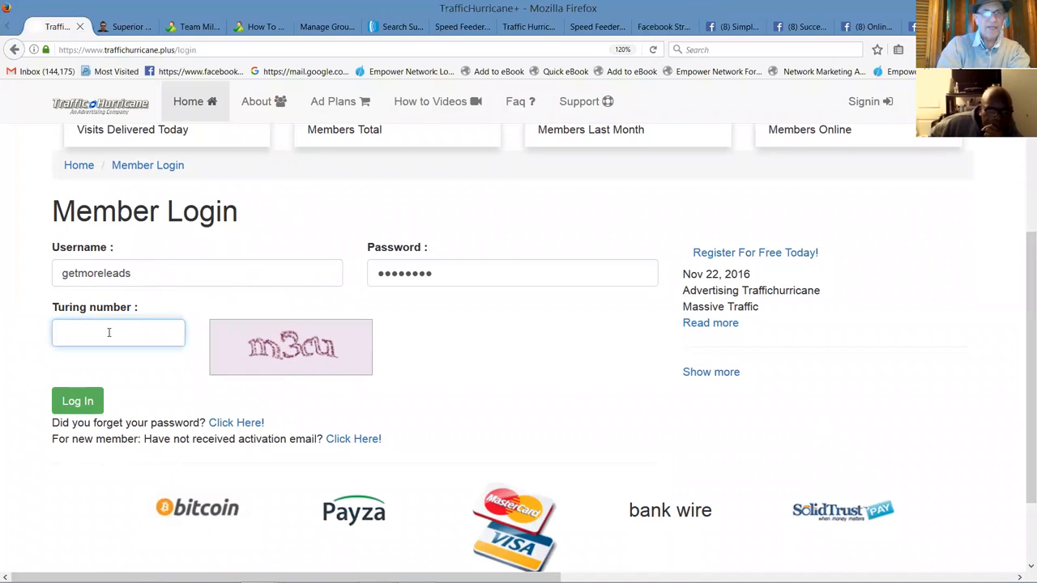
{"action": "type", "text": "m3"}
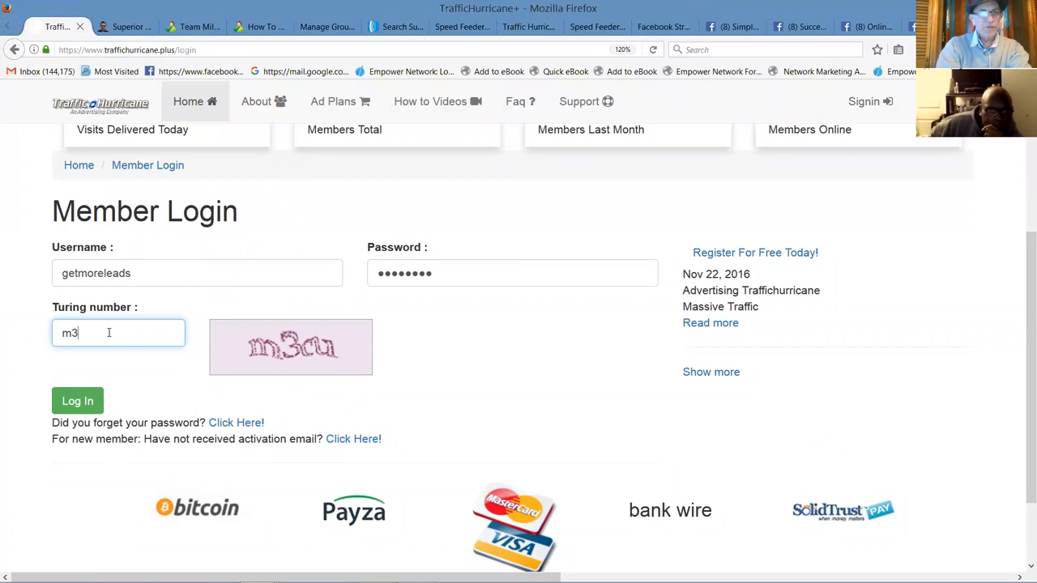
{"action": "type", "text": "cu"}
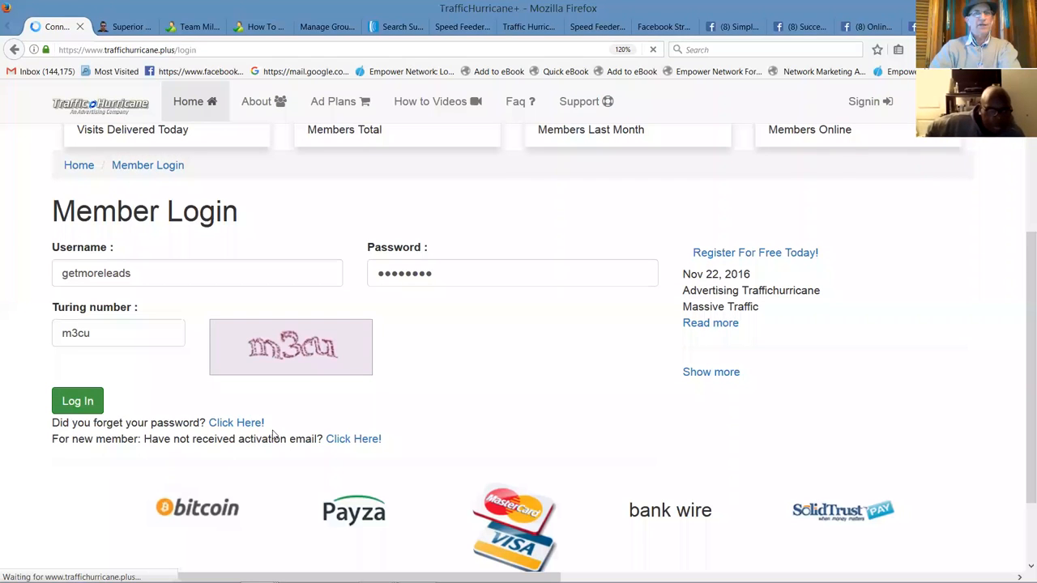
{"action": "mouse_move", "coordinate": [372, 201]}
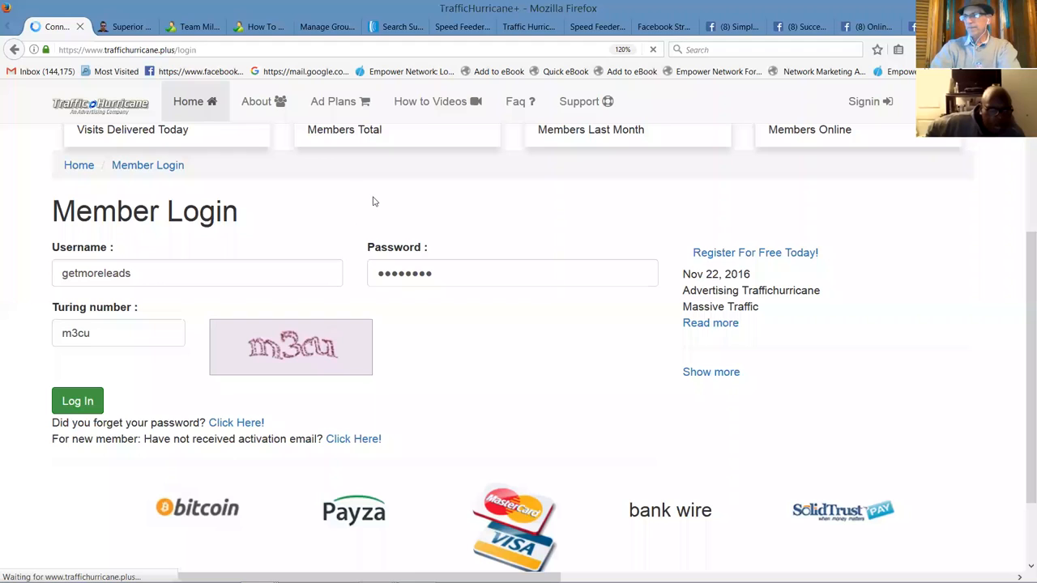
{"action": "mouse_move", "coordinate": [376, 203]}
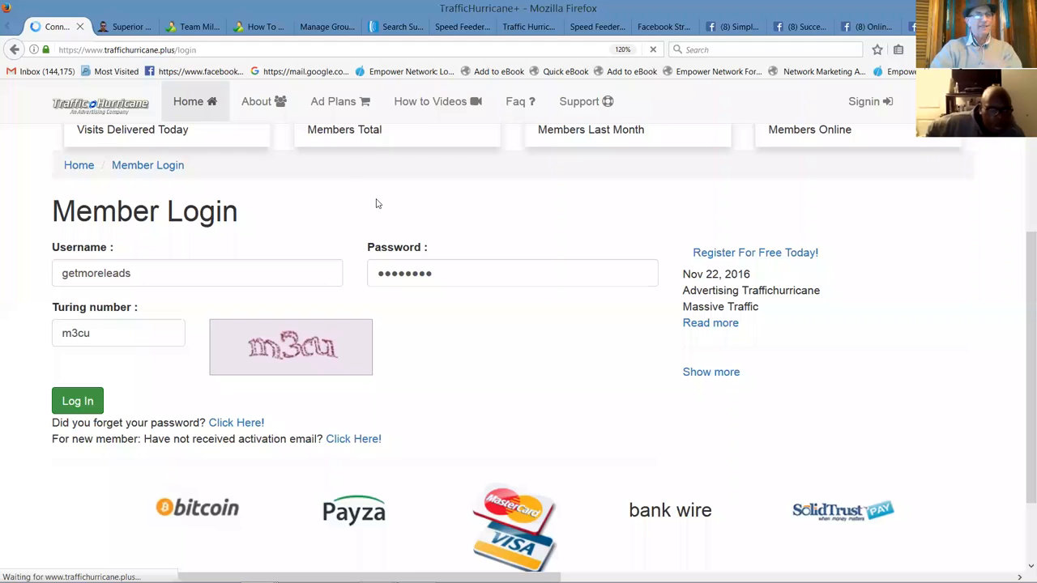
{"action": "left_click", "coordinate": [77, 400]}
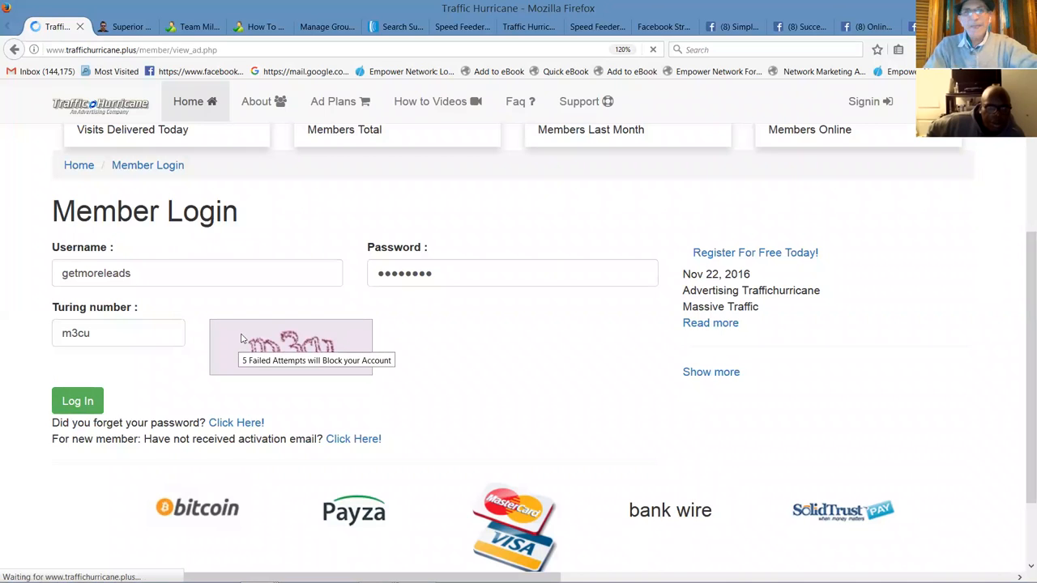
Step: View the advertised TheAdsTEAM Academy site until the thank-you bar with Back to Dashboard appears
{"action": "left_click", "coordinate": [77, 401]}
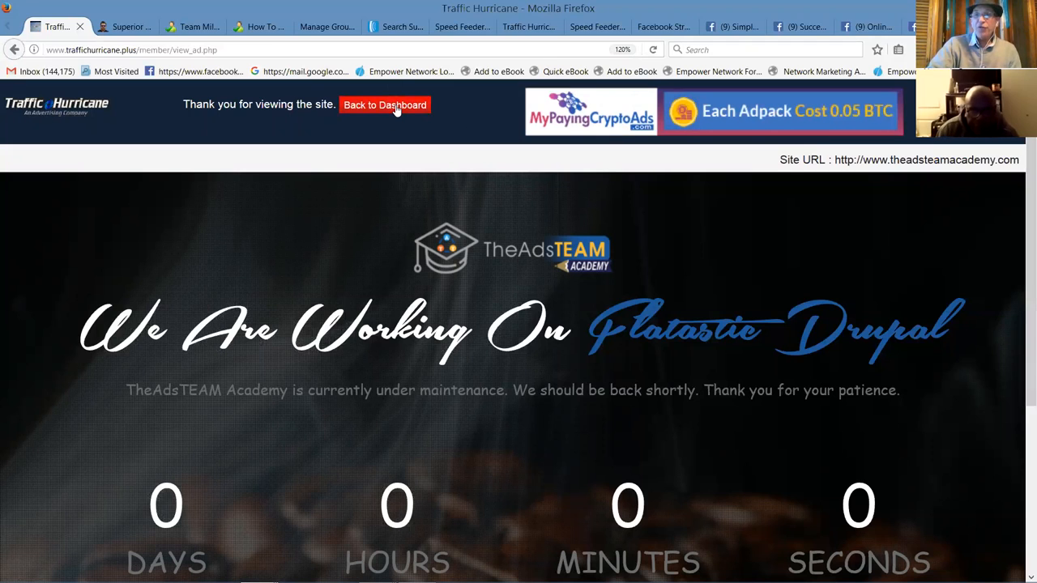
{"action": "left_click", "coordinate": [384, 105]}
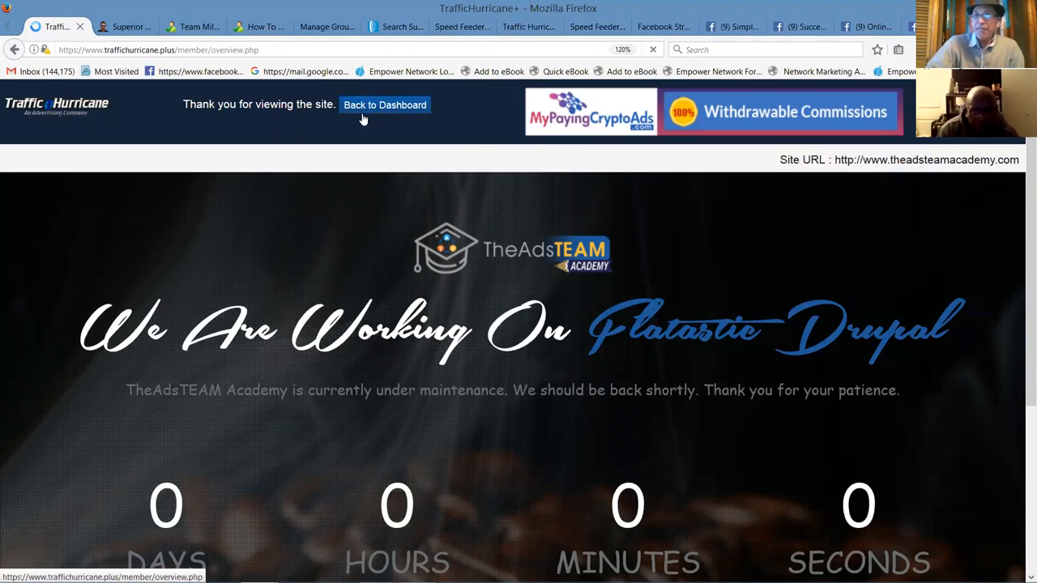
Step: Go back to the dashboard and scroll down the member overview
{"action": "left_click", "coordinate": [384, 104]}
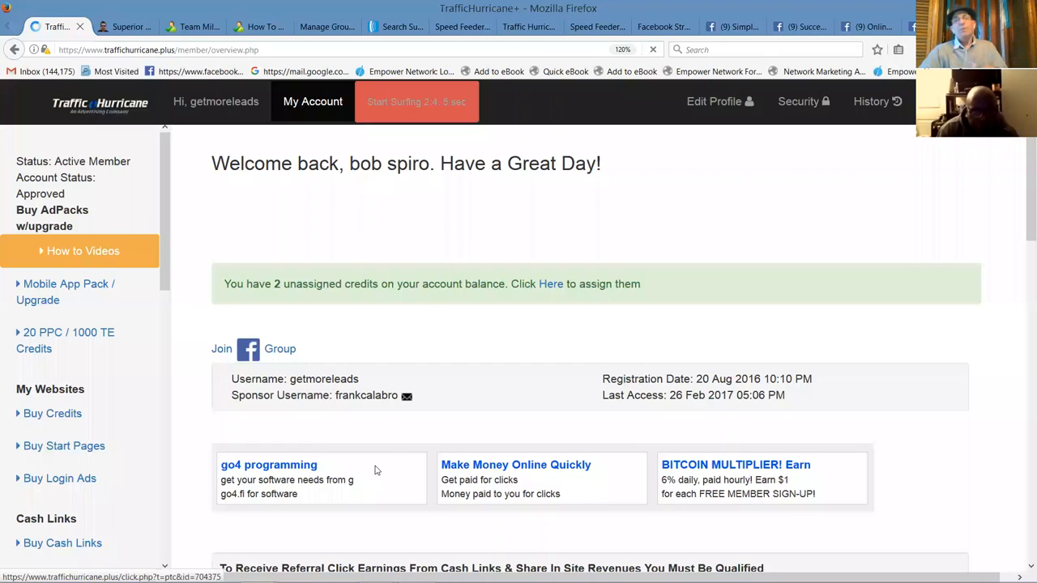
{"action": "mouse_move", "coordinate": [263, 539]}
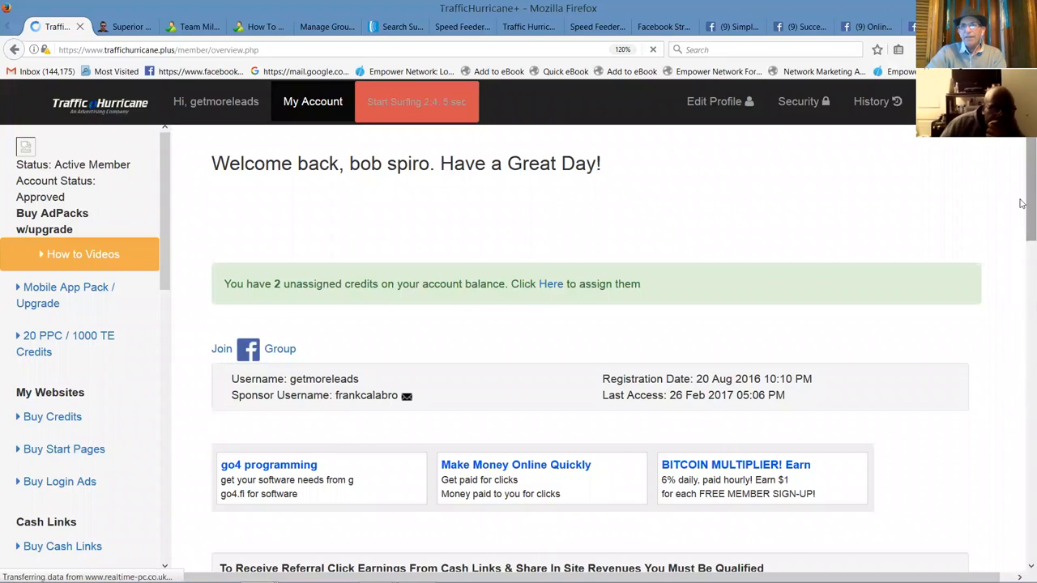
{"action": "scroll", "scroll_direction": "down", "scroll_amount": 3}
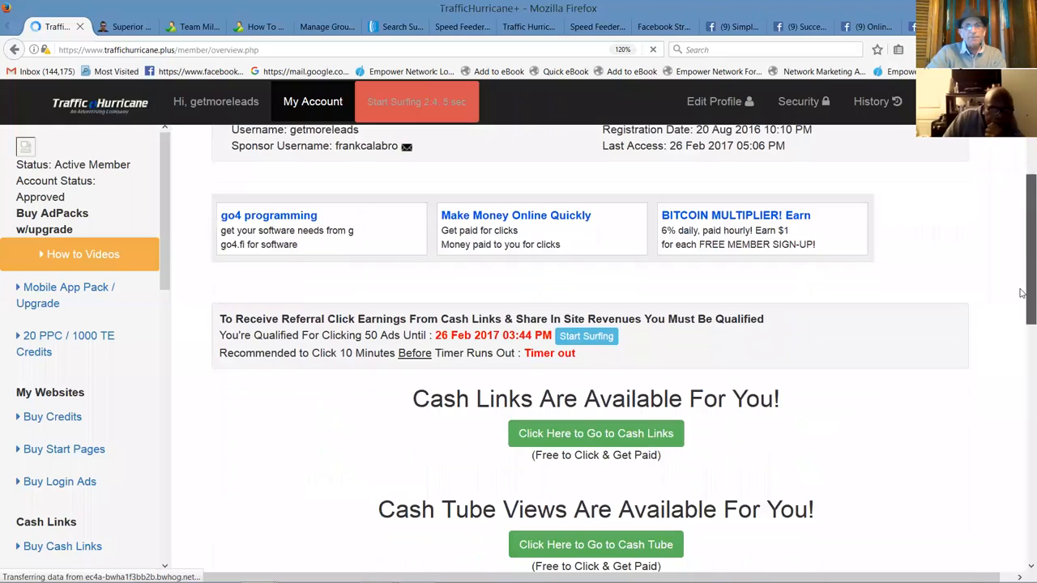
{"action": "scroll", "scroll_direction": "down", "scroll_amount": 3}
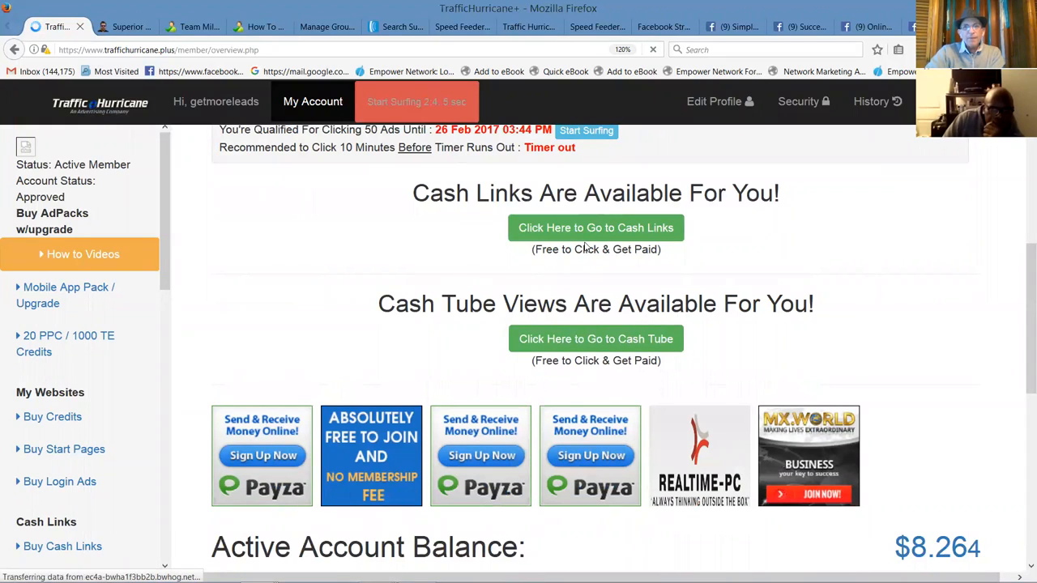
Step: Reach the Cash Links page with three $0.001 offers and start the first claim
{"action": "left_click", "coordinate": [596, 227]}
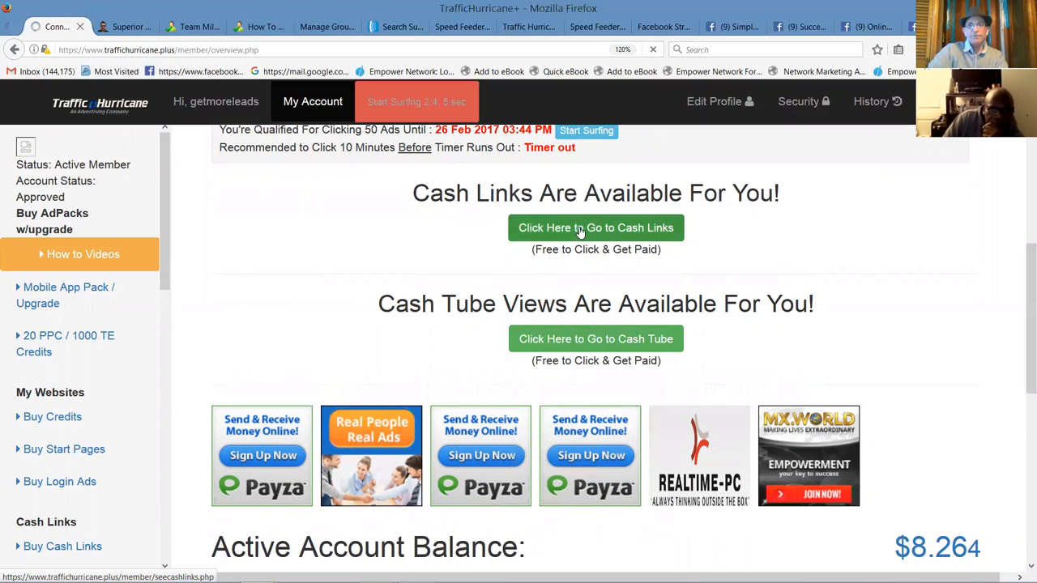
{"action": "left_click", "coordinate": [595, 228]}
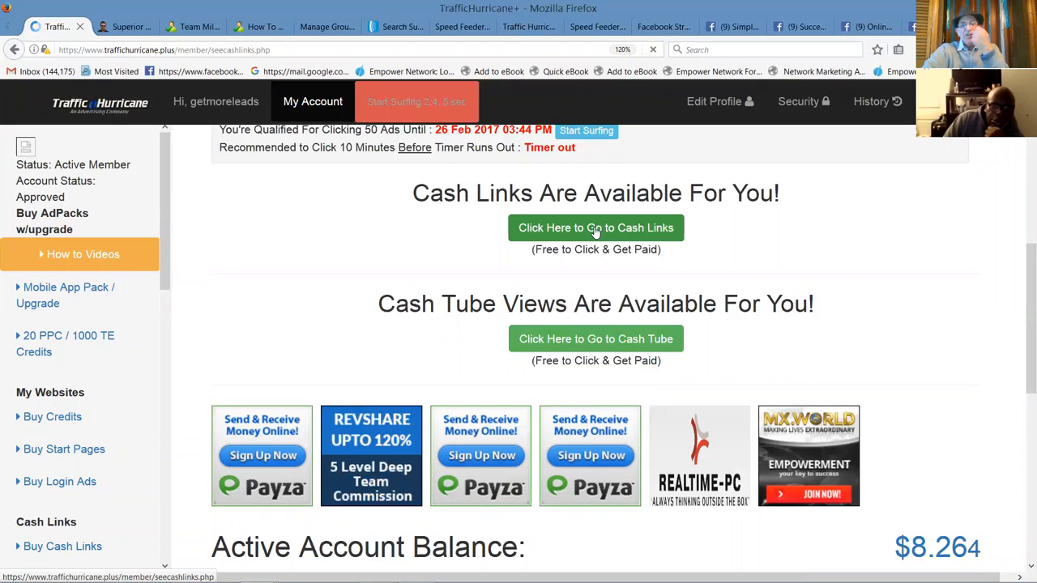
{"action": "left_click", "coordinate": [595, 227]}
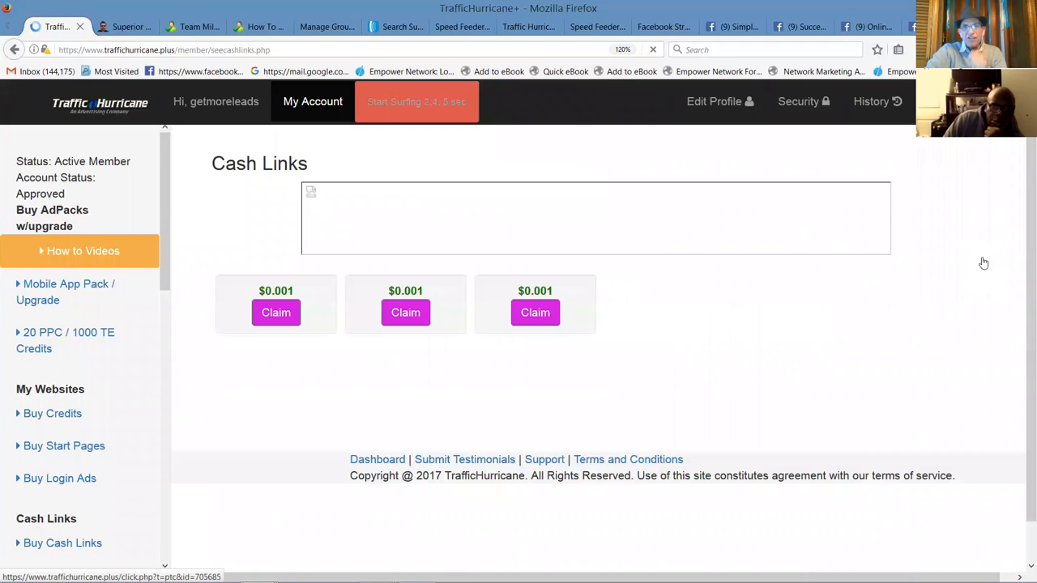
{"action": "mouse_move", "coordinate": [243, 356]}
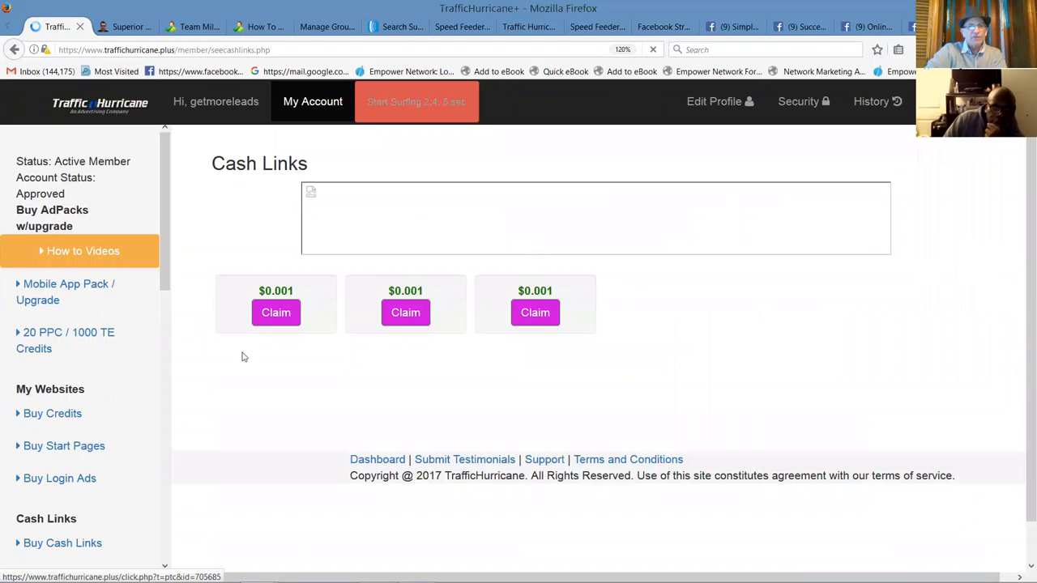
{"action": "left_click", "coordinate": [275, 312]}
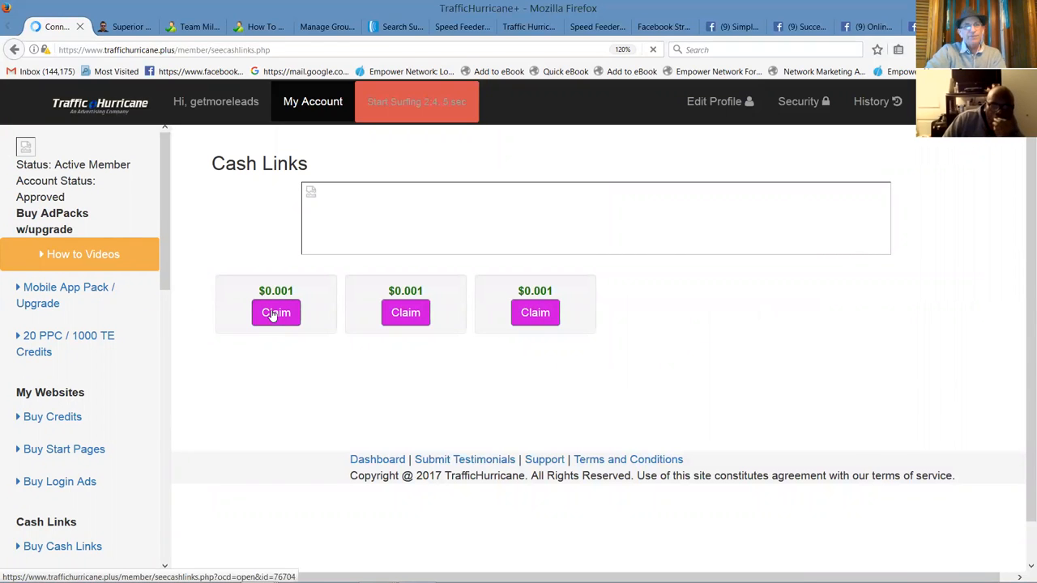
Step: Claim the Skyllex cash link and credit the click with verification code 146
{"action": "left_click", "coordinate": [275, 312]}
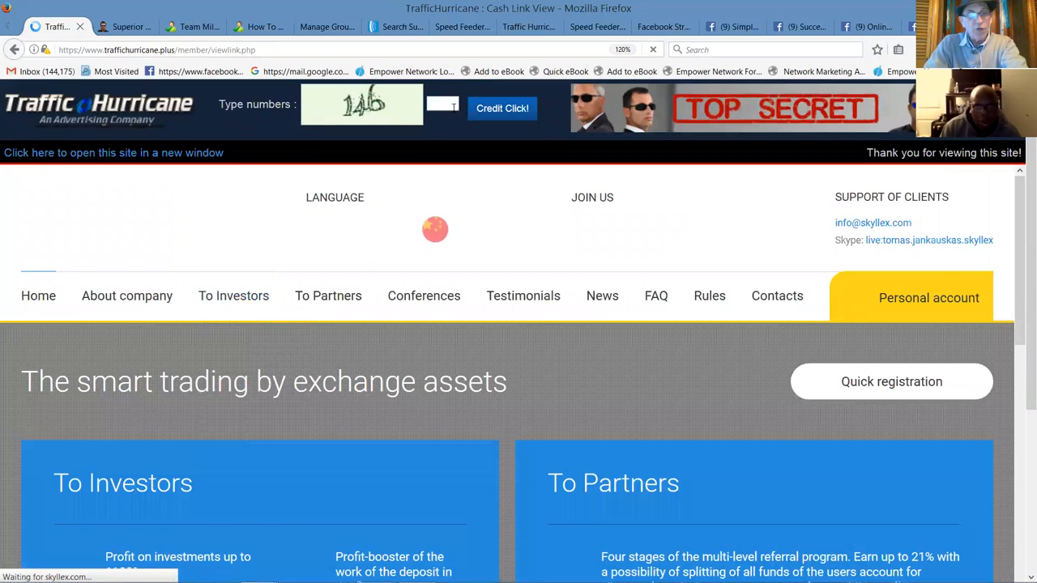
{"action": "type", "text": "146"}
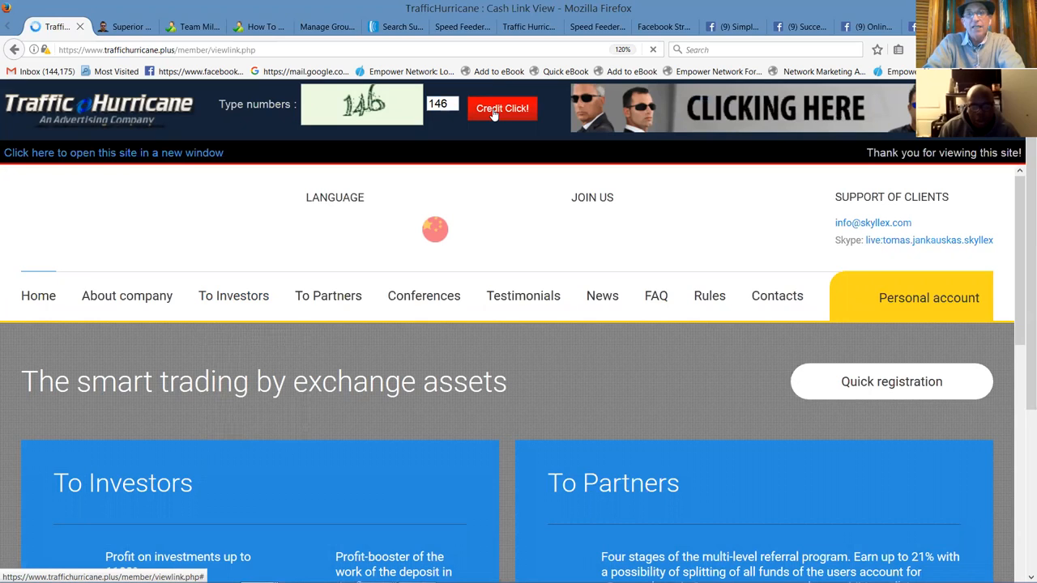
{"action": "mouse_move", "coordinate": [267, 127]}
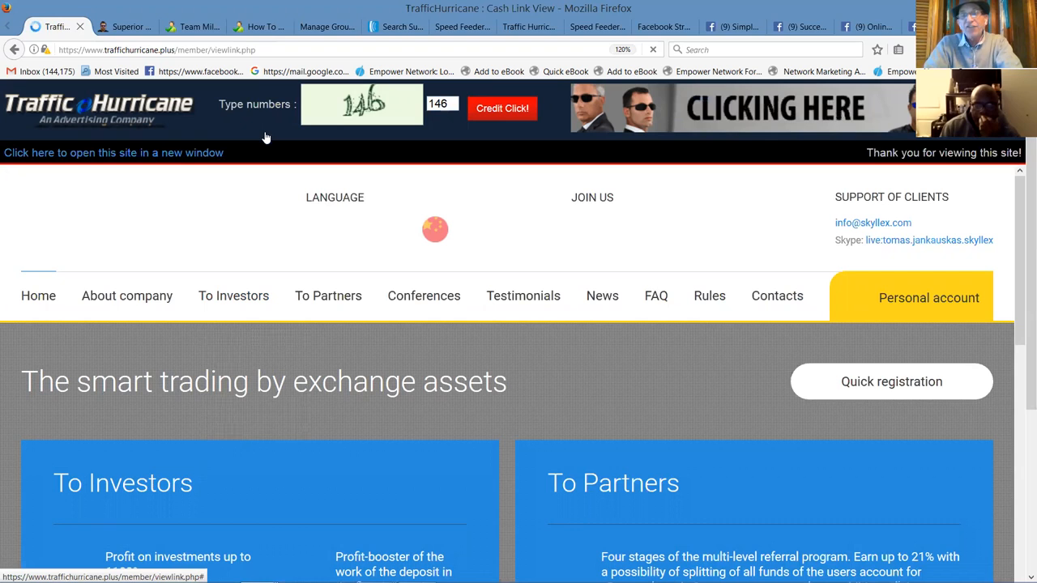
{"action": "left_click", "coordinate": [501, 108]}
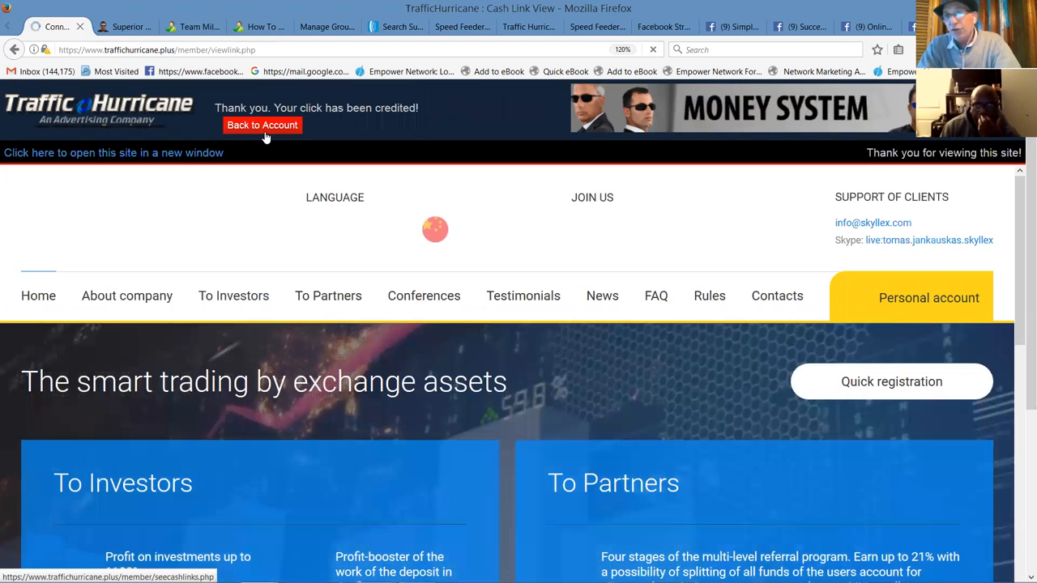
Step: Return to the Cash Links page showing two remaining $0.001 offers, heading back to the account
{"action": "left_click", "coordinate": [262, 125]}
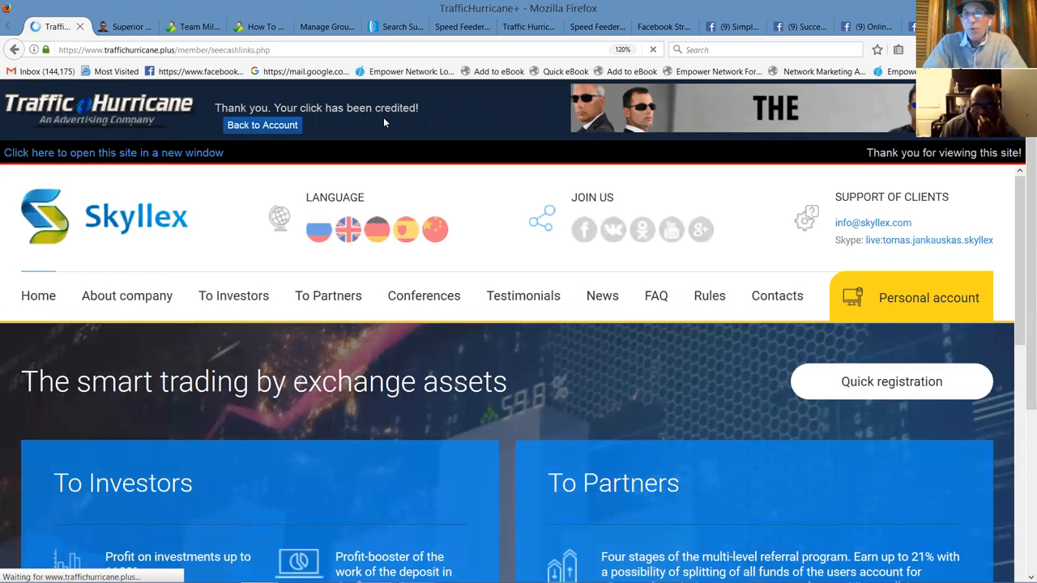
{"action": "left_click", "coordinate": [262, 125]}
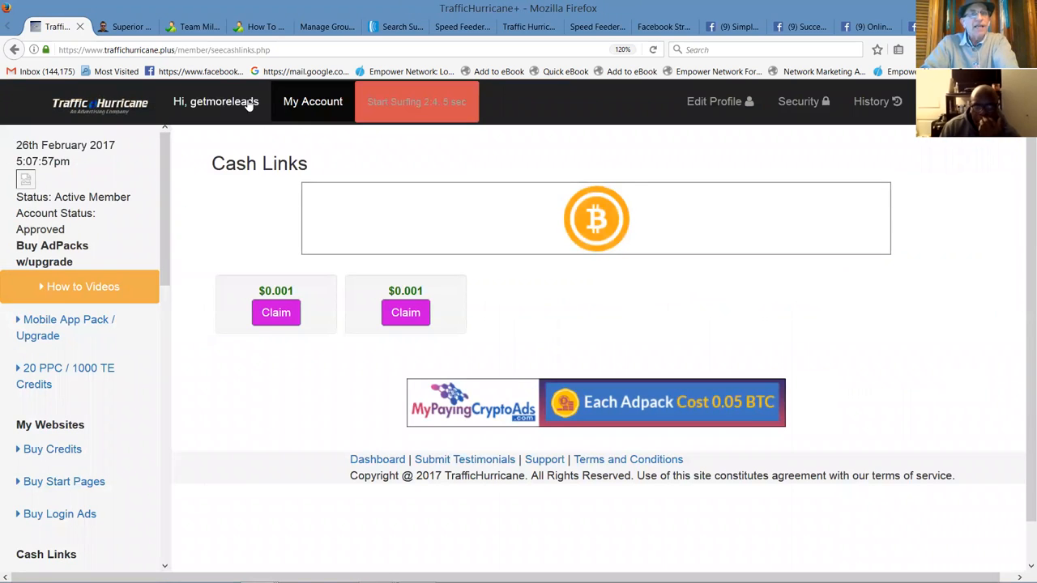
{"action": "left_click", "coordinate": [313, 101]}
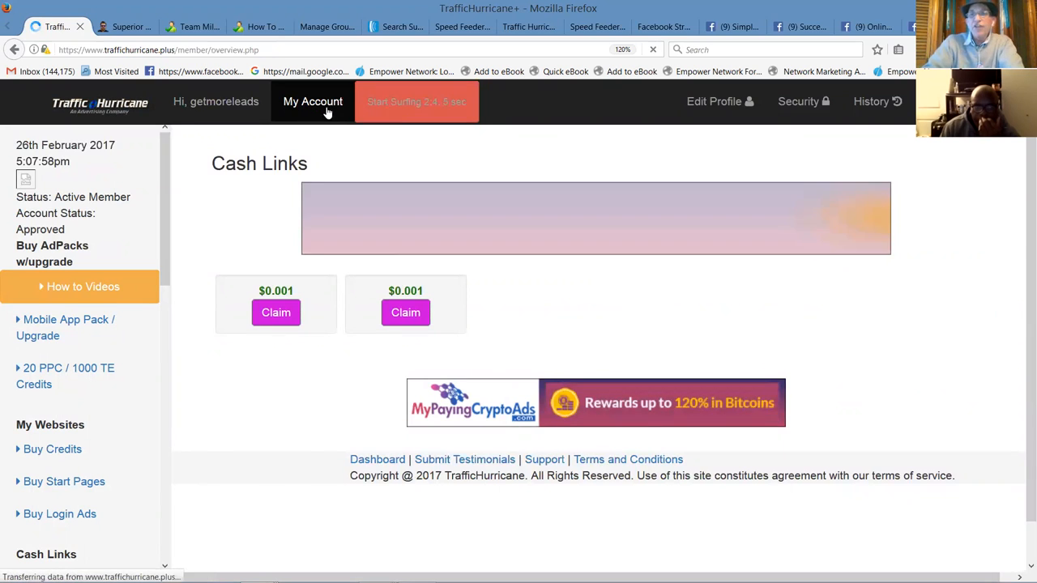
Step: Review the account overview down to the $8.265 active balance and the Cash Tube offers
{"action": "left_click", "coordinate": [313, 101]}
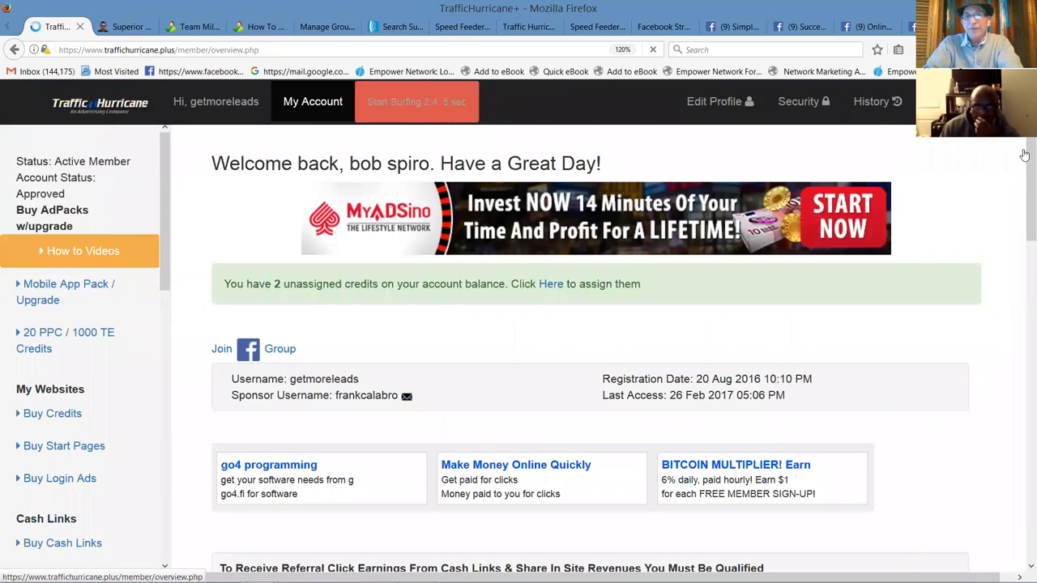
{"action": "scroll", "scroll_direction": "down", "scroll_amount": 3}
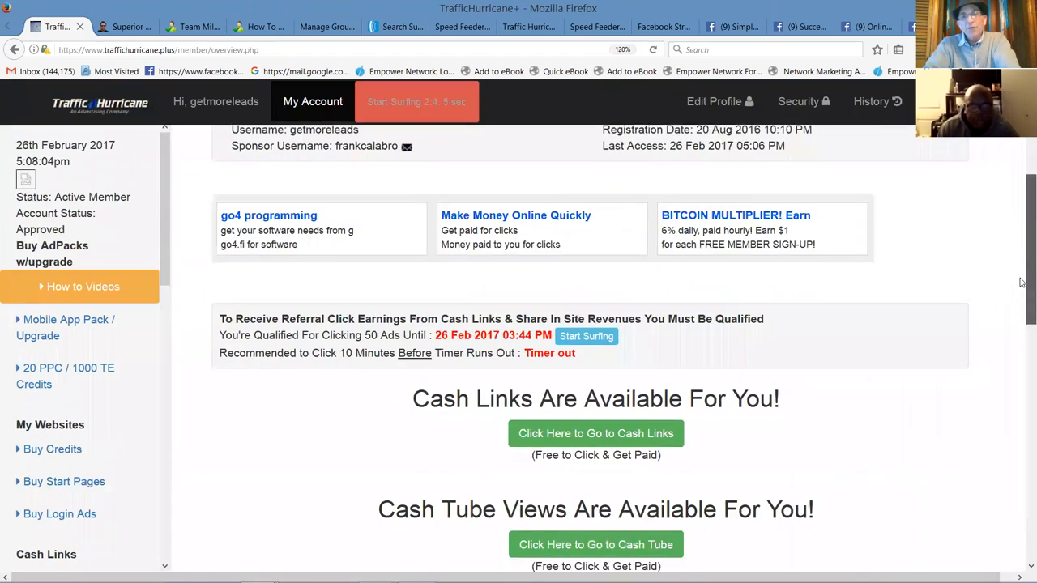
{"action": "scroll", "scroll_direction": "down", "scroll_amount": 3}
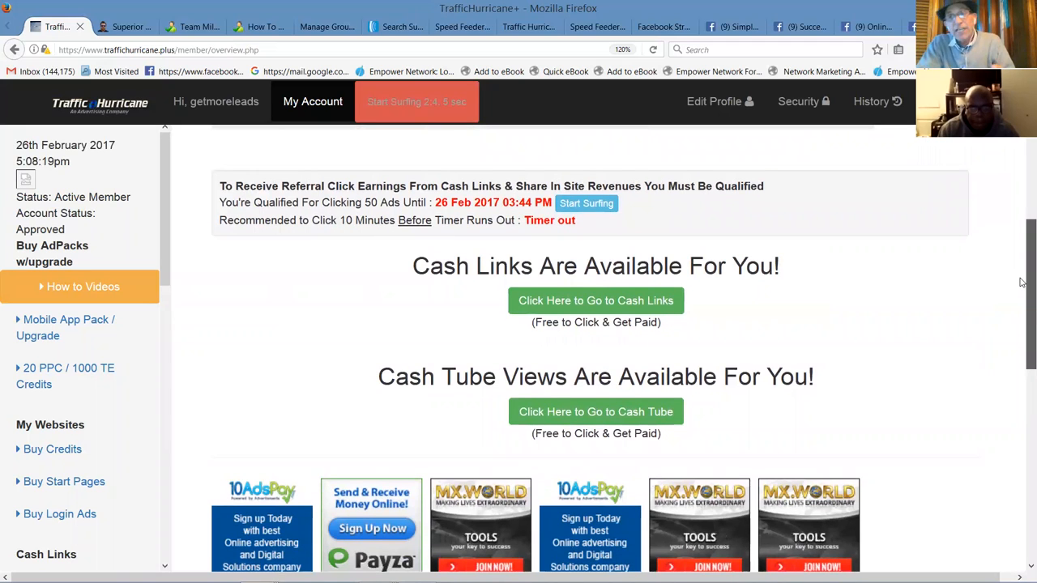
{"action": "scroll", "scroll_direction": "down", "scroll_amount": 3}
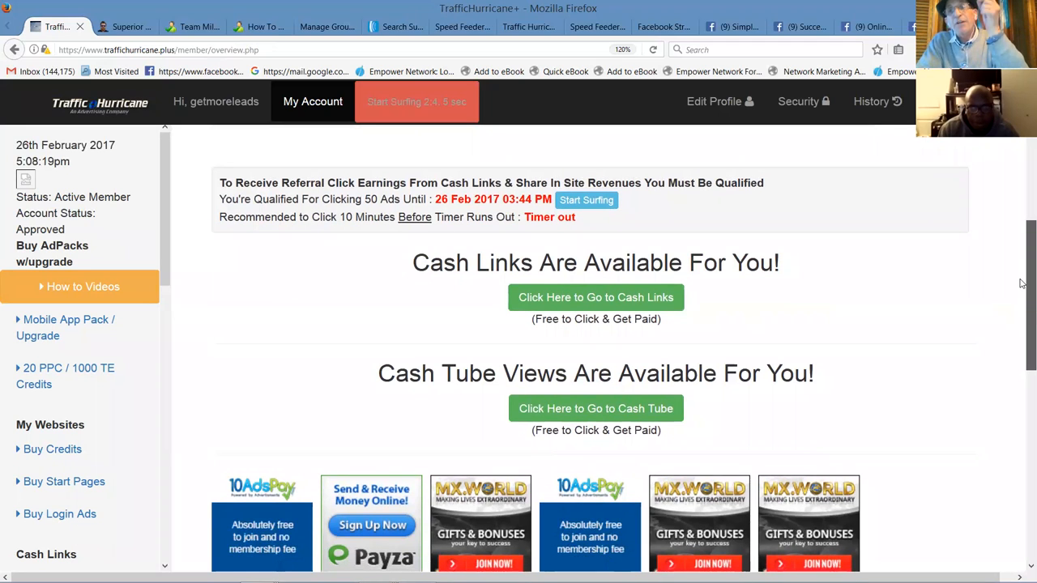
{"action": "scroll", "scroll_direction": "down", "scroll_amount": 3}
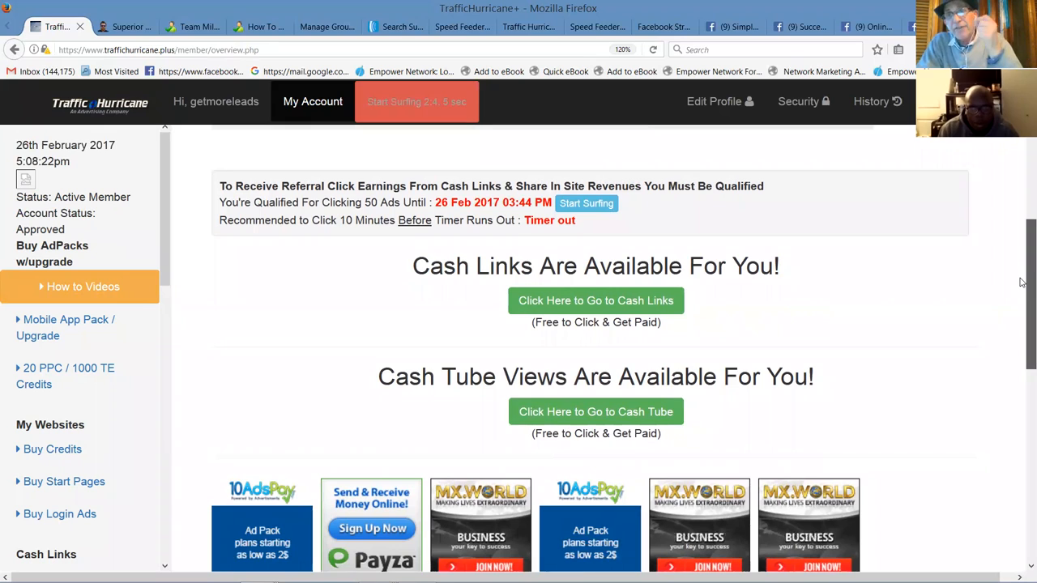
{"action": "scroll", "scroll_direction": "down", "scroll_amount": 3}
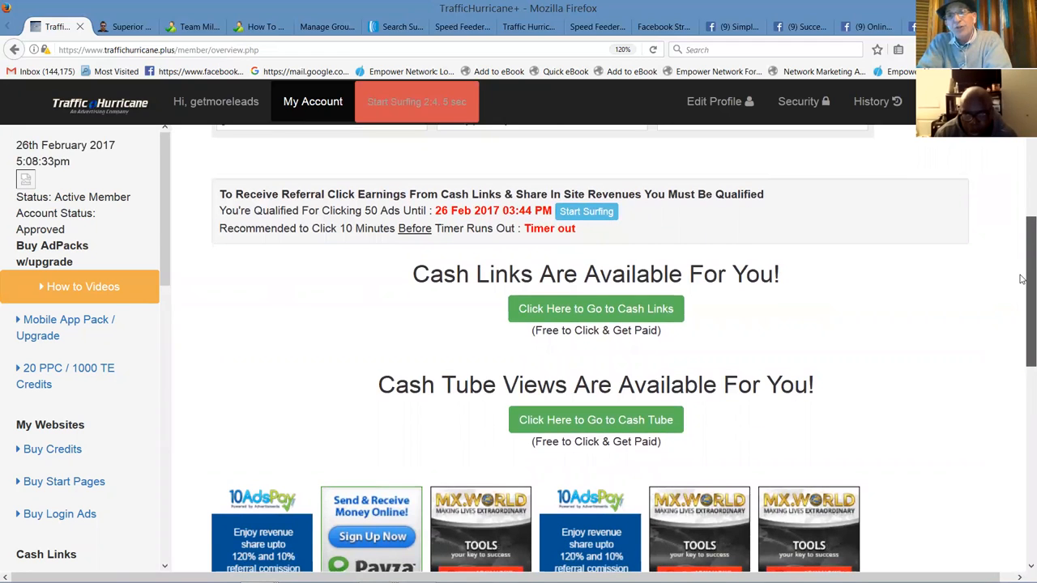
{"action": "scroll", "scroll_direction": "down", "scroll_amount": 3}
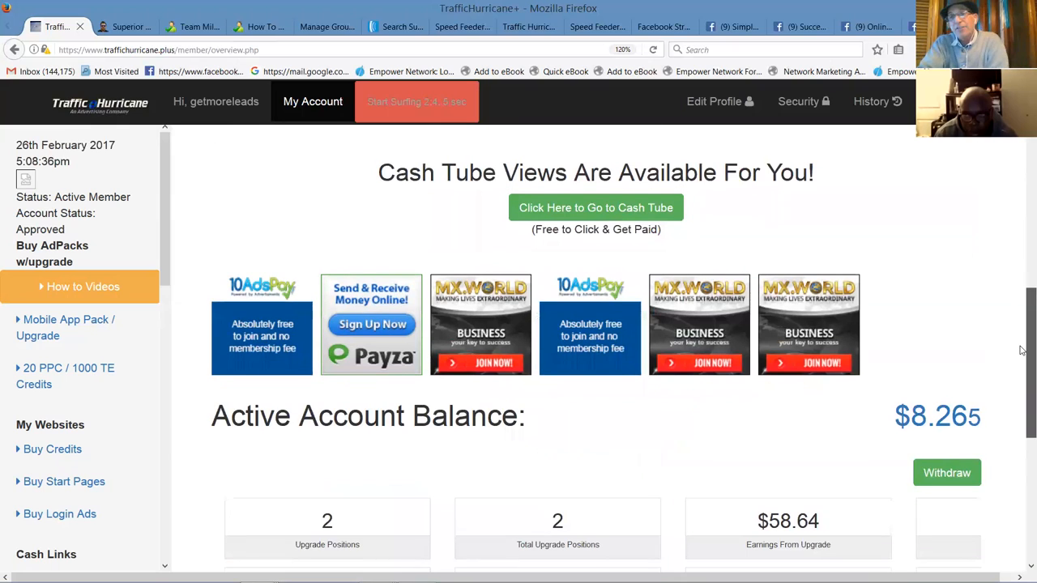
{"action": "scroll", "scroll_direction": "down", "scroll_amount": 3}
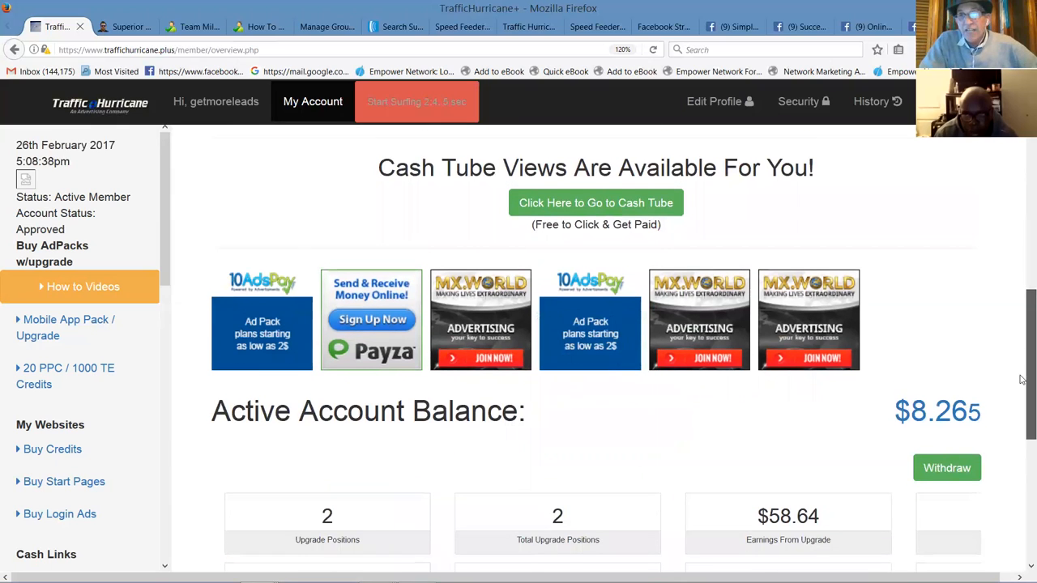
{"action": "scroll", "scroll_direction": "down", "scroll_amount": 3}
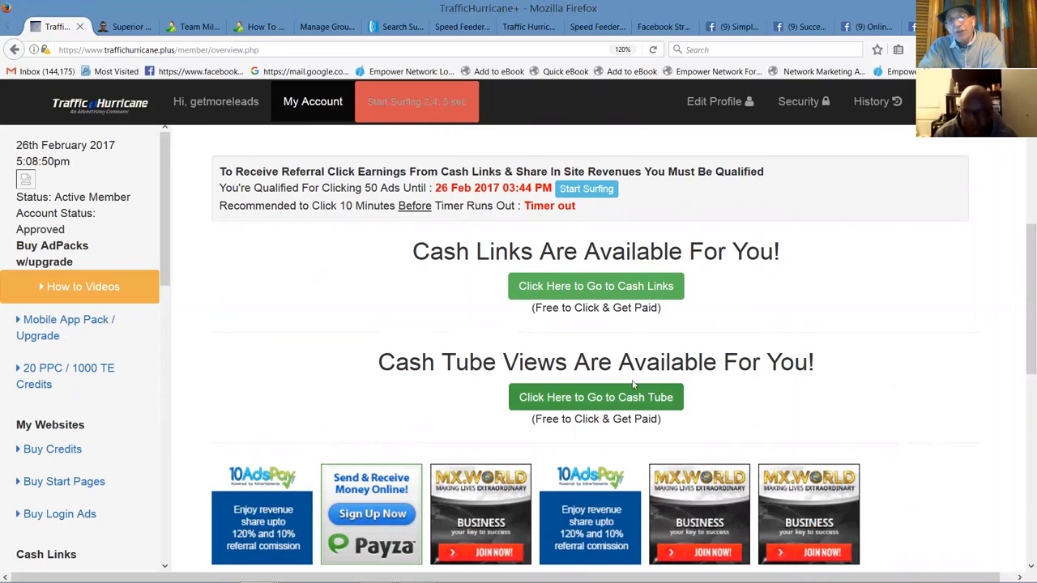
Step: Reach the Cash Tube View page offering two $0.01 video links
{"action": "left_click", "coordinate": [595, 397]}
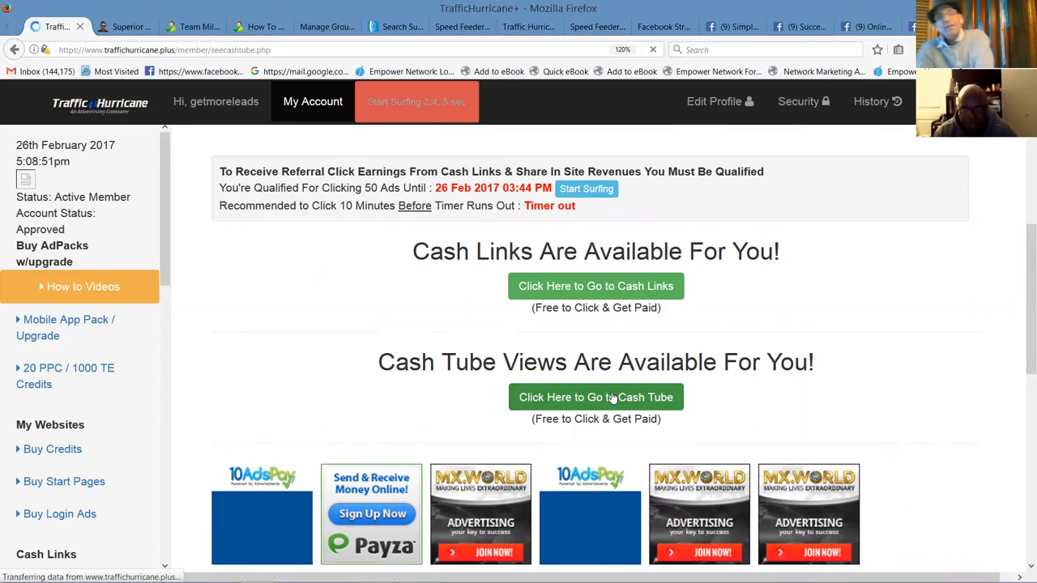
{"action": "left_click", "coordinate": [596, 396]}
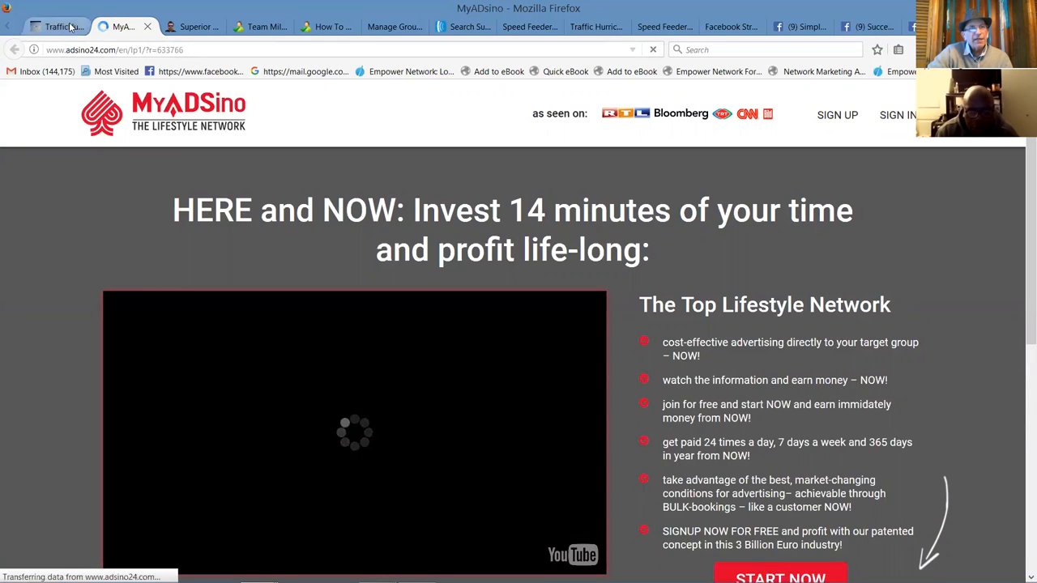
{"action": "left_click", "coordinate": [55, 26]}
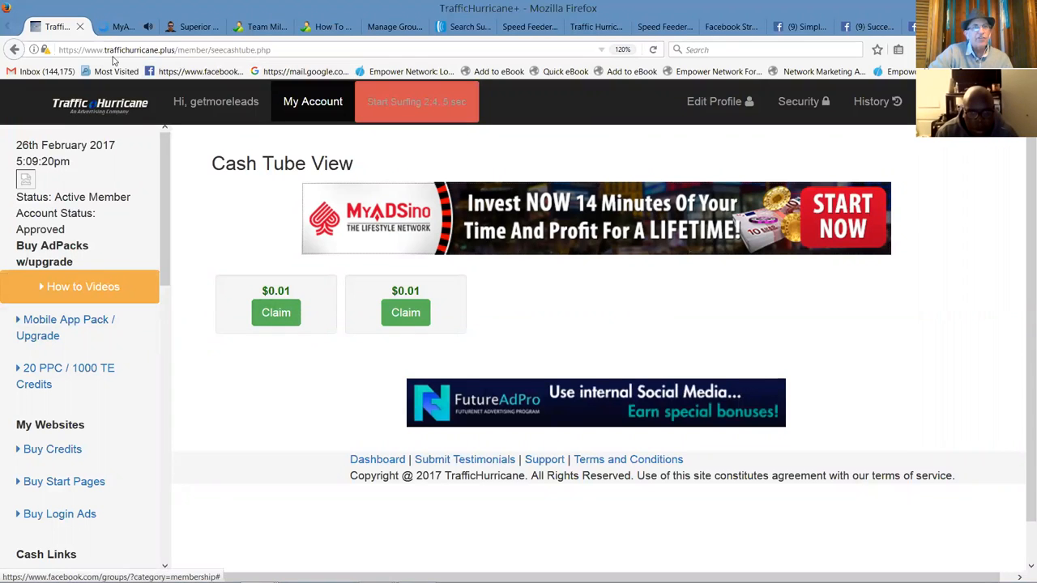
Step: View the MyADSino advertiser page, return to Cash Tube and claim the first $0.01 link
{"action": "left_click", "coordinate": [595, 218]}
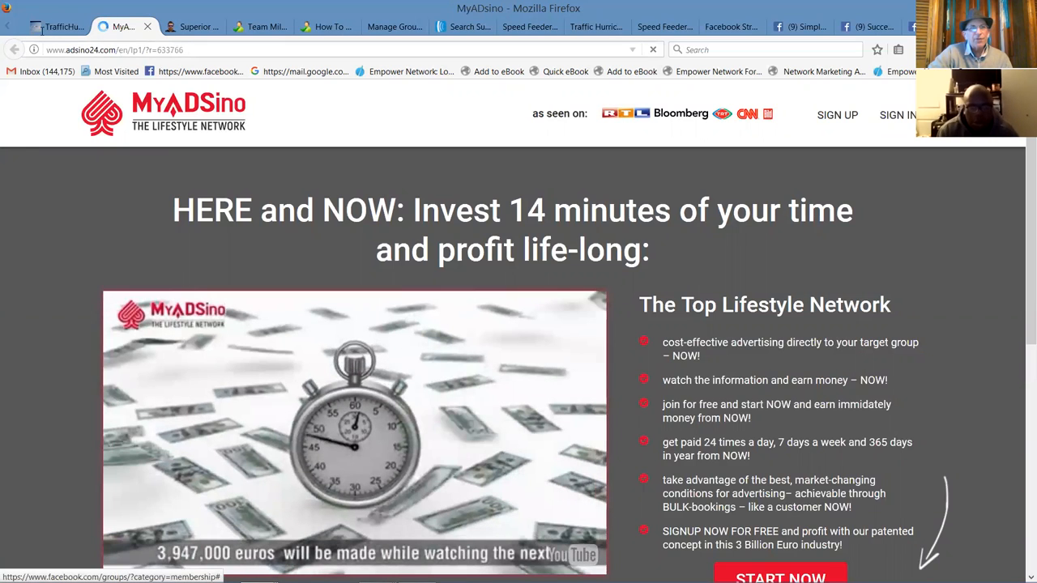
{"action": "left_click", "coordinate": [56, 26]}
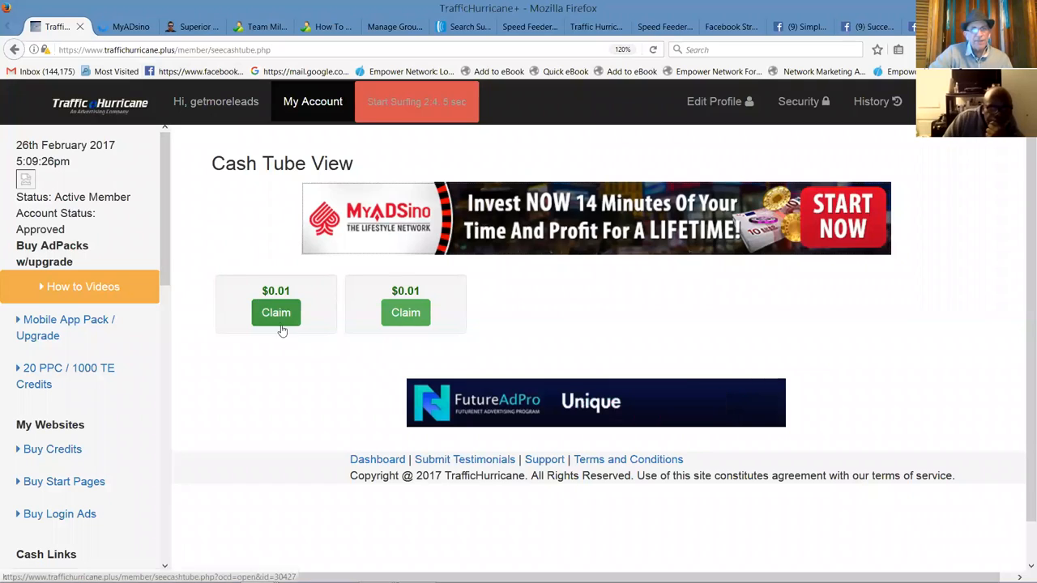
{"action": "left_click", "coordinate": [275, 313]}
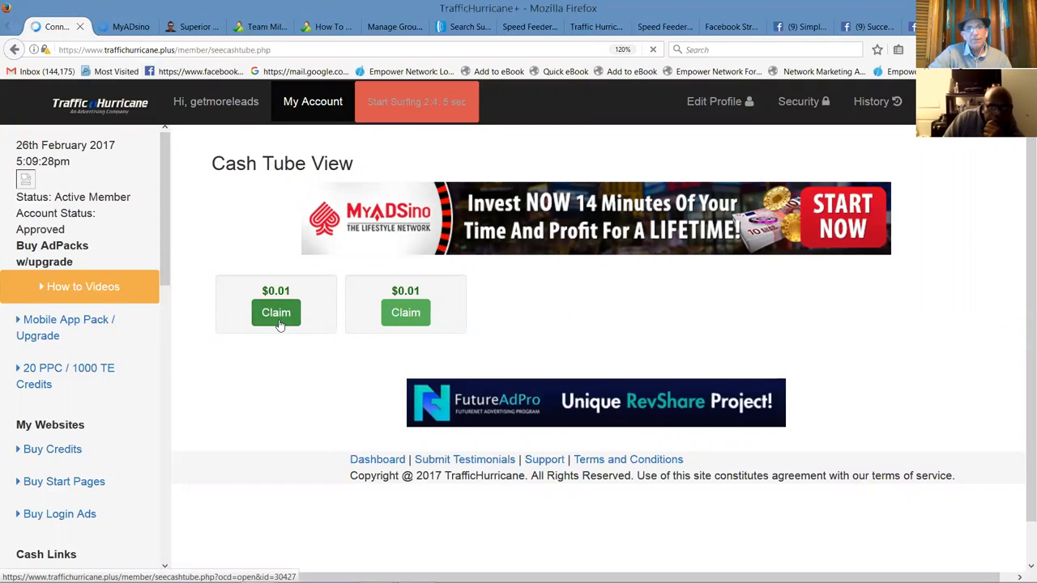
Step: View the claimed DasCoin cash link video, then close that viewing tab
{"action": "left_click", "coordinate": [275, 313]}
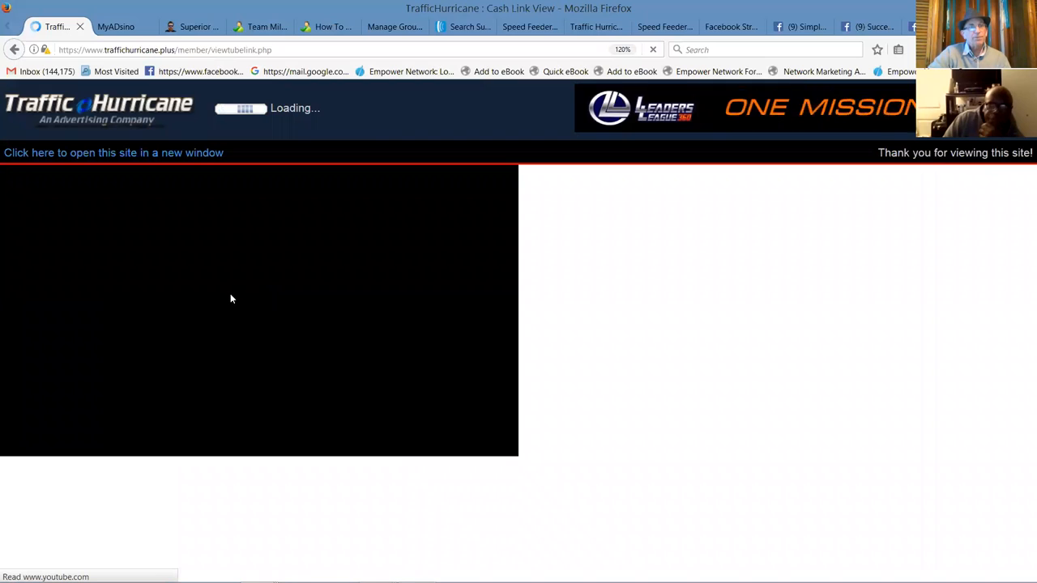
{"action": "mouse_move", "coordinate": [380, 123]}
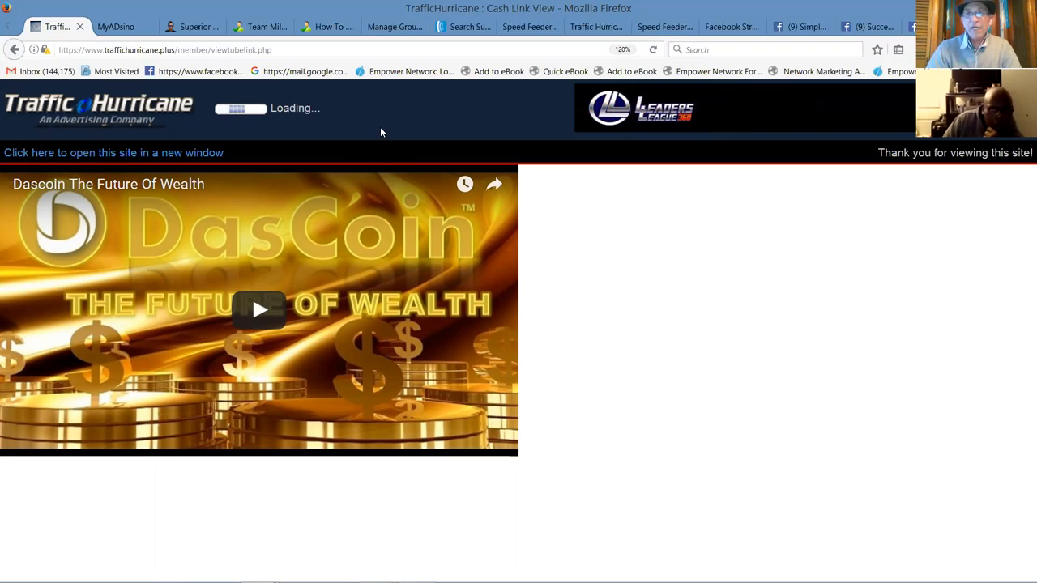
{"action": "mouse_move", "coordinate": [339, 130]}
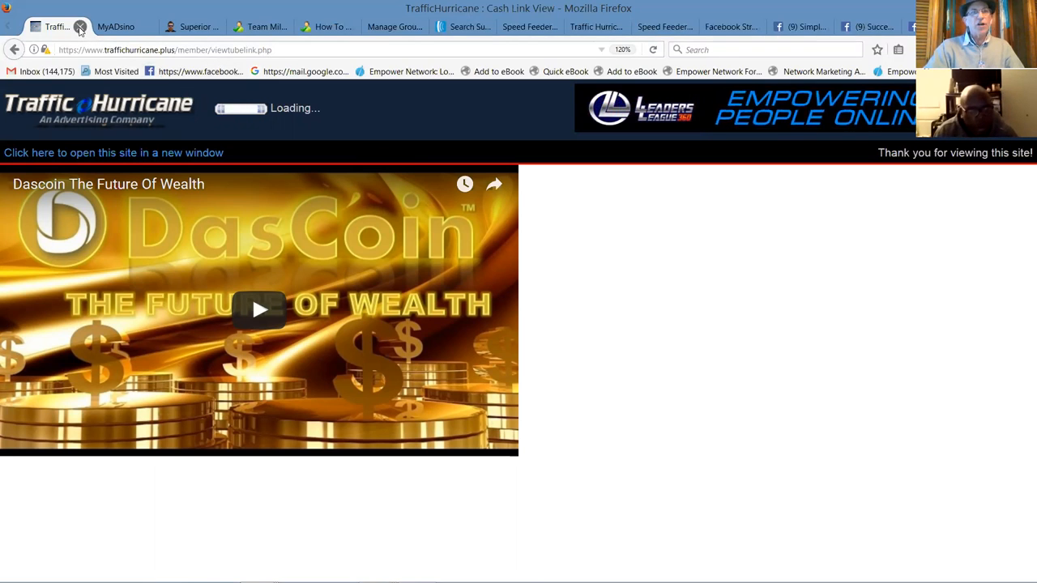
{"action": "left_click", "coordinate": [97, 26]}
{"action": "type", "text": "prosperonlinewithsnb.com/"}
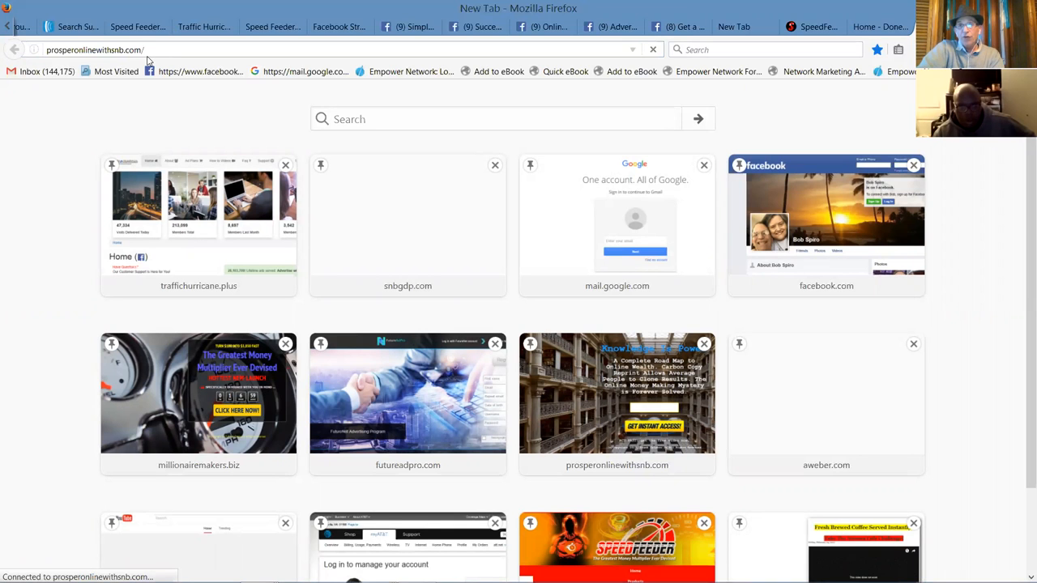
Step: On prosperonlinewithsnb.com, dismiss the invalid email alert and submit an email for instant access
{"action": "left_click", "coordinate": [616, 393]}
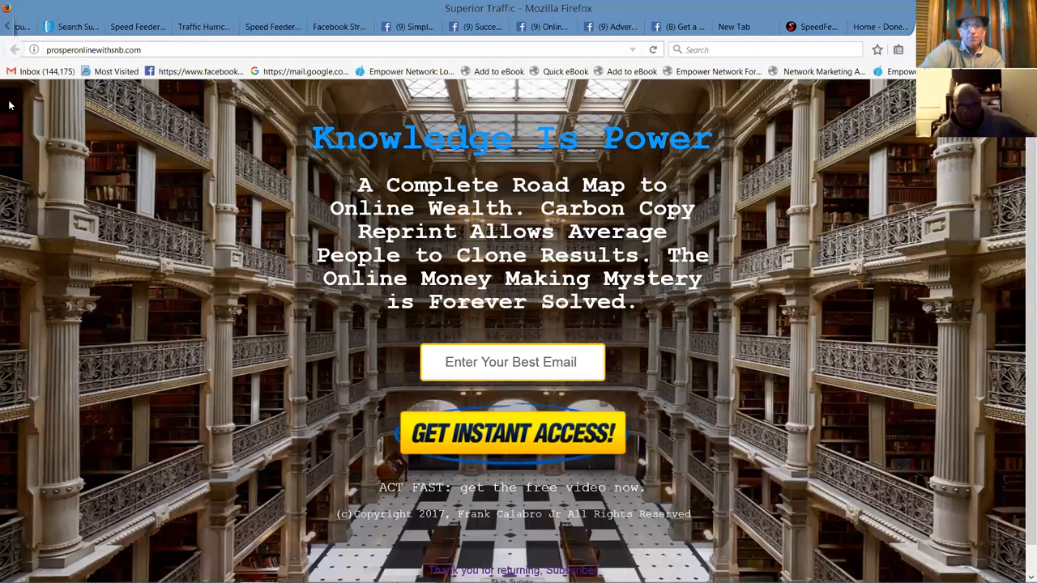
{"action": "mouse_move", "coordinate": [526, 429]}
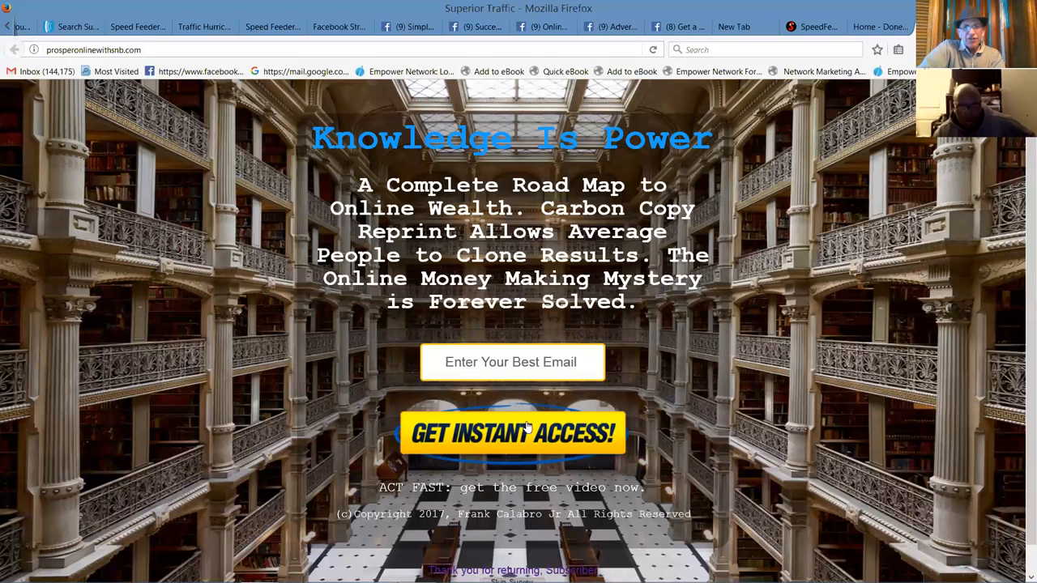
{"action": "left_click", "coordinate": [512, 433]}
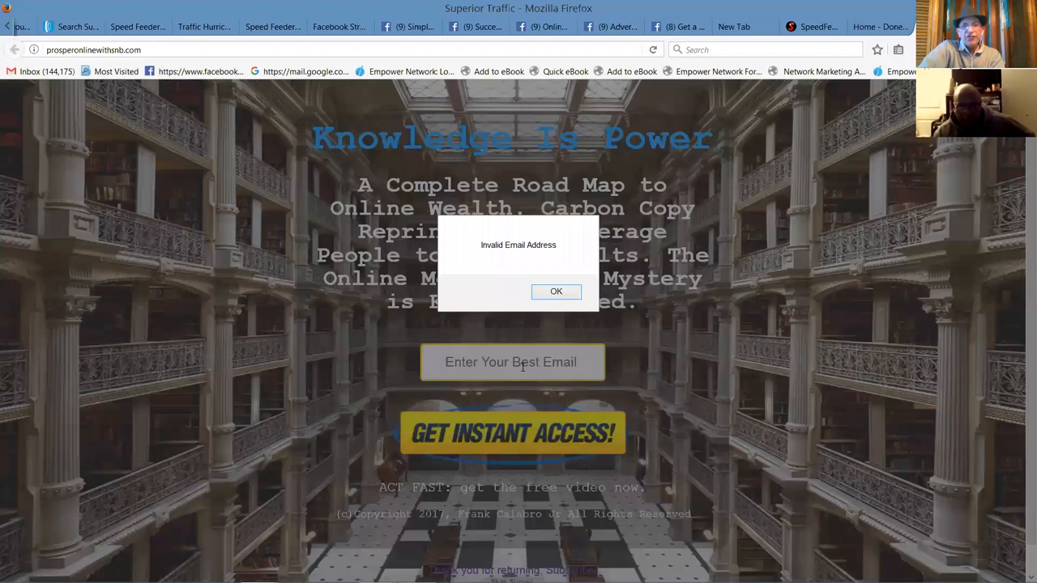
{"action": "left_click", "coordinate": [556, 291]}
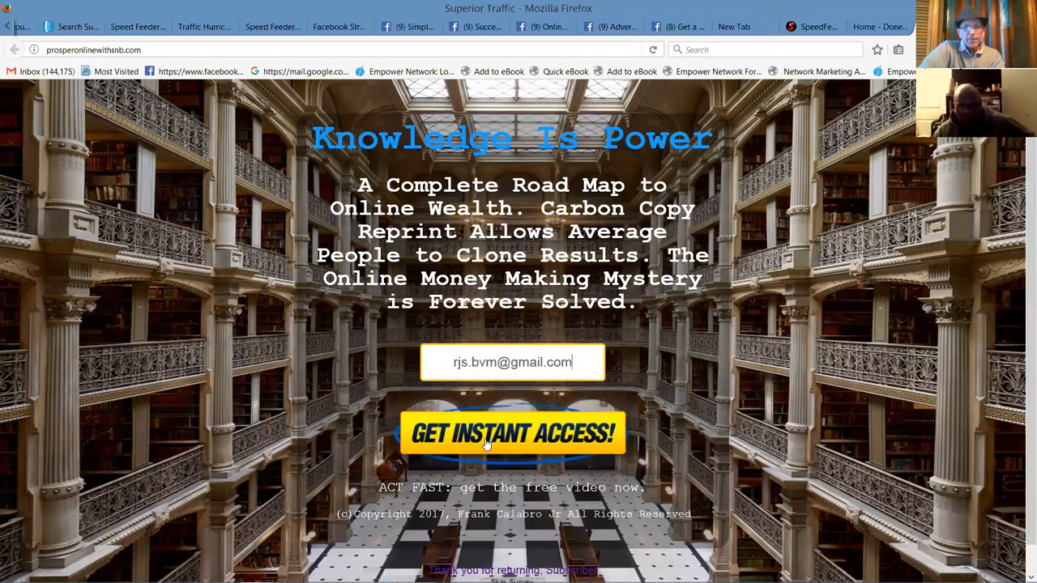
{"action": "left_click", "coordinate": [512, 433]}
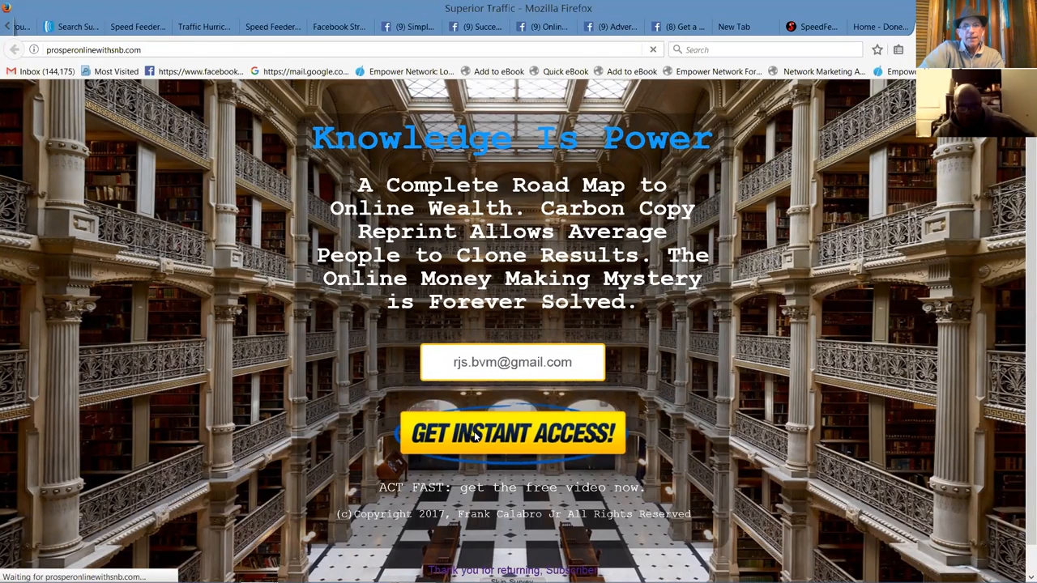
{"action": "left_click", "coordinate": [512, 433]}
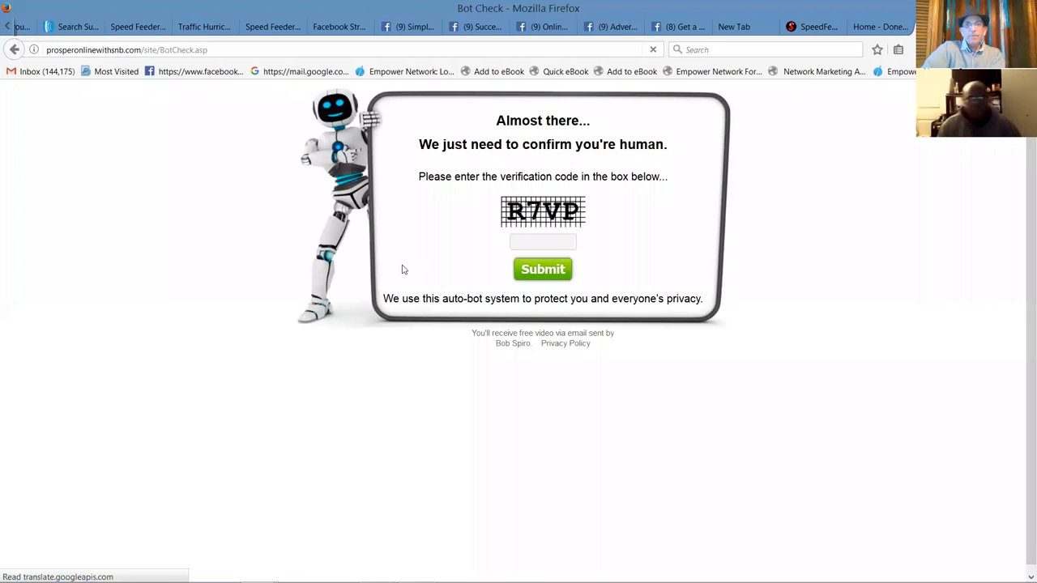
Step: Pass the bot check with code r7vp and continue the tour past the already-filled-survey notice
{"action": "left_click", "coordinate": [543, 242]}
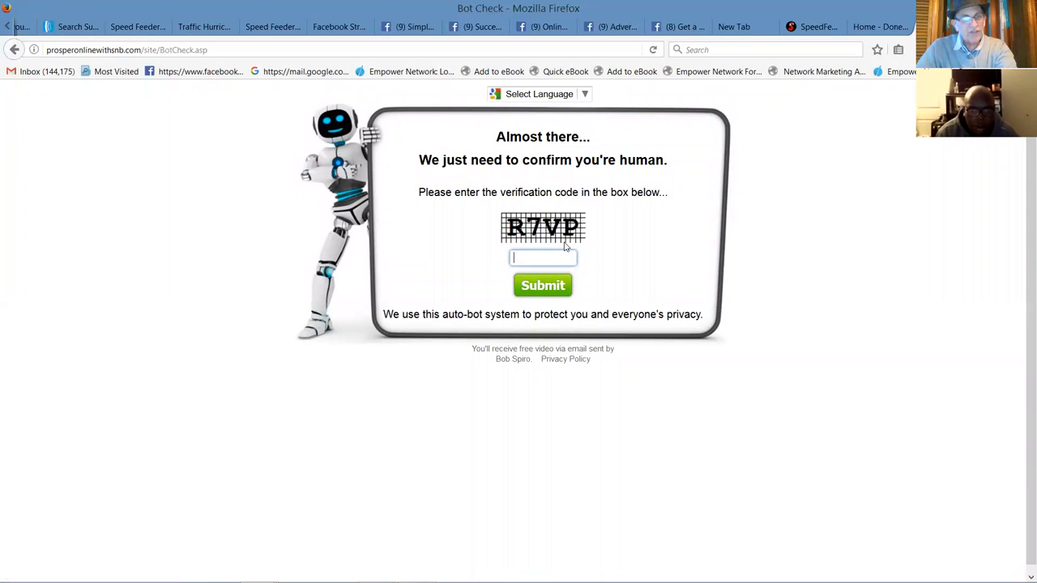
{"action": "type", "text": "r"}
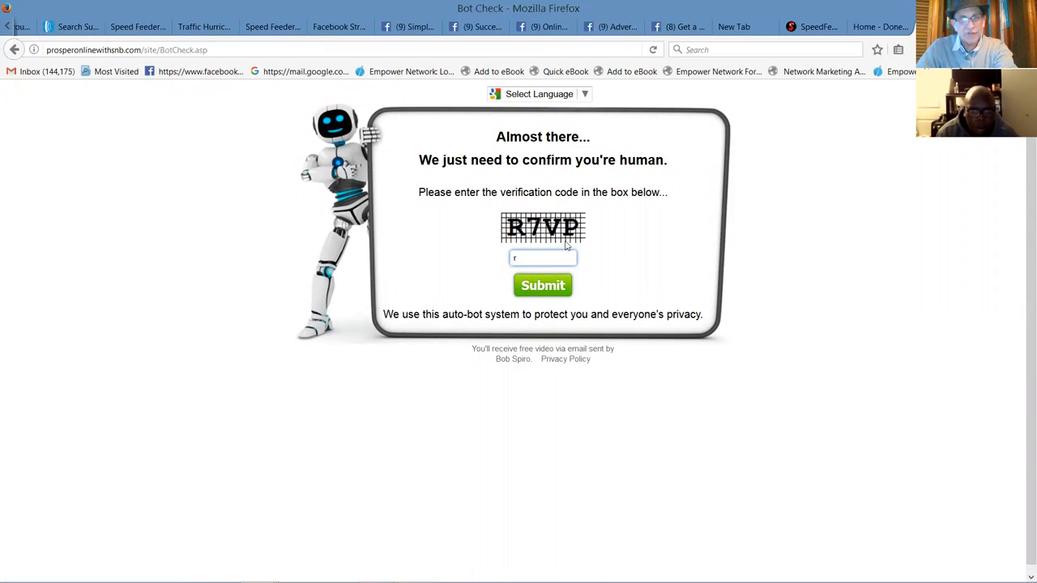
{"action": "type", "text": "7vp"}
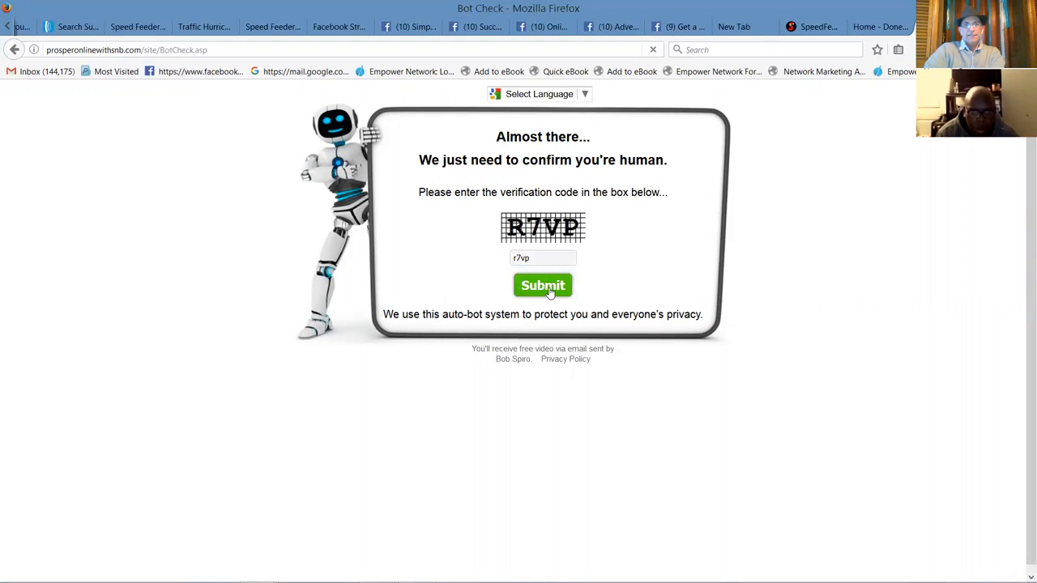
{"action": "left_click", "coordinate": [542, 285]}
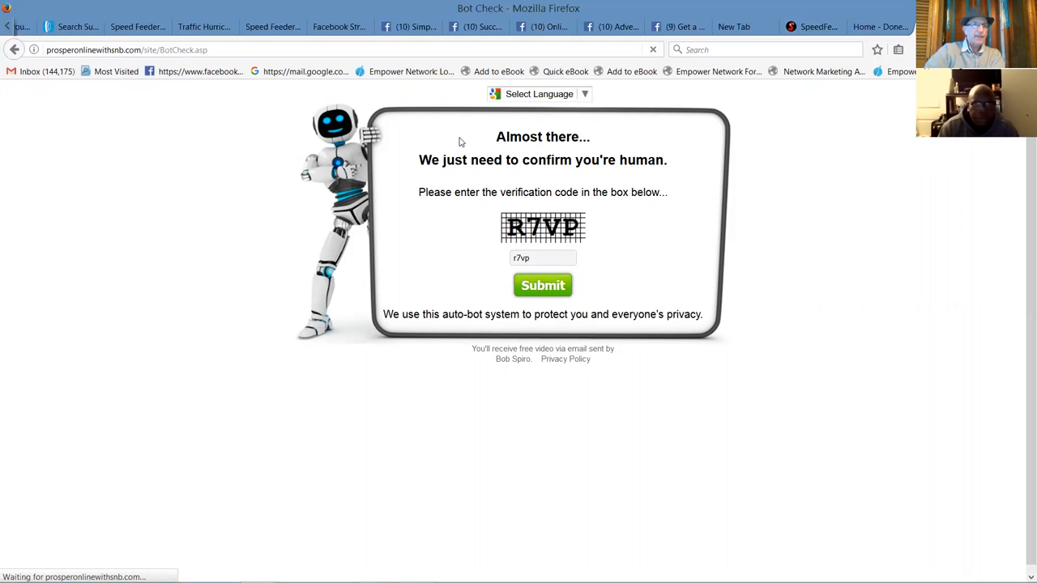
{"action": "mouse_move", "coordinate": [642, 95]}
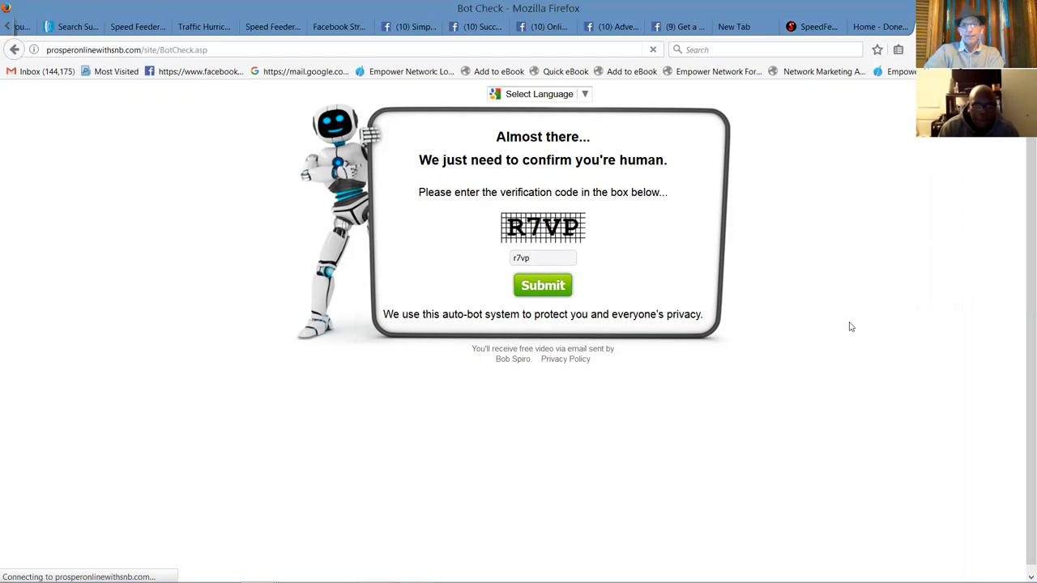
{"action": "left_click", "coordinate": [542, 285]}
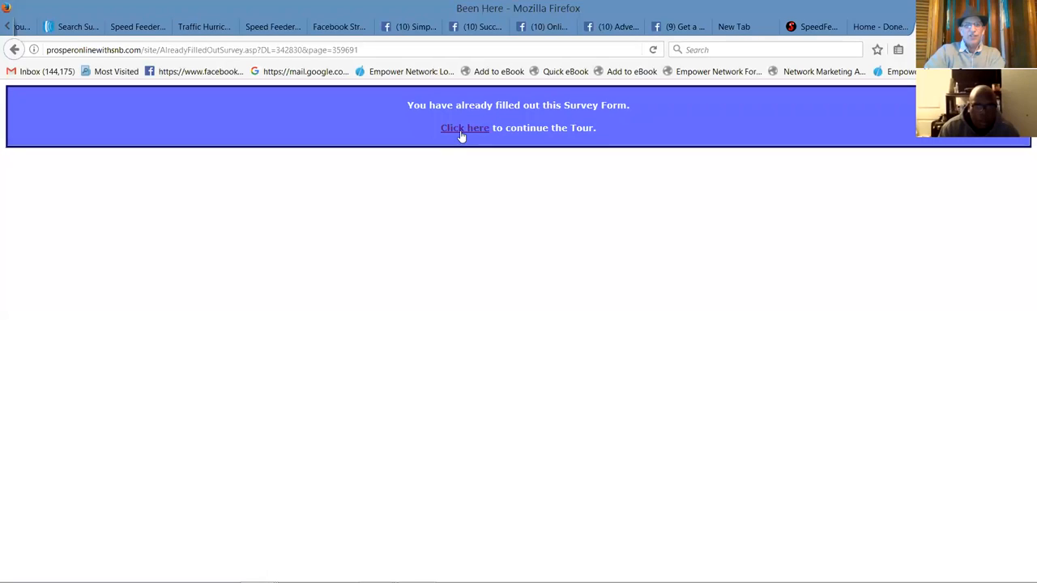
{"action": "left_click", "coordinate": [464, 128]}
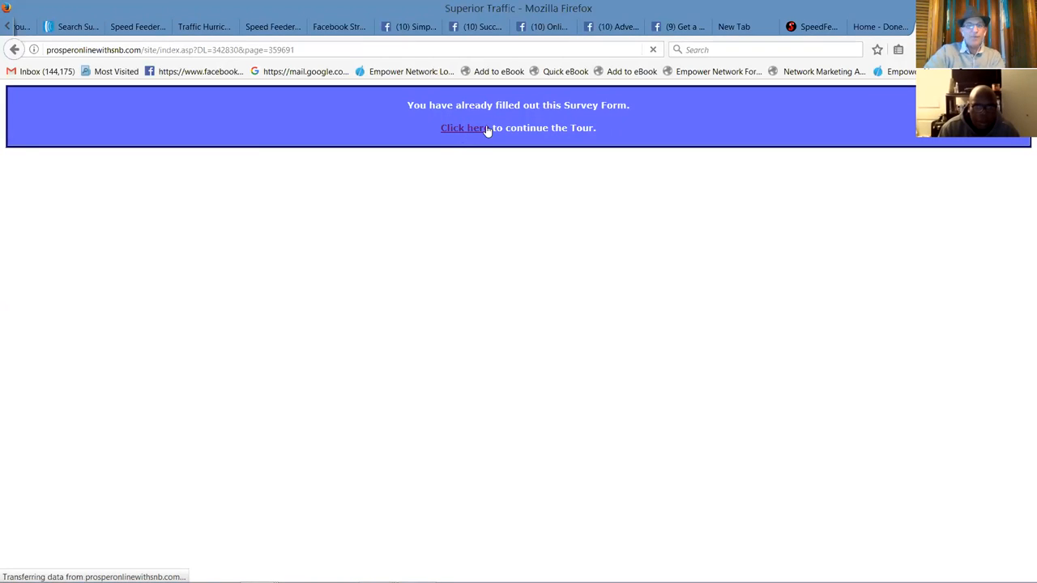
{"action": "mouse_move", "coordinate": [644, 128]}
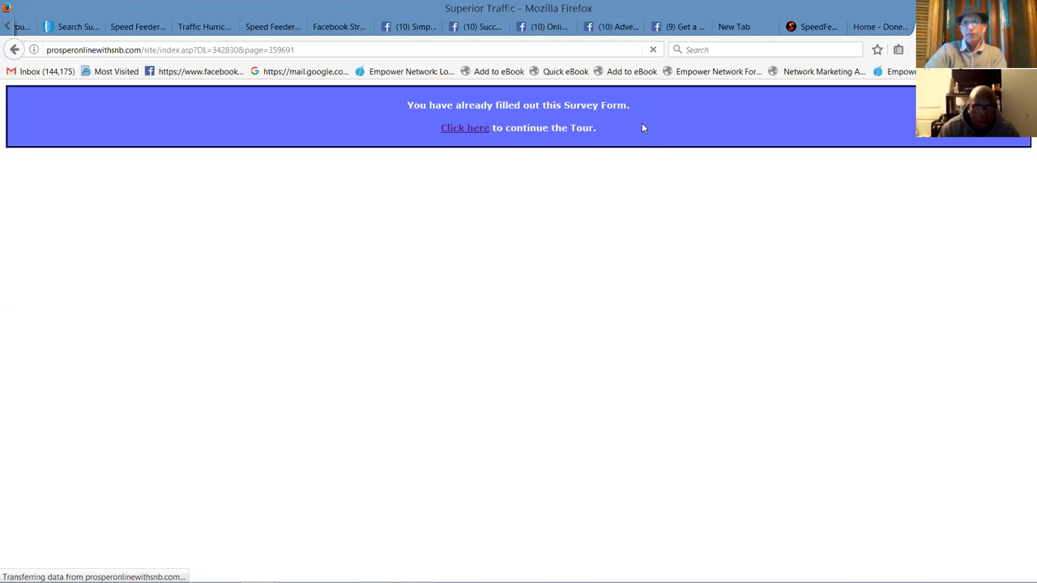
Step: Continue to the tour's video page, briefly play and pause its video, then scroll to the choices below
{"action": "left_click", "coordinate": [464, 127]}
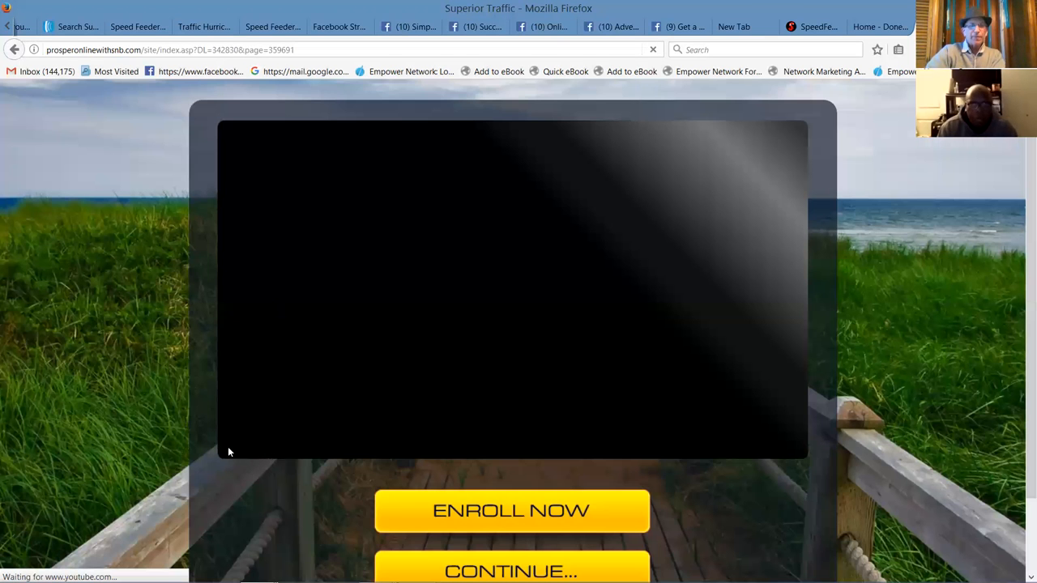
{"action": "left_click", "coordinate": [512, 289]}
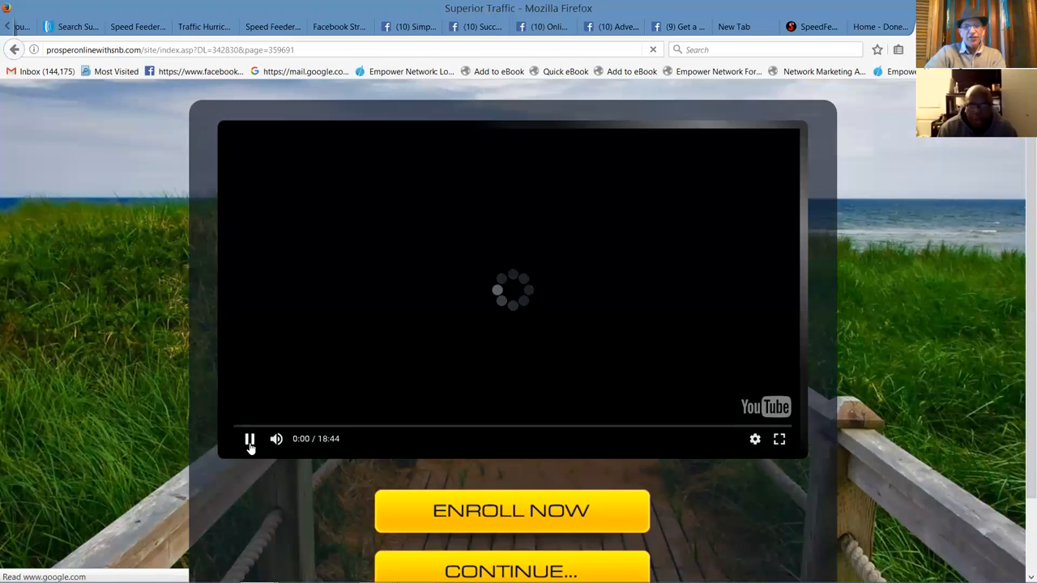
{"action": "left_click", "coordinate": [250, 438]}
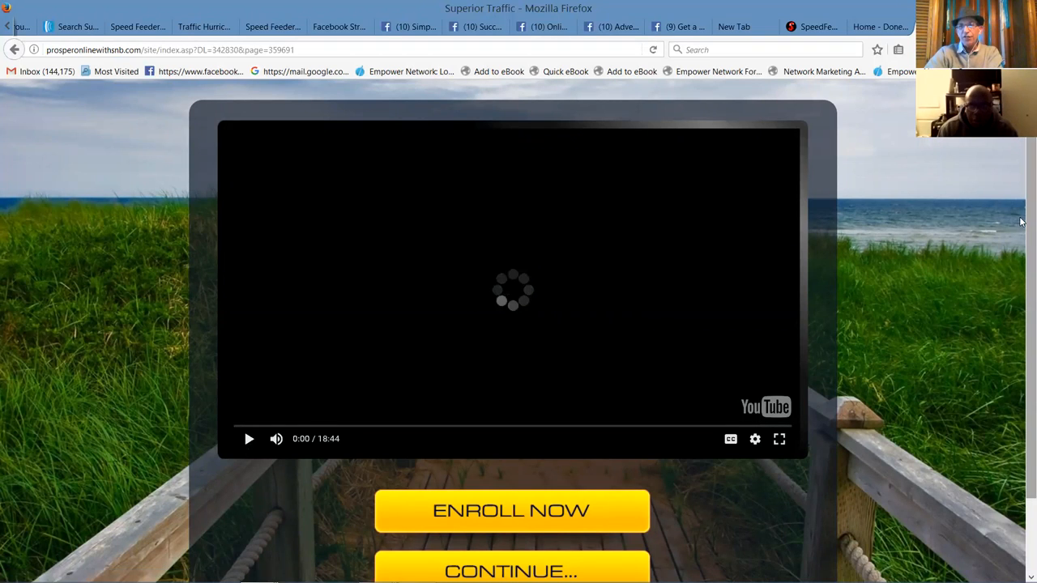
{"action": "scroll", "scroll_direction": "down", "scroll_amount": 3}
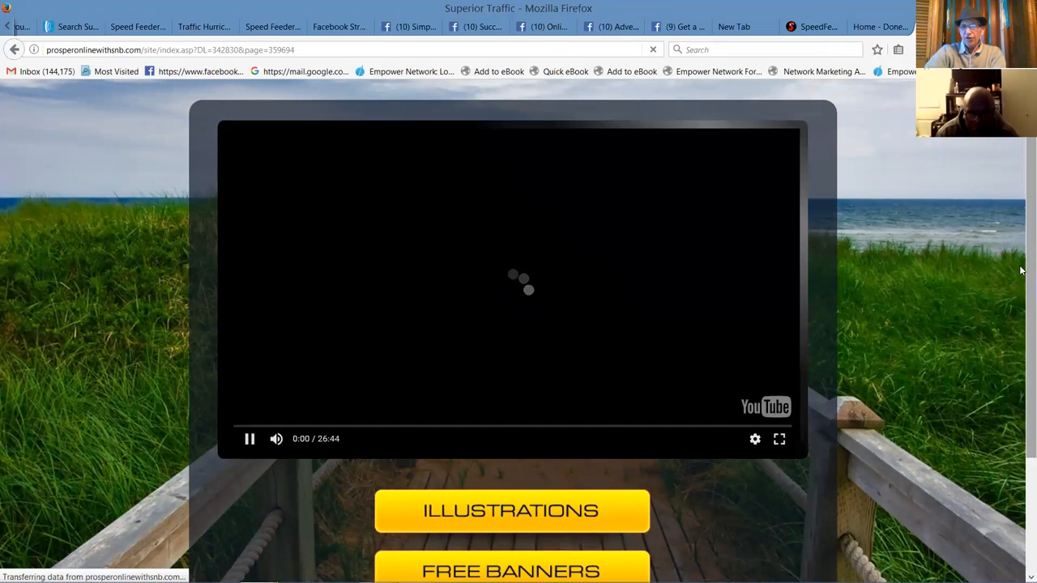
{"action": "scroll", "scroll_direction": "down", "scroll_amount": 3}
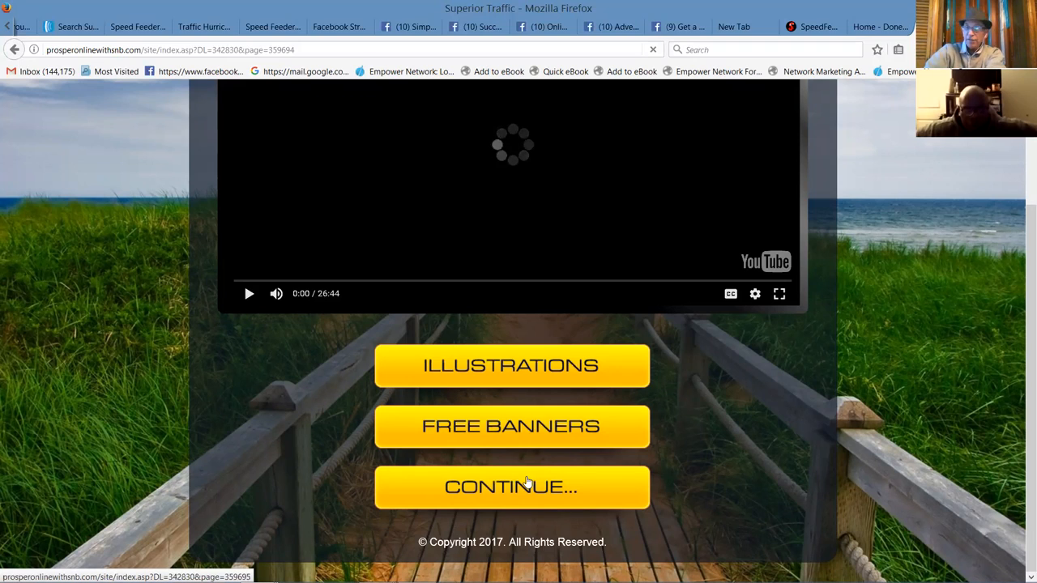
{"action": "mouse_move", "coordinate": [532, 482]}
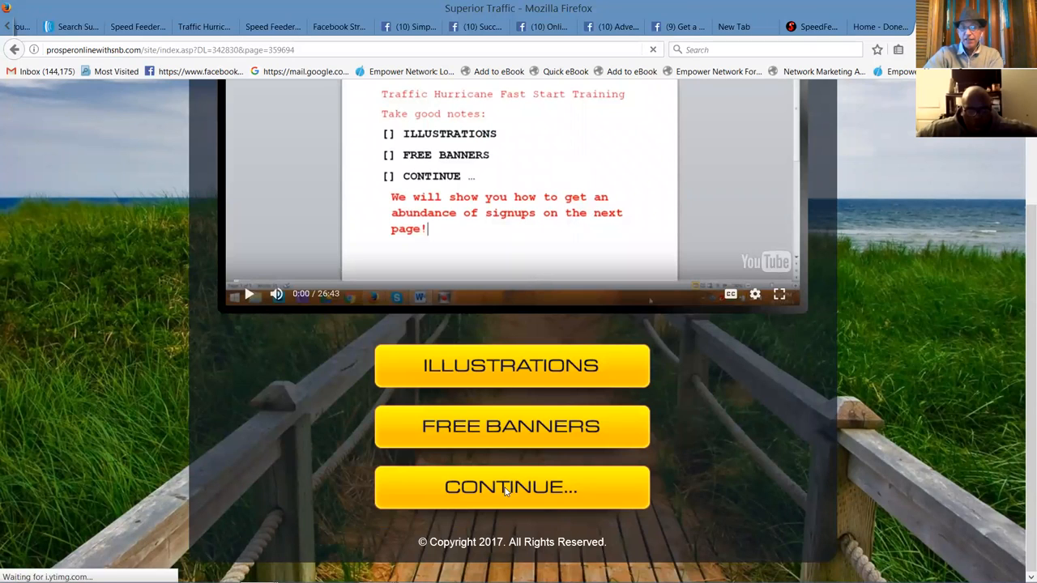
Step: Advance to the next funnel page, start and pause its 28:04 training video, and scroll to the options
{"action": "left_click", "coordinate": [511, 487]}
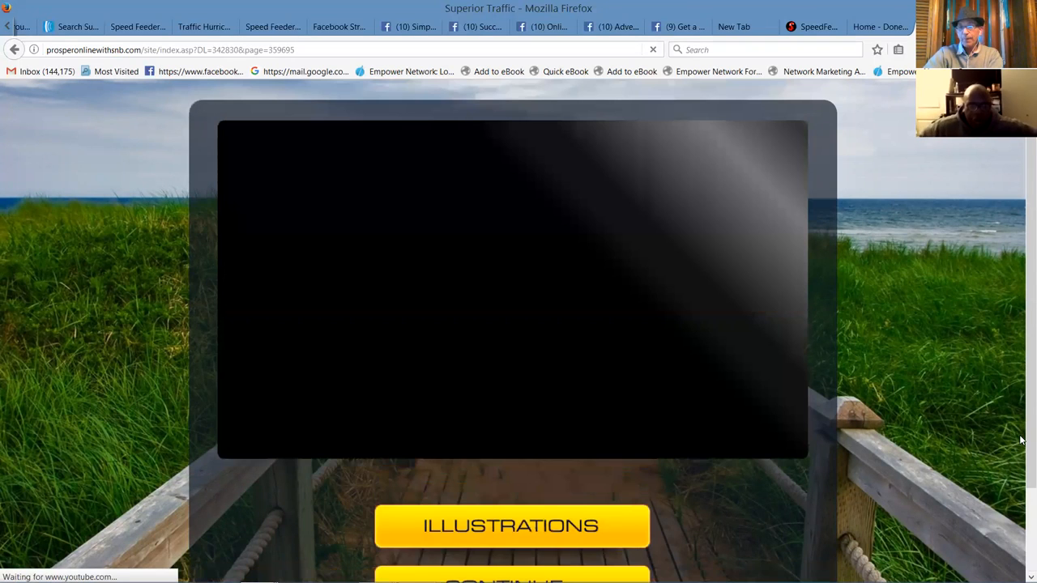
{"action": "scroll", "scroll_direction": "down", "scroll_amount": 3}
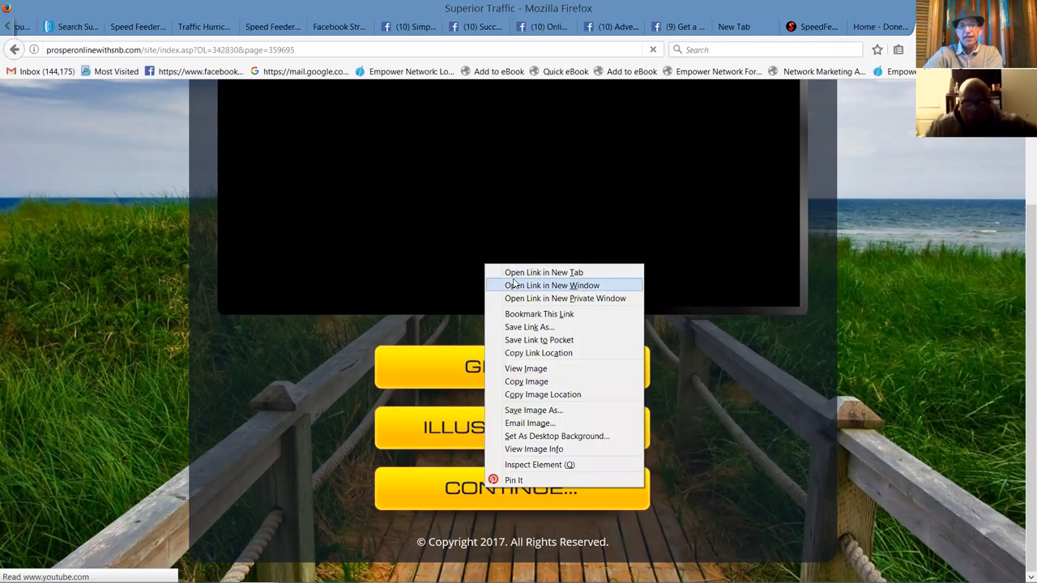
{"action": "left_click", "coordinate": [543, 273]}
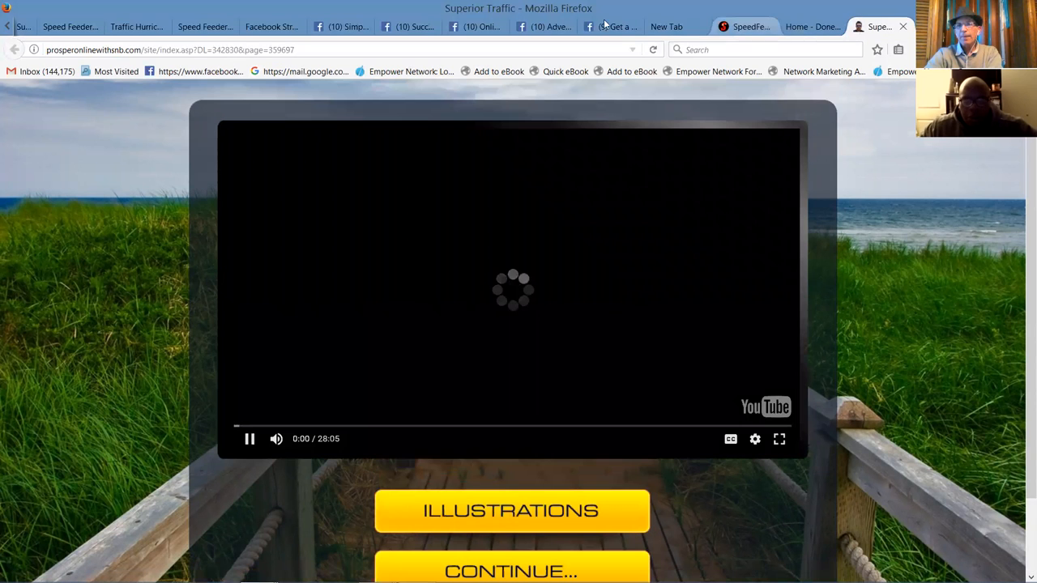
{"action": "left_click", "coordinate": [612, 26]}
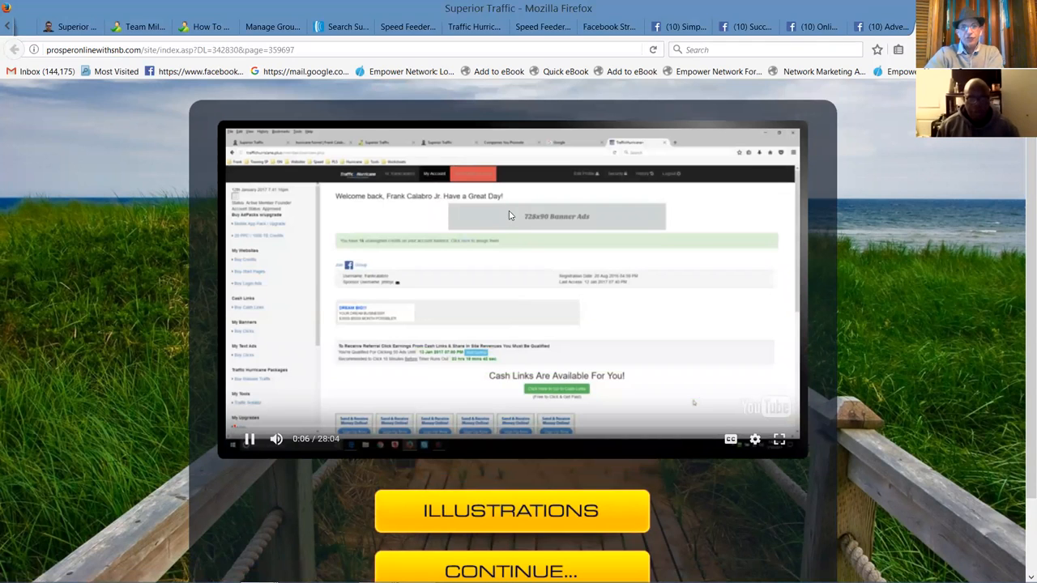
{"action": "left_click", "coordinate": [250, 438]}
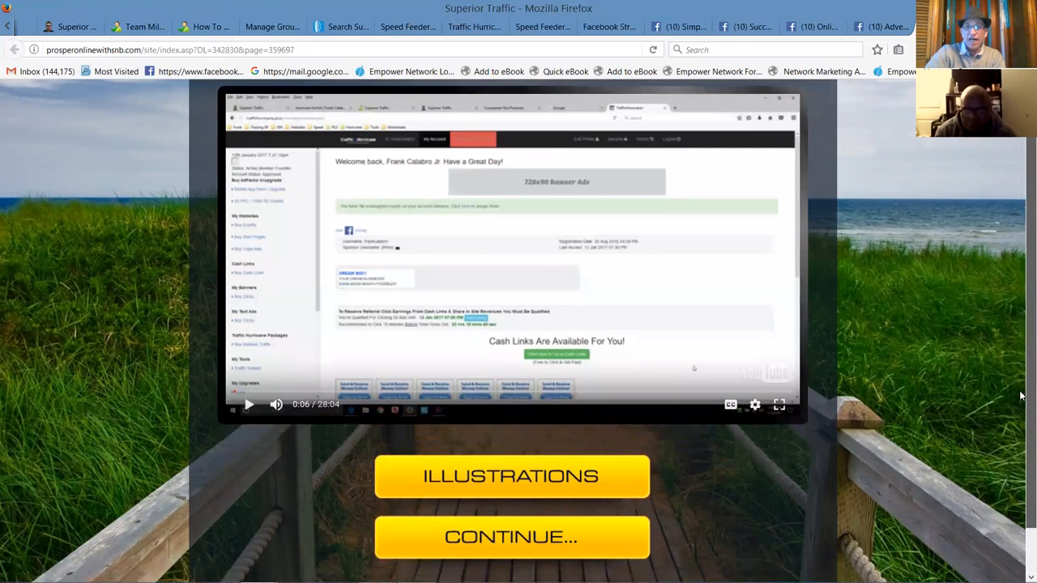
{"action": "scroll", "scroll_direction": "down", "scroll_amount": 3}
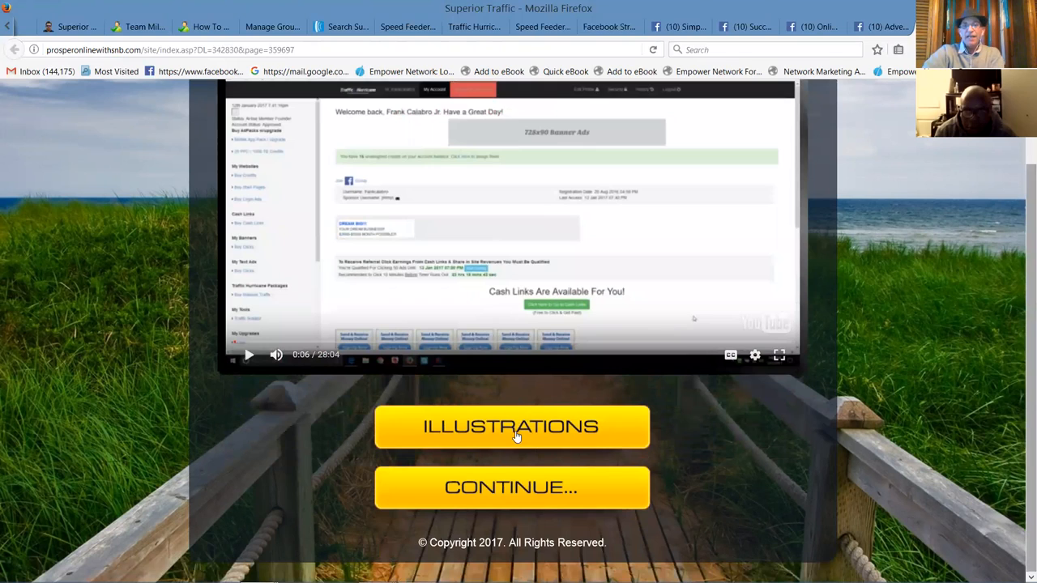
{"action": "mouse_move", "coordinate": [521, 489]}
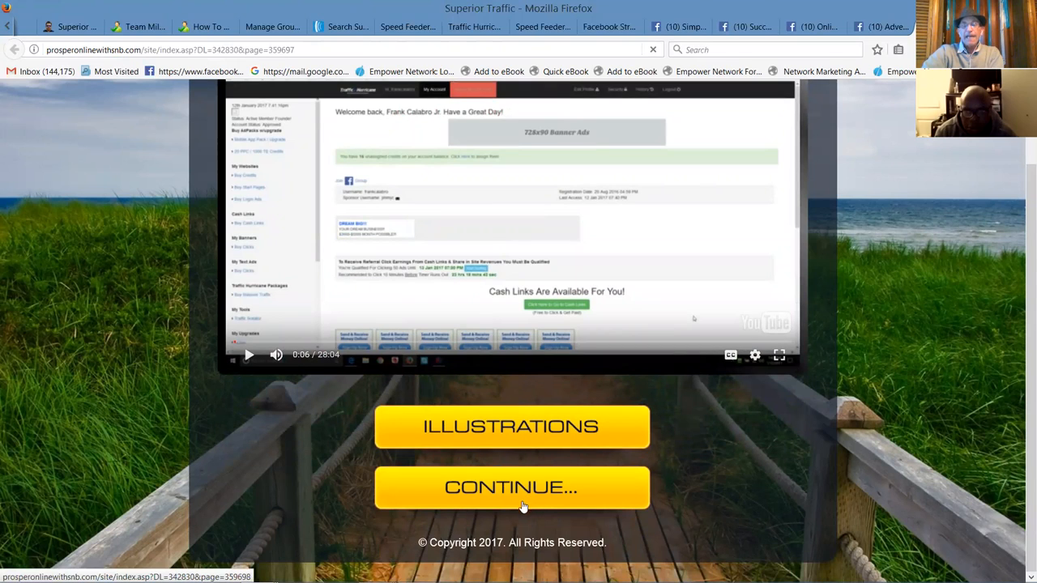
{"action": "mouse_move", "coordinate": [525, 523]}
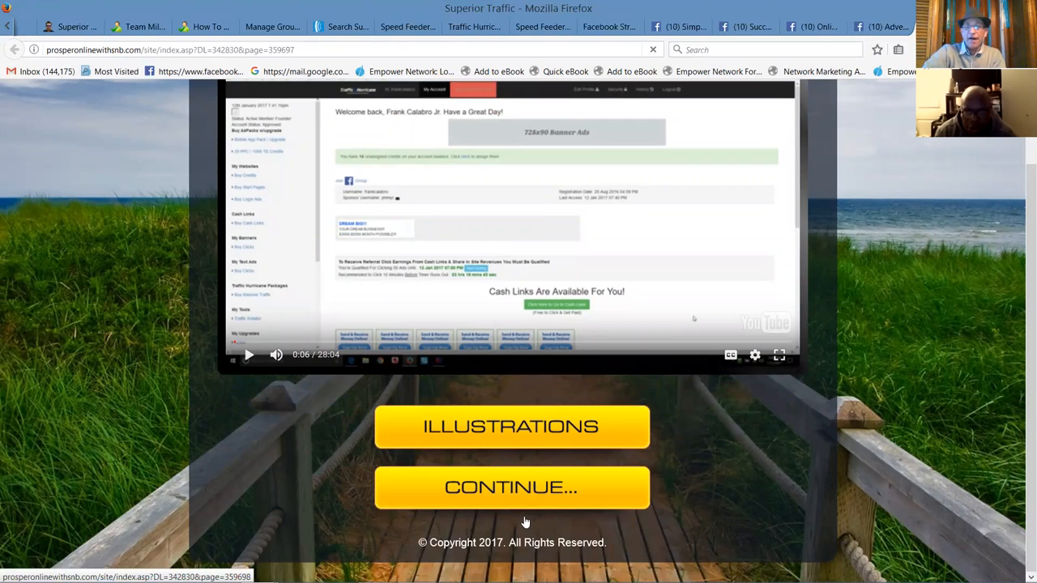
{"action": "mouse_move", "coordinate": [541, 526]}
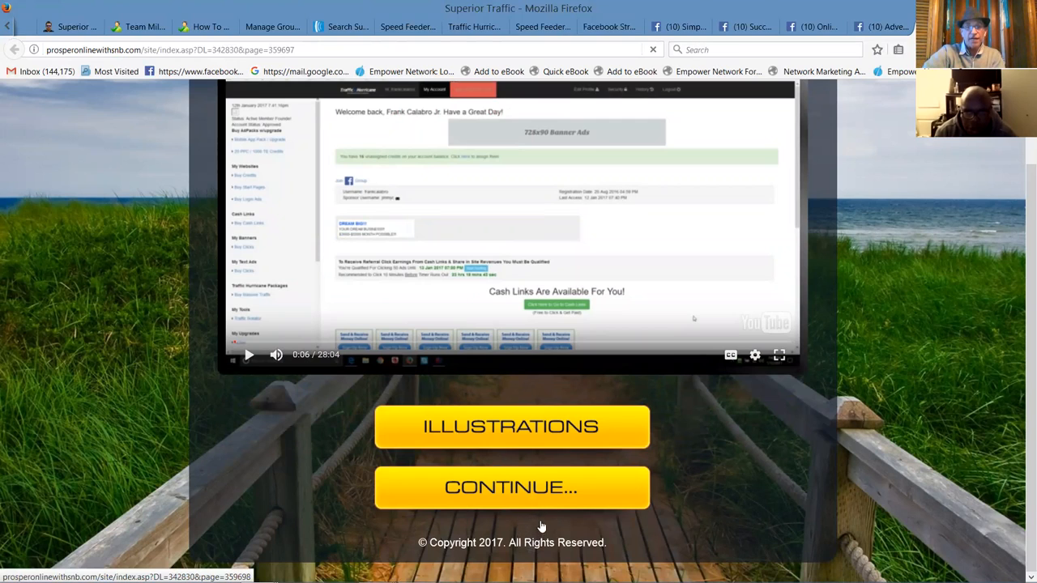
{"action": "mouse_move", "coordinate": [1020, 352]}
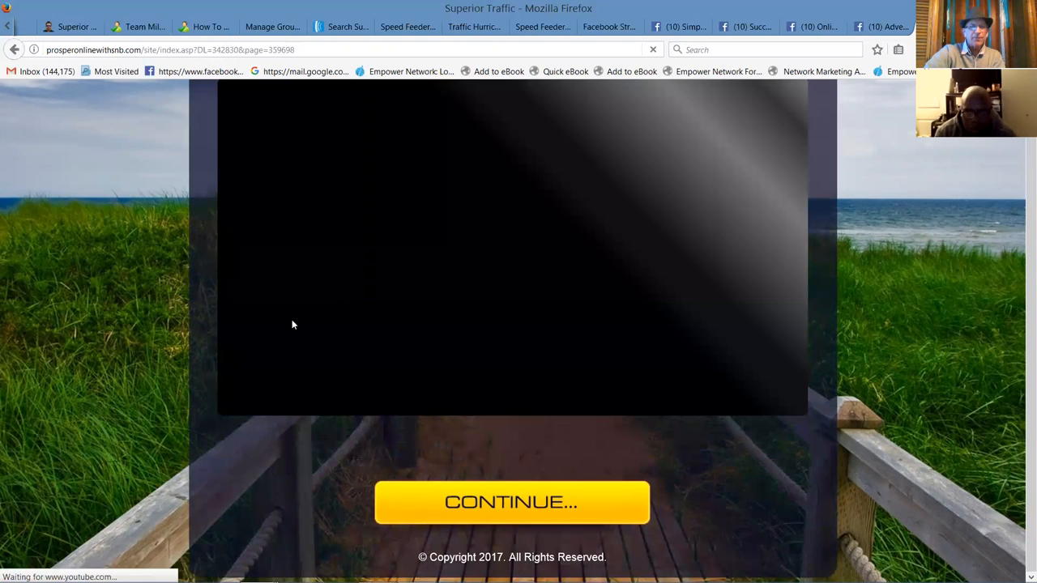
{"action": "mouse_move", "coordinate": [280, 398]}
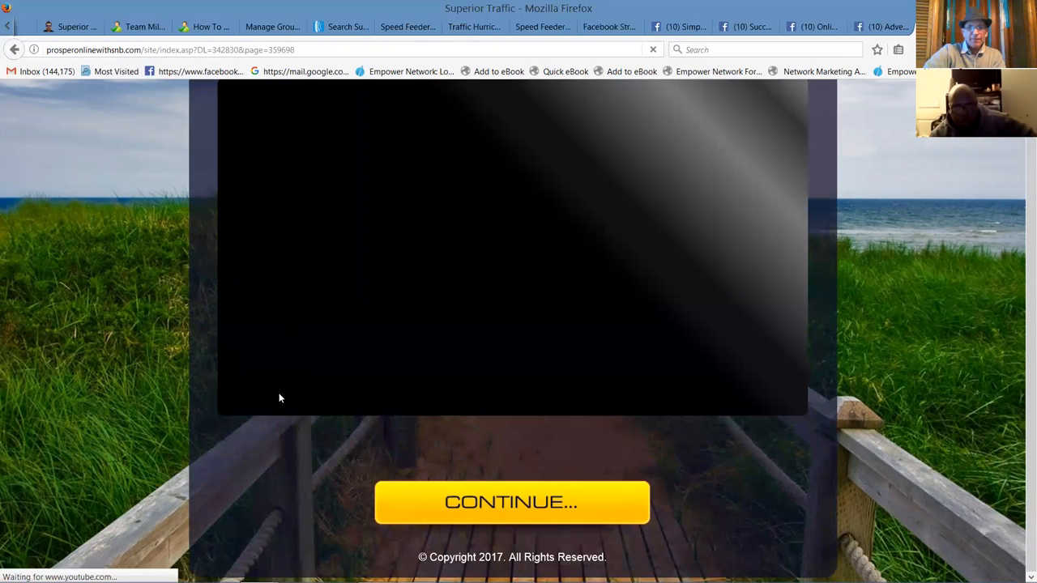
Step: Continue through two more funnel pages to the bonus page and pause its 15:41 video
{"action": "left_click", "coordinate": [511, 502]}
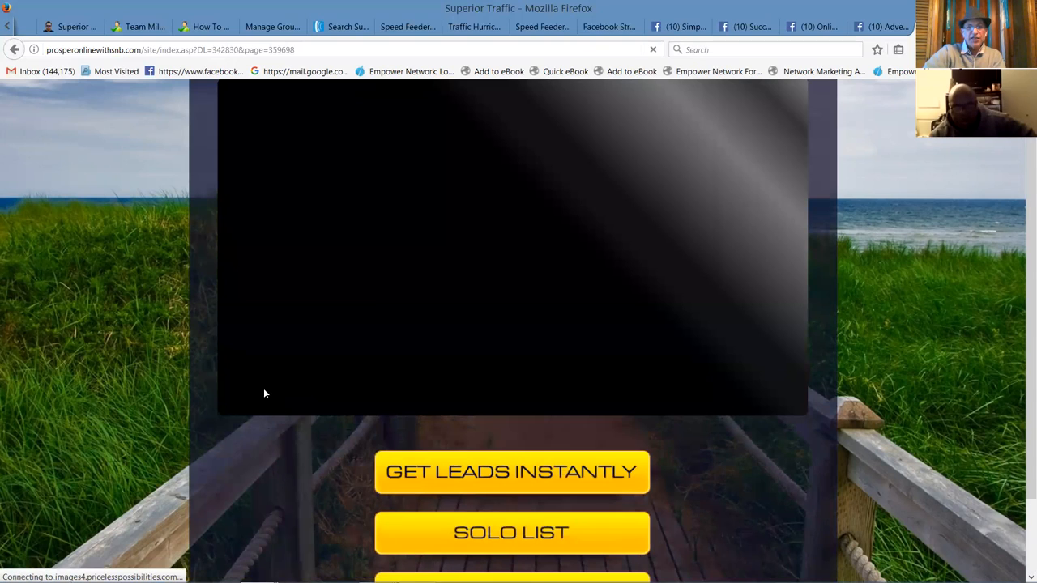
{"action": "mouse_move", "coordinate": [243, 311]}
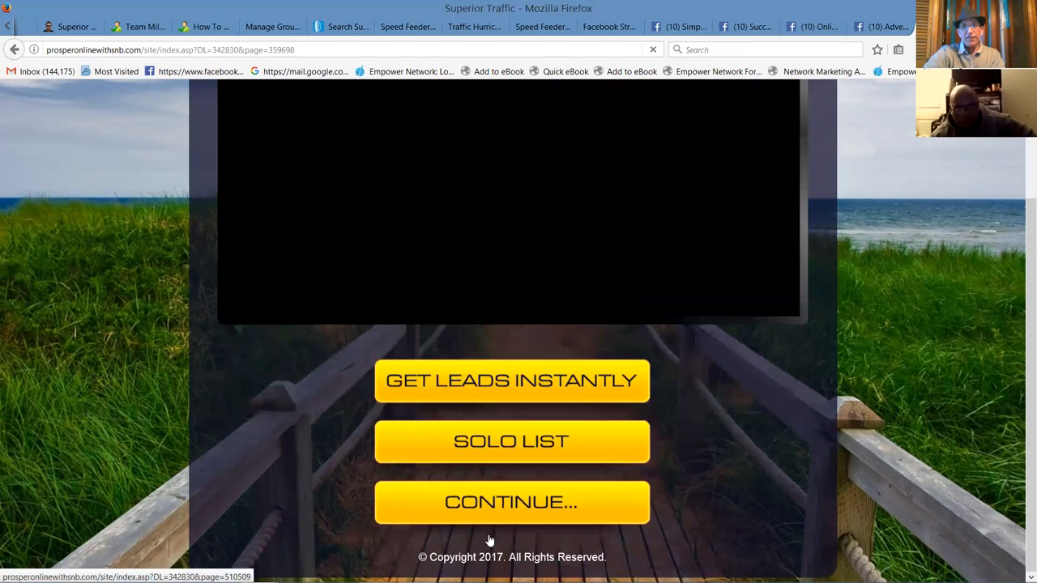
{"action": "left_click", "coordinate": [511, 502]}
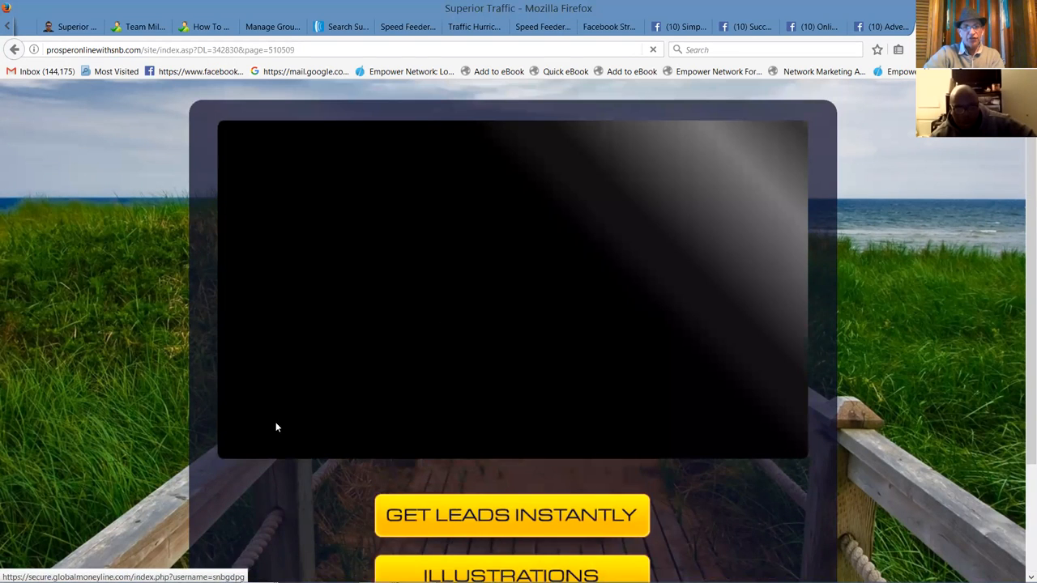
{"action": "scroll", "scroll_direction": "down", "scroll_amount": 3}
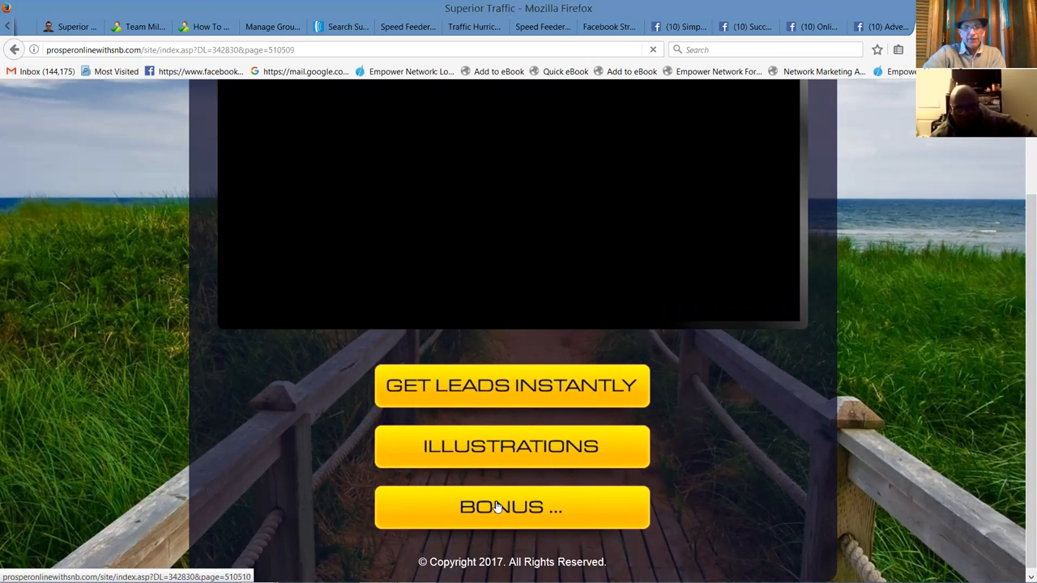
{"action": "left_click", "coordinate": [511, 507]}
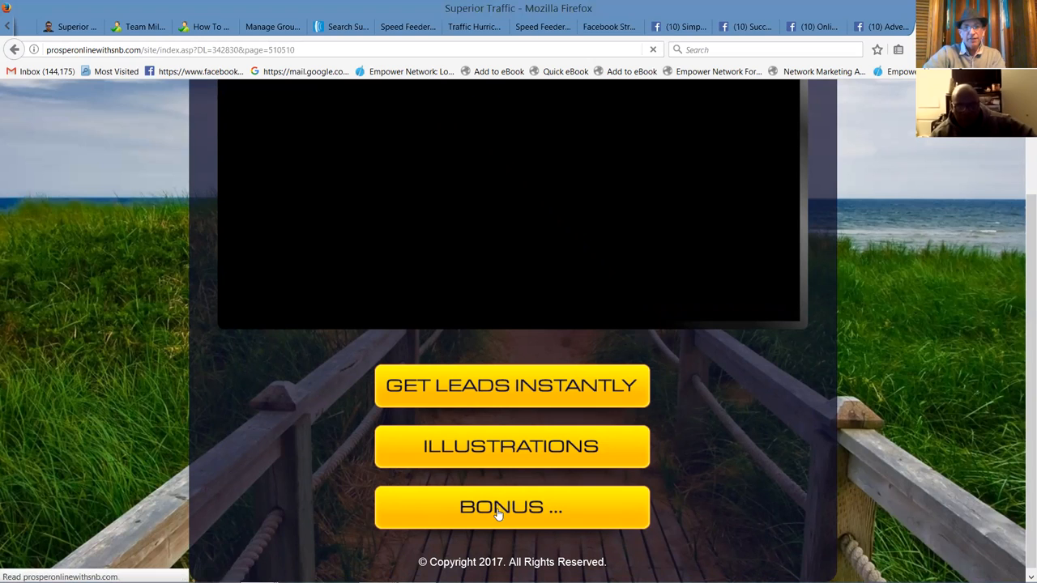
{"action": "left_click", "coordinate": [511, 507]}
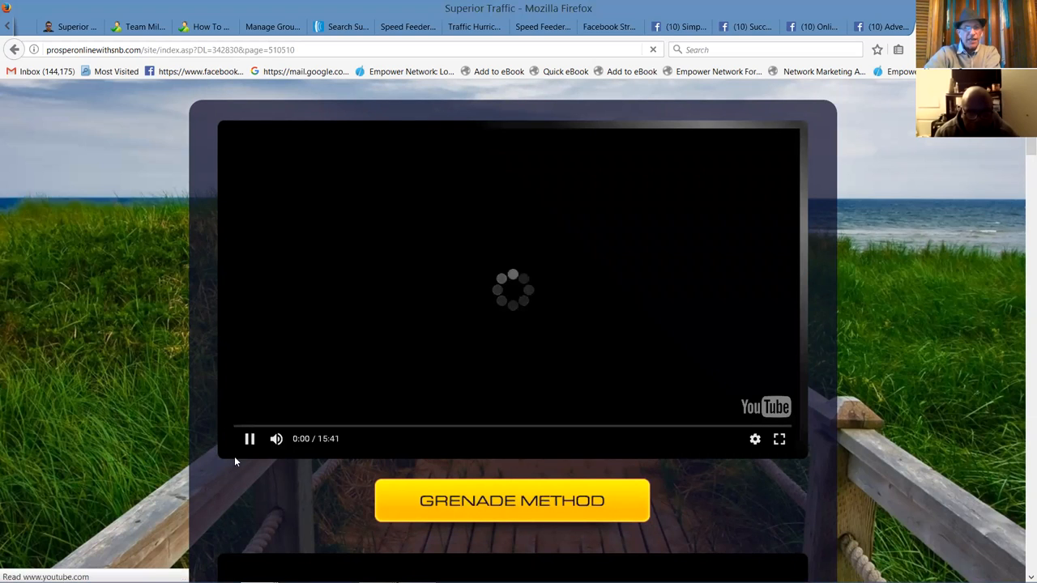
{"action": "left_click", "coordinate": [249, 438]}
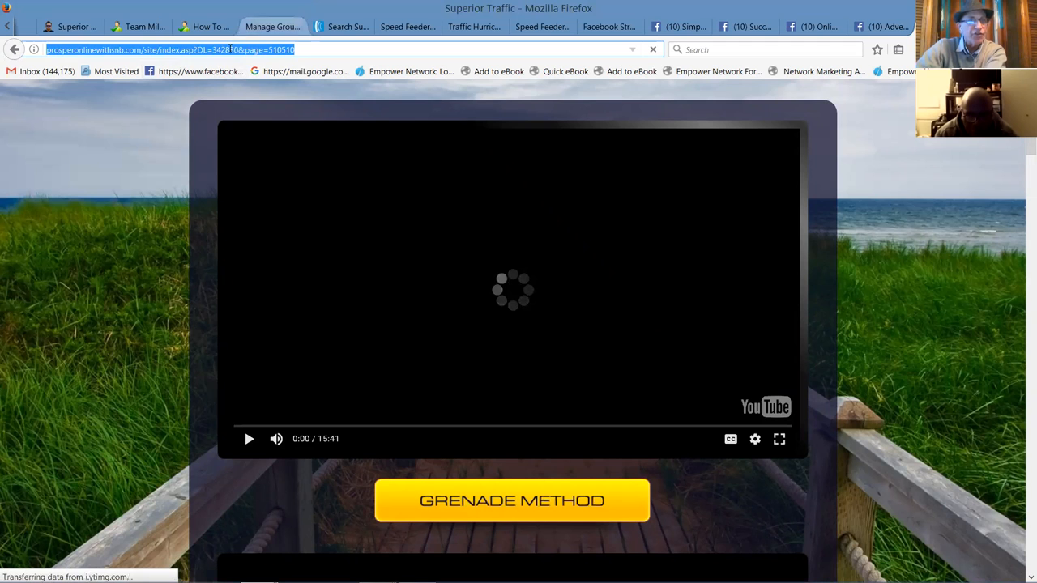
Step: Copy the bonus page address and message it to a Facebook contact via chat
{"action": "right_click", "coordinate": [162, 50]}
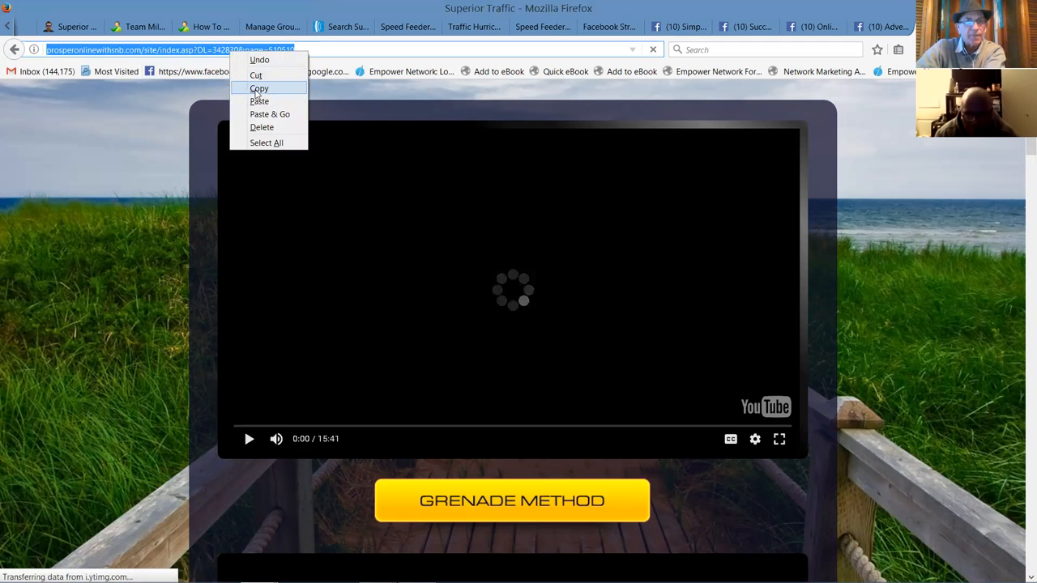
{"action": "left_click", "coordinate": [259, 88]}
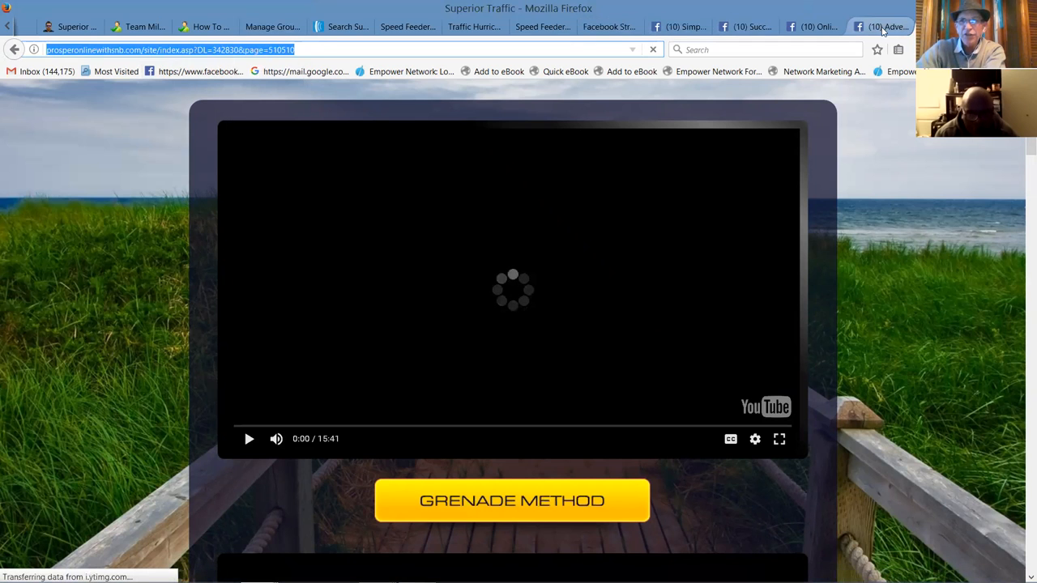
{"action": "left_click", "coordinate": [881, 26]}
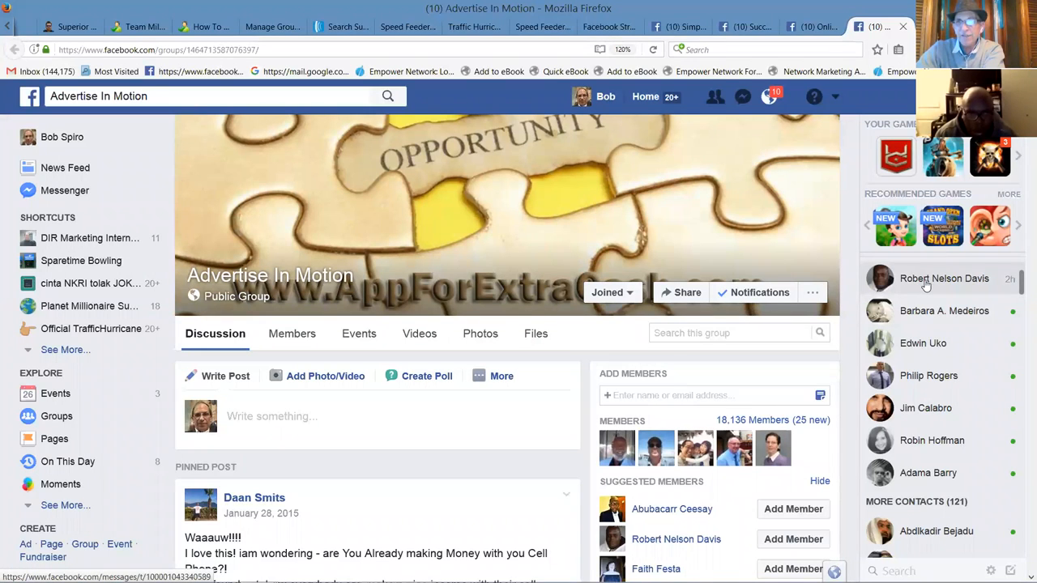
{"action": "mouse_move", "coordinate": [919, 283]}
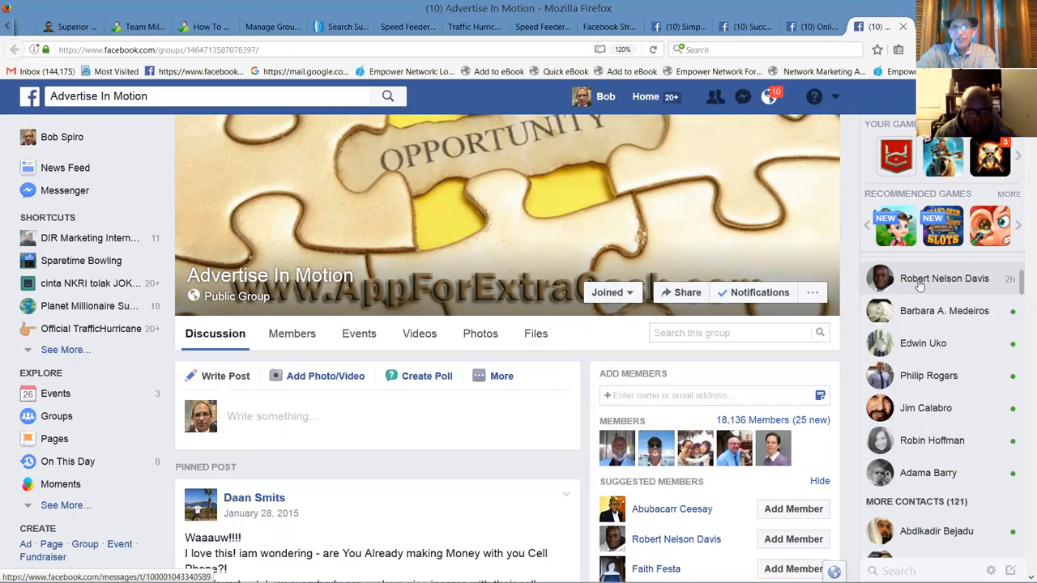
{"action": "left_click", "coordinate": [944, 278]}
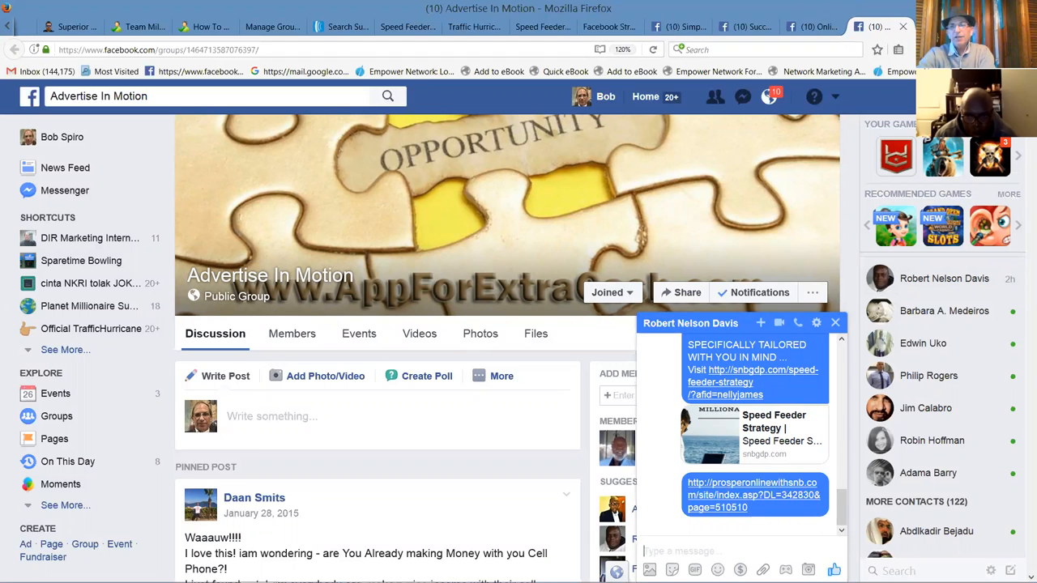
{"action": "left_click", "coordinate": [753, 495]}
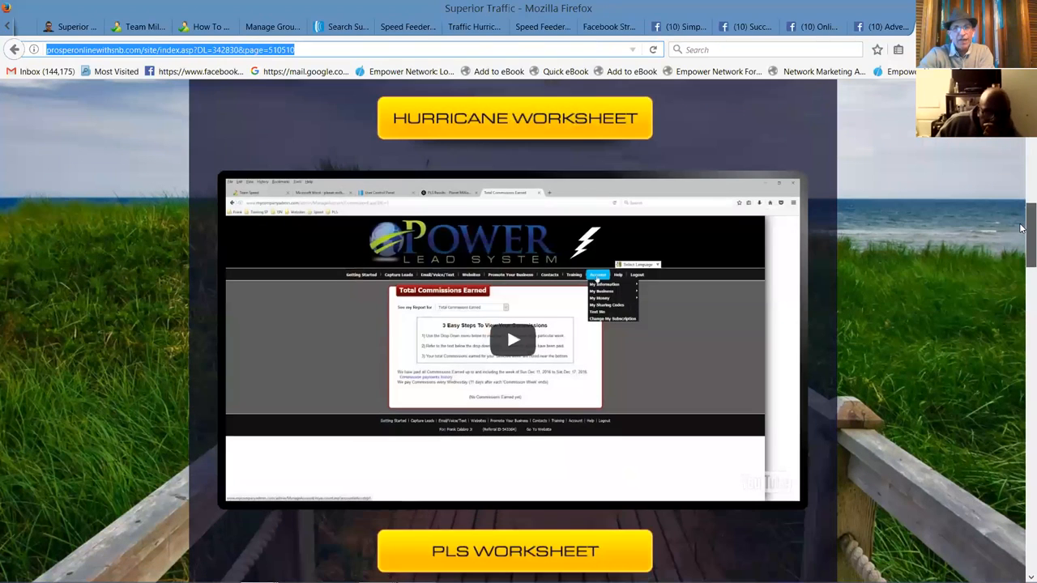
{"action": "scroll", "scroll_direction": "down", "scroll_amount": 3}
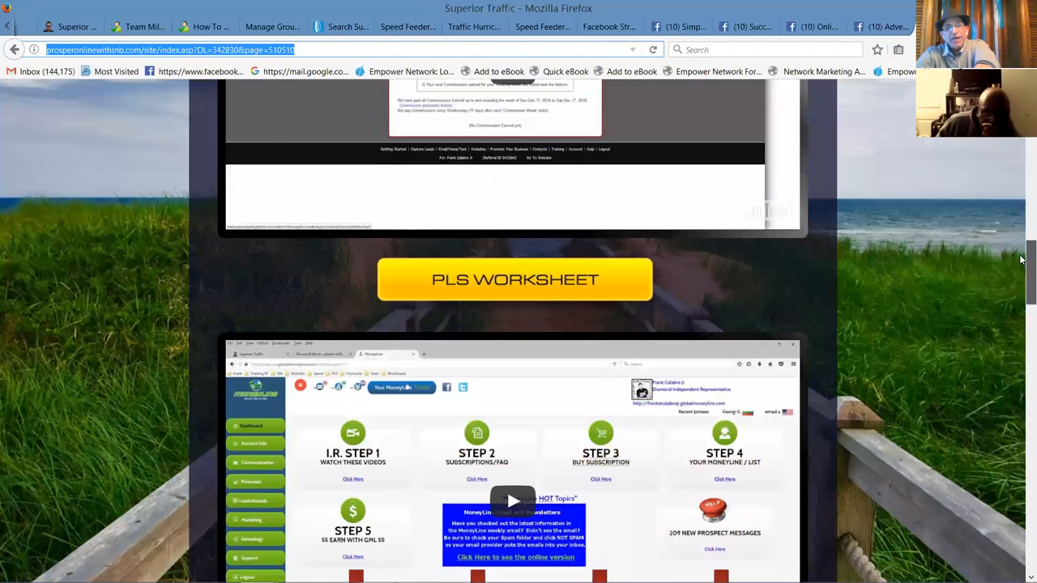
{"action": "scroll", "scroll_direction": "down", "scroll_amount": 3}
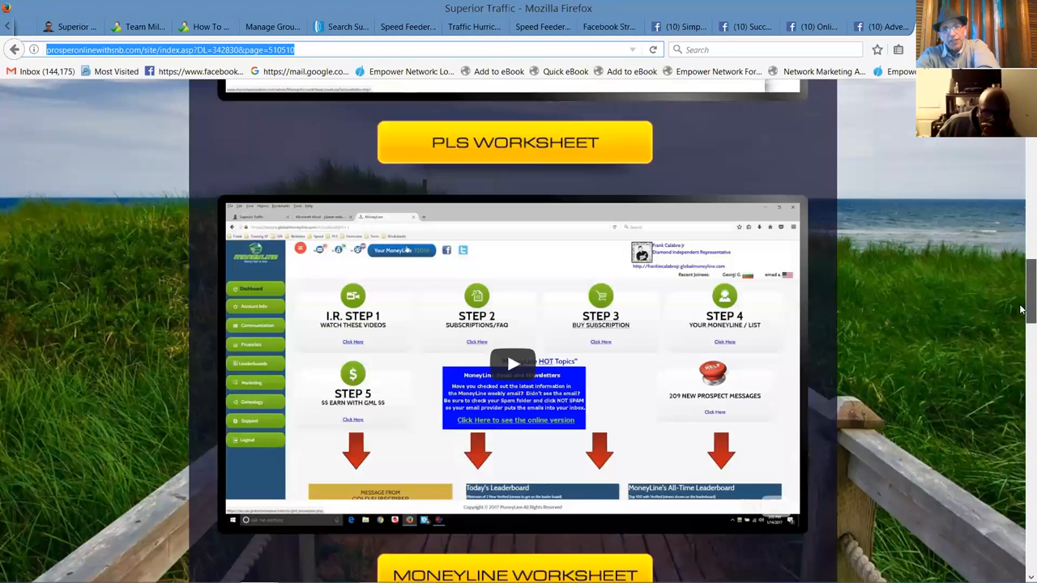
{"action": "scroll", "scroll_direction": "down", "scroll_amount": 3}
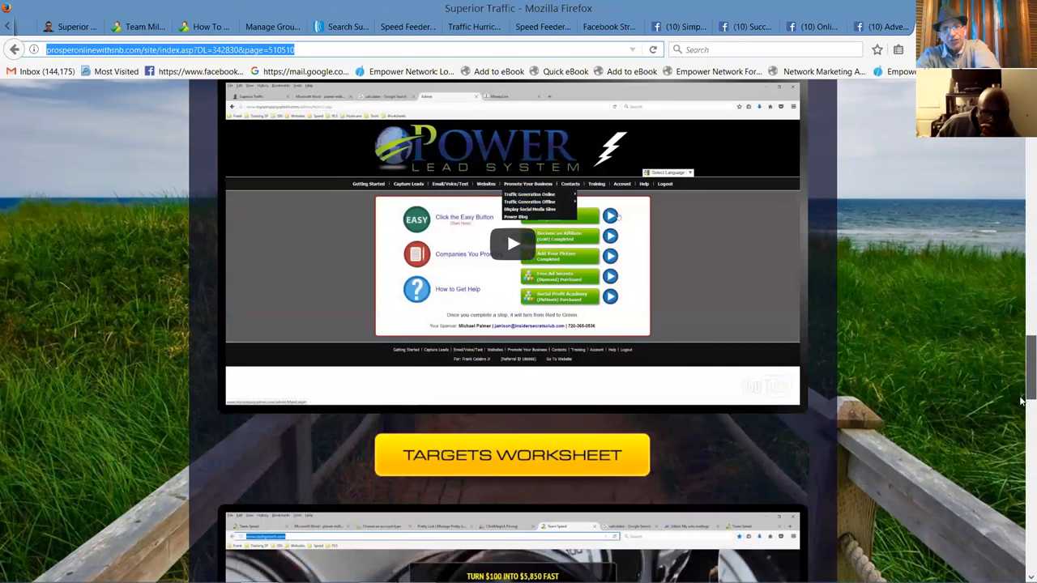
{"action": "scroll", "scroll_direction": "down", "scroll_amount": 3}
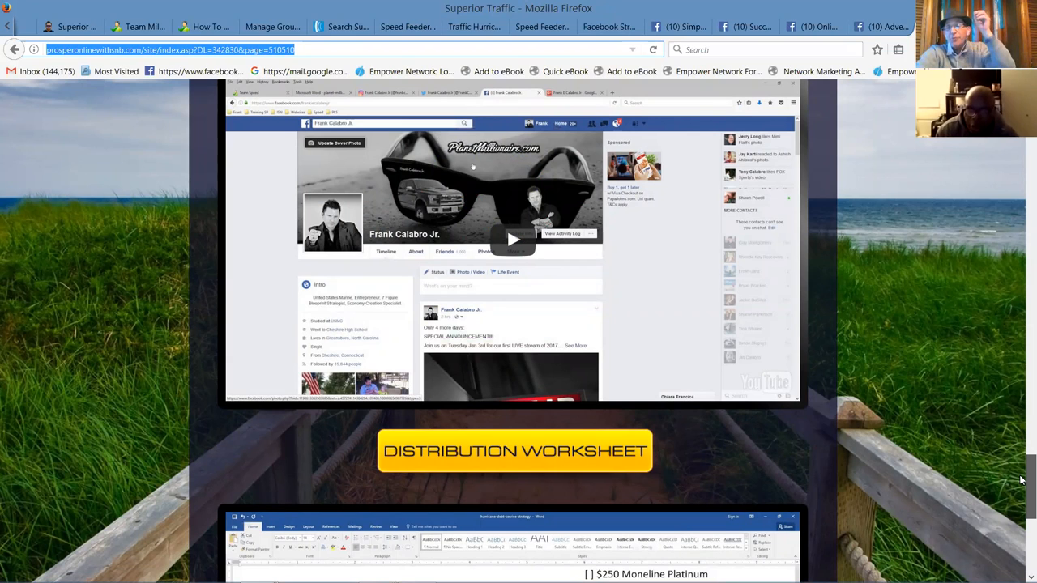
{"action": "scroll", "scroll_direction": "down", "scroll_amount": 3}
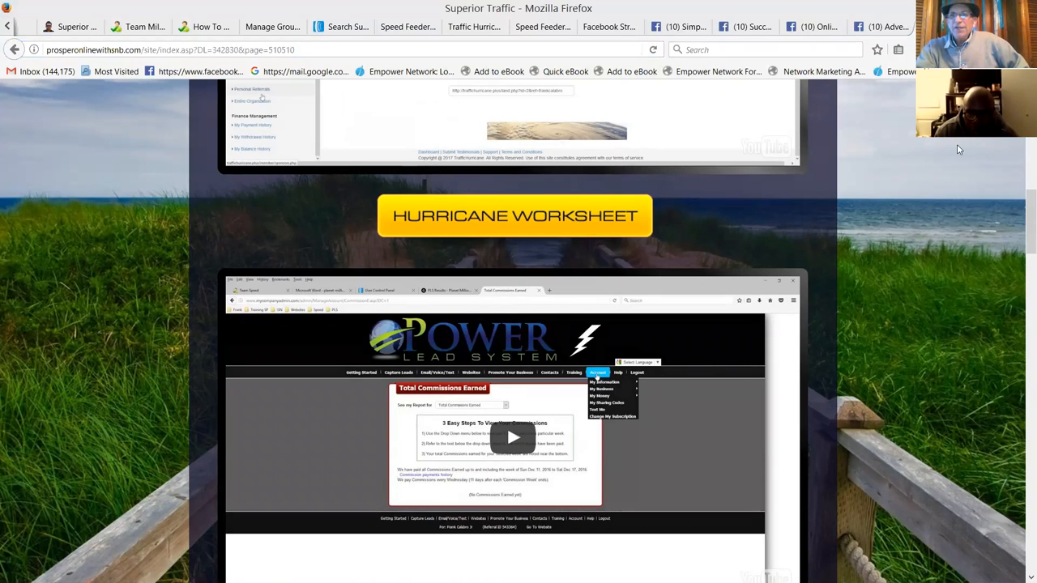
{"action": "mouse_move", "coordinate": [883, 158]}
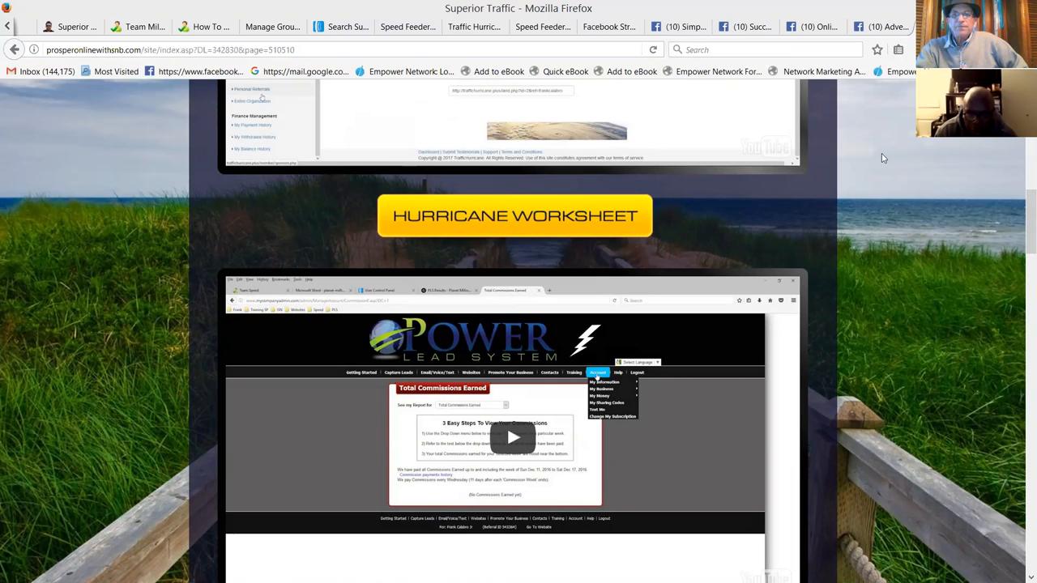
{"action": "mouse_move", "coordinate": [881, 174]}
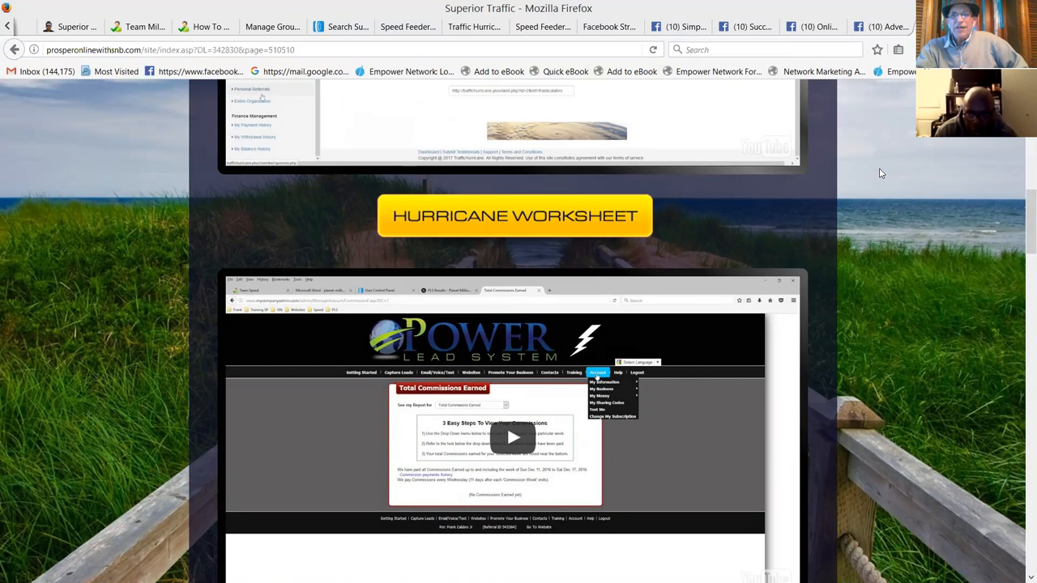